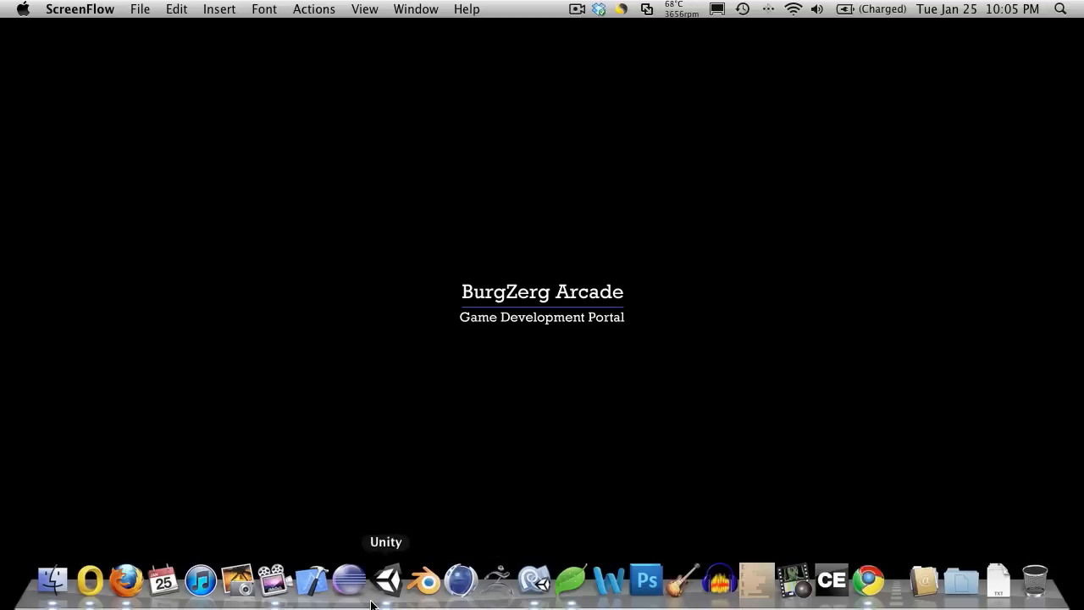
- Locate the version-mismatch branch of the Start method in MainMenu.cs
click(386, 582)
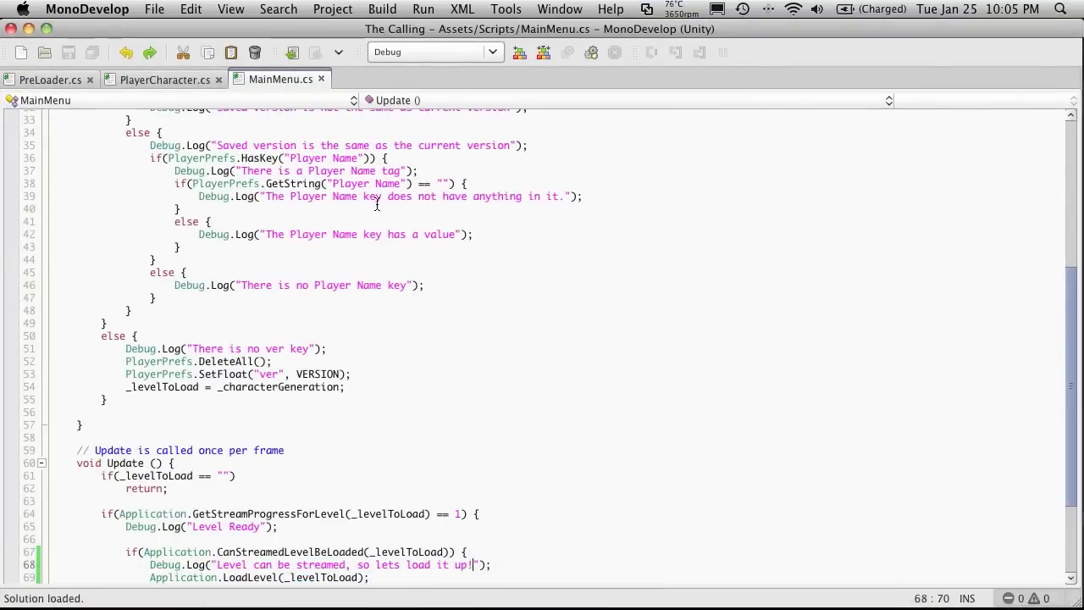
scroll(up, 3)
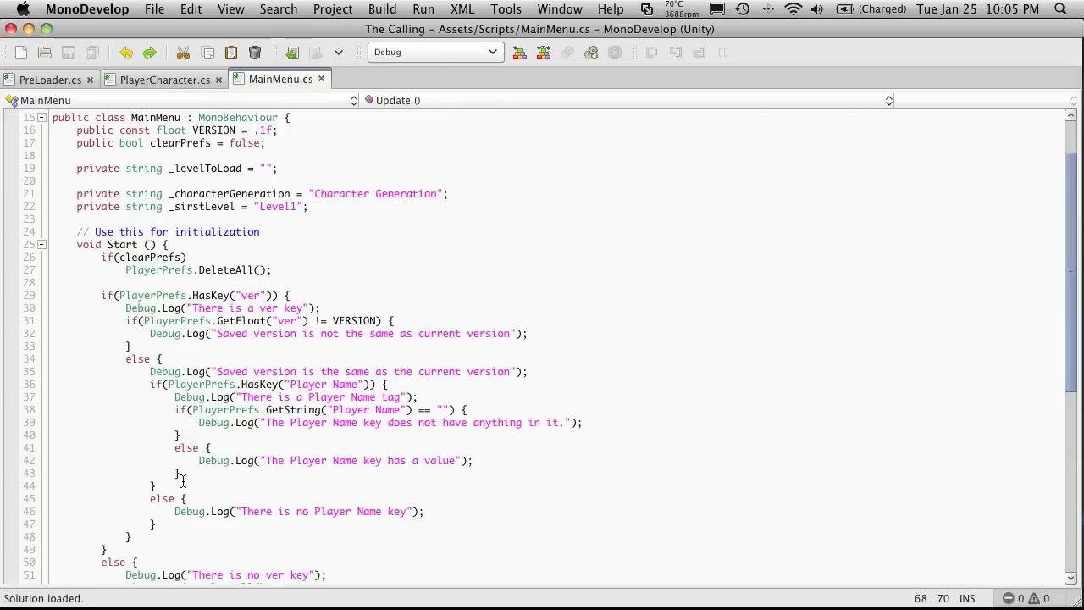
scroll(down, 3)
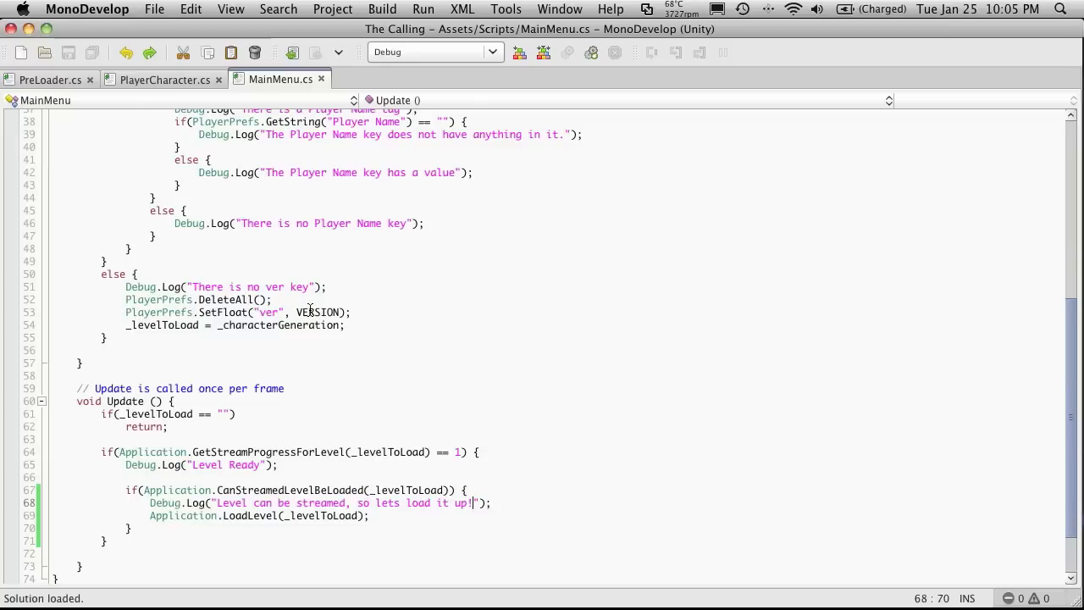
mouse_move(321, 312)
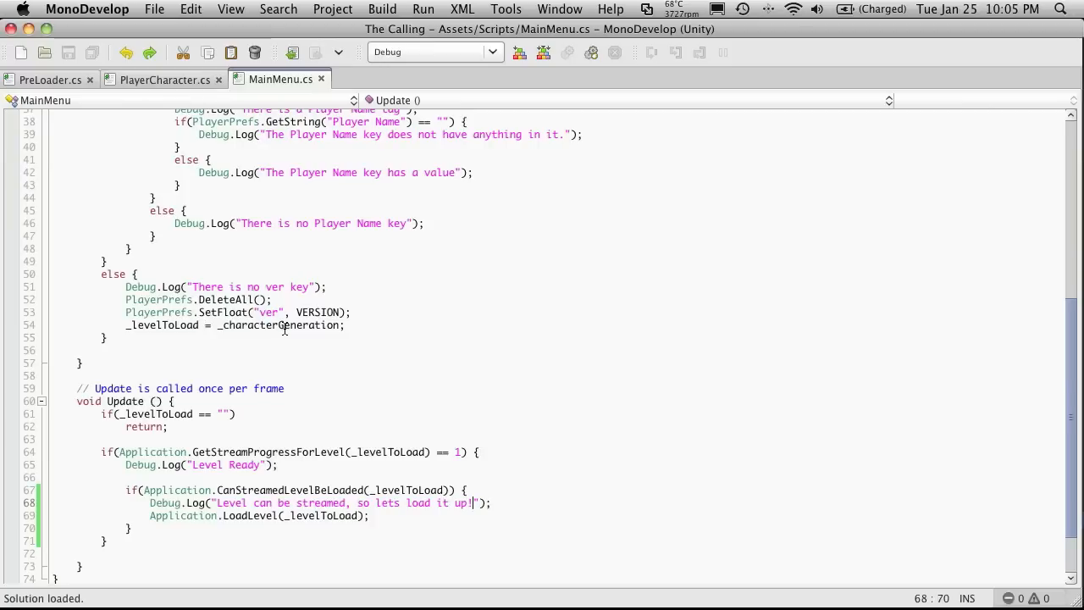
scroll(down, 3)
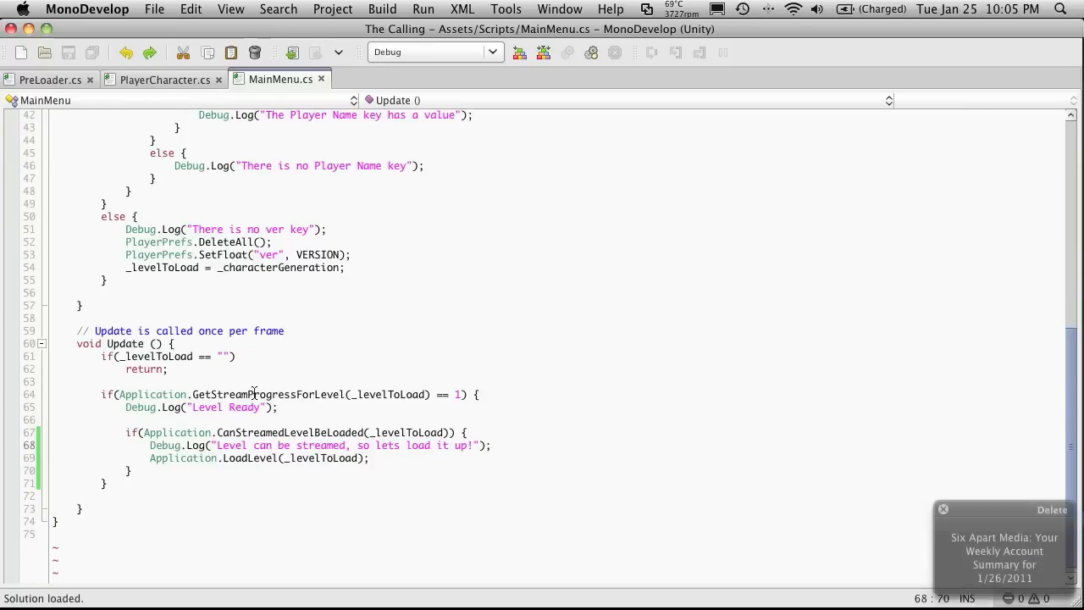
scroll(up, 3)
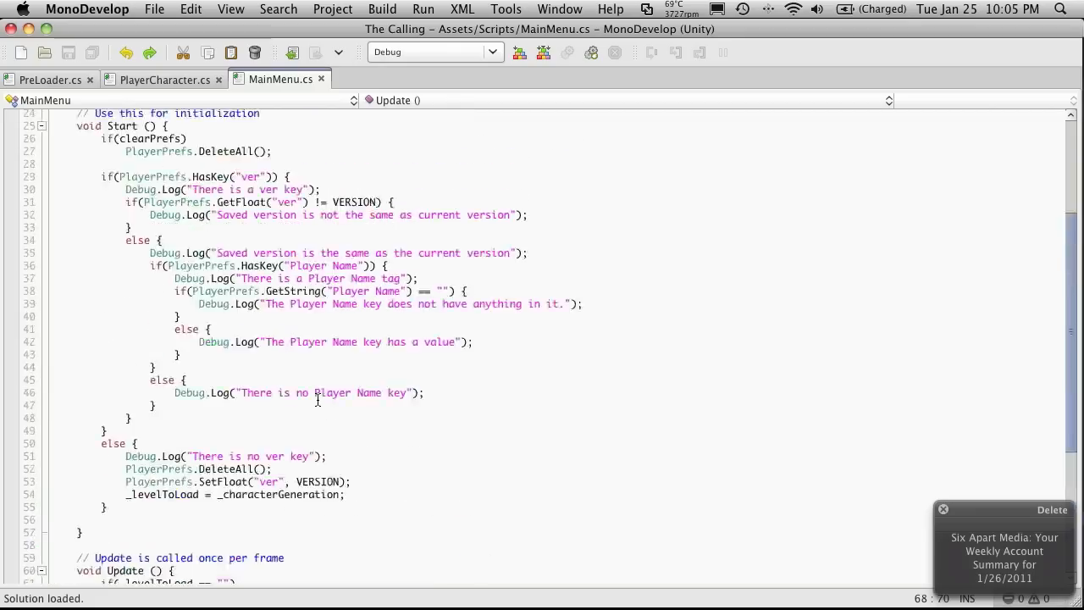
scroll(up, 3)
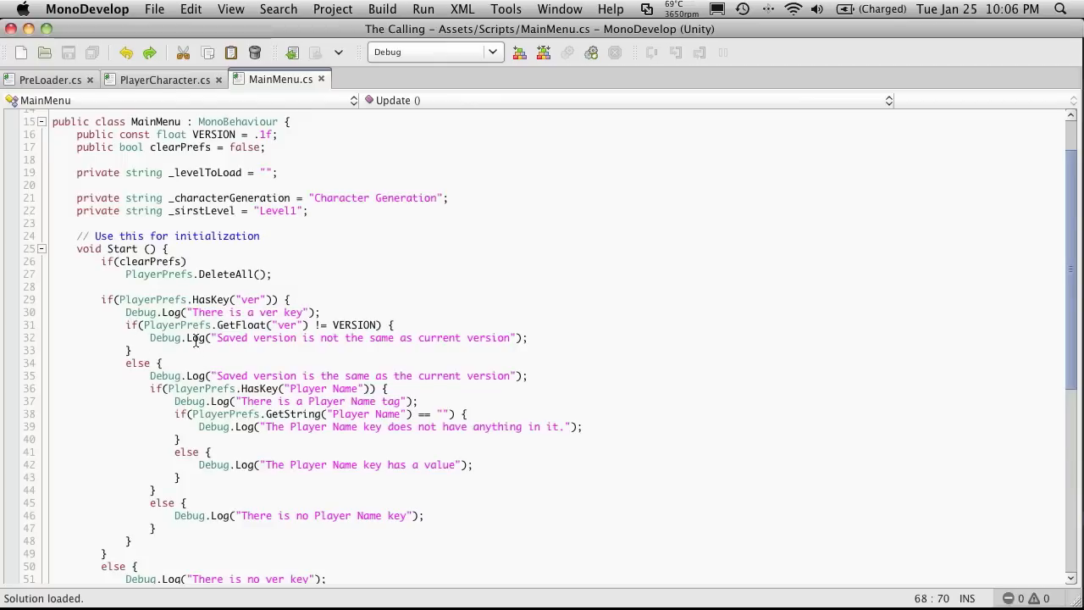
mouse_move(164, 337)
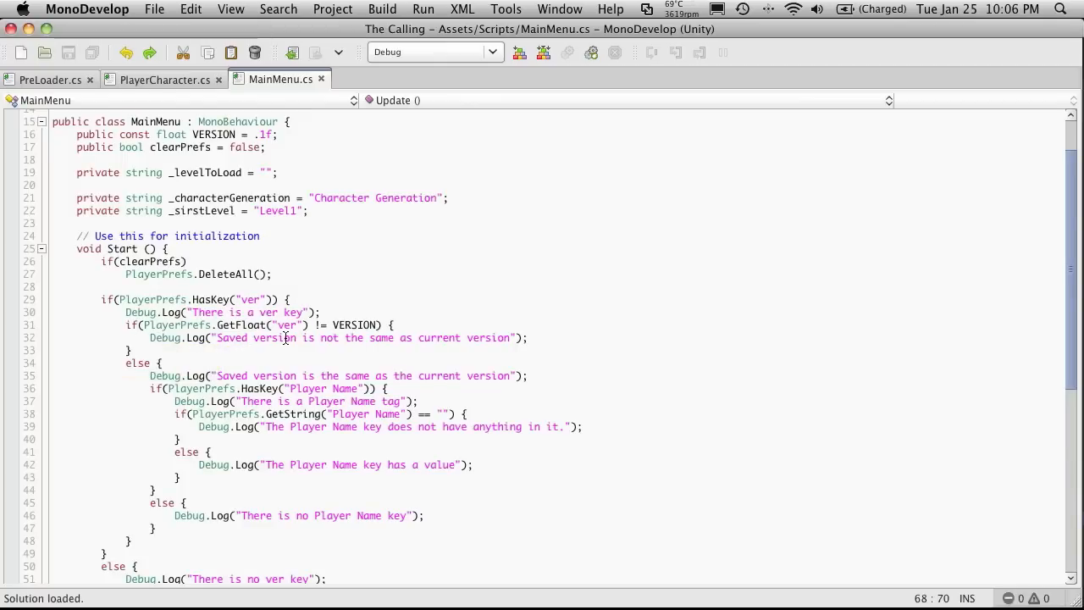
mouse_move(349, 330)
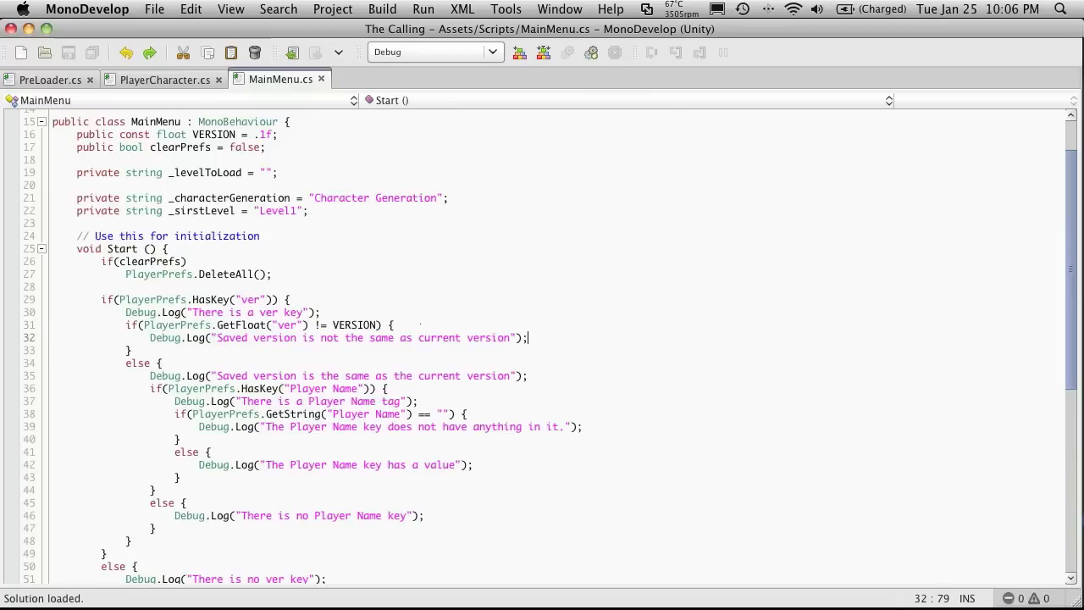
- Add the '/* Upgrade playerprefs here */' comment below the version-mismatch Debug.Log line
key(Return)
text(/* Upgr)
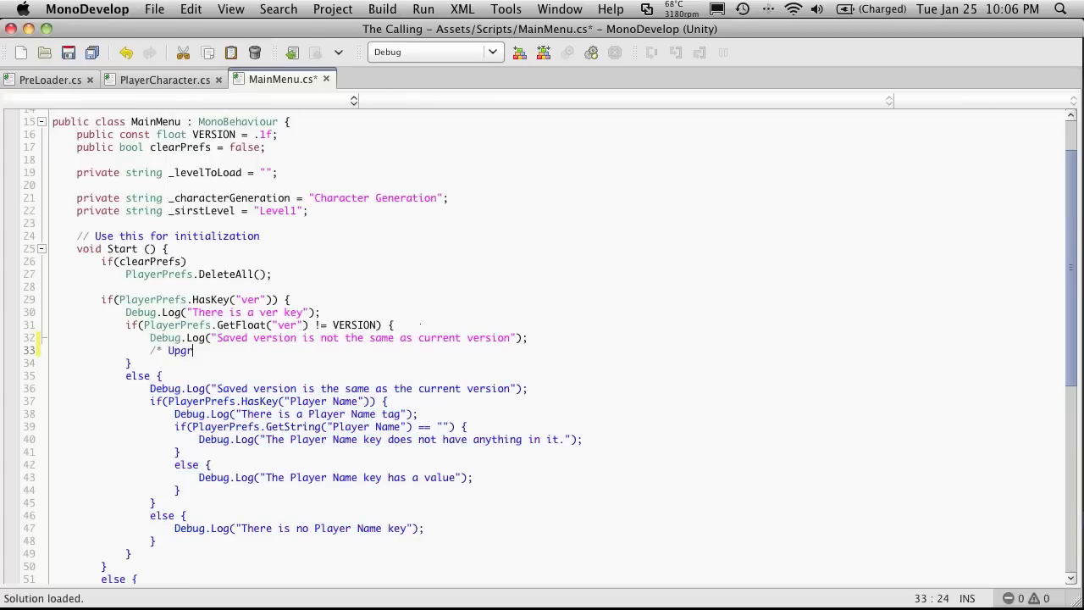
text(ade)
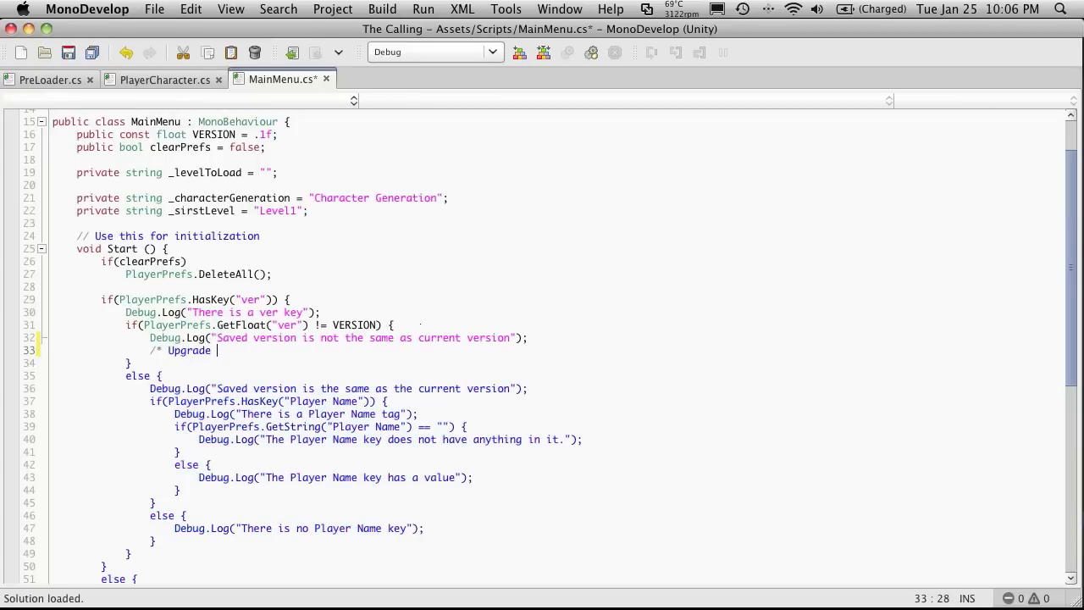
text(playerprefs here */)
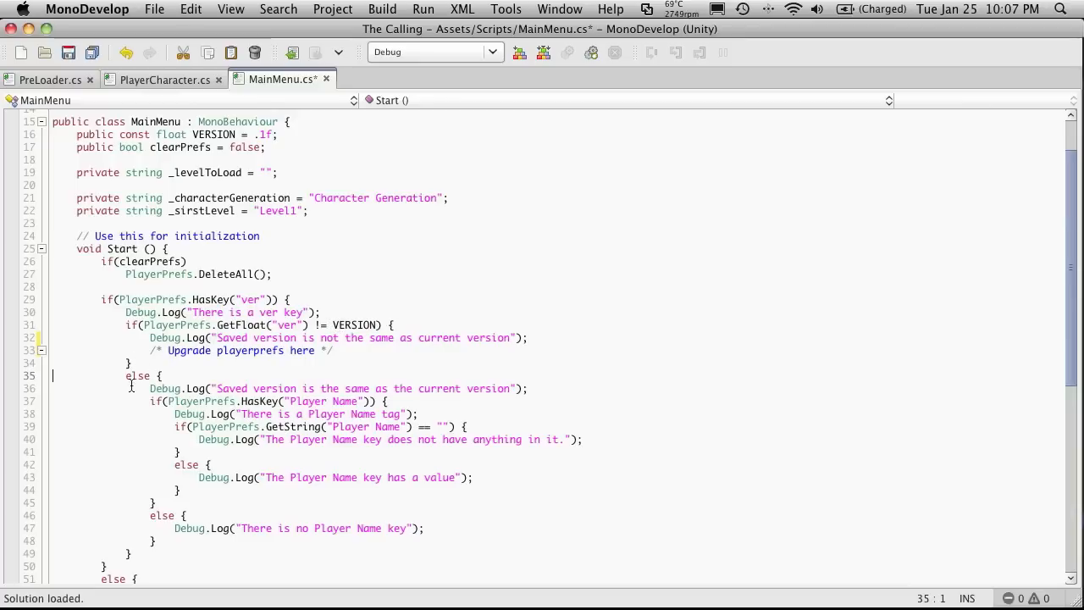
- Copy the DeleteAll and _levelToLoad statements from the no-ver-key branch into the empty-name branch
scroll(down, 3)
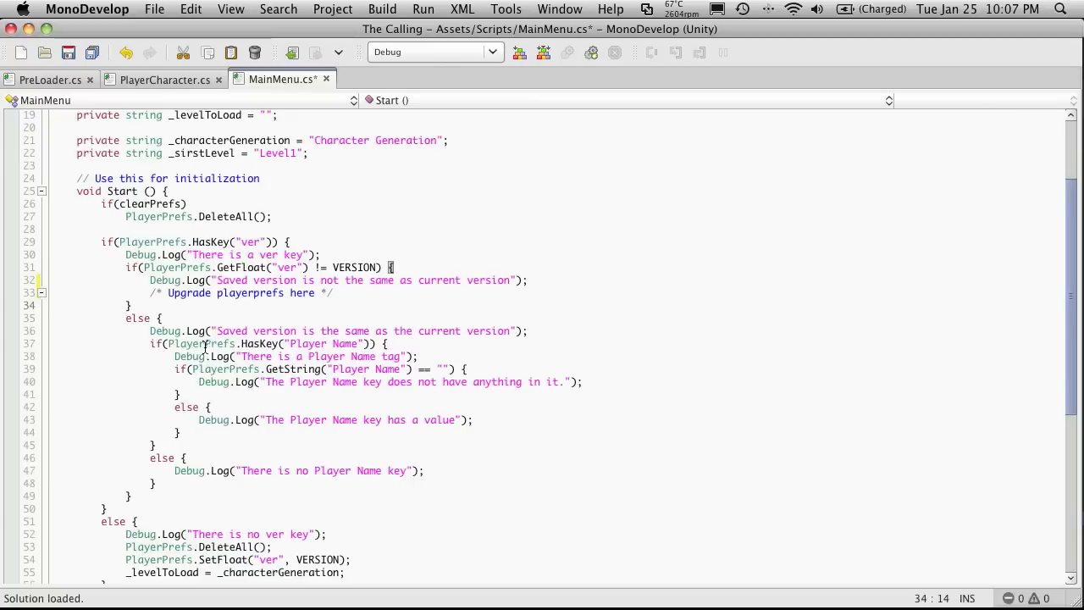
mouse_move(199, 343)
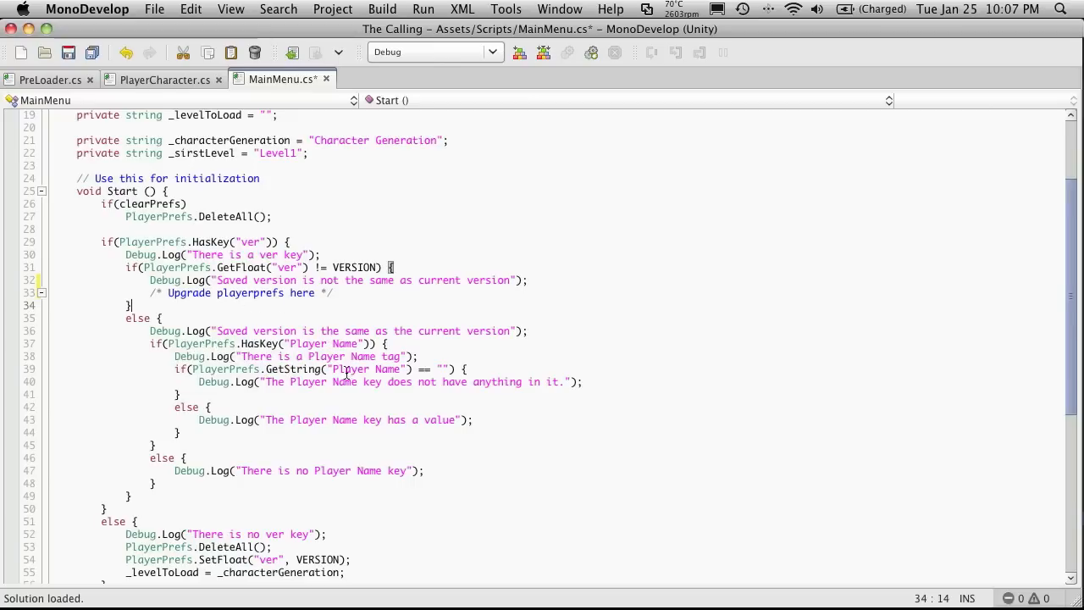
mouse_move(224, 369)
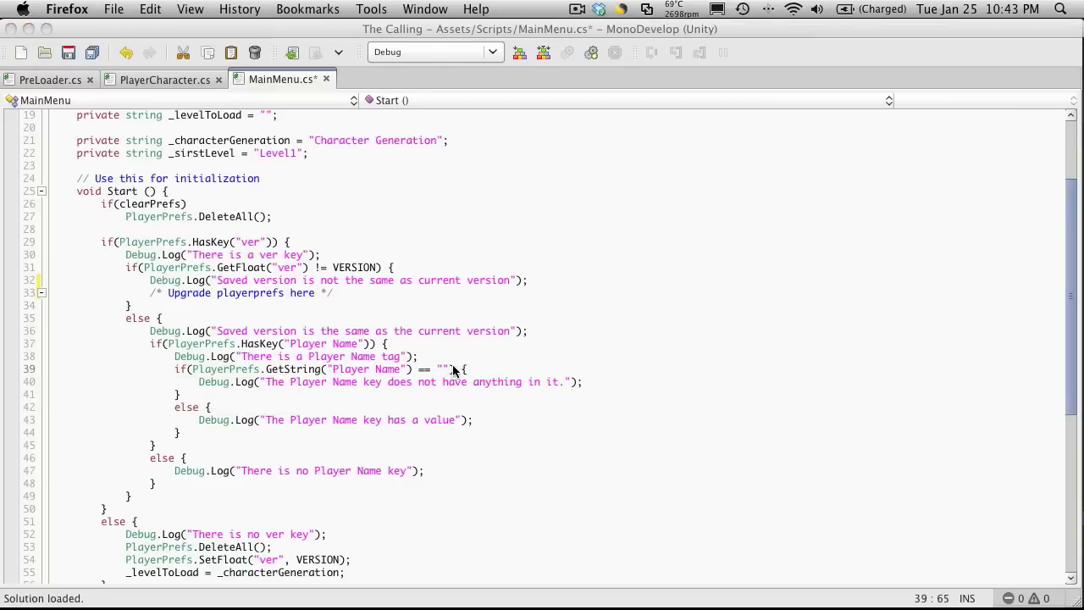
scroll(down, 3)
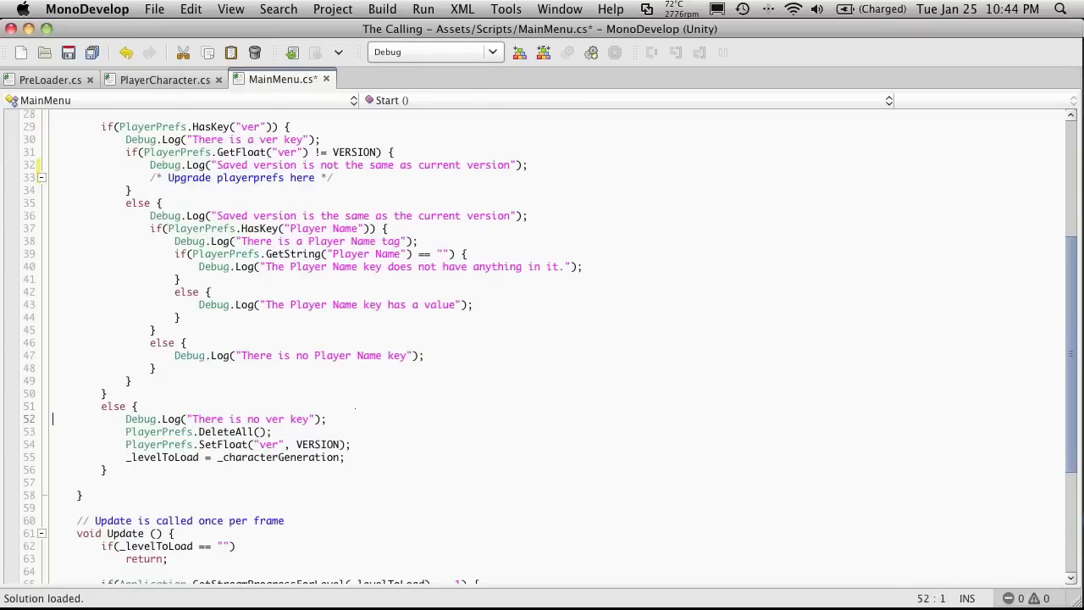
drag(126, 432, 105, 471)
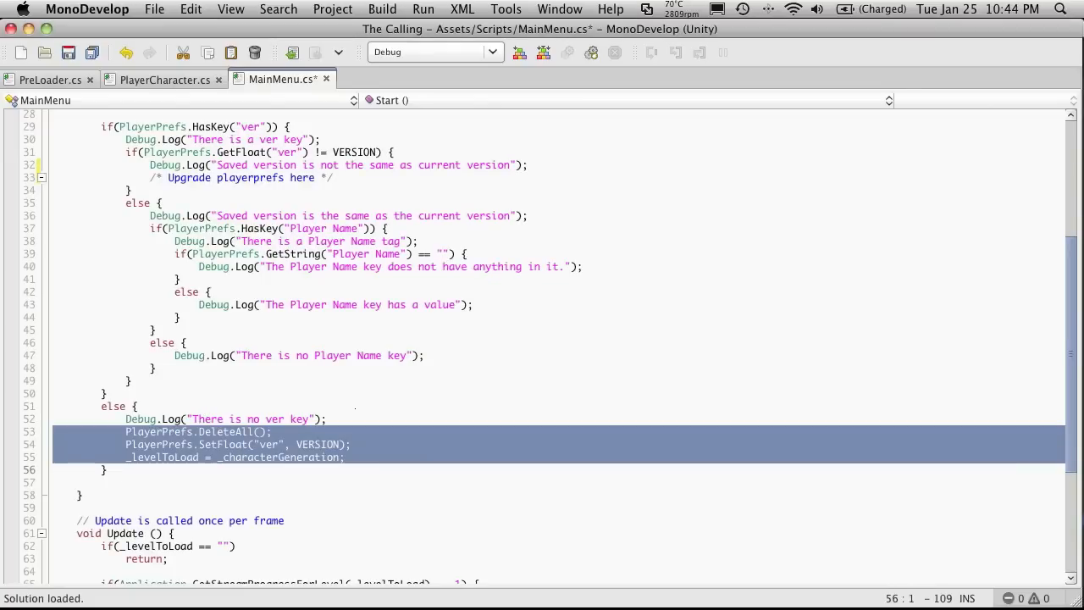
mouse_move(257, 495)
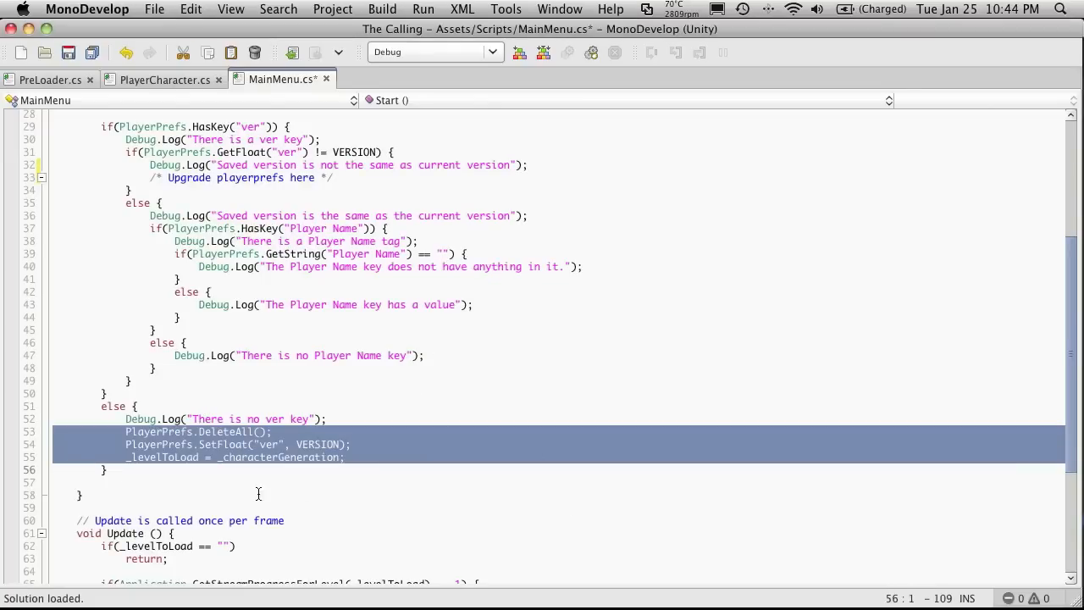
mouse_move(308, 398)
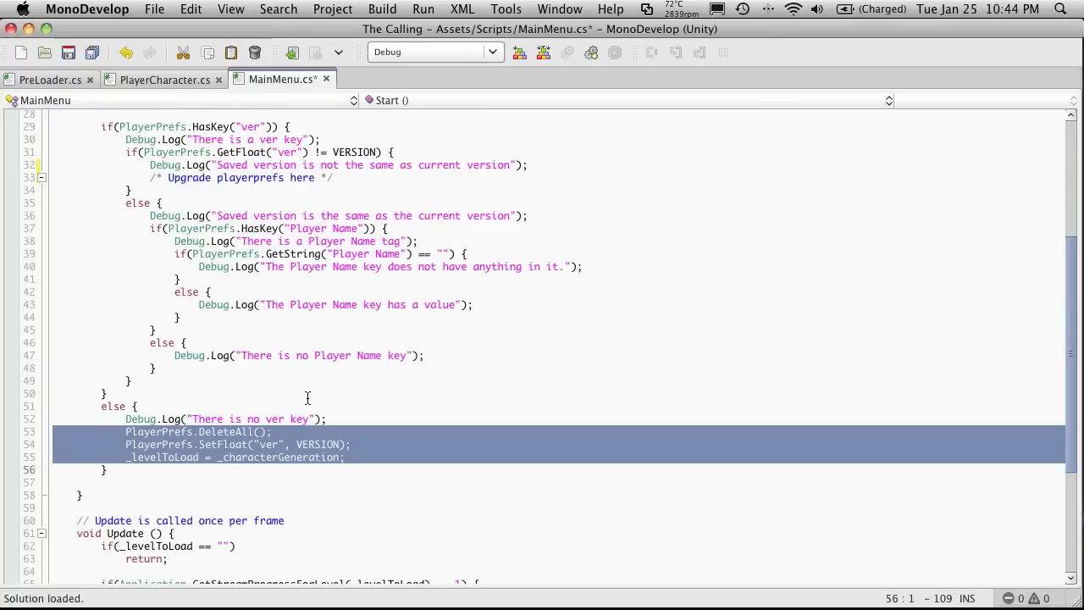
scroll(up, 3)
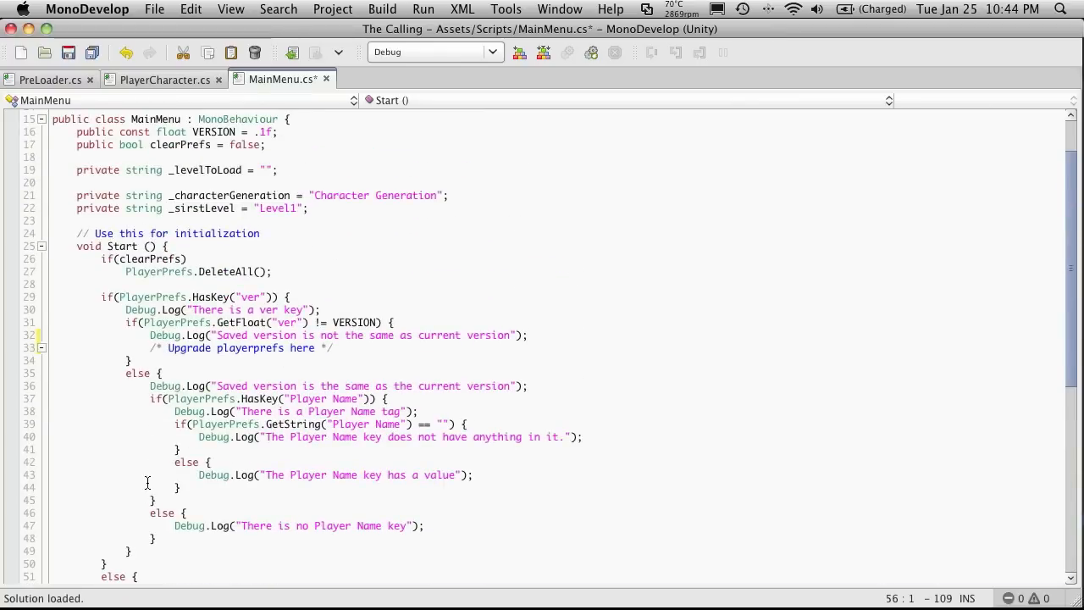
scroll(down, 3)
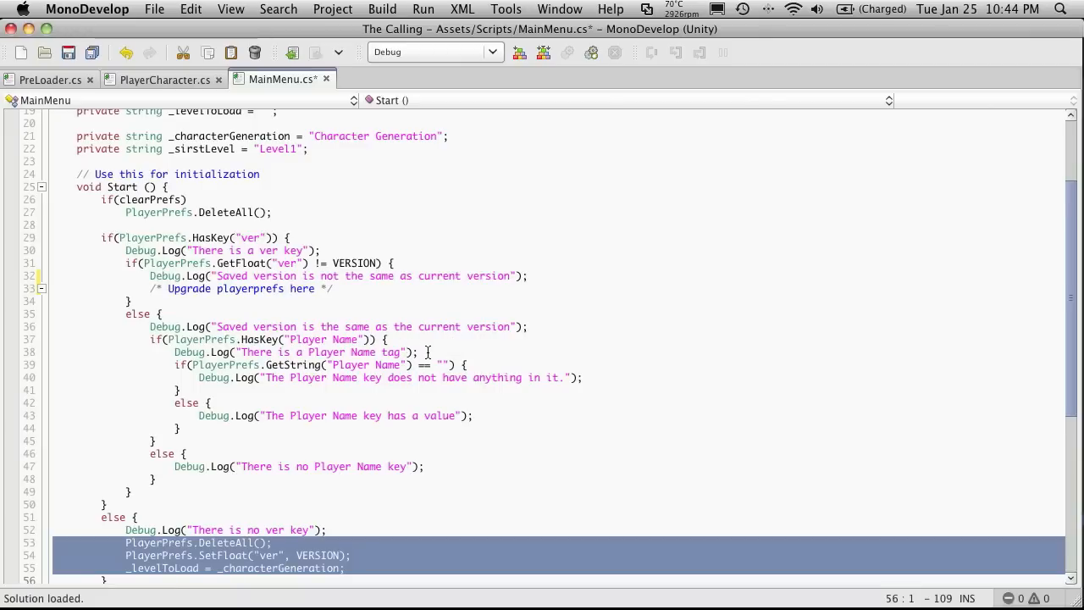
click(464, 364)
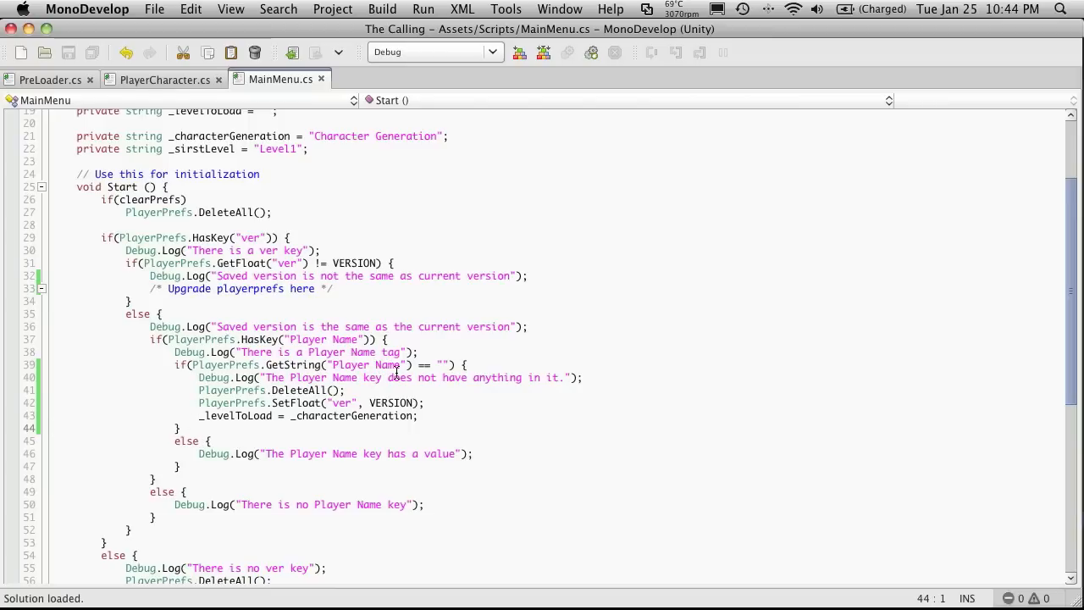
- Remove the copied SetFloat statement and position the has-a-value branch for its _levelToLoad line
click(447, 364)
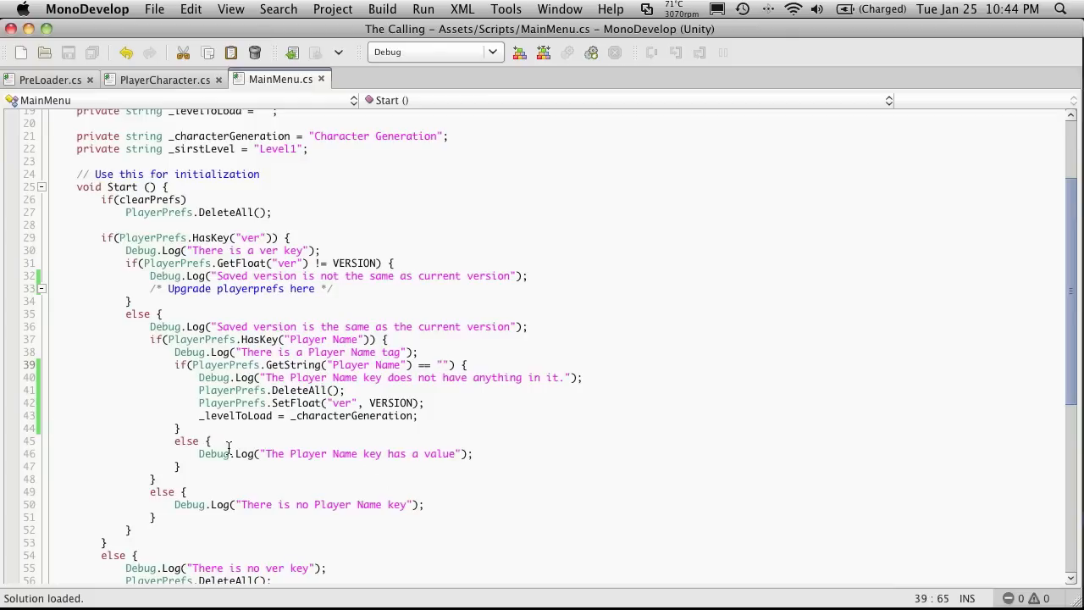
click(447, 423)
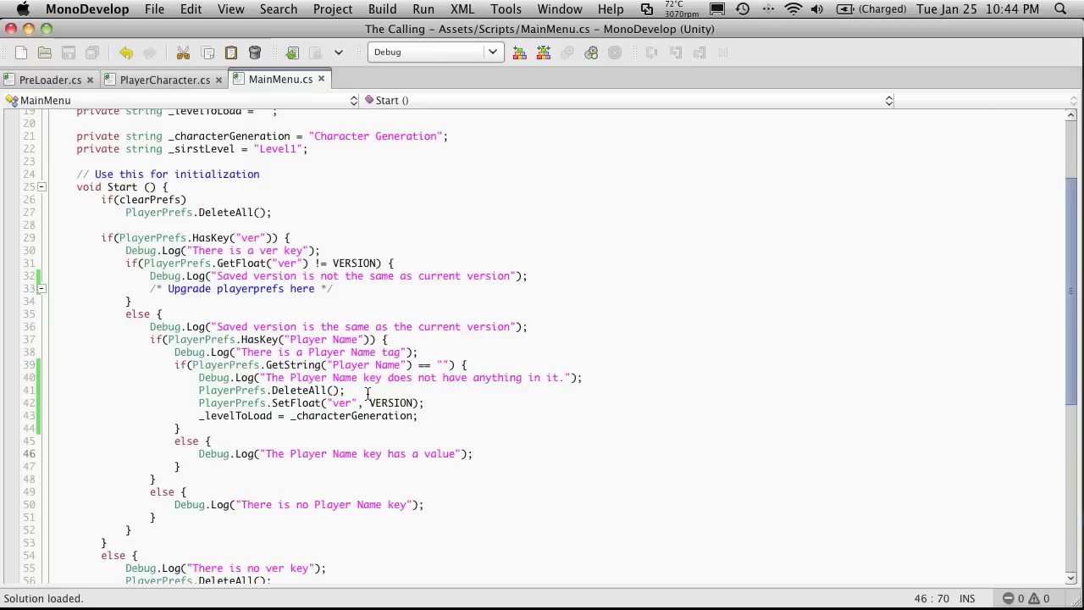
click(345, 389)
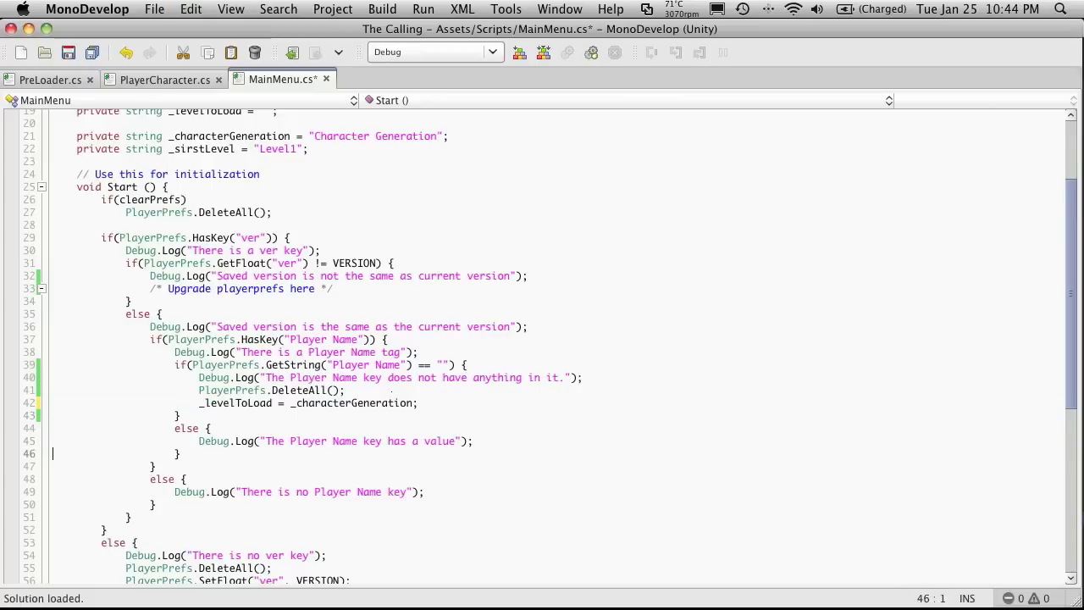
- Add _levelToLoad = _characterGeneration; to the has-a-value branch and fix the misspelled _firstLevel field
text(_levelToLoad = _characterGeneration;)
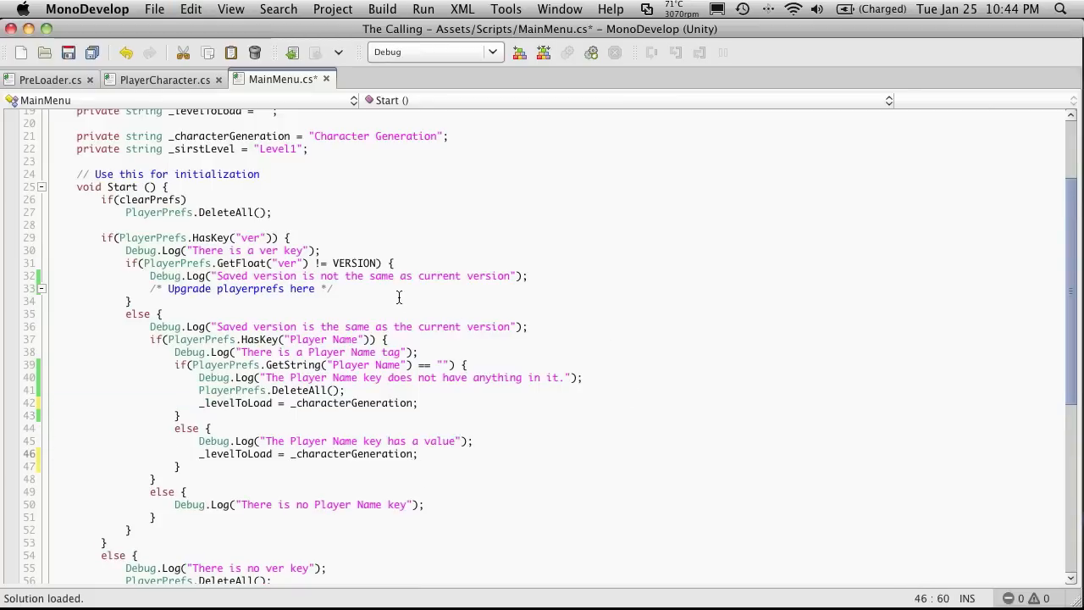
double_click(202, 268)
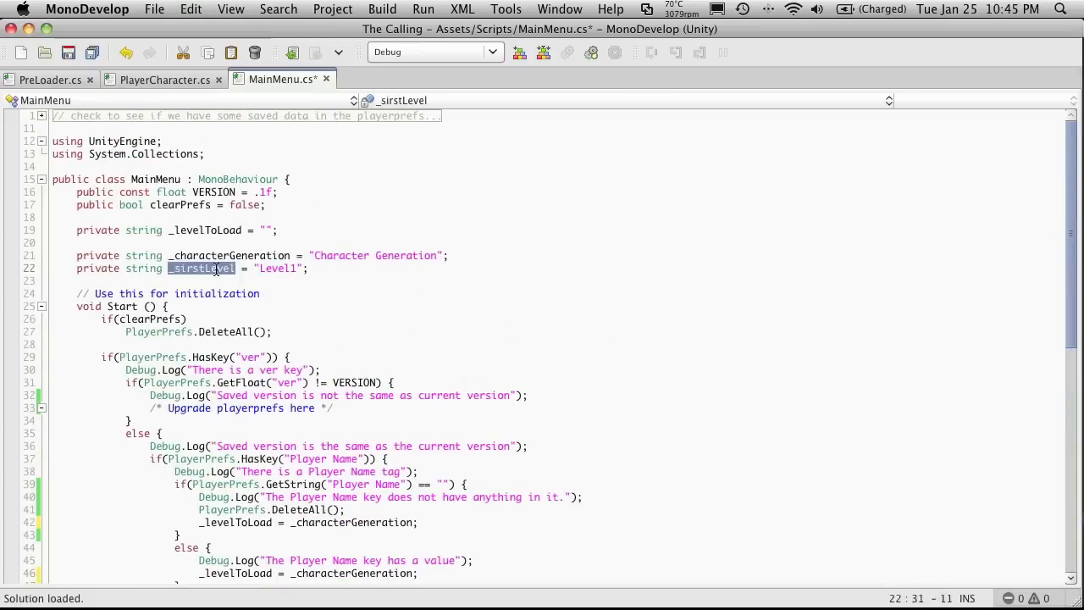
click(353, 291)
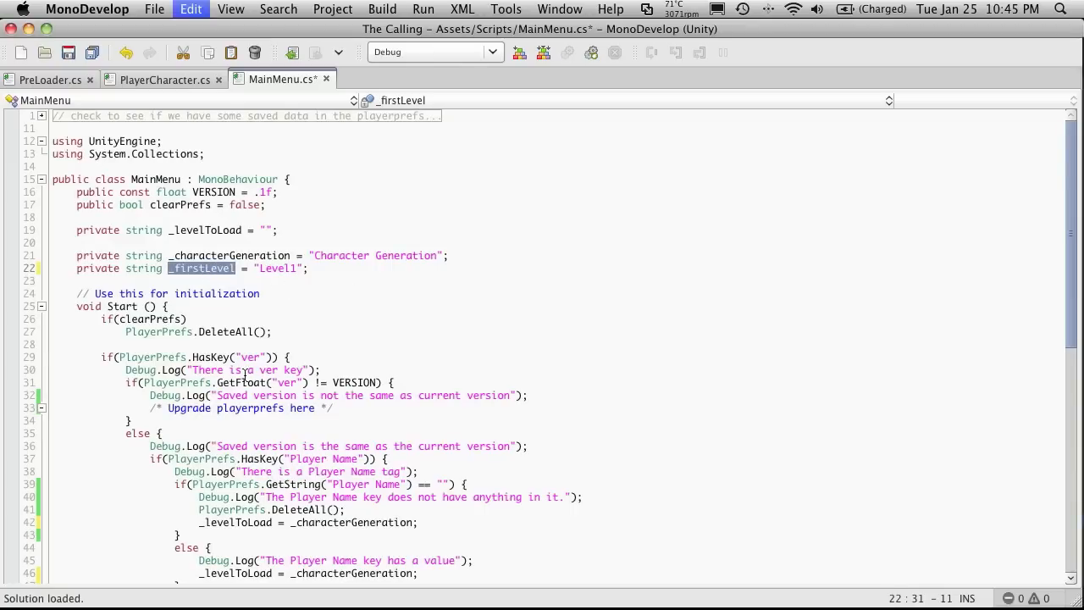
- Make the has-a-value branch load _firstLevel instead of _characterGeneration
scroll(down, 3)
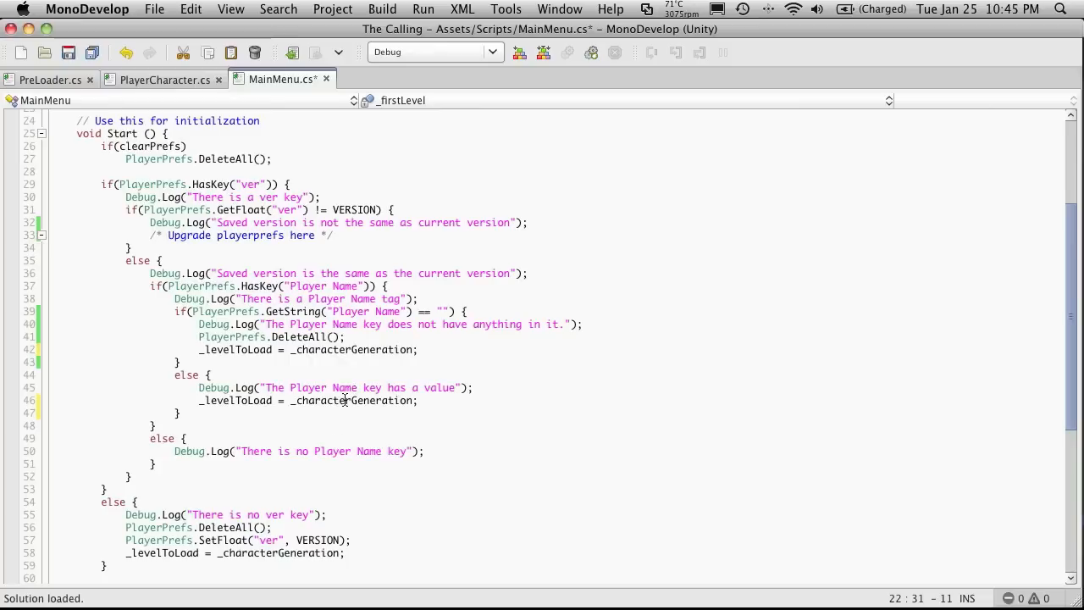
double_click(352, 400)
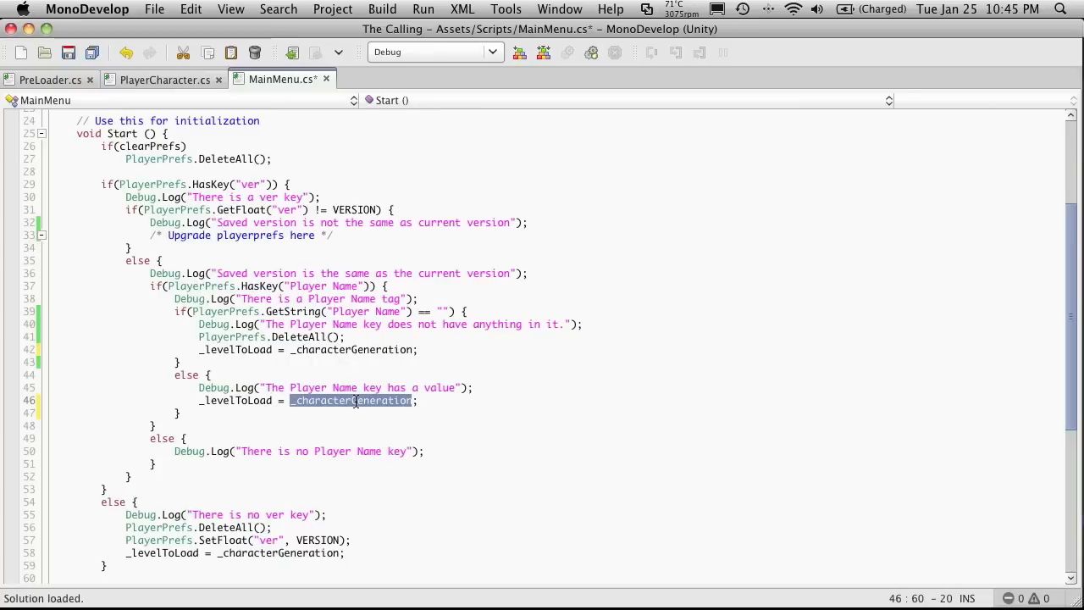
text(_firstLevel)
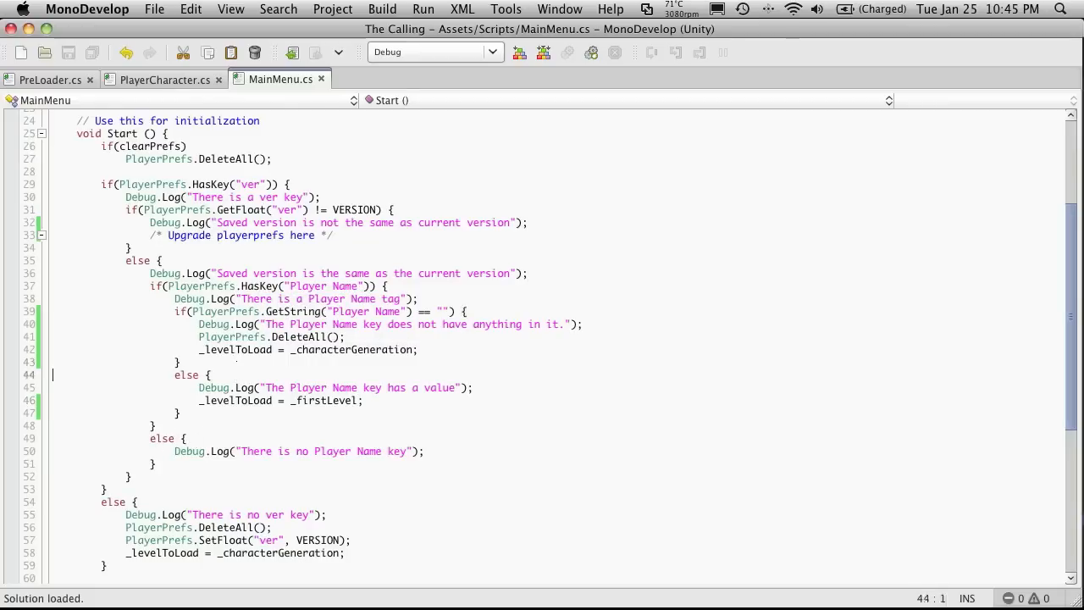
- Copy PlayerPrefs.DeleteAll() and _levelToLoad = _characterGeneration into the no-Player-Name-key branch
drag(200, 336, 417, 349)
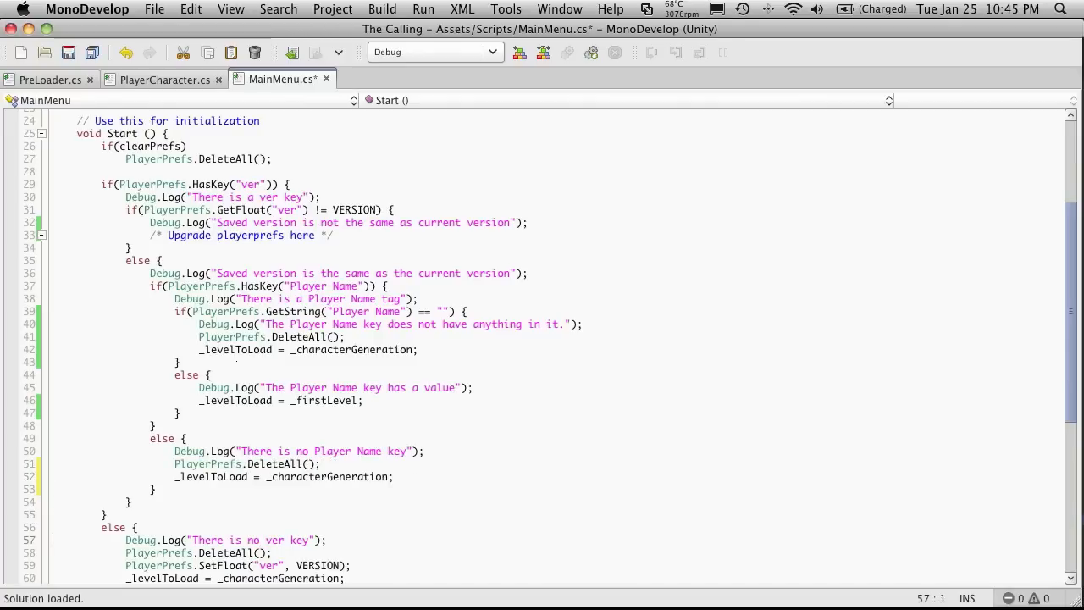
scroll(down, 3)
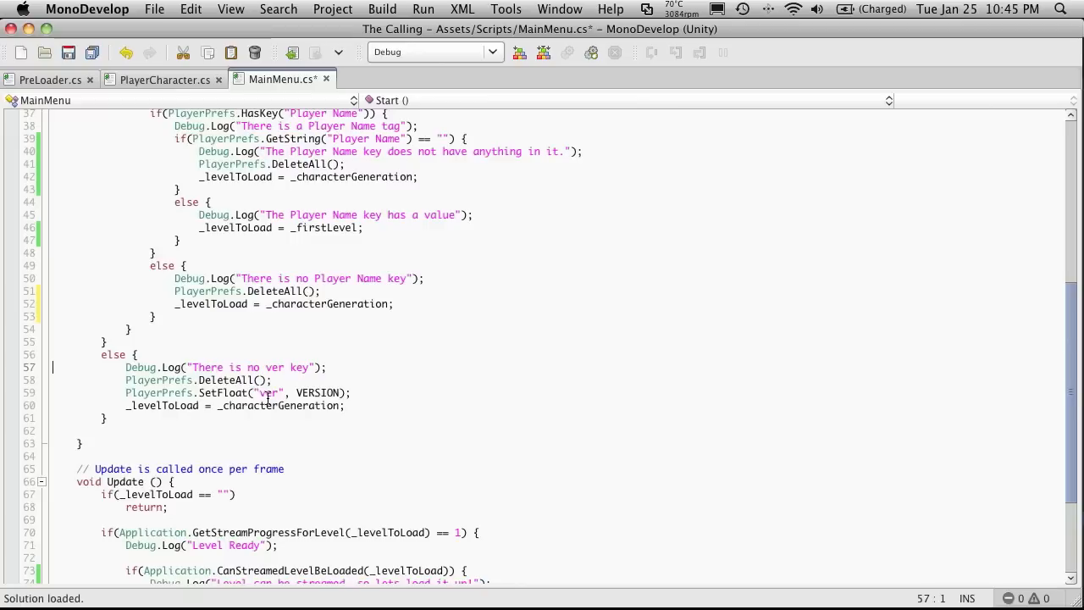
scroll(up, 3)
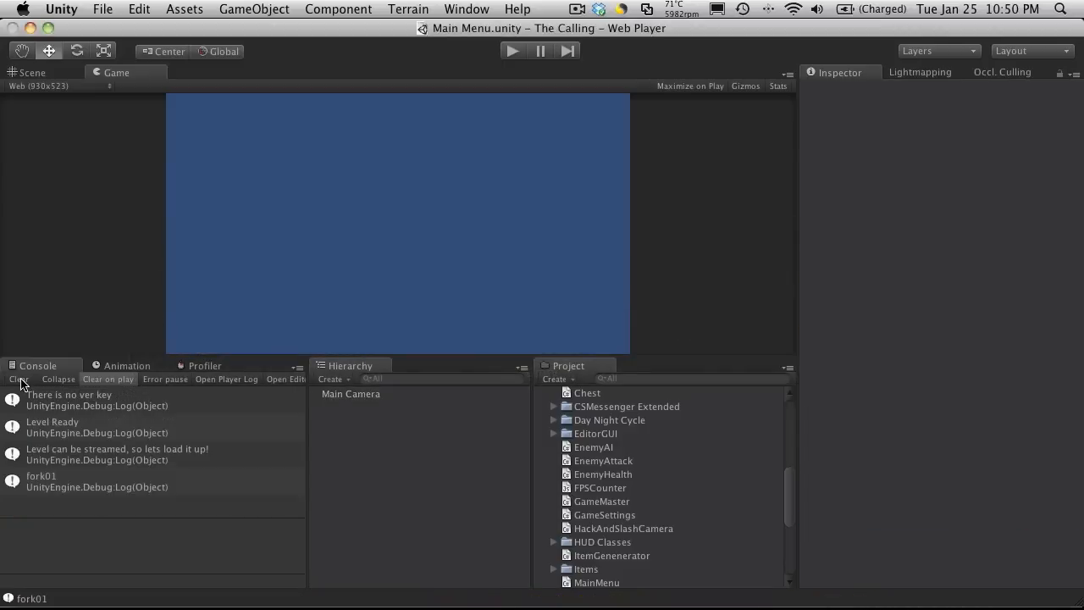
- Clear the Console, enable Clear Prefs on Main Camera and start the Main Menu scene
click(17, 380)
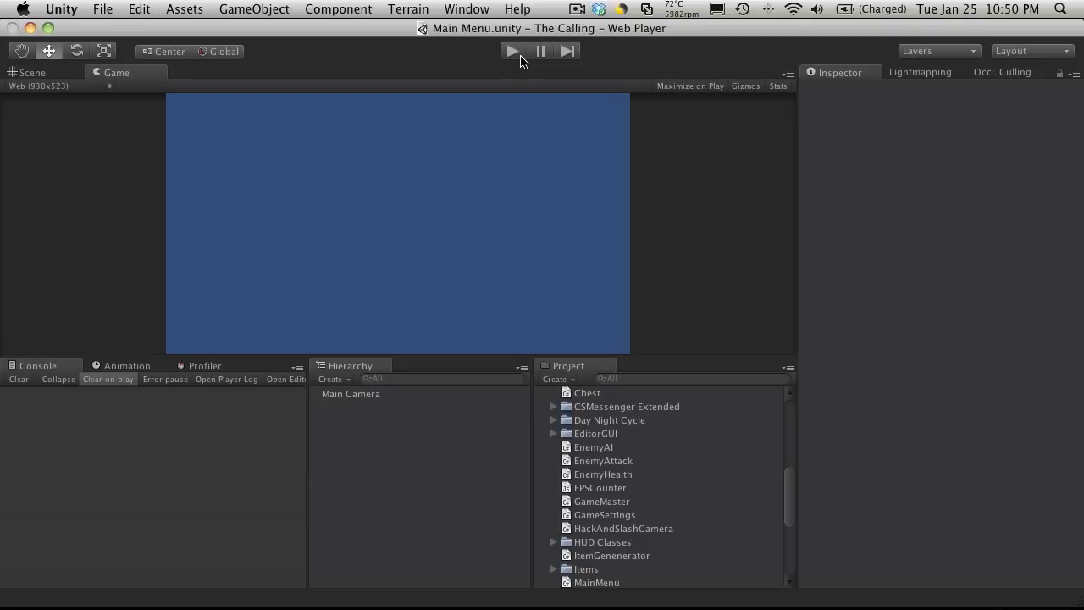
click(351, 393)
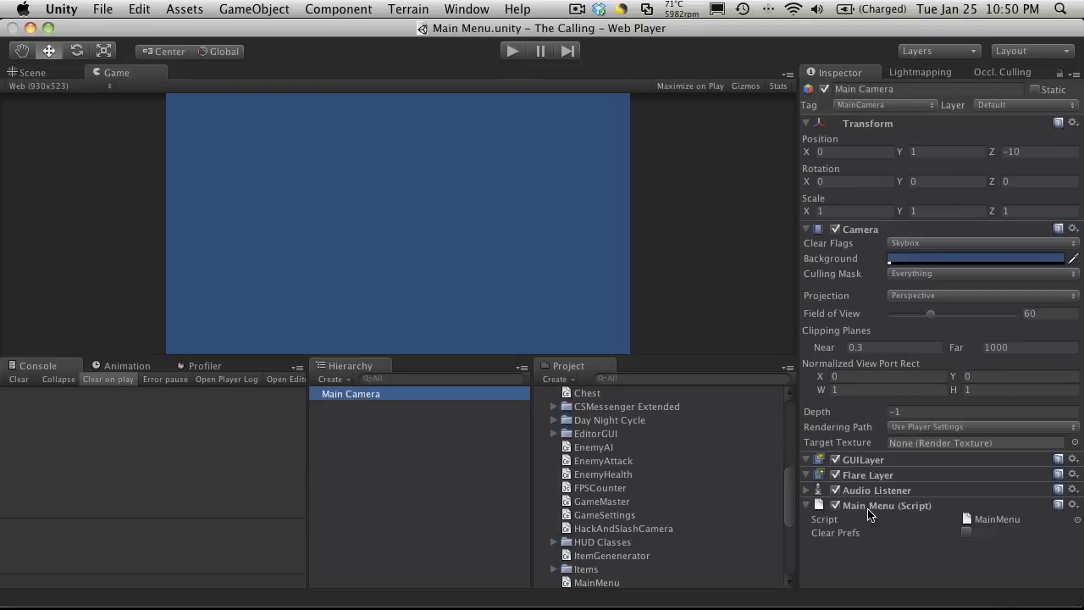
click(966, 531)
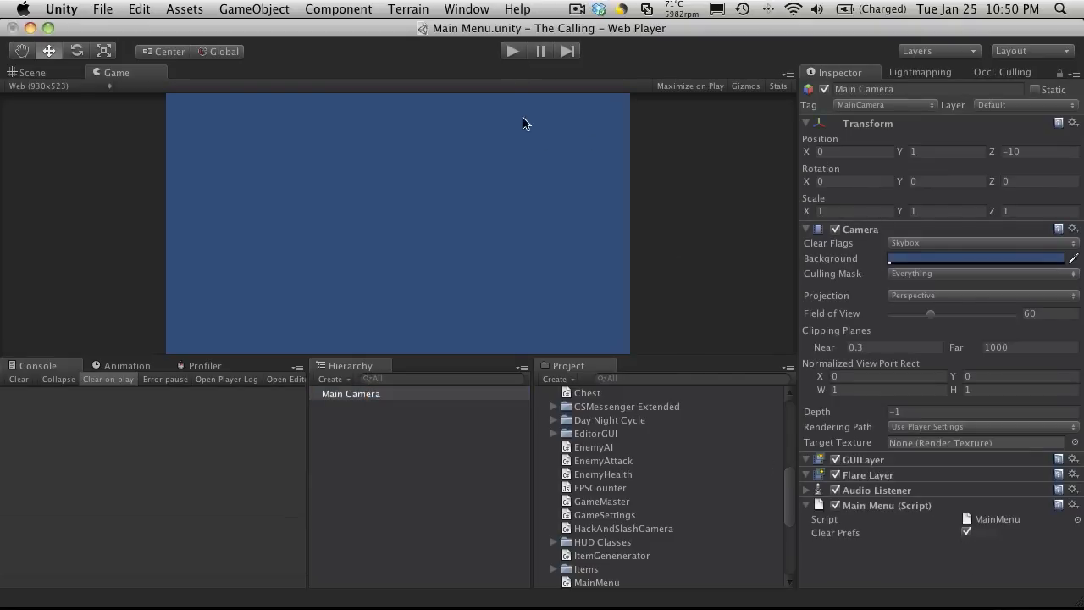
mouse_move(186, 288)
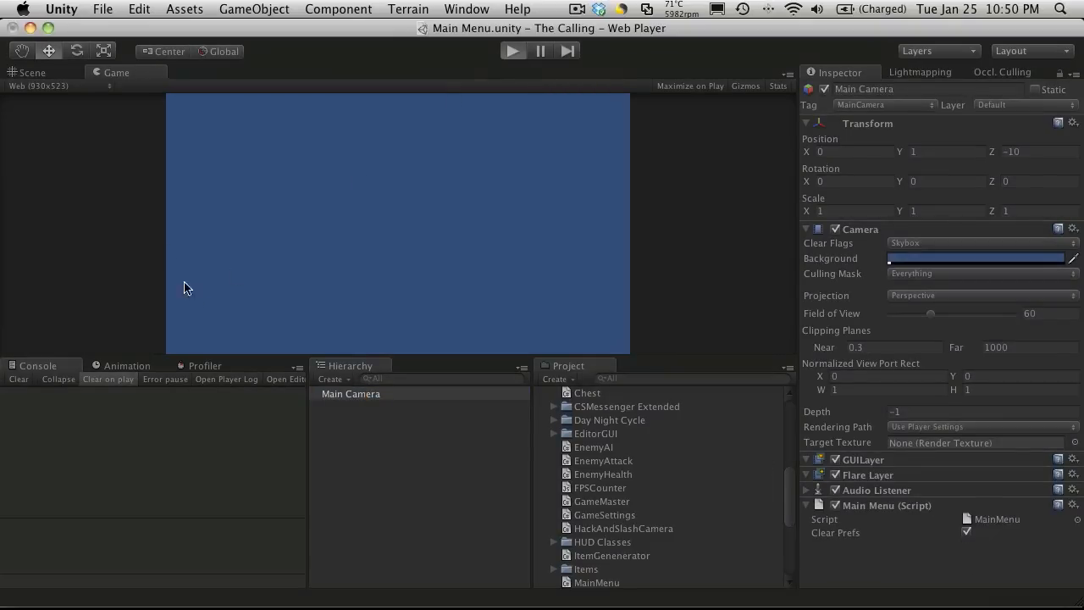
click(512, 51)
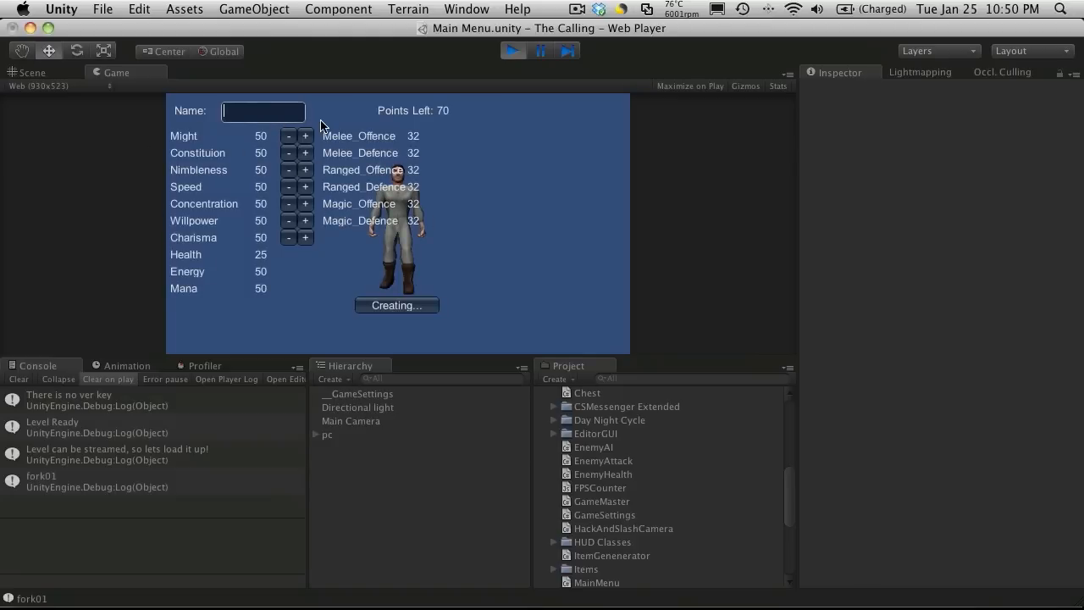
- Name the character Petey and spend all points raising Constitution to 120
text(Petey)
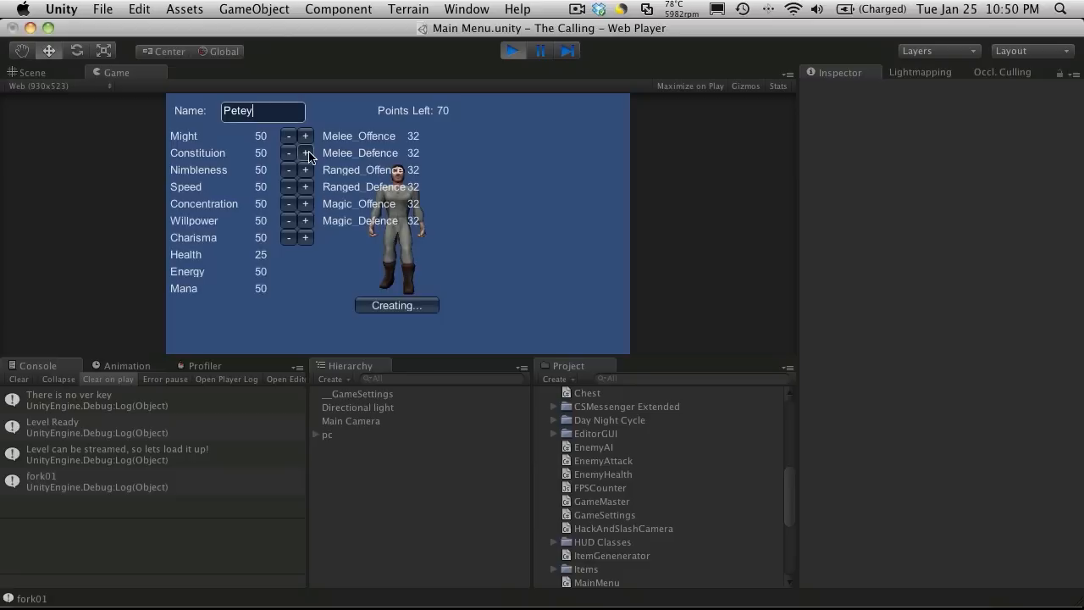
click(305, 152)
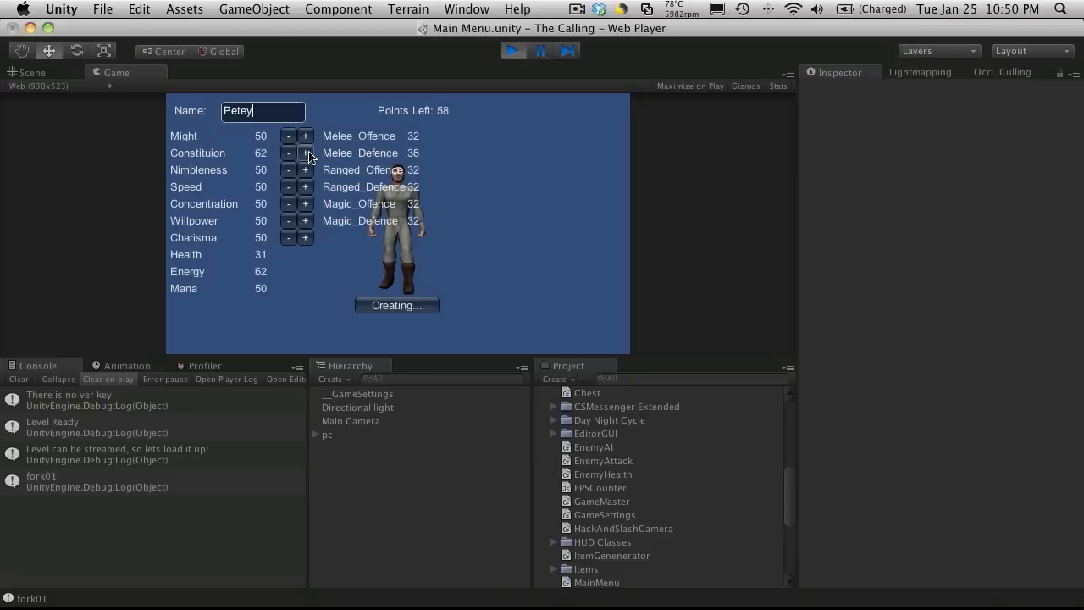
click(305, 152)
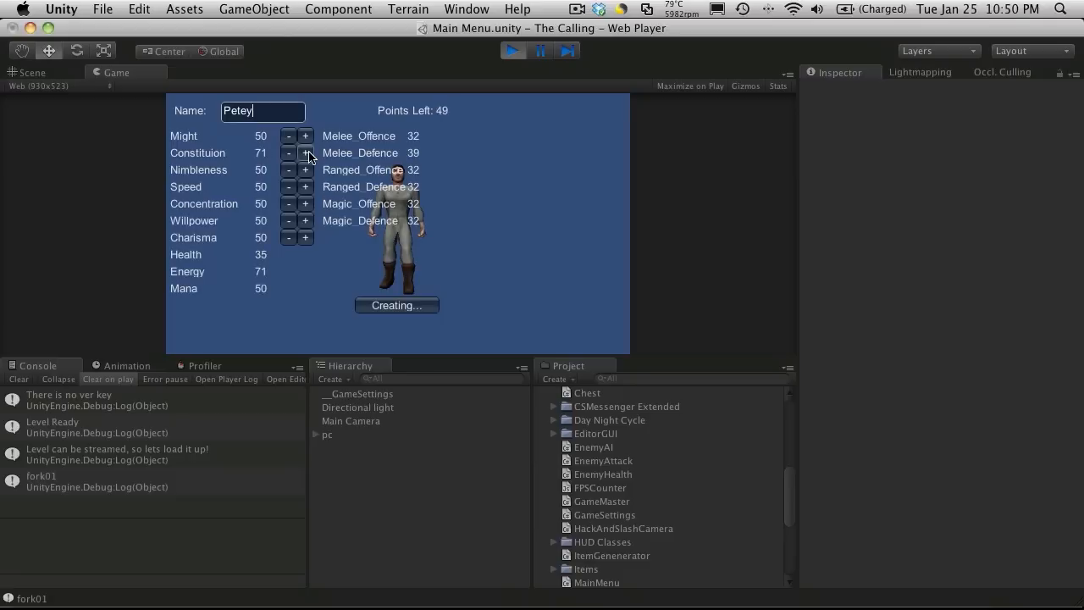
click(304, 152)
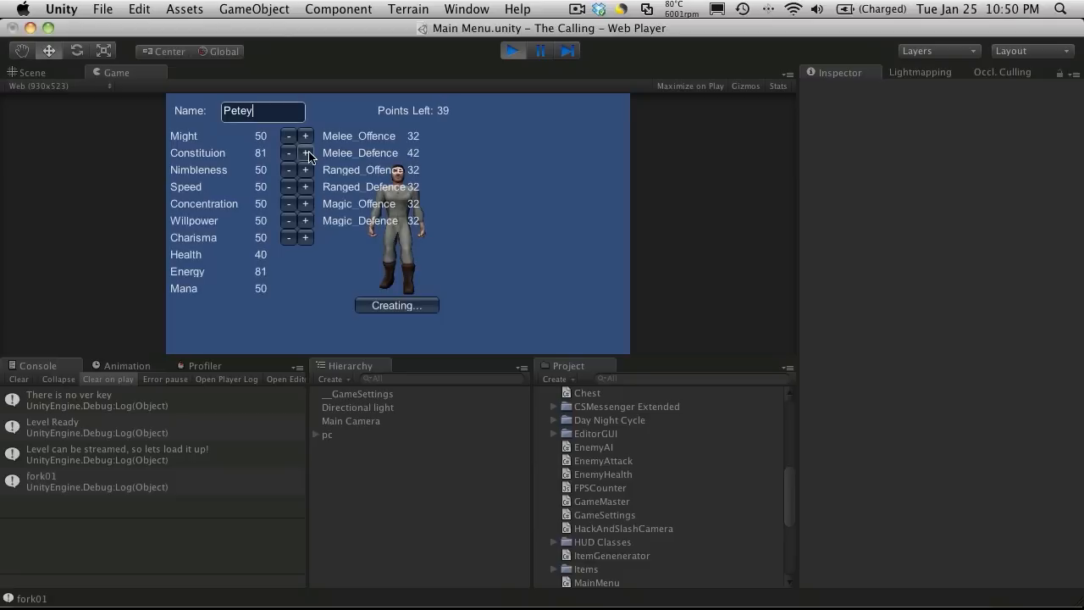
click(305, 152)
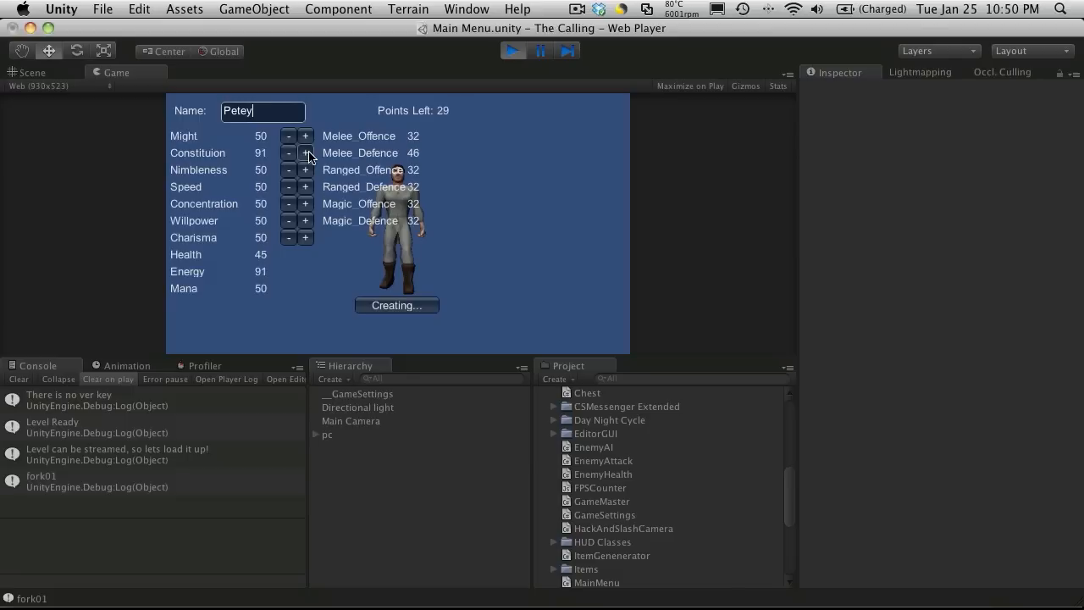
click(305, 152)
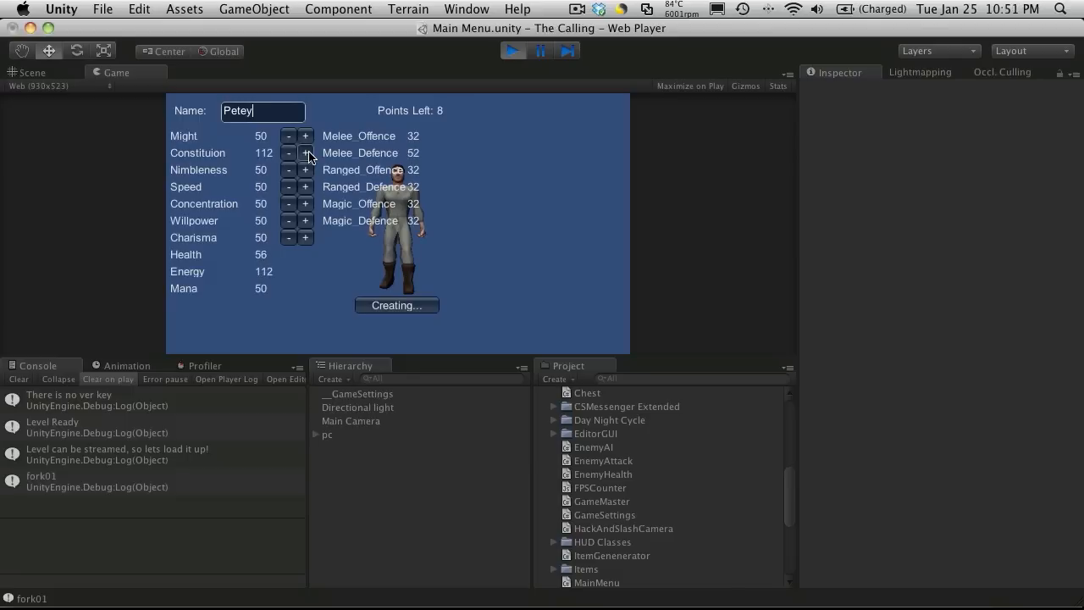
click(305, 153)
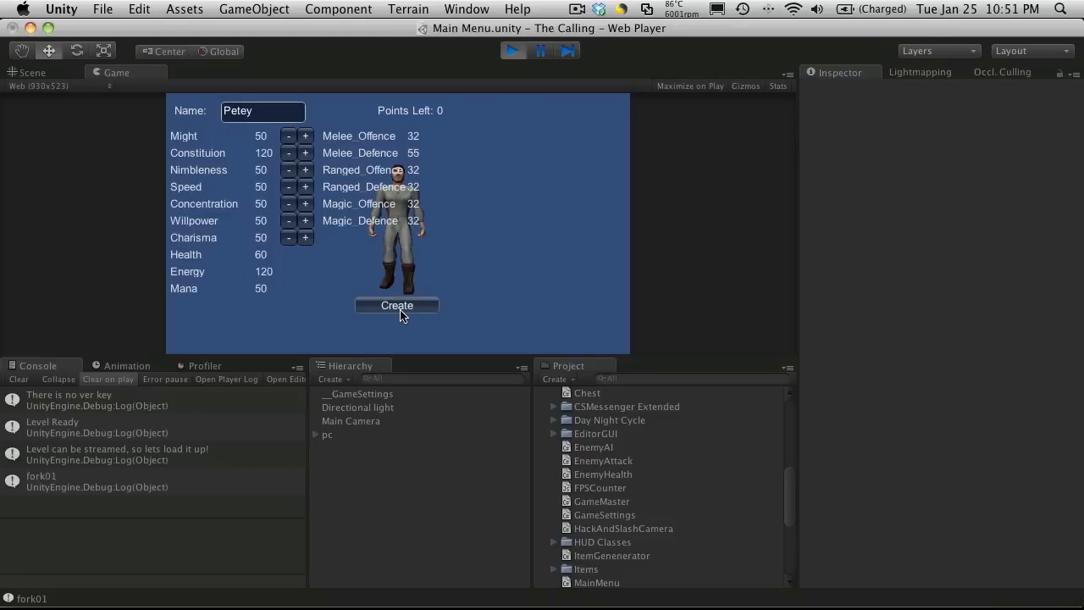
- Create Petey so the game world loads, then use an inventory item
click(396, 304)
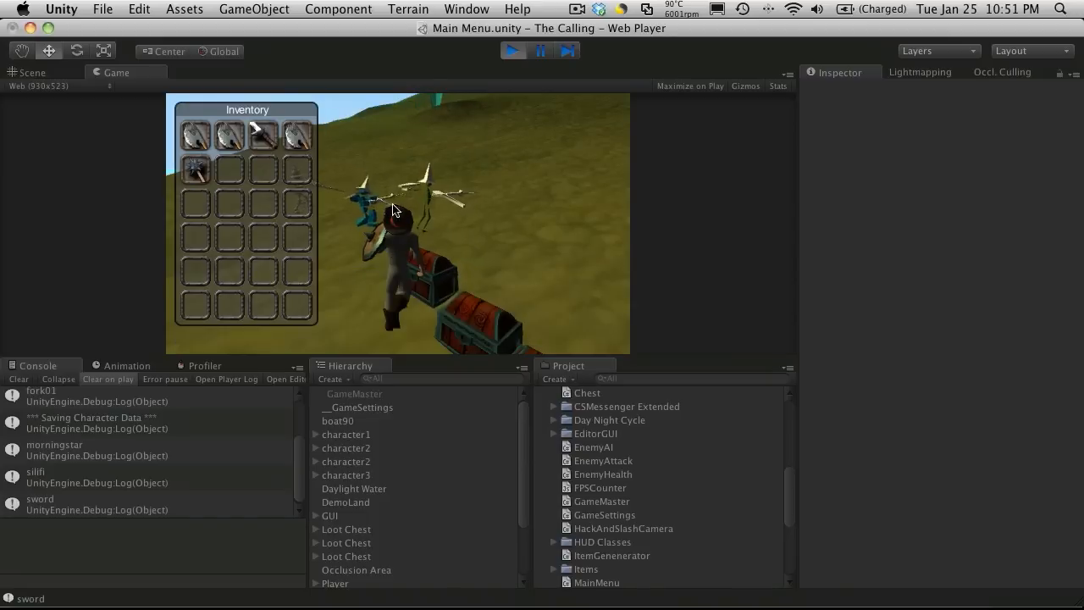
double_click(193, 169)
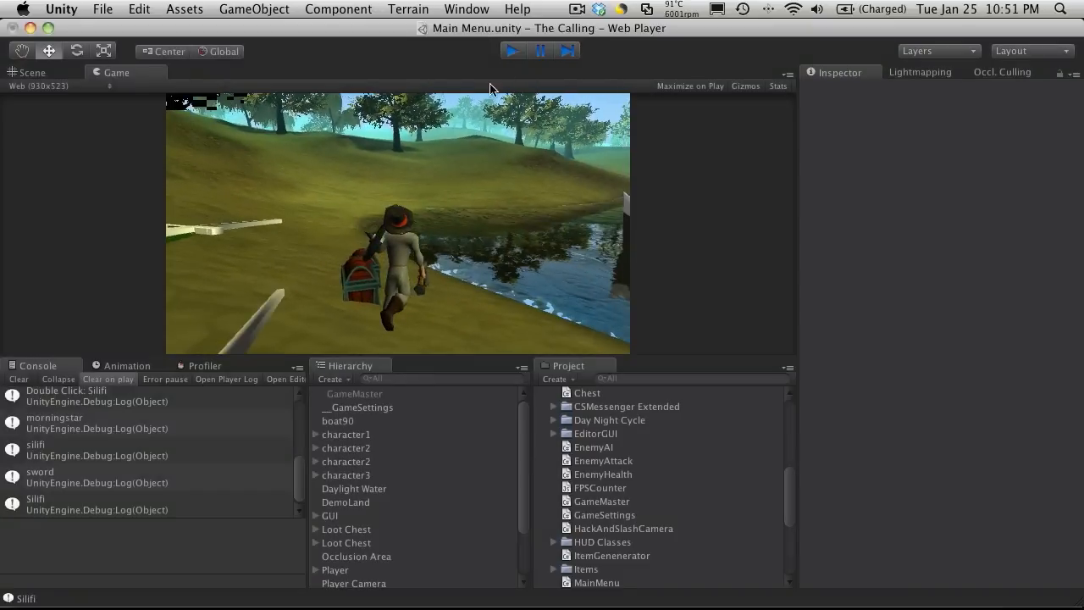
- Stop the game and select Main Camera to show its Main Menu script settings
click(511, 51)
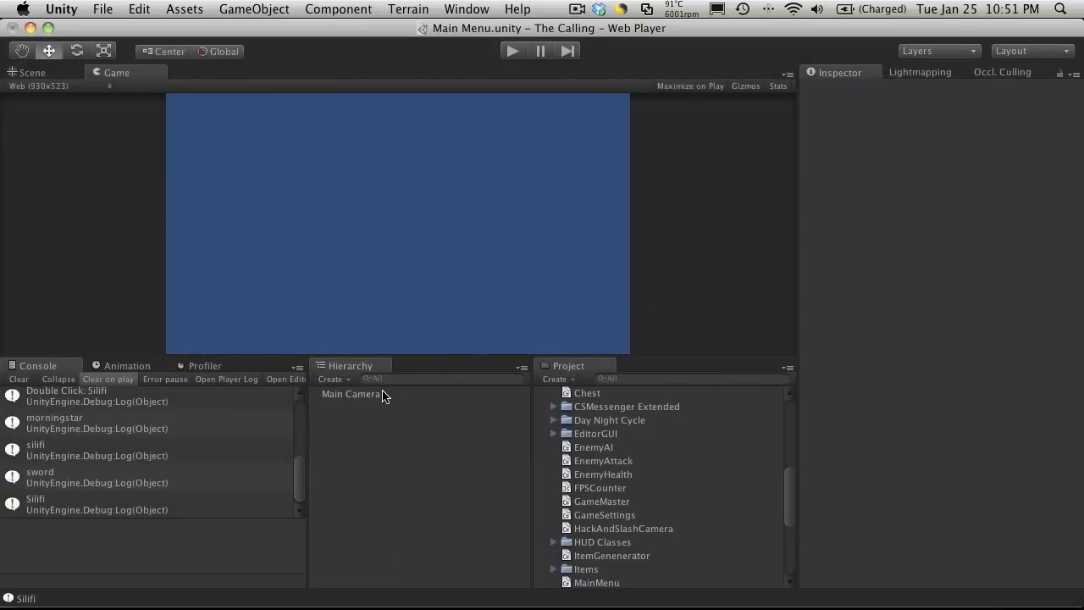
click(351, 393)
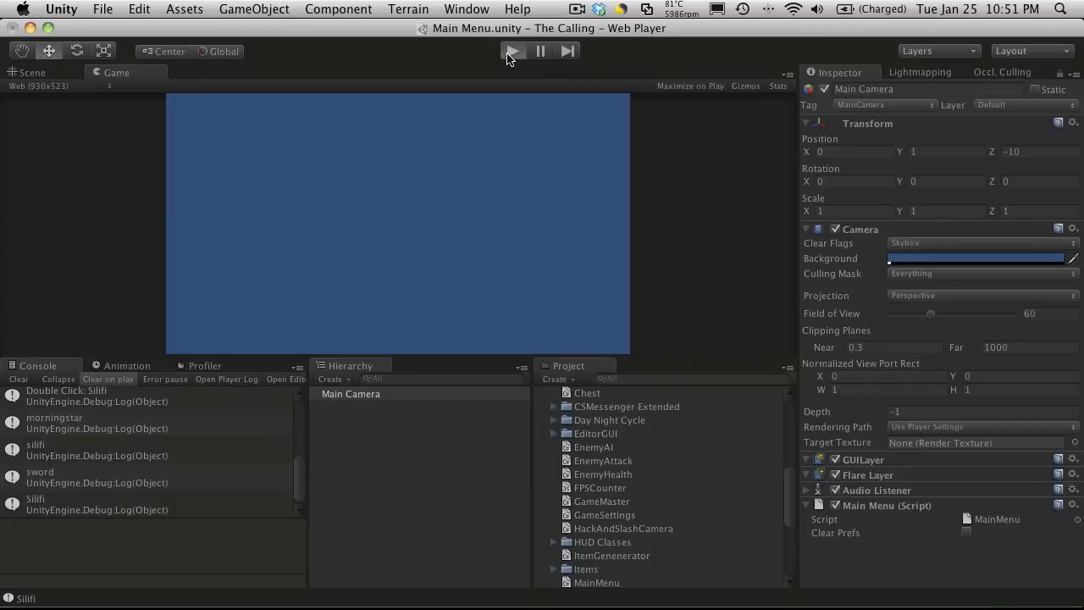
- Replay the Main Menu scene, read the Level Ready and fork01 logs, then stop the game
click(512, 51)
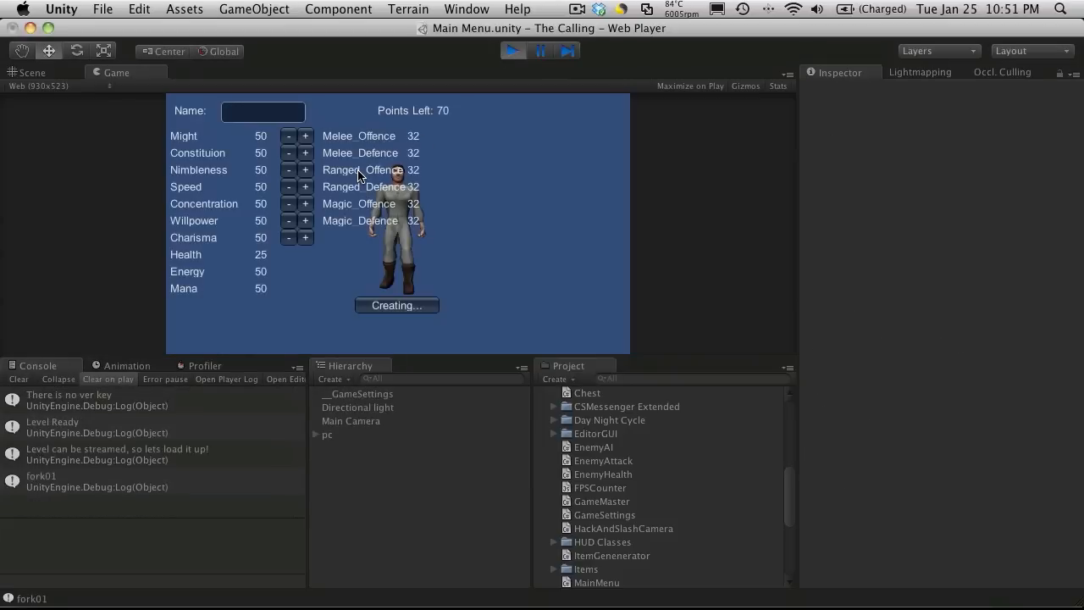
mouse_move(78, 397)
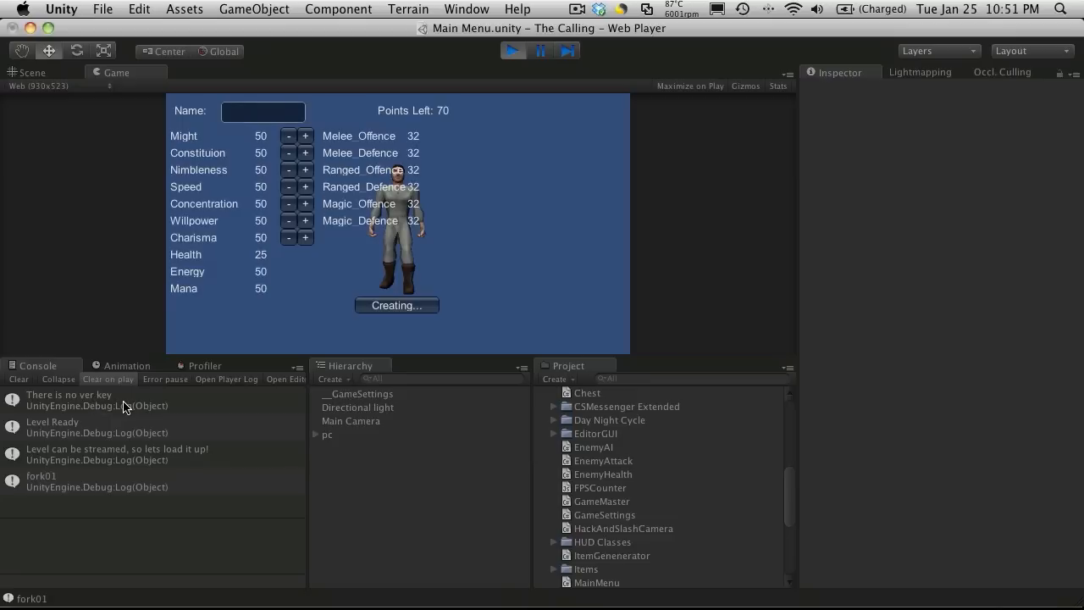
mouse_move(33, 432)
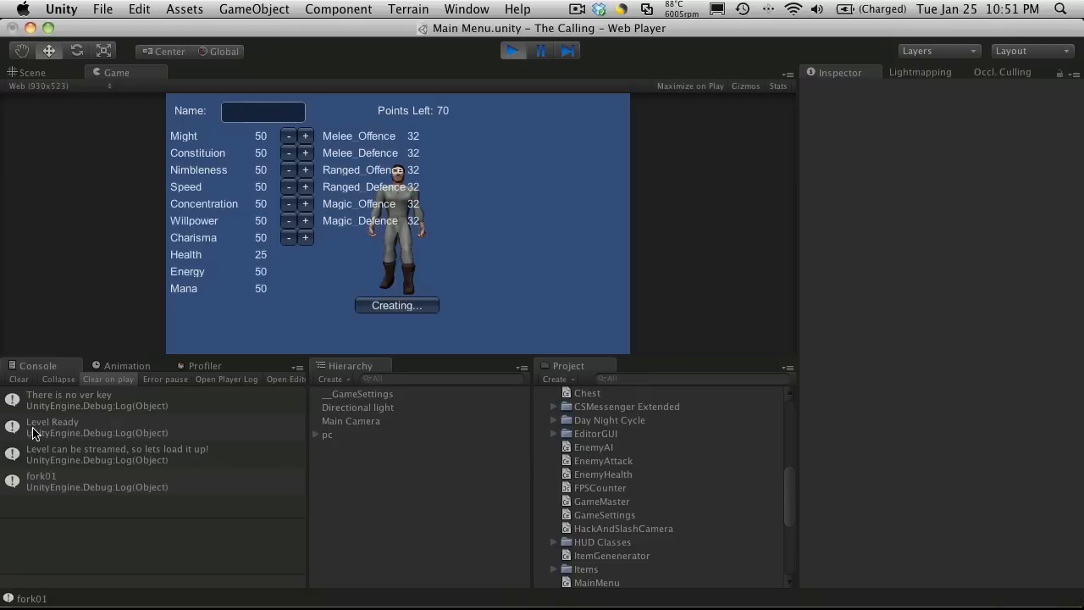
click(85, 427)
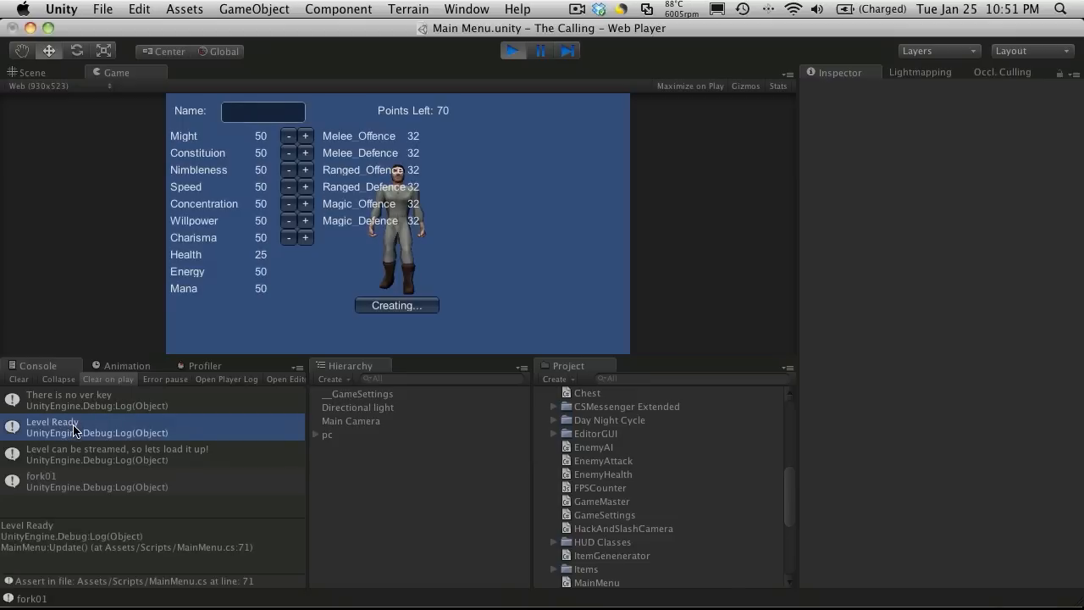
mouse_move(244, 442)
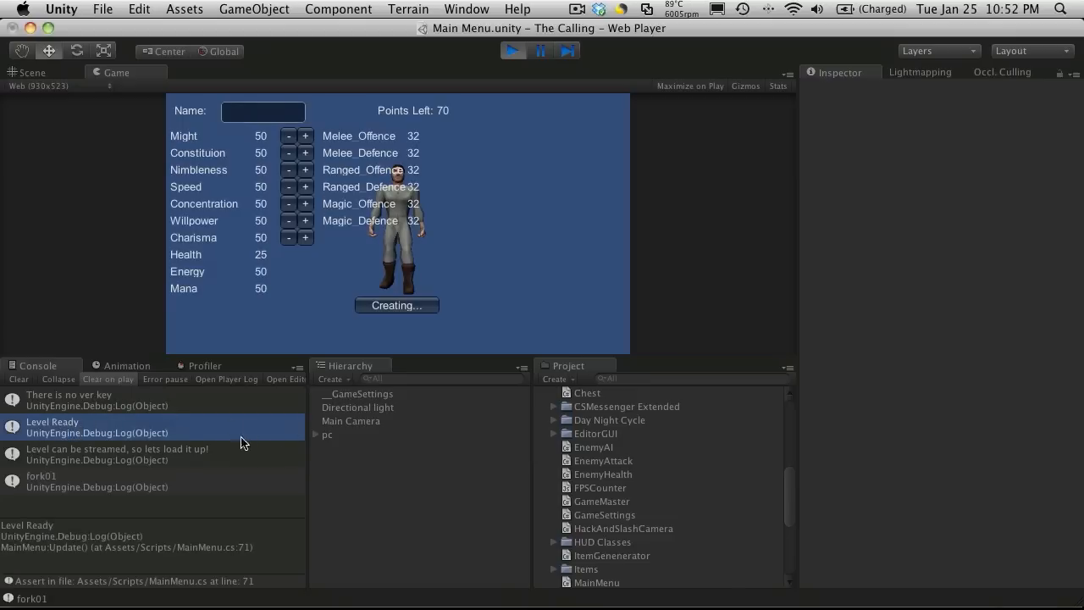
mouse_move(102, 464)
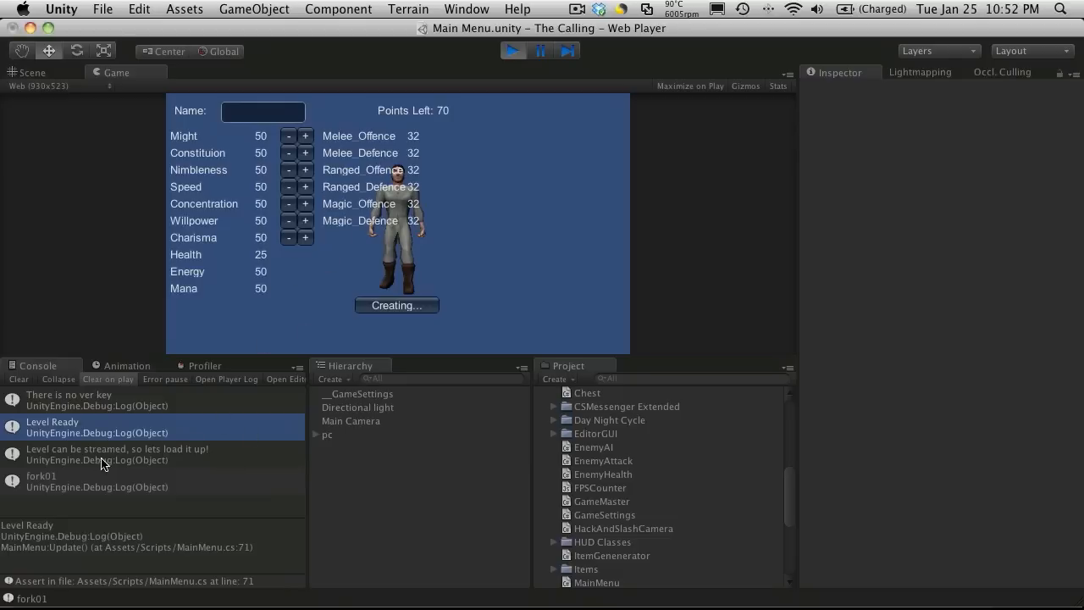
click(152, 454)
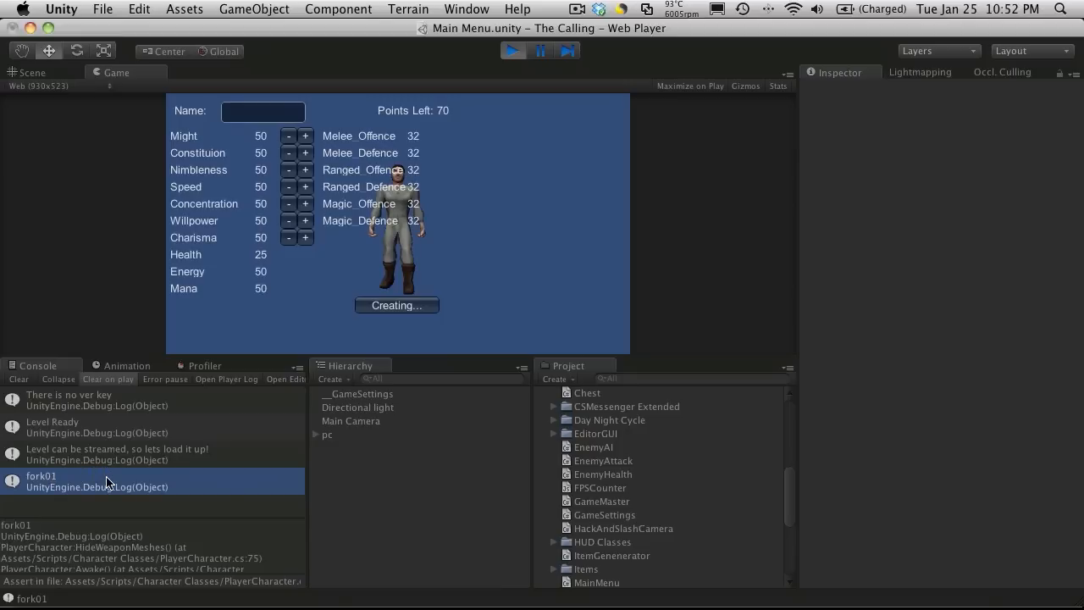
mouse_move(456, 247)
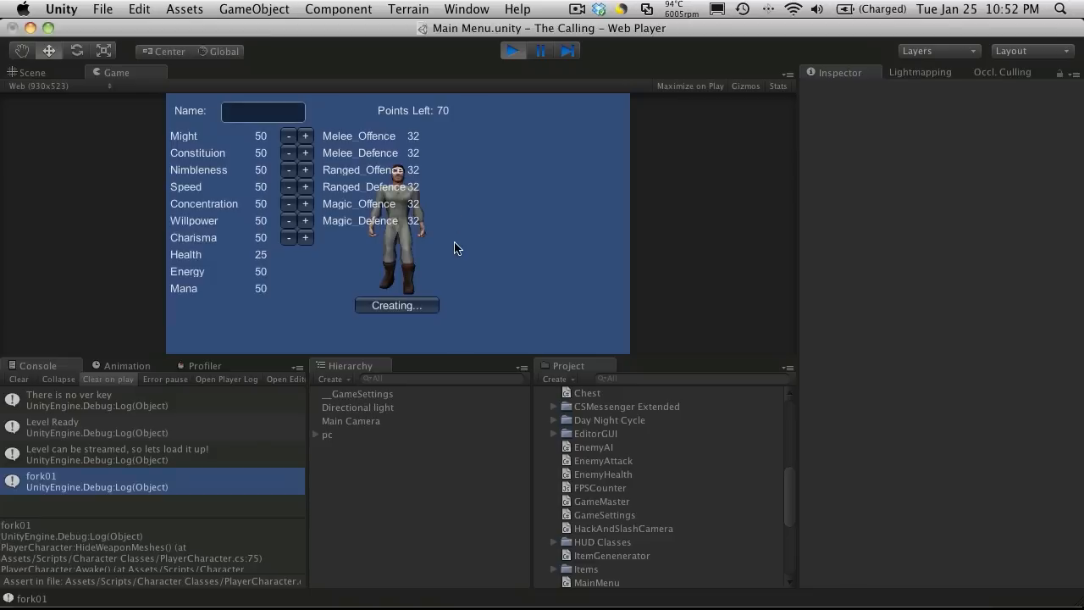
mouse_move(434, 234)
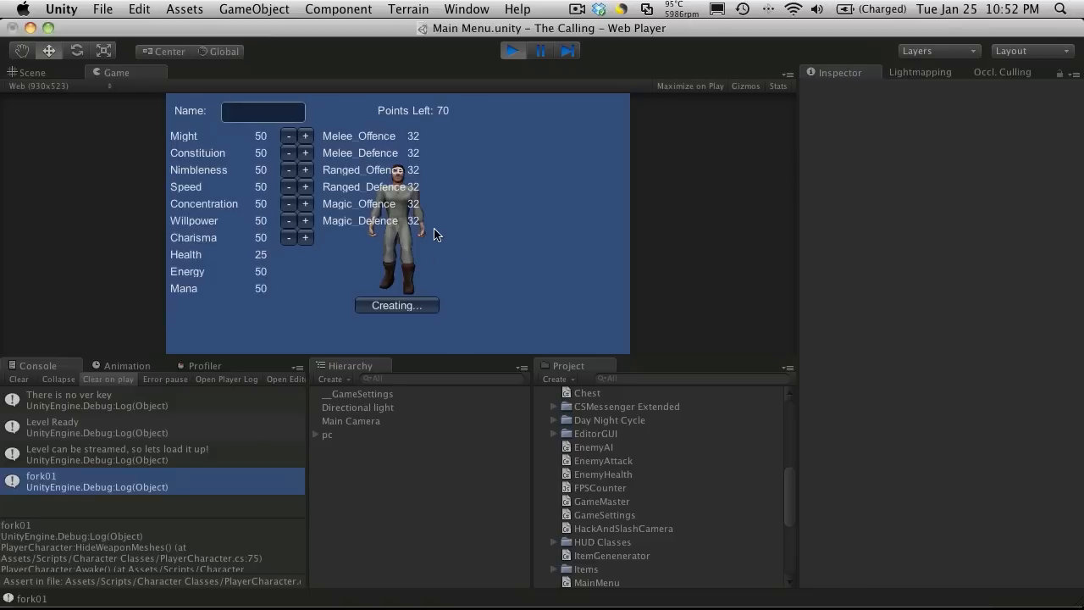
mouse_move(508, 76)
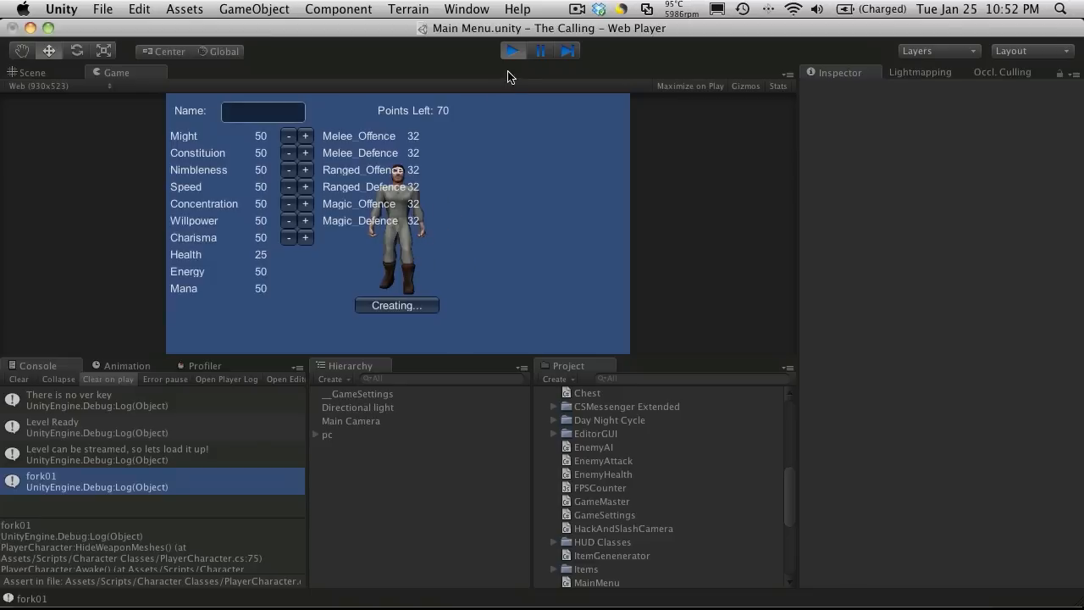
click(512, 51)
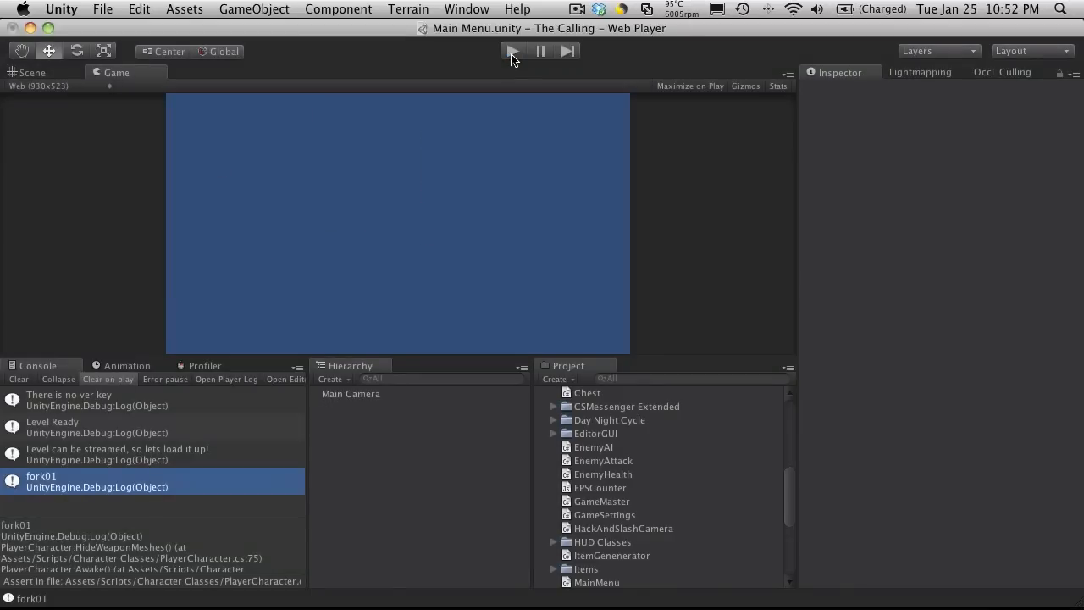
click(512, 51)
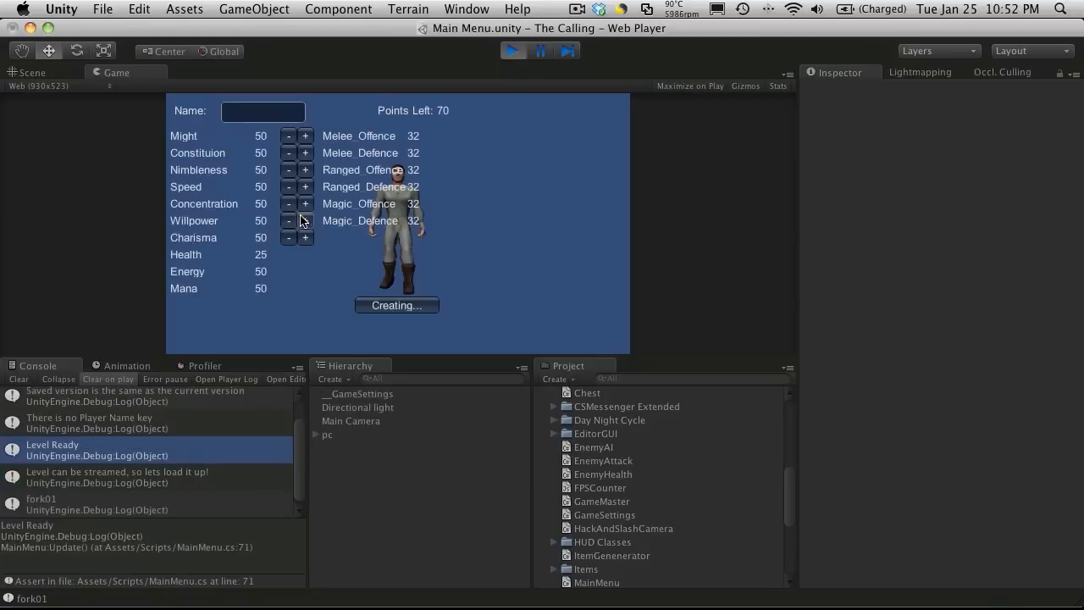
mouse_move(519, 319)
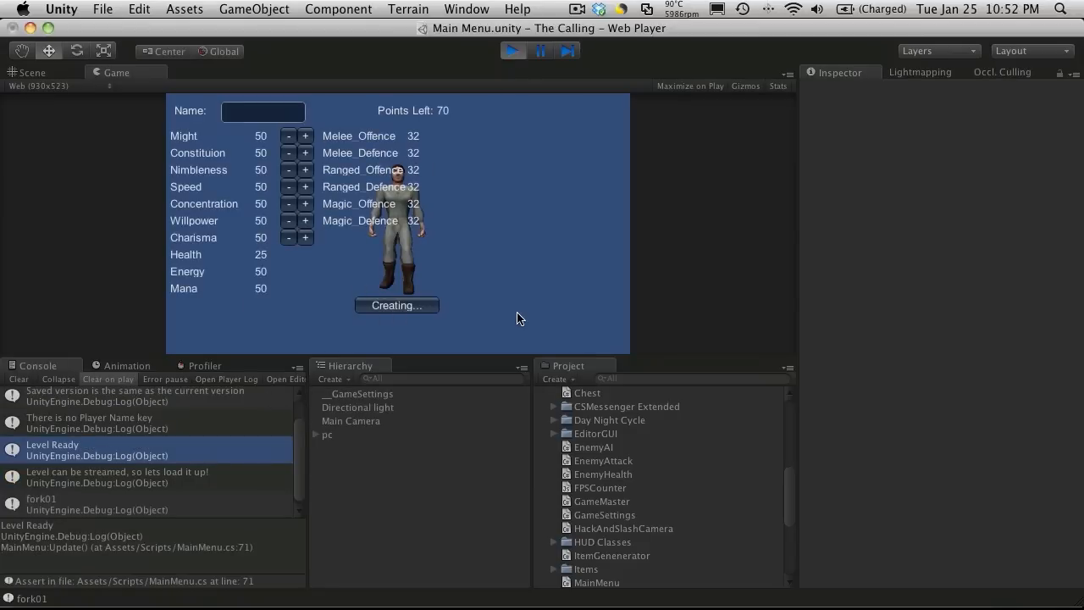
mouse_move(356, 183)
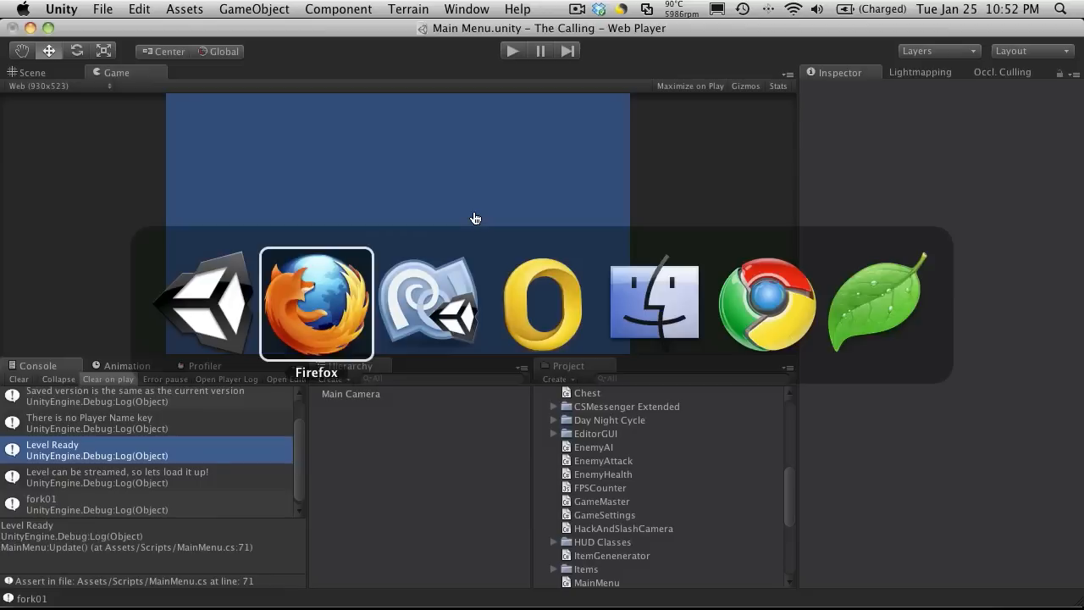
- Bring MainMenu.cs's Start method with its version and Player Name checks into view
click(427, 301)
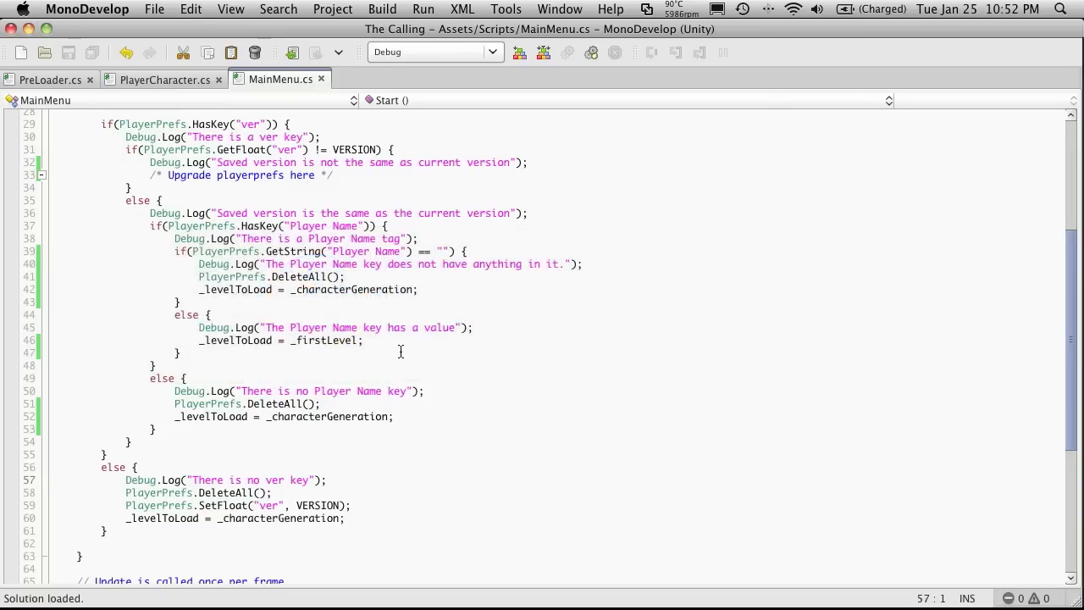
scroll(up, 3)
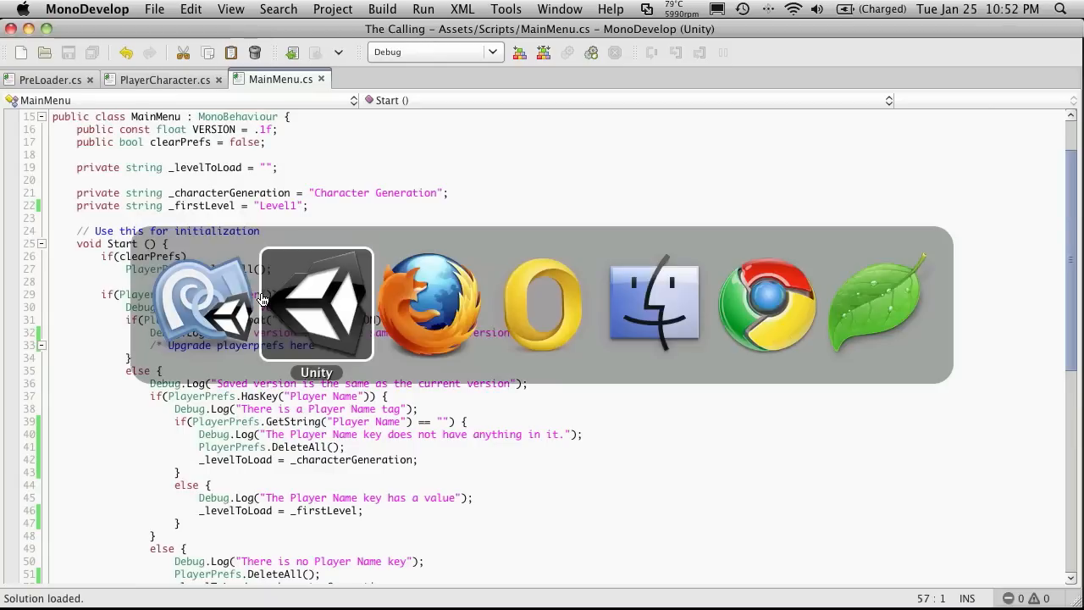
- Read the Console details for the matching saved version and missing Player Name messages
click(315, 305)
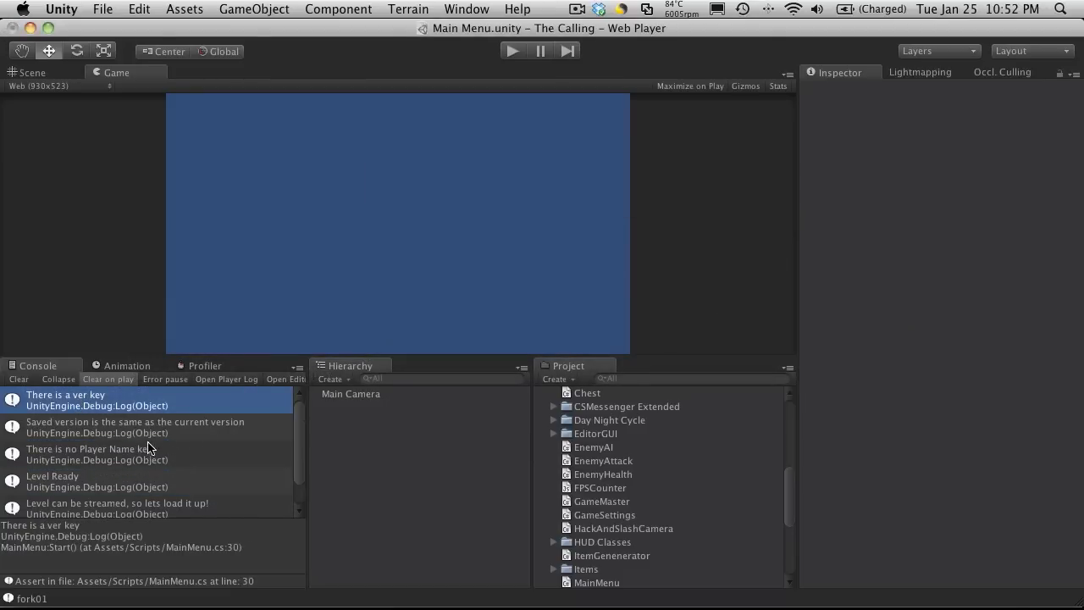
click(136, 427)
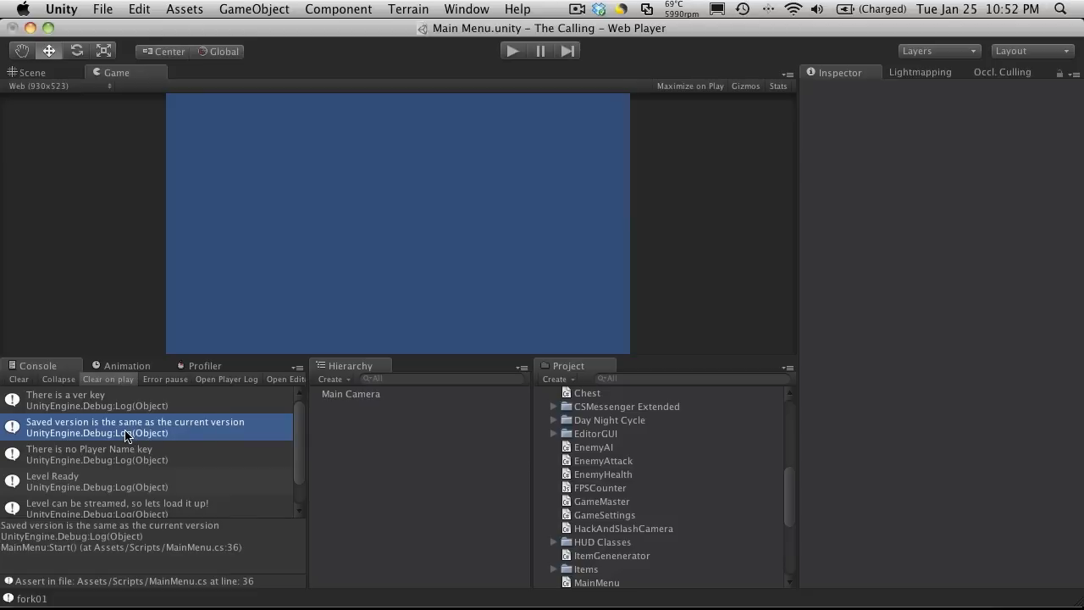
mouse_move(170, 434)
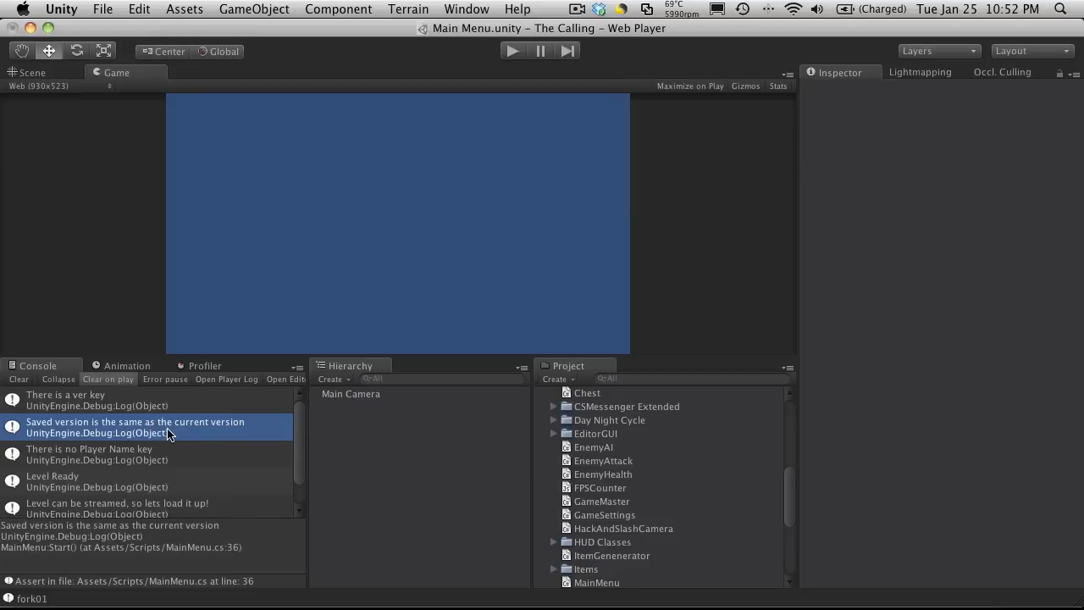
mouse_move(141, 454)
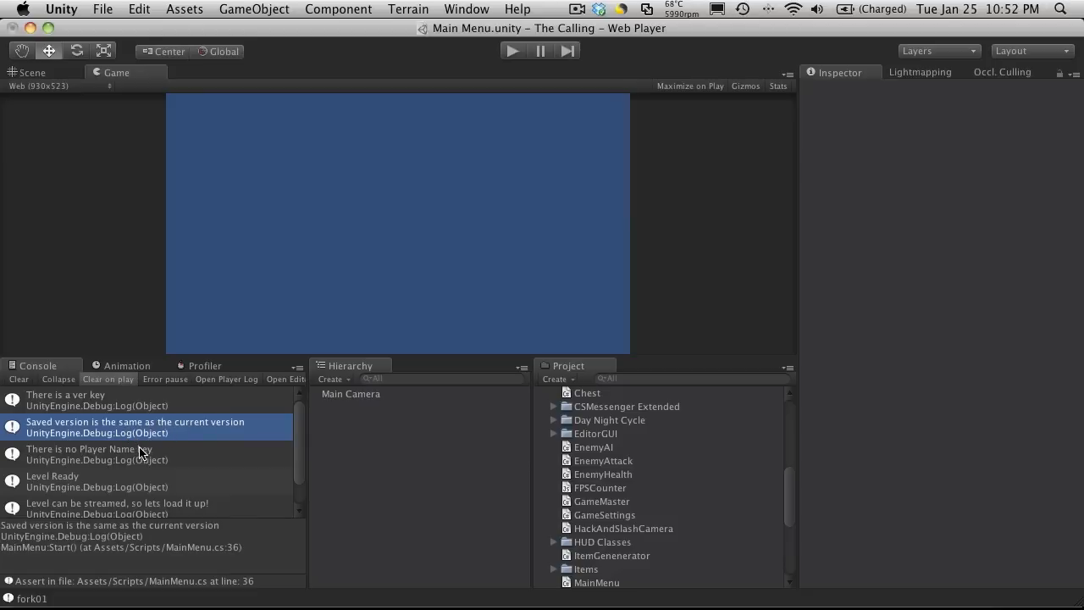
click(144, 454)
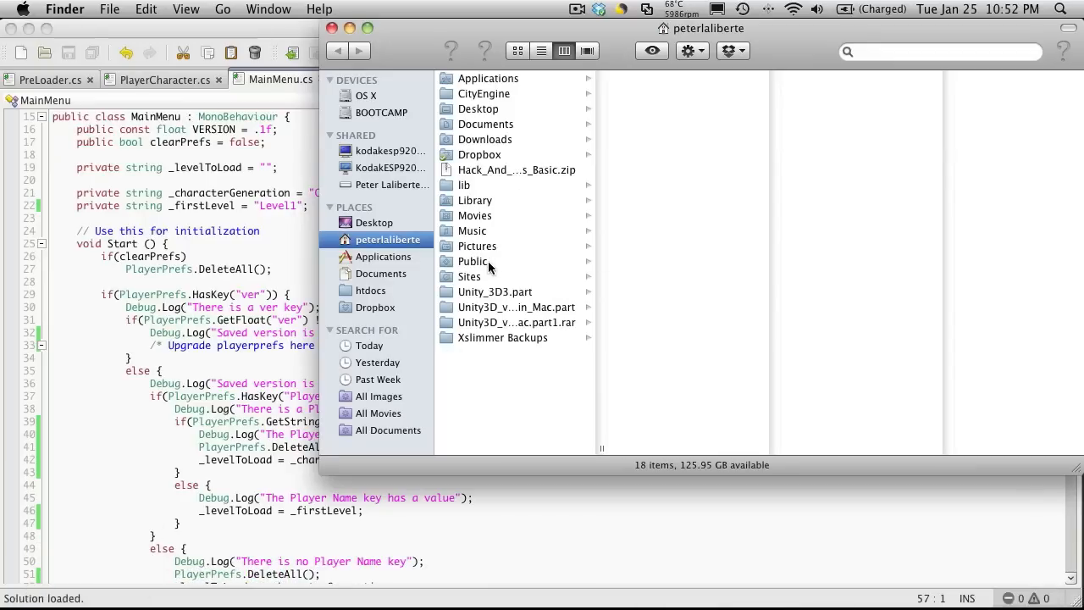
mouse_move(481, 292)
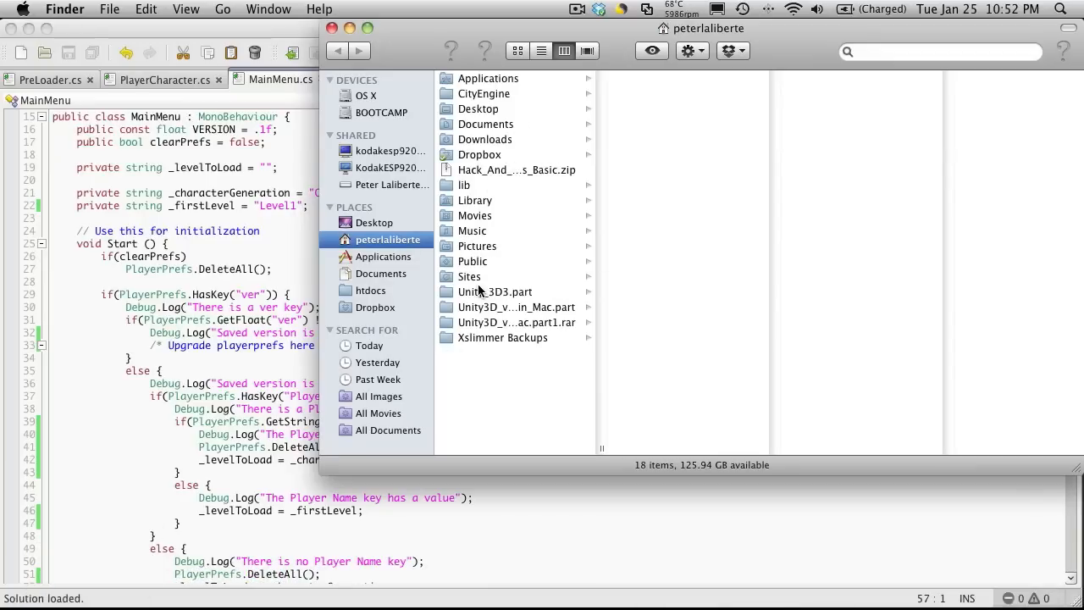
mouse_move(512, 172)
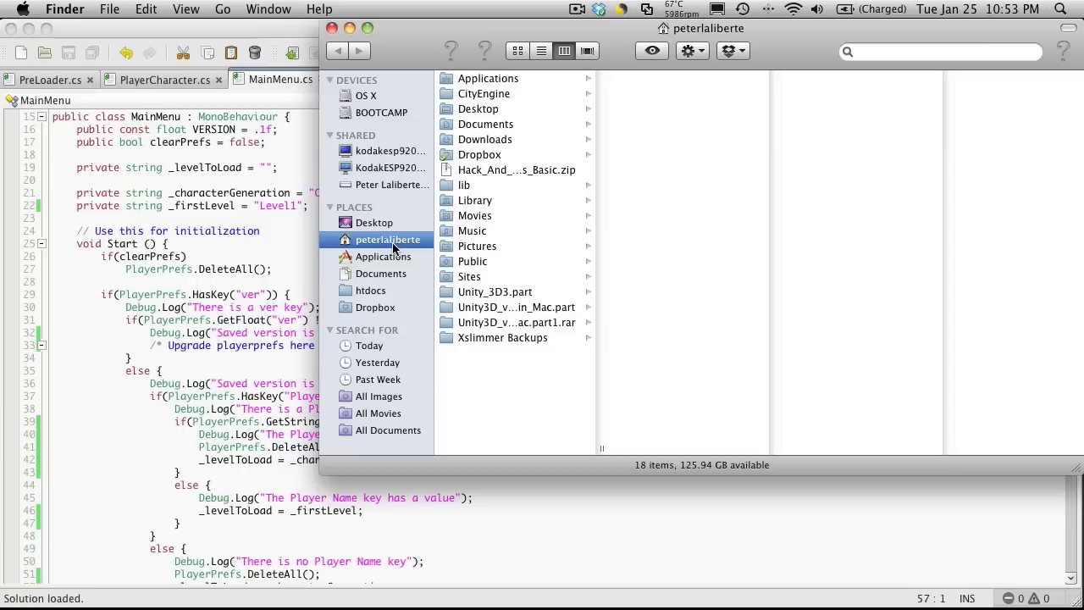
mouse_move(483, 240)
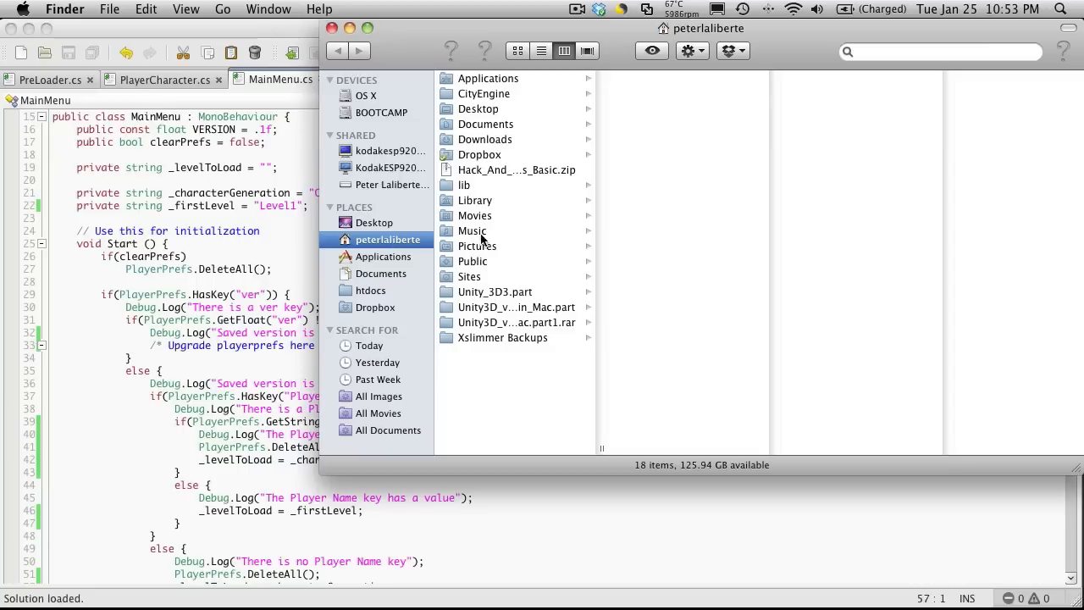
- Navigate from the home folder into Library, then Preferences, scrolling to the Unity folder
click(474, 200)
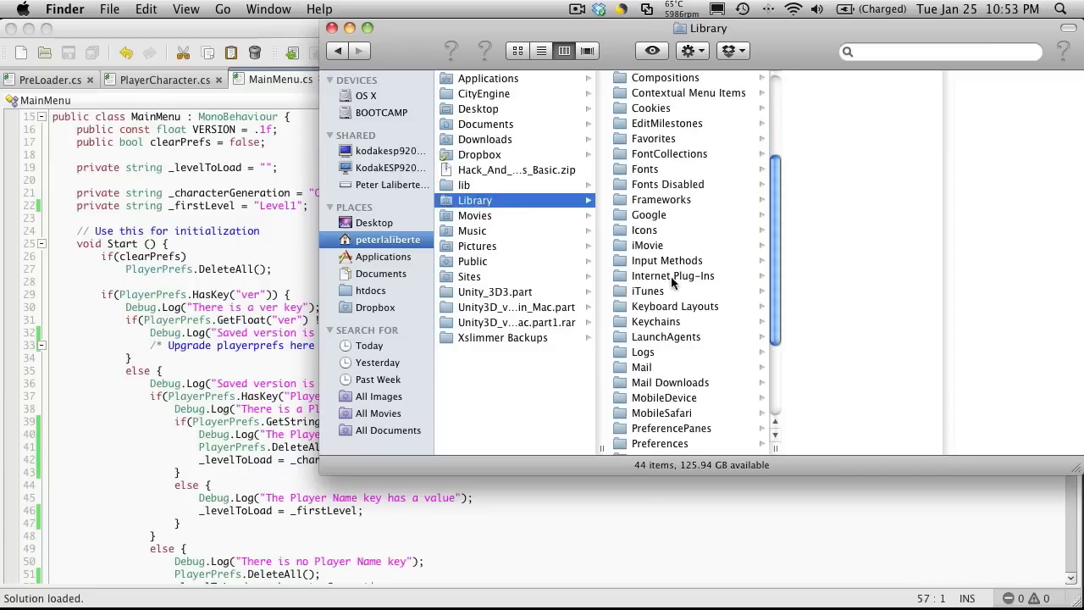
scroll(down, 3)
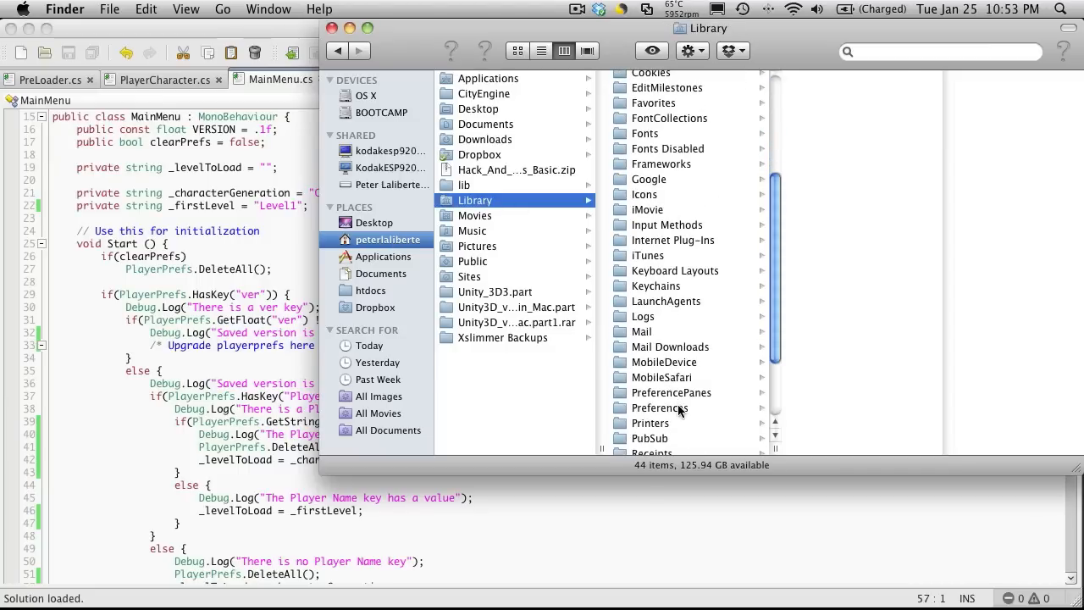
click(661, 406)
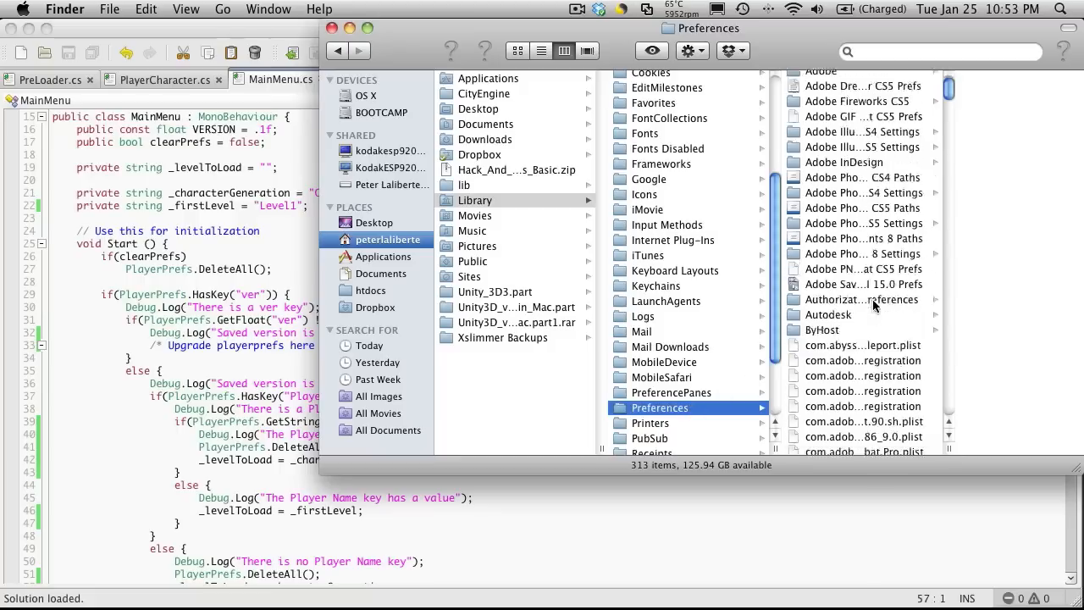
scroll(down, 3)
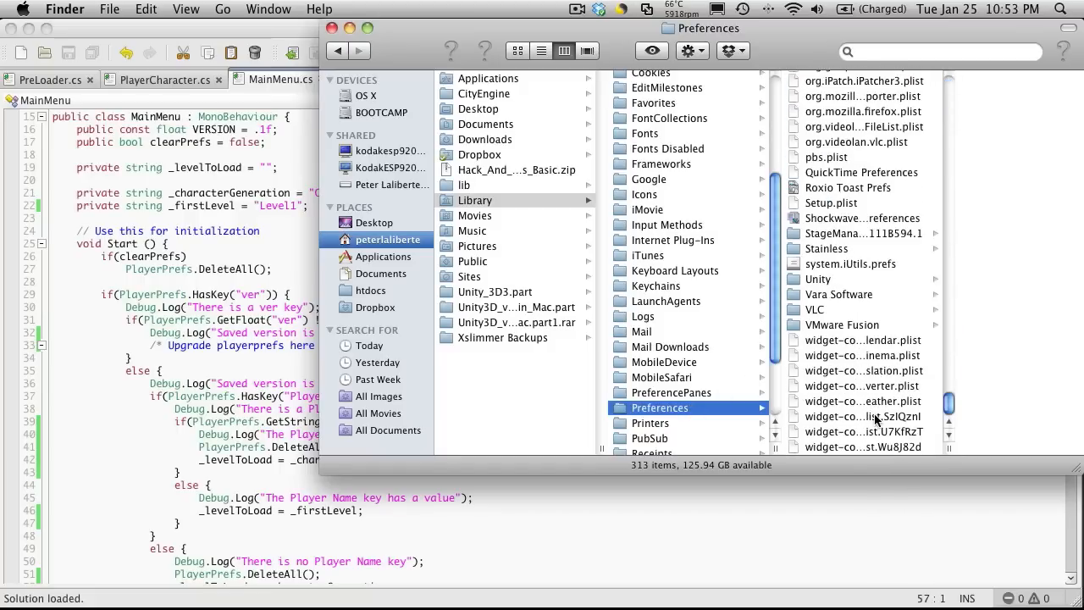
mouse_move(864, 267)
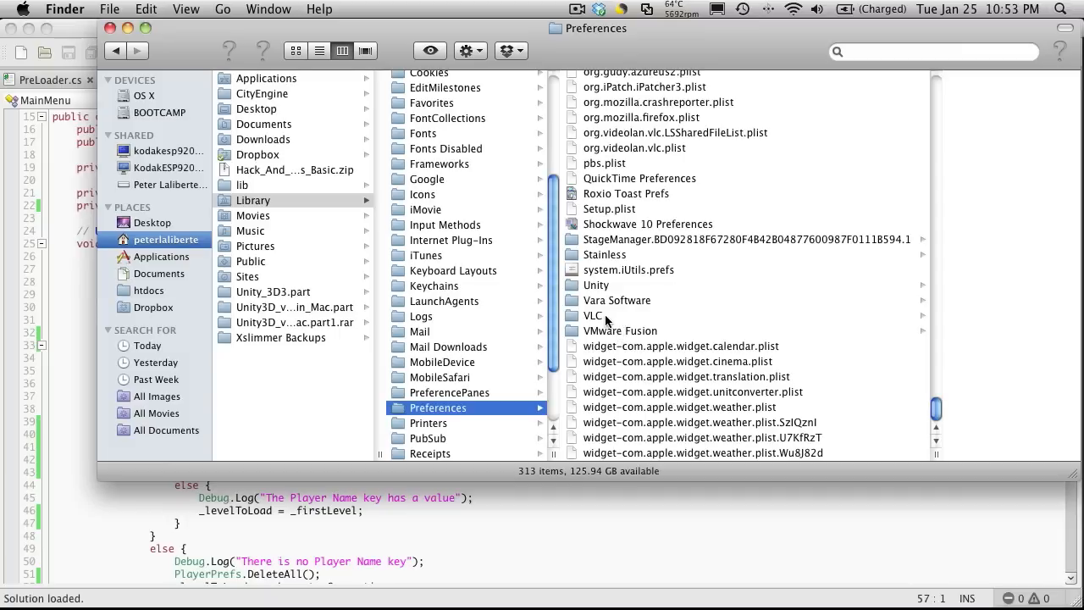
mouse_move(595, 284)
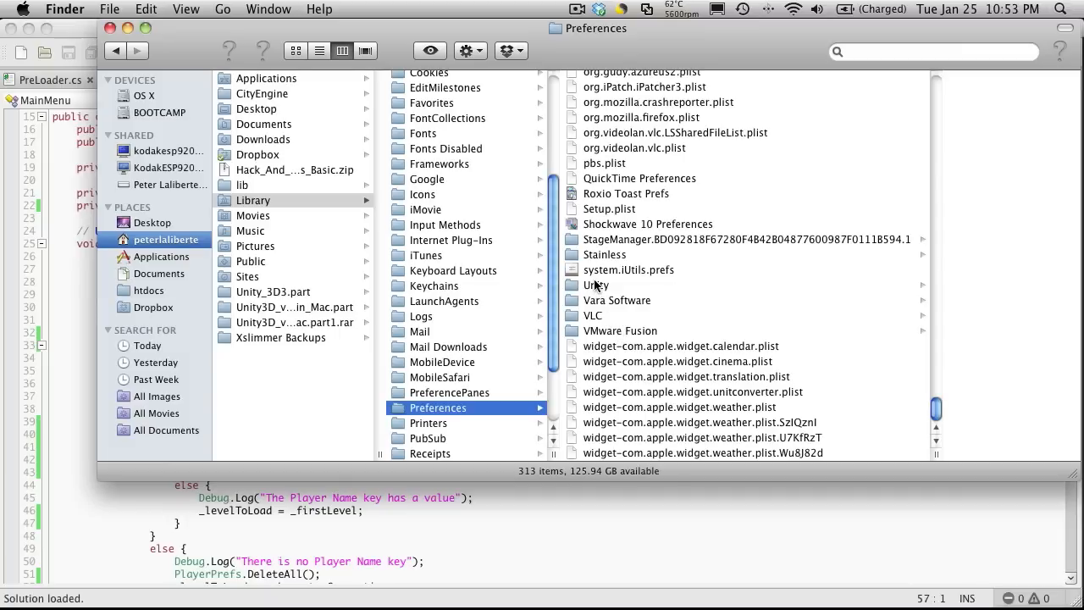
- Move both saved-prefs folders in Unity's WebPlayerPrefs to the Trash and return to Unity
click(596, 285)
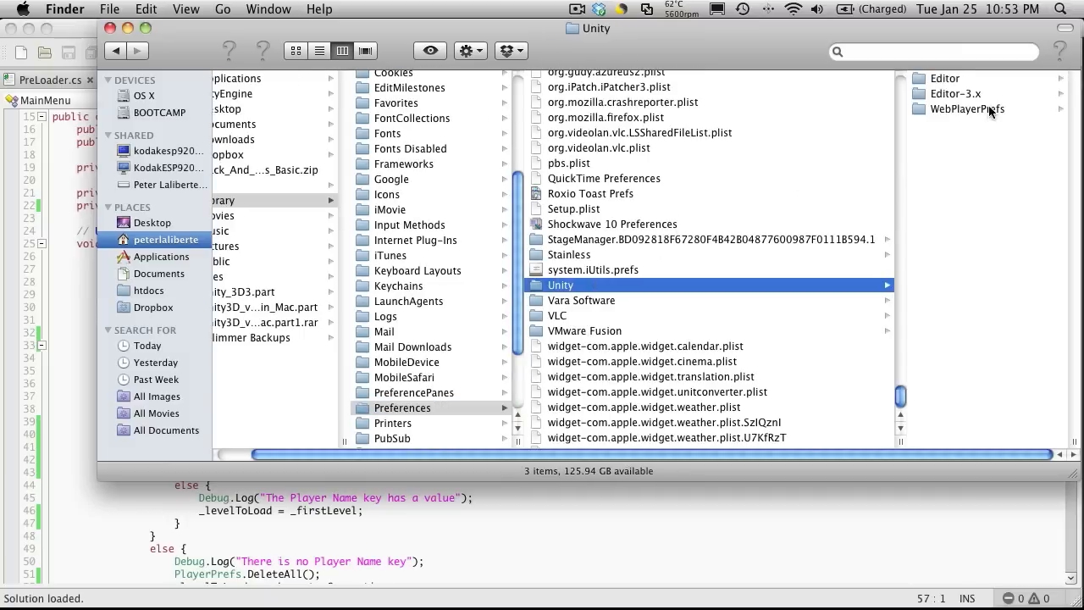
click(966, 108)
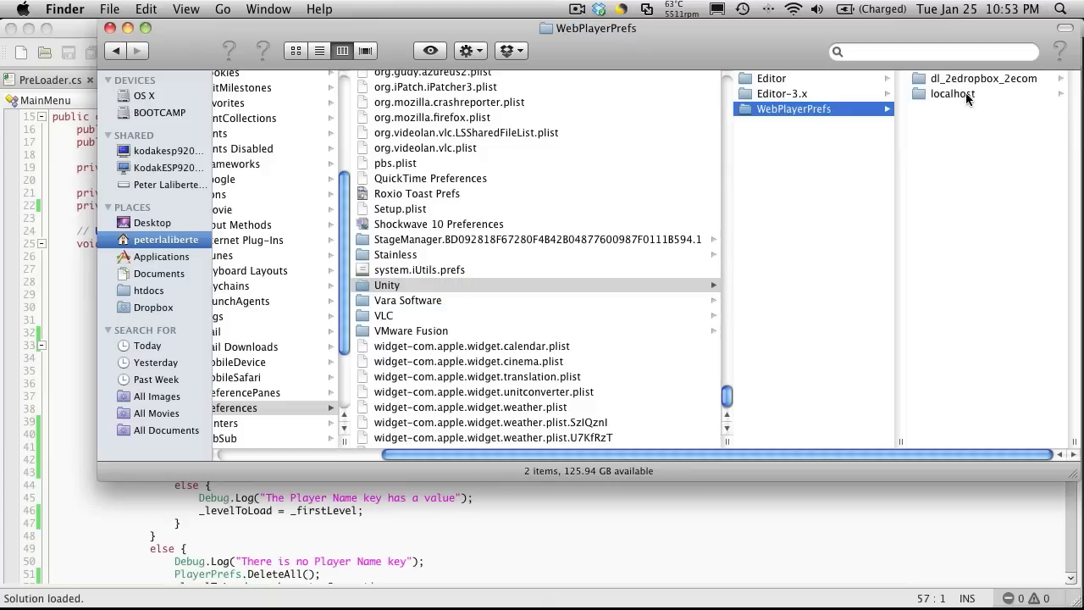
click(952, 93)
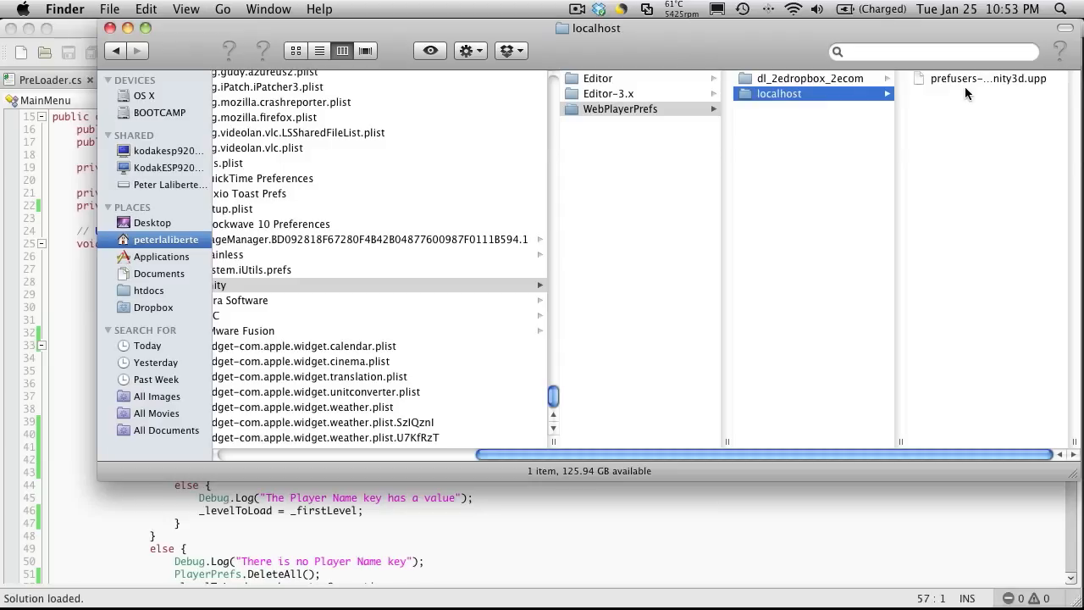
right_click(780, 93)
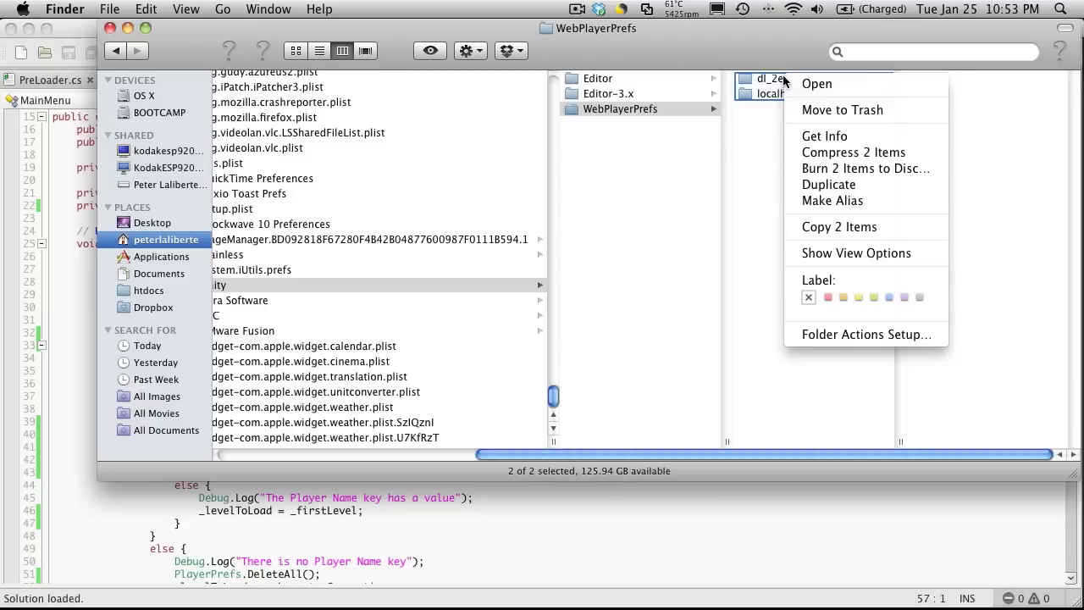
click(624, 539)
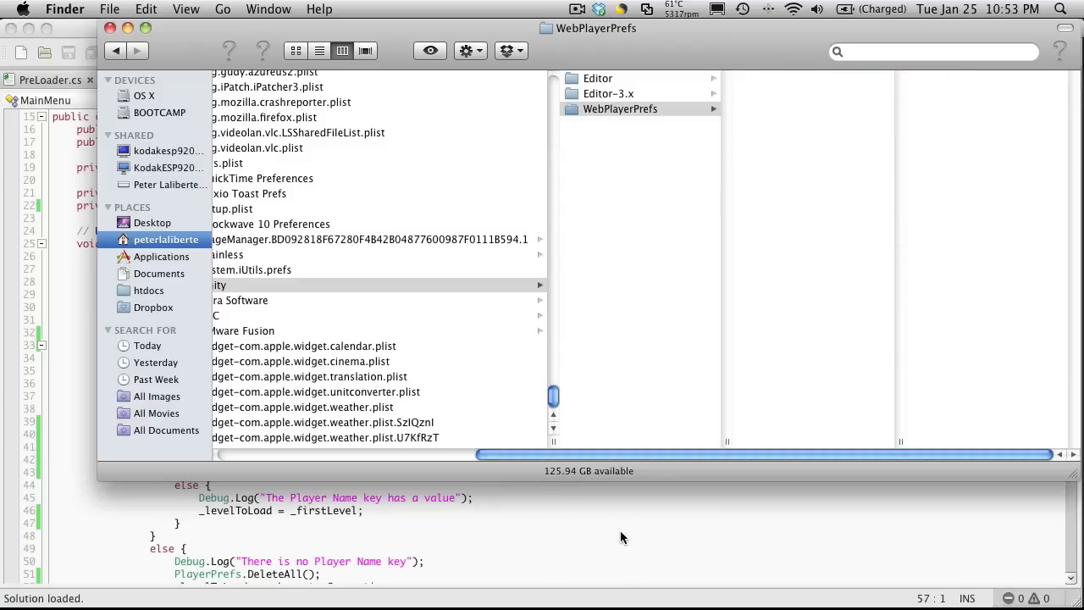
click(428, 301)
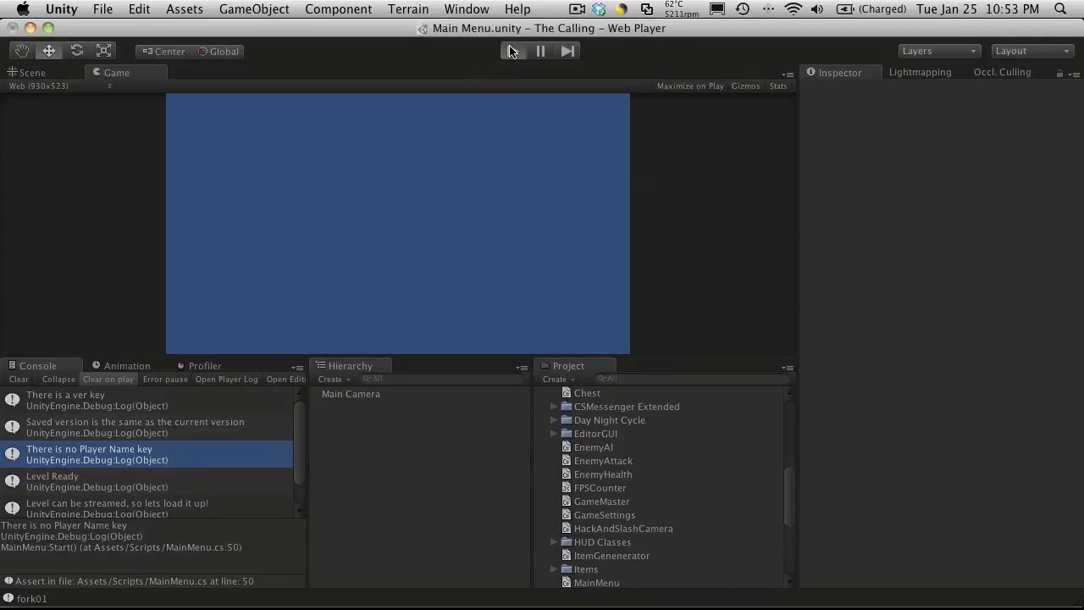
- Play the Main Menu scene and name the new character Petey
click(512, 51)
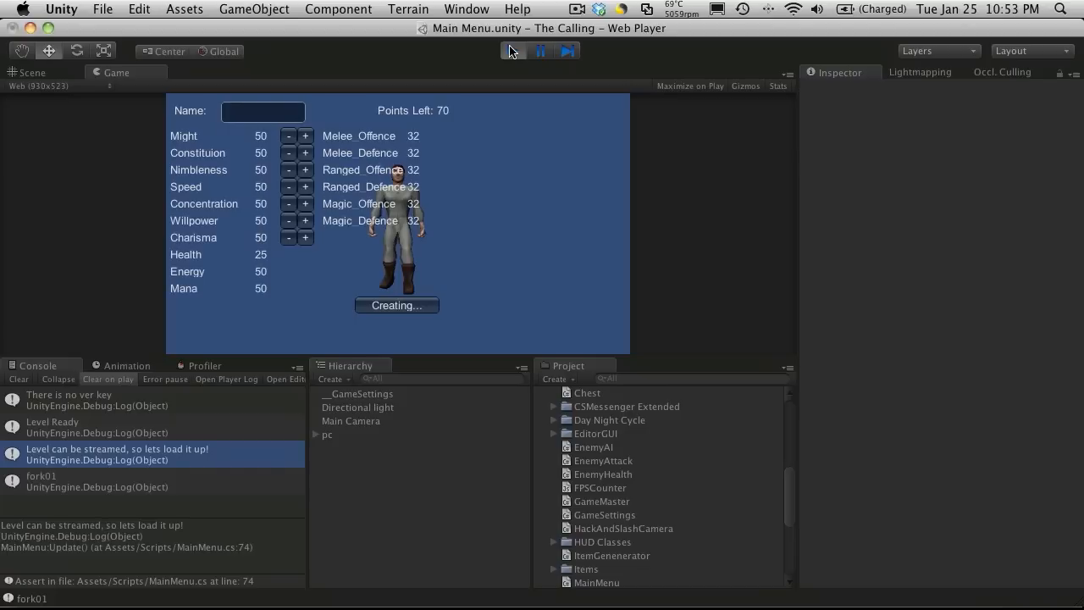
text(Pet)
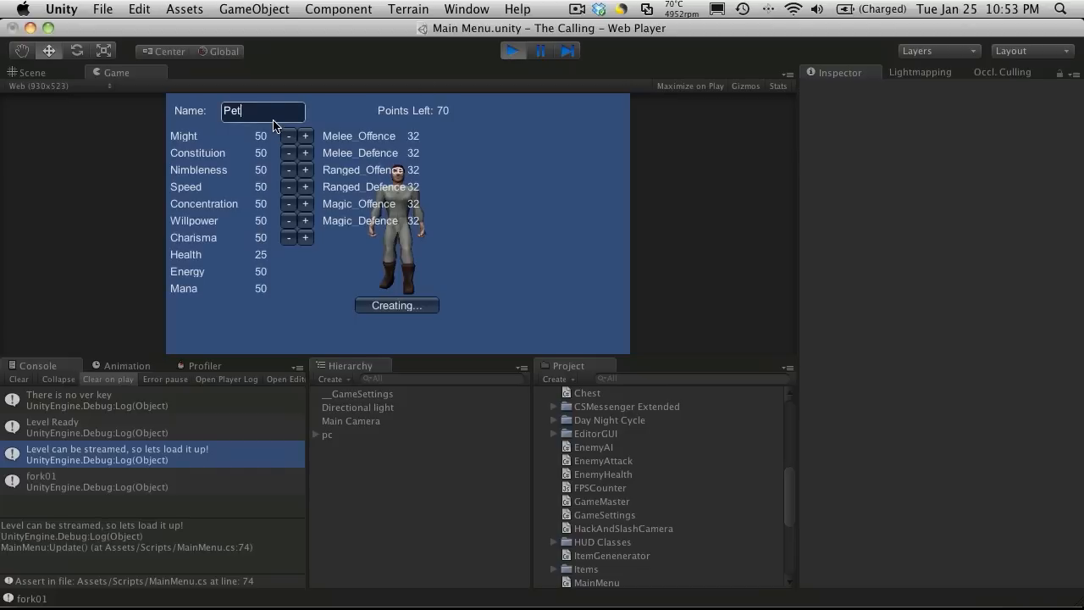
text(ey)
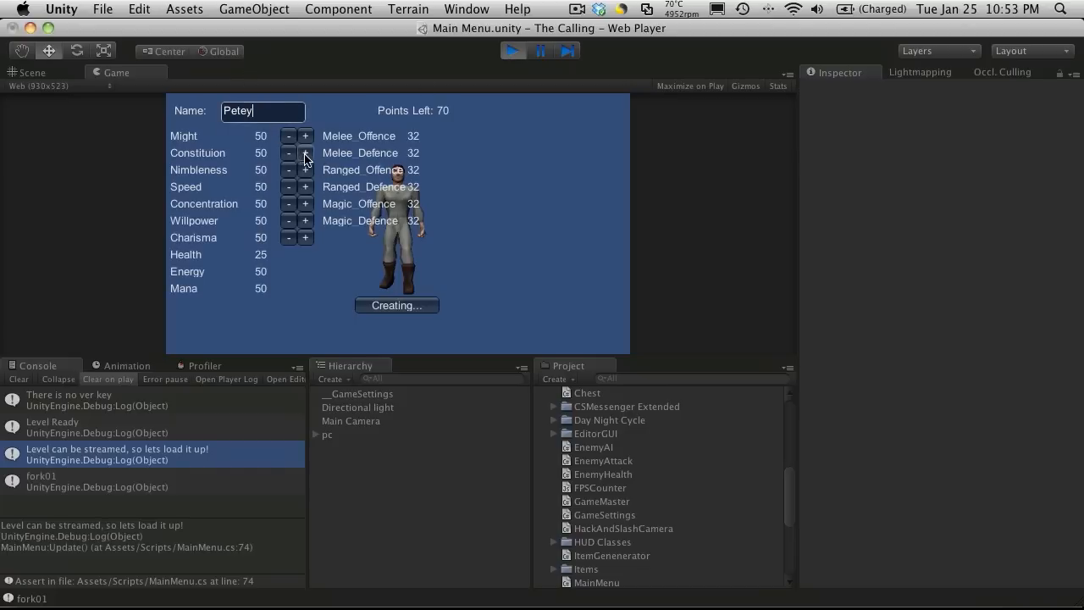
- Raise Constitution to 120 until no points remain and create the character
click(305, 152)
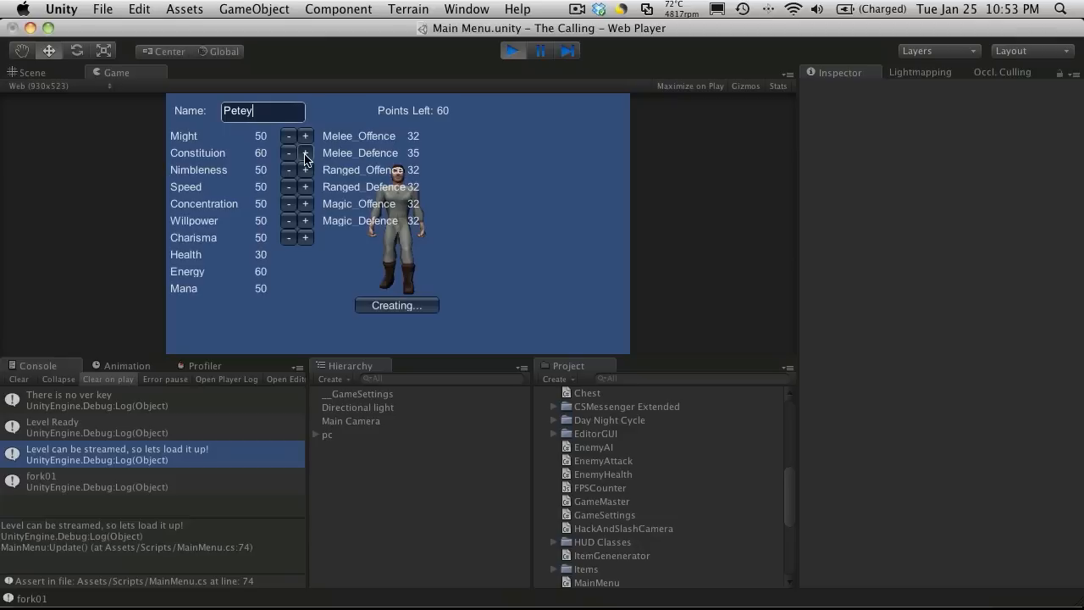
click(305, 153)
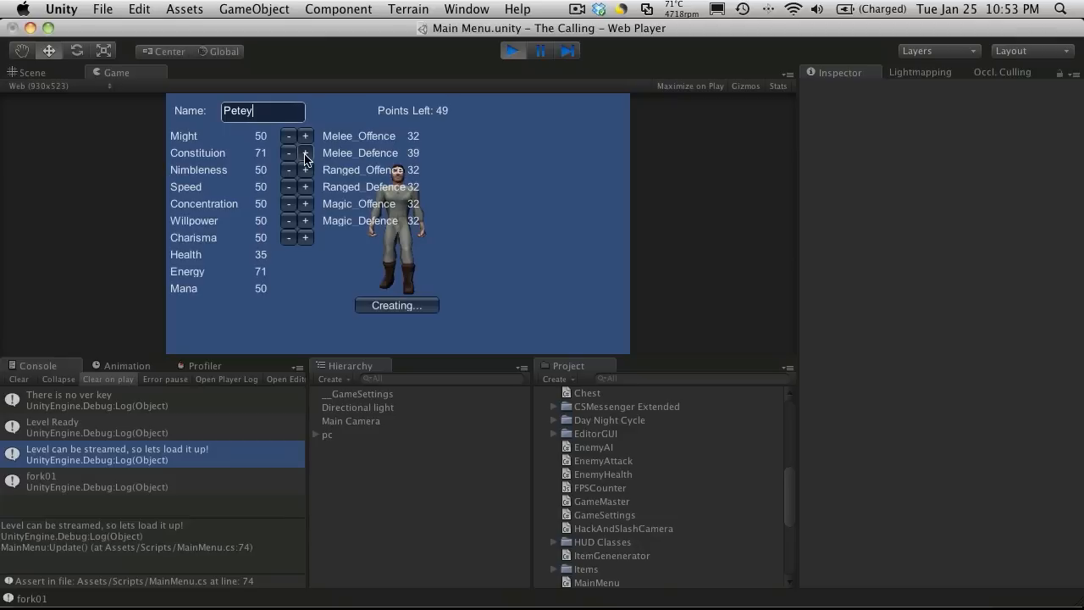
click(305, 152)
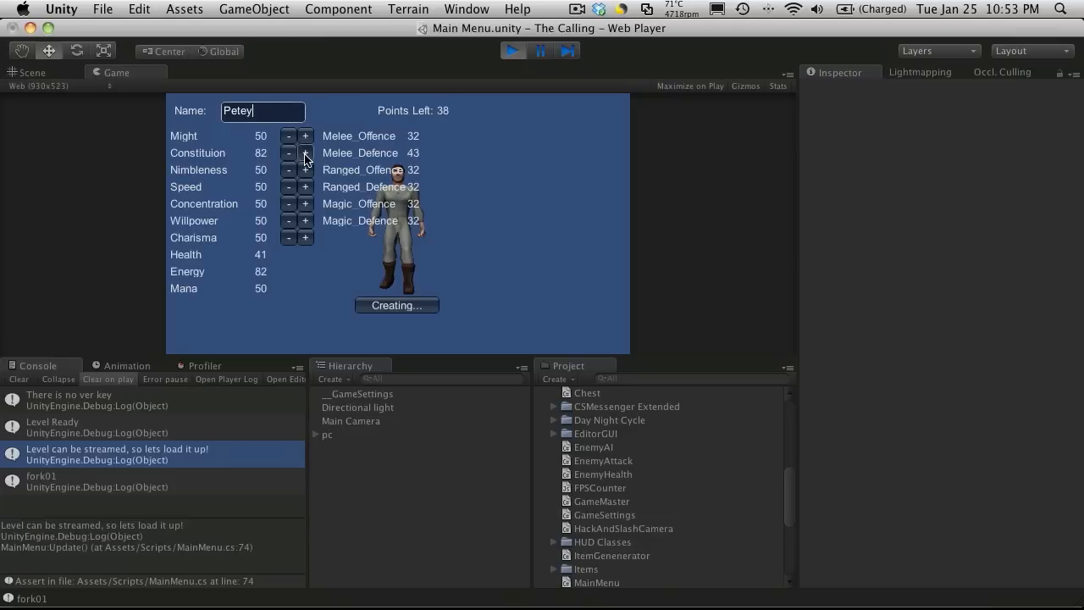
click(305, 153)
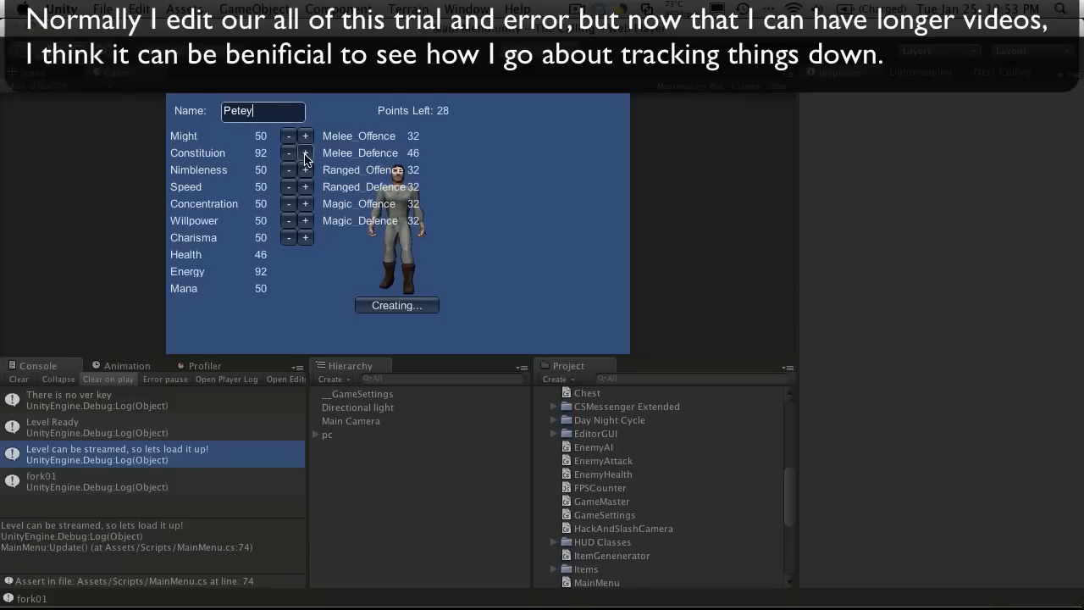
click(305, 153)
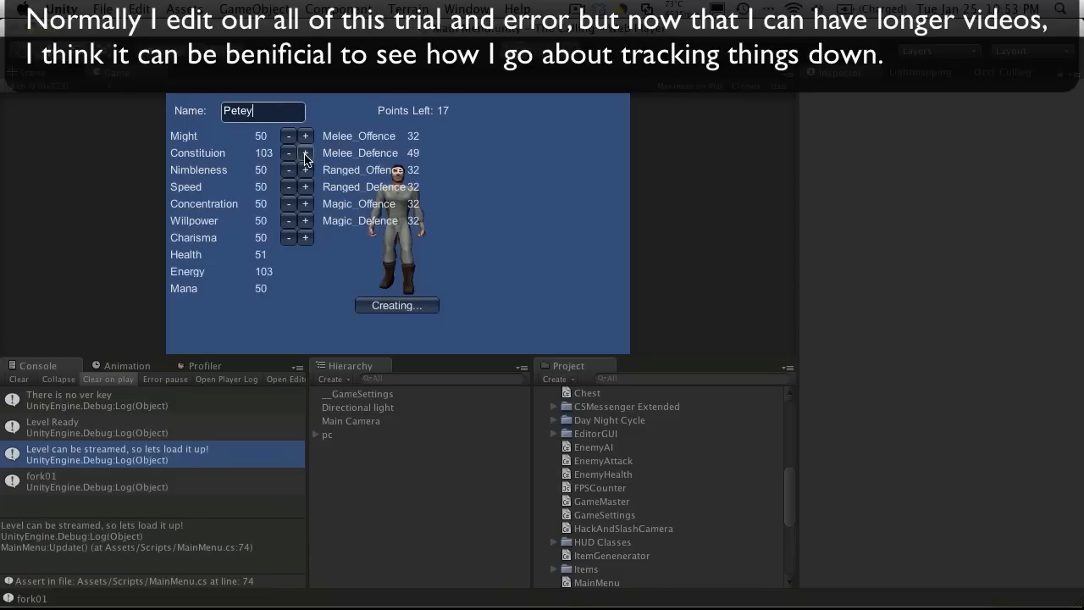
click(304, 153)
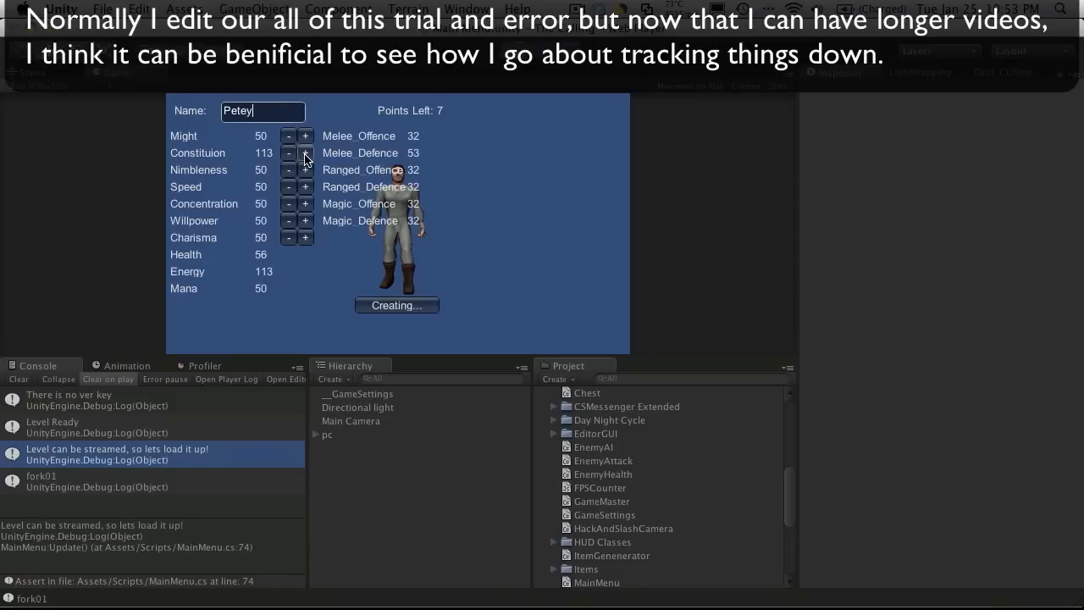
click(305, 152)
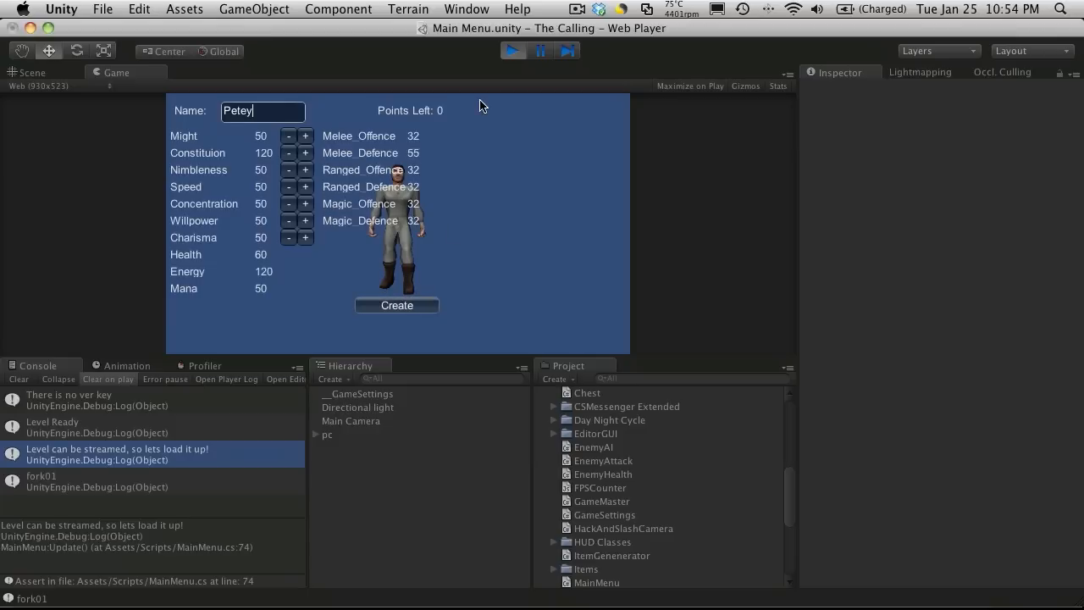
click(513, 51)
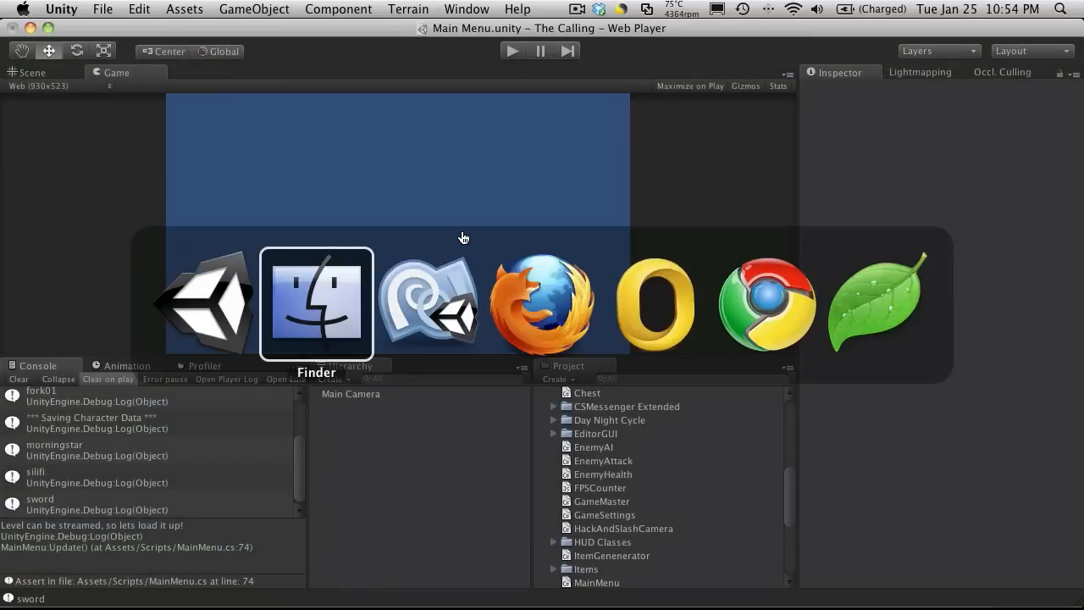
click(315, 301)
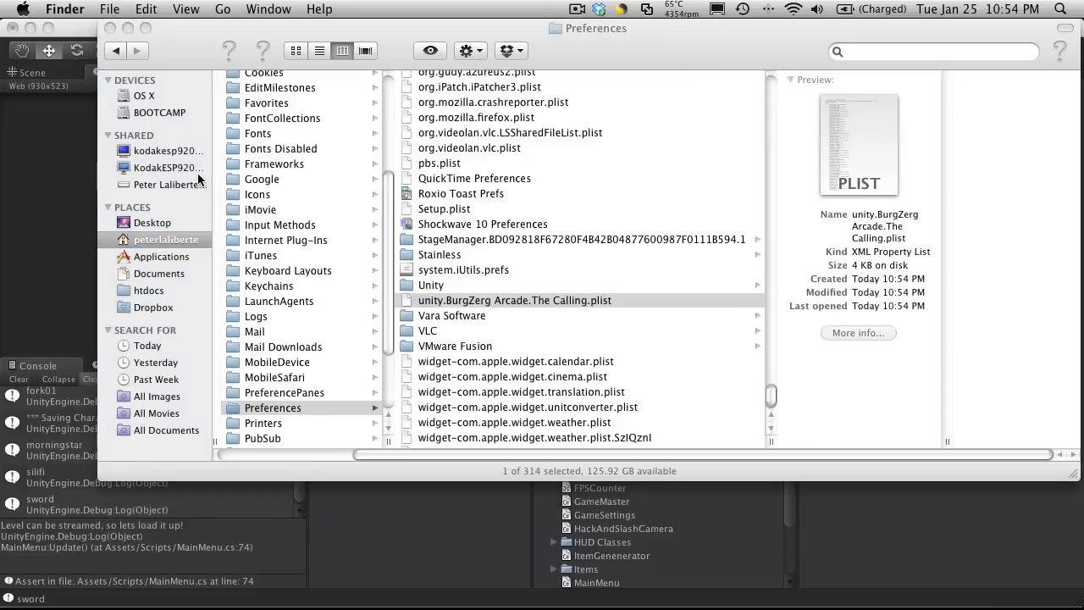
double_click(516, 300)
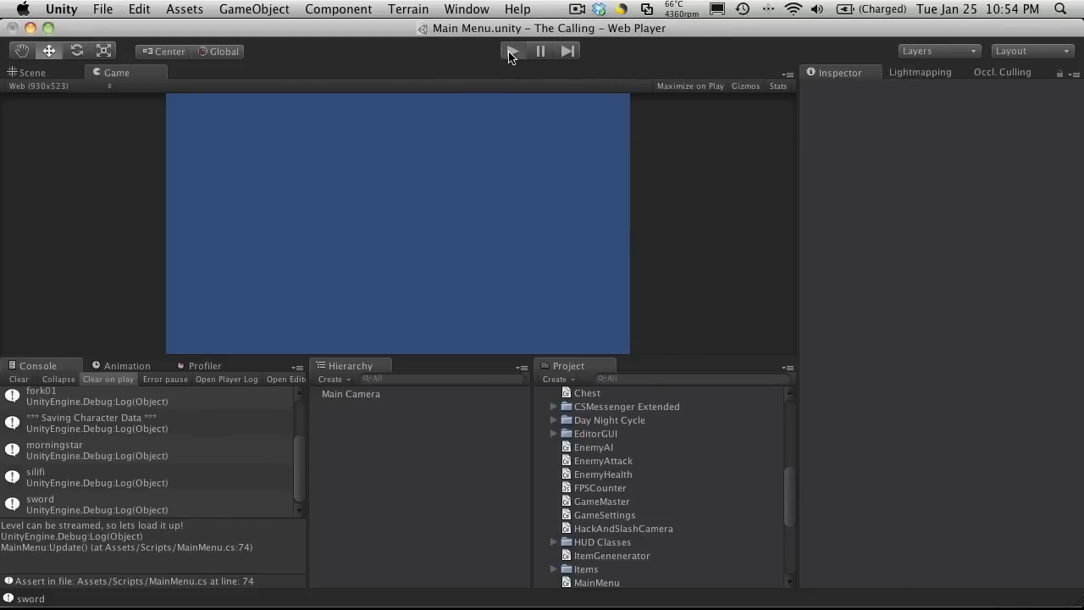
- Play the Main Menu scene again to see it reach blank character generation
click(510, 51)
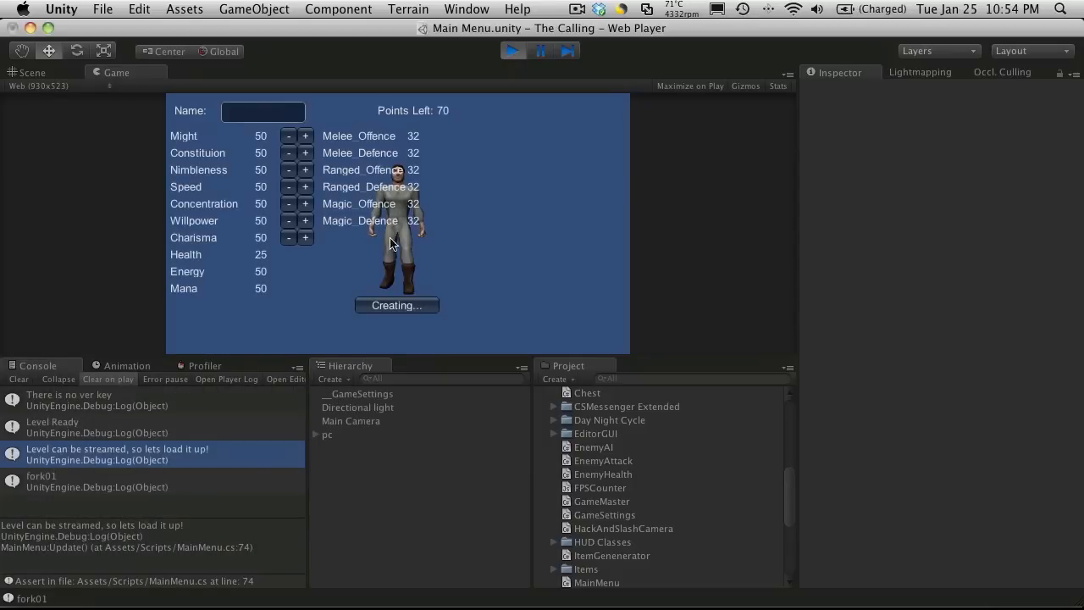
mouse_move(427, 156)
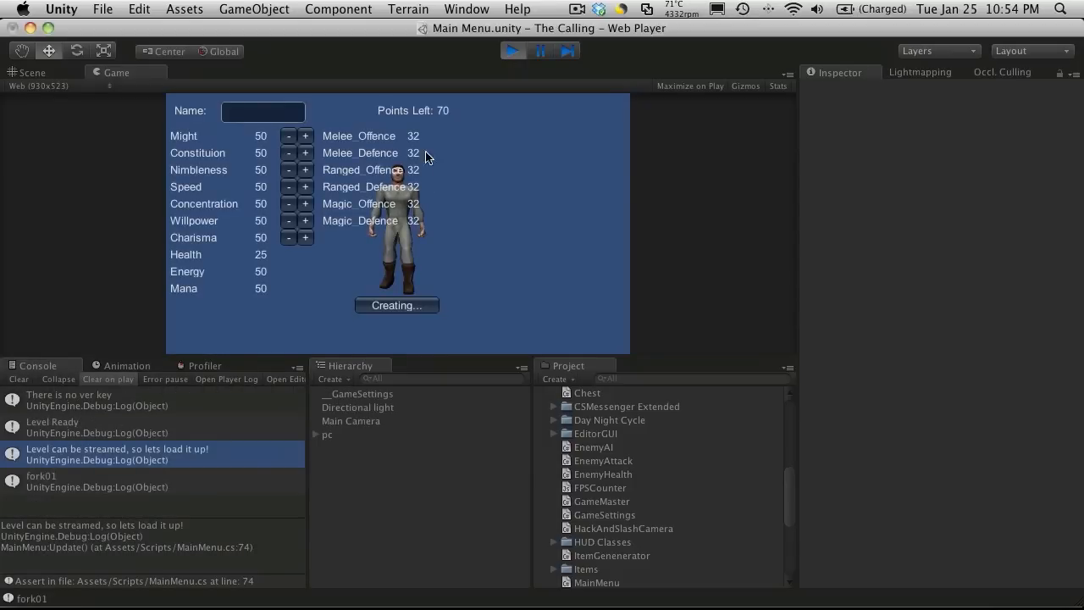
mouse_move(66, 415)
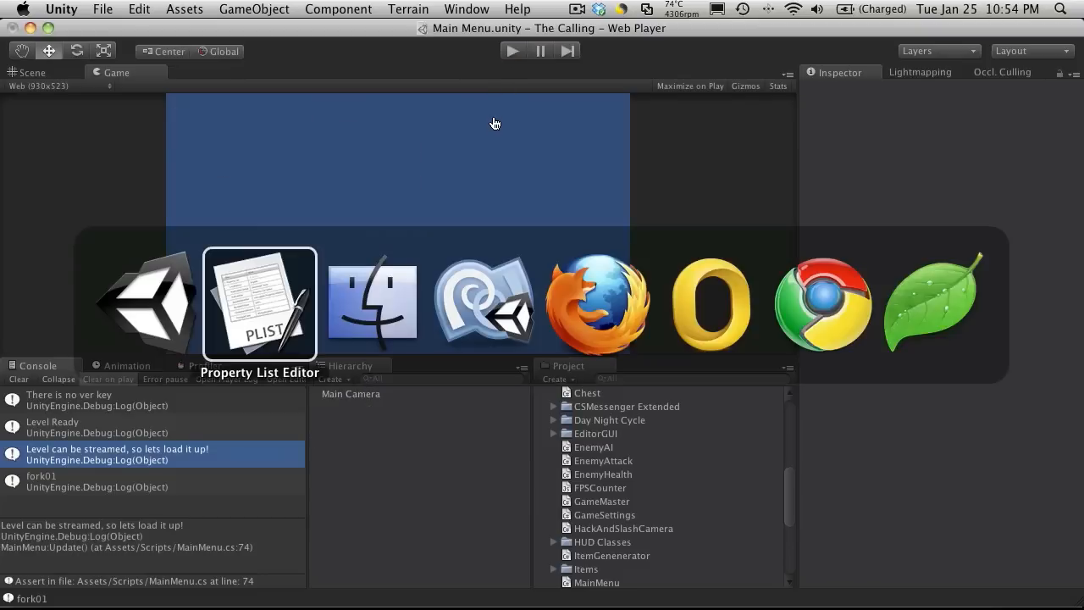
mouse_move(373, 302)
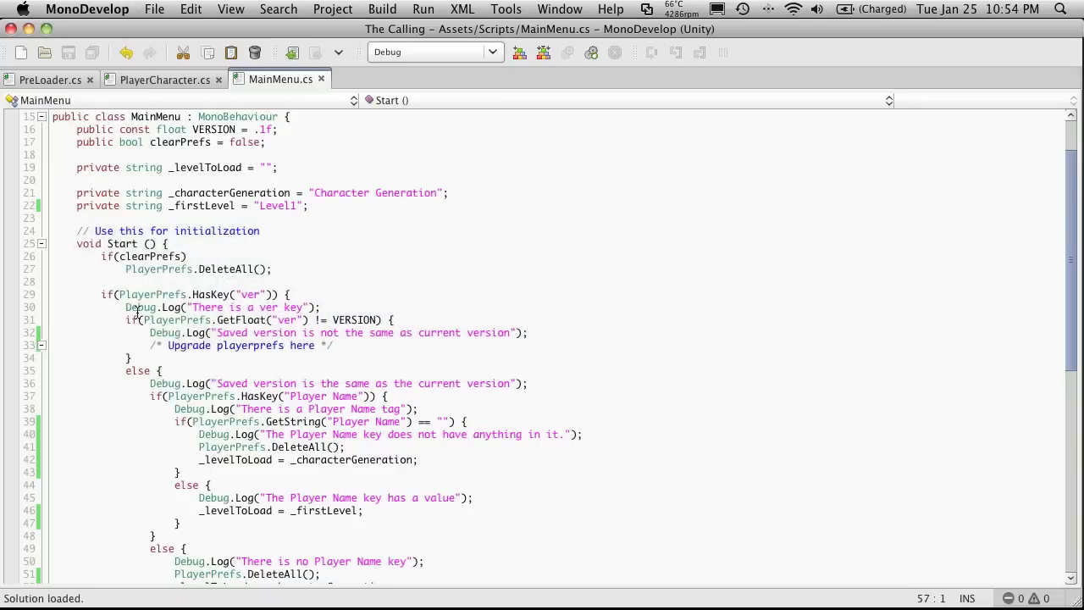
- Scroll MainMenu.cs to the else branch that deletes prefs and saves PlayerPrefs.SetFloat("ver", VERSION)
scroll(down, 3)
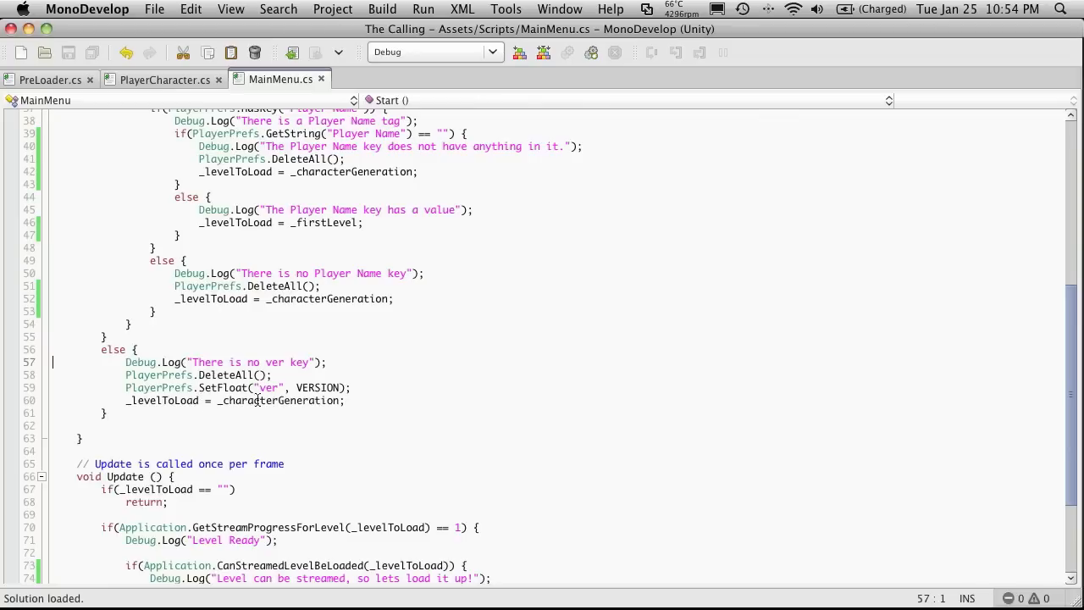
double_click(223, 387)
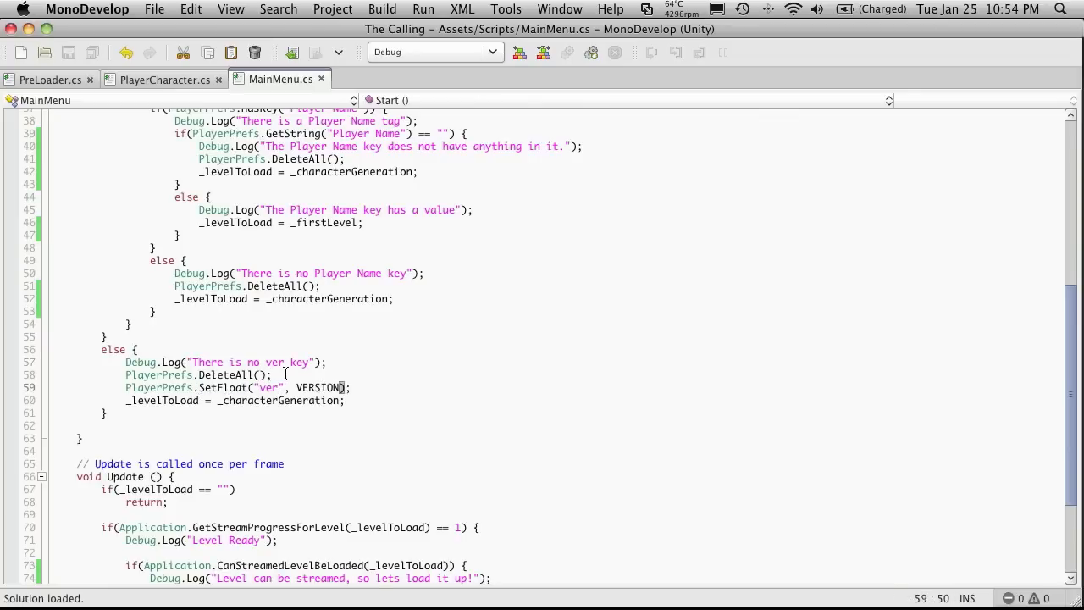
click(286, 375)
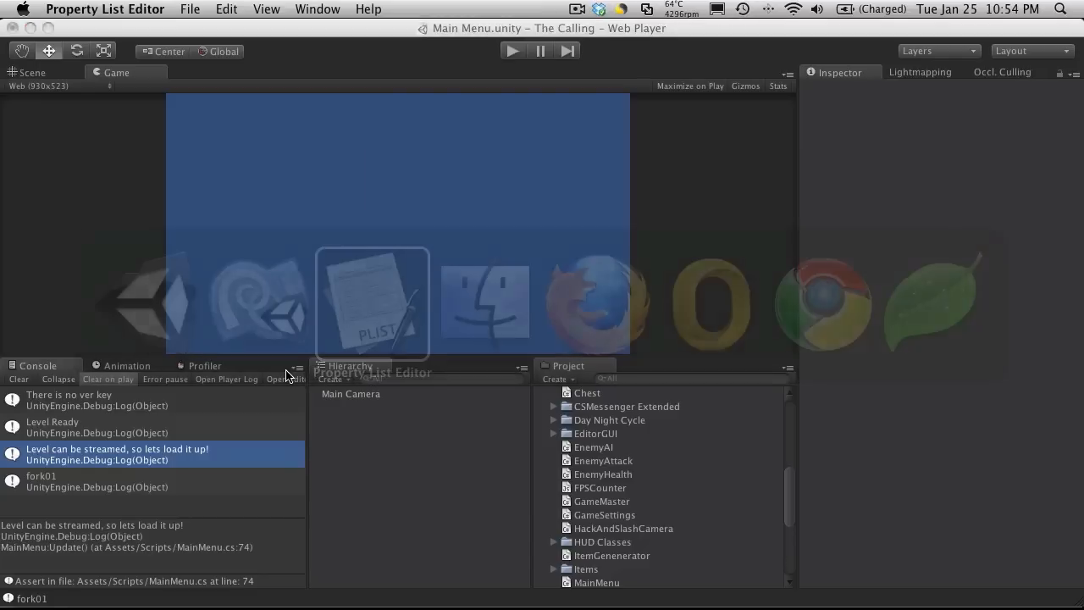
mouse_move(884, 593)
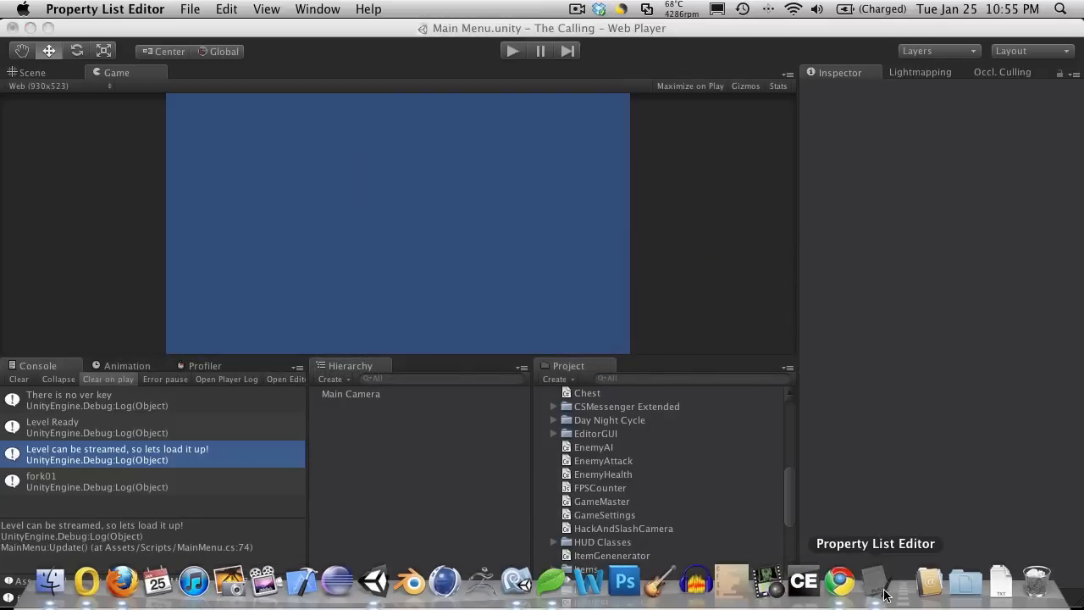
- Open unity.BurgZerg Arcade.The Calling.plist from the Preferences folder in Property List Editor
click(884, 582)
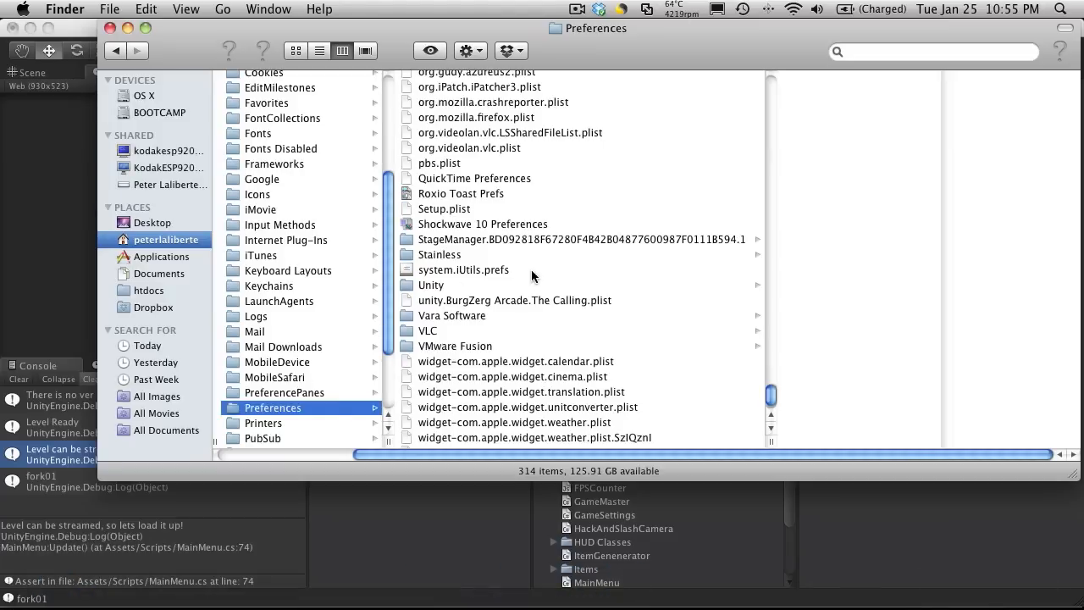
double_click(515, 300)
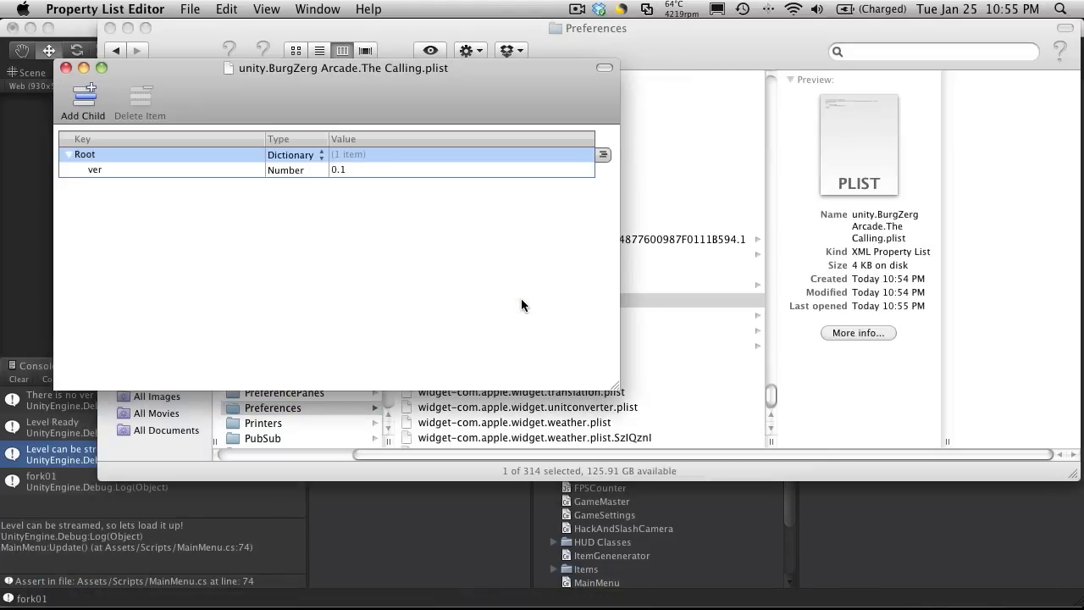
mouse_move(144, 182)
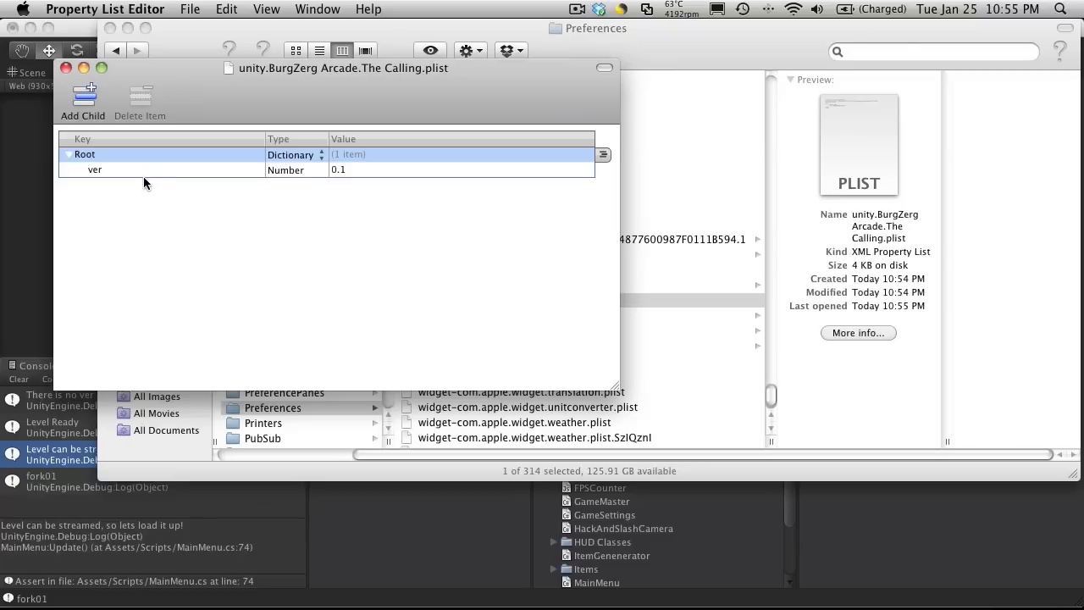
mouse_move(454, 281)
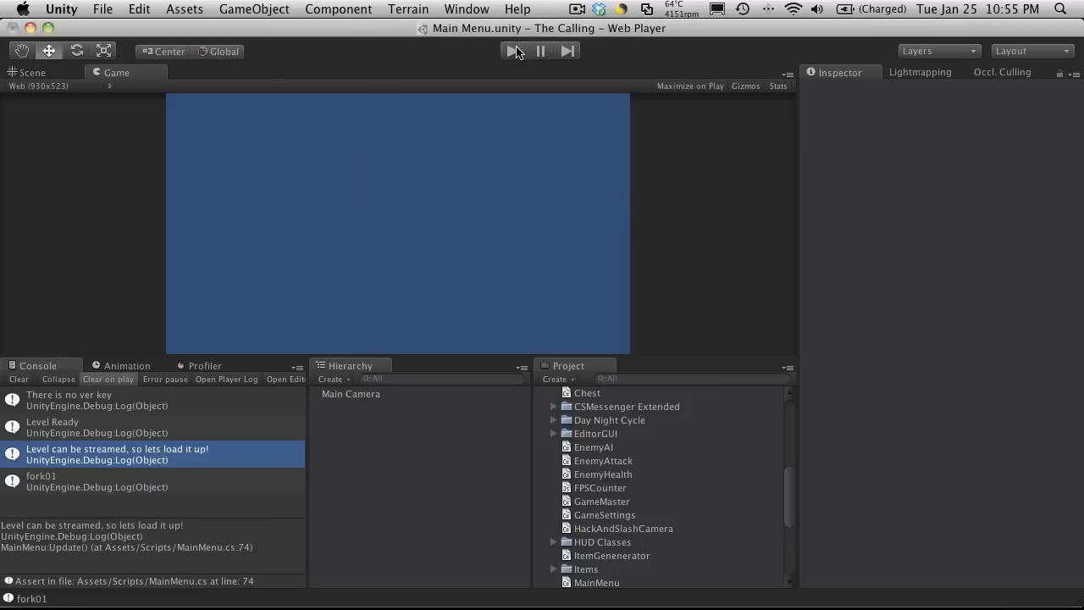
- Replay the Main Menu scene, close the plist, play once more and stop to read the ver key logs
click(514, 51)
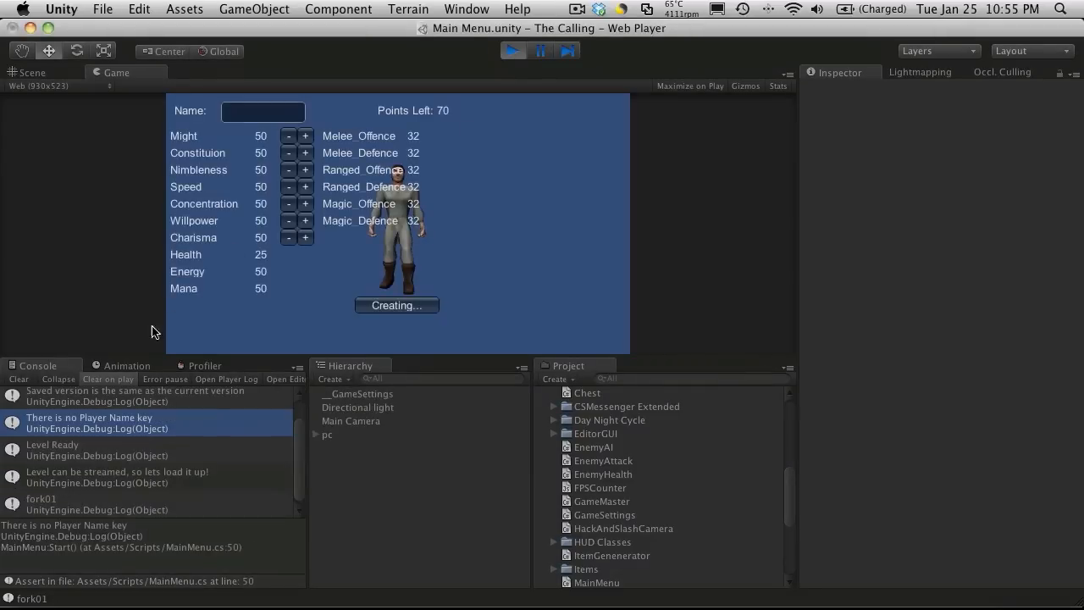
mouse_move(511, 50)
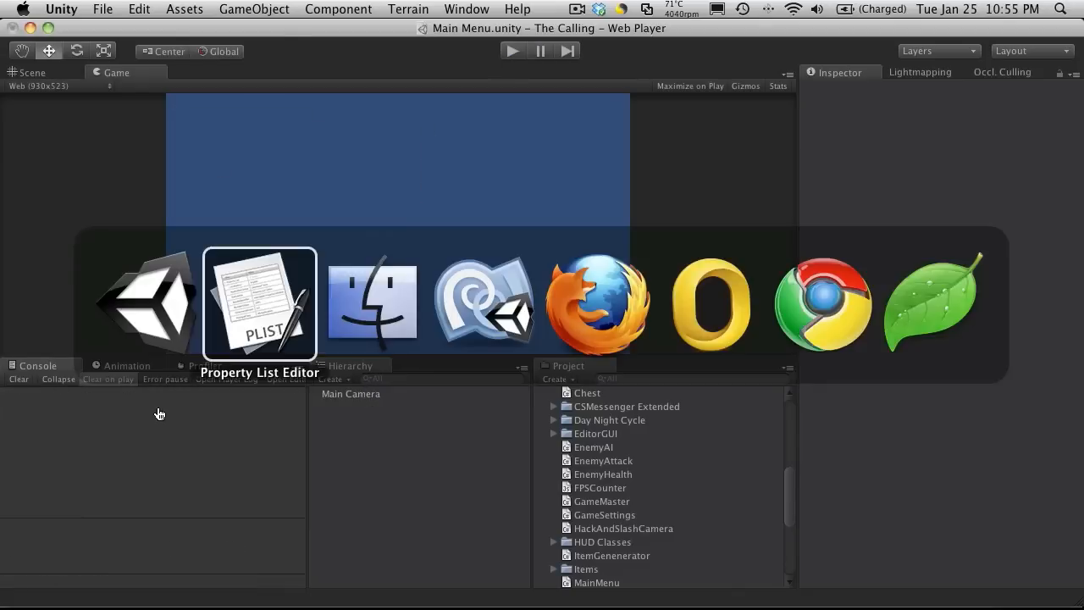
click(259, 304)
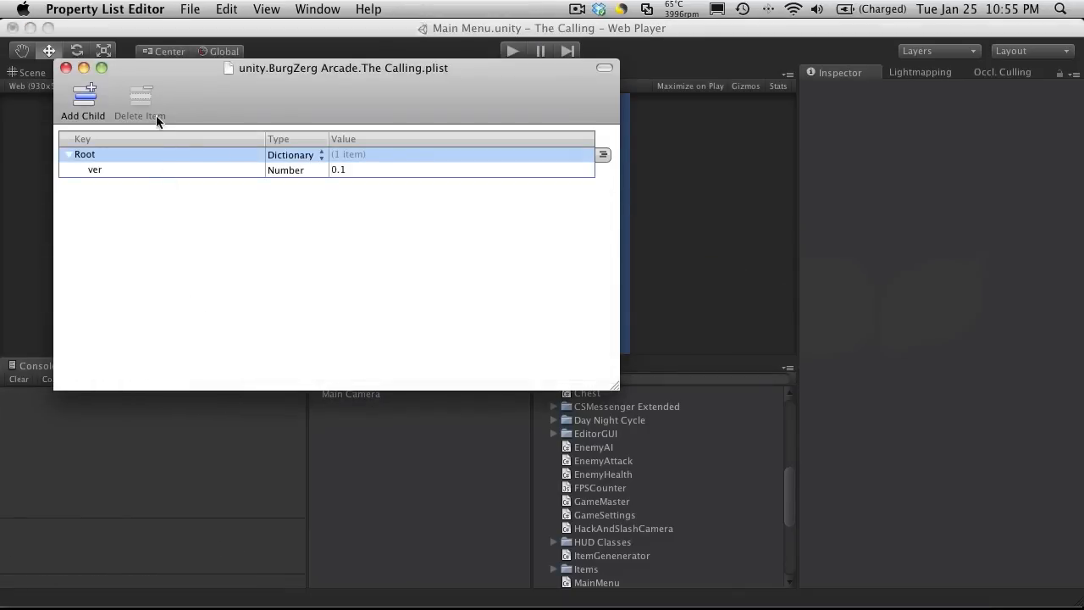
click(512, 51)
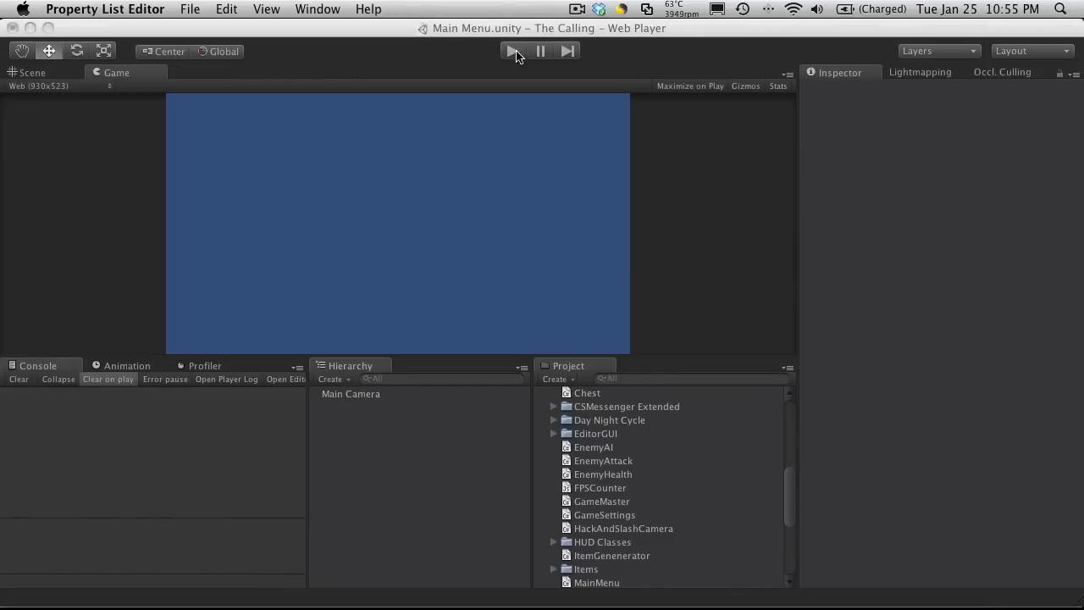
click(512, 51)
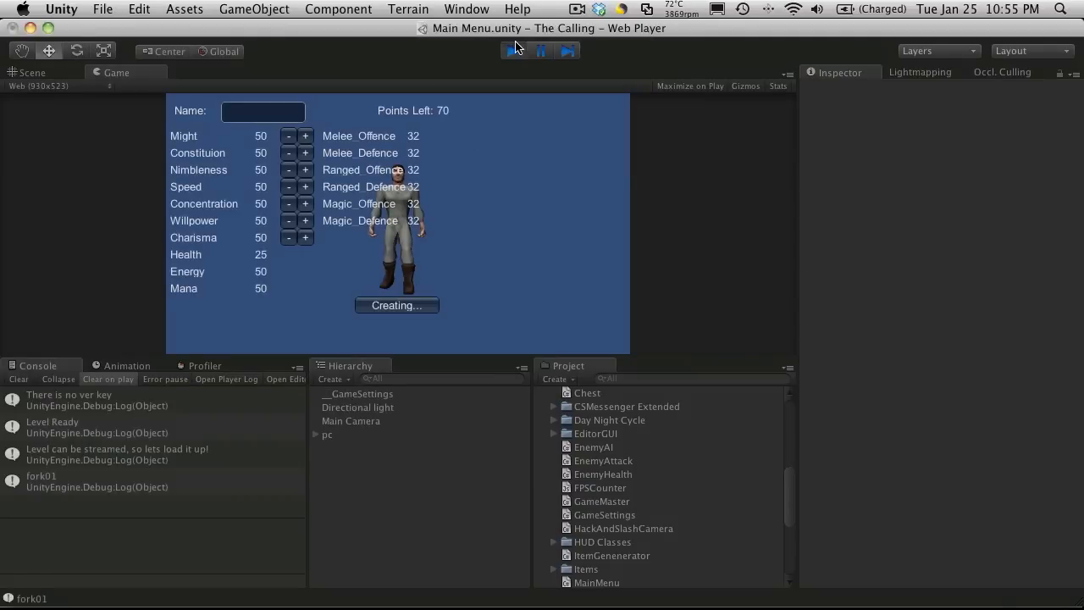
click(512, 50)
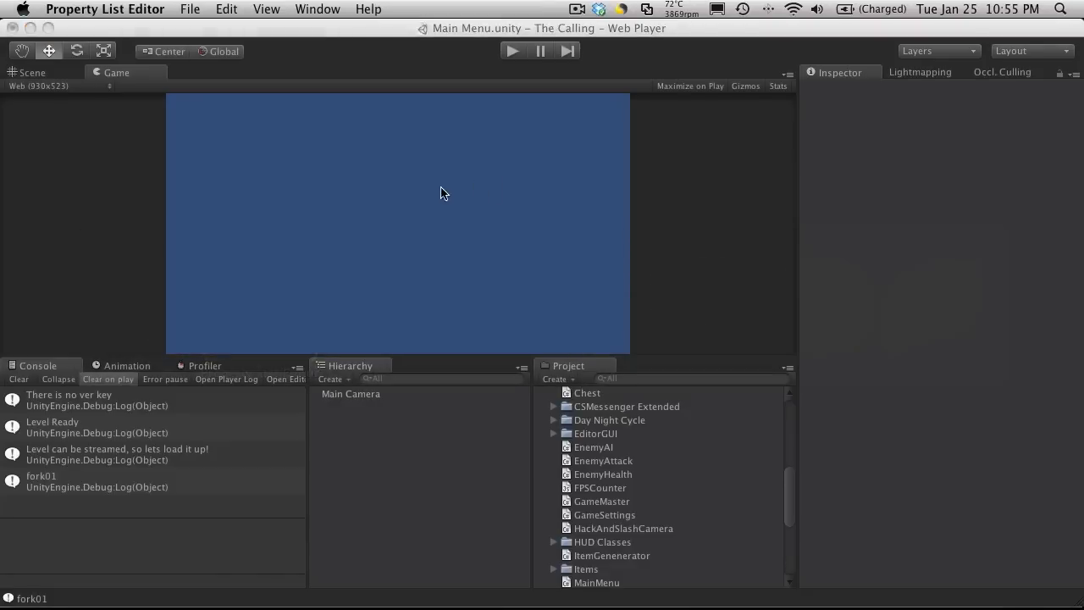
mouse_move(867, 583)
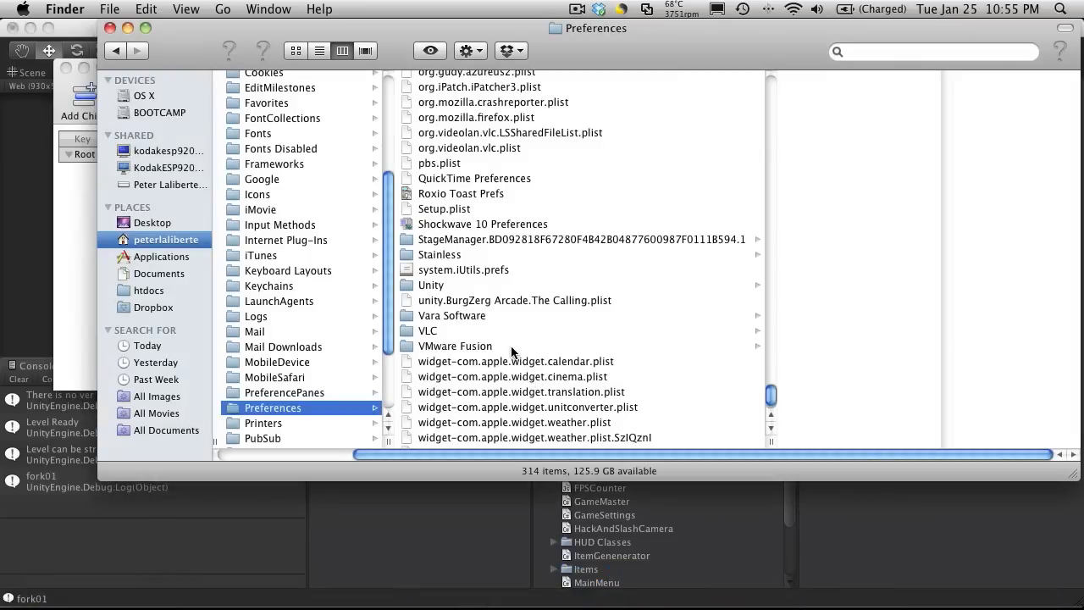
- Reopen the game's preferences plist, still holding only ver 0.1, then close it
double_click(515, 300)
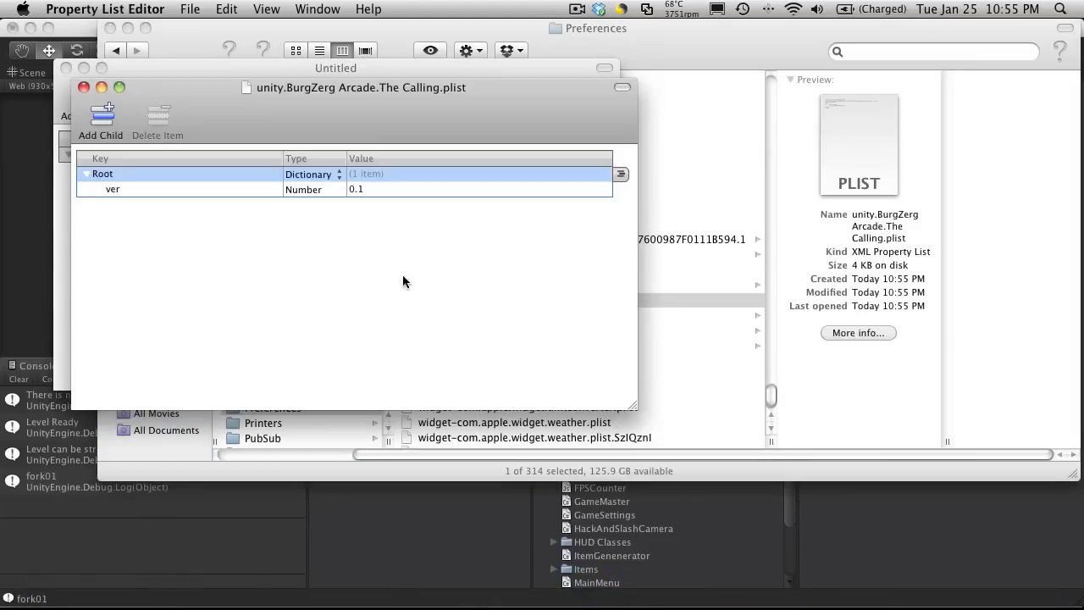
click(112, 190)
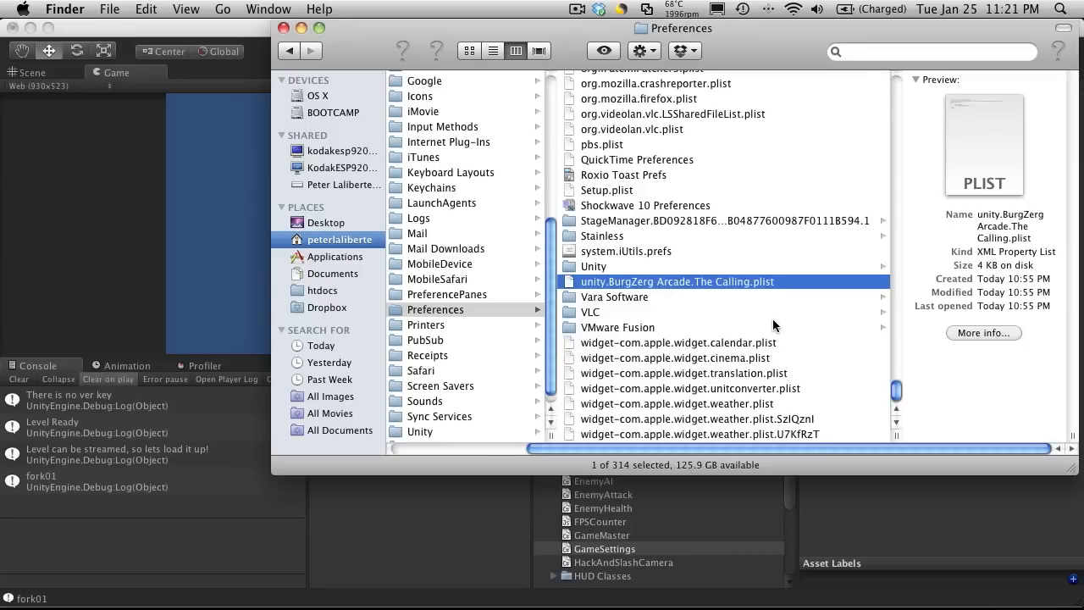
mouse_move(649, 427)
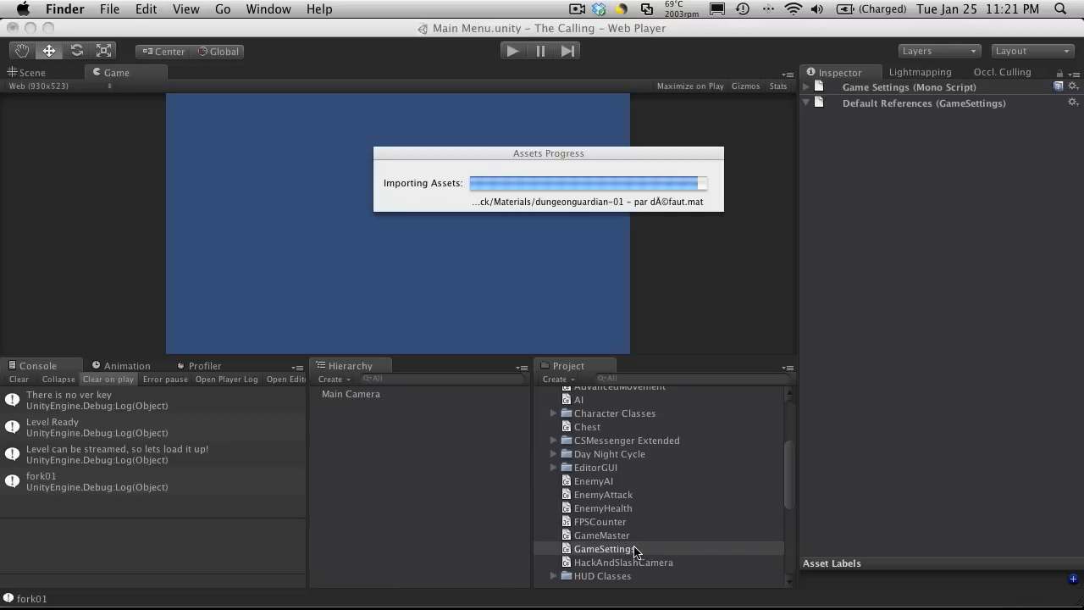
- Comment out PlayerPrefs.DeleteAll() in GameSettings.cs SaveCharacterData with //
double_click(603, 549)
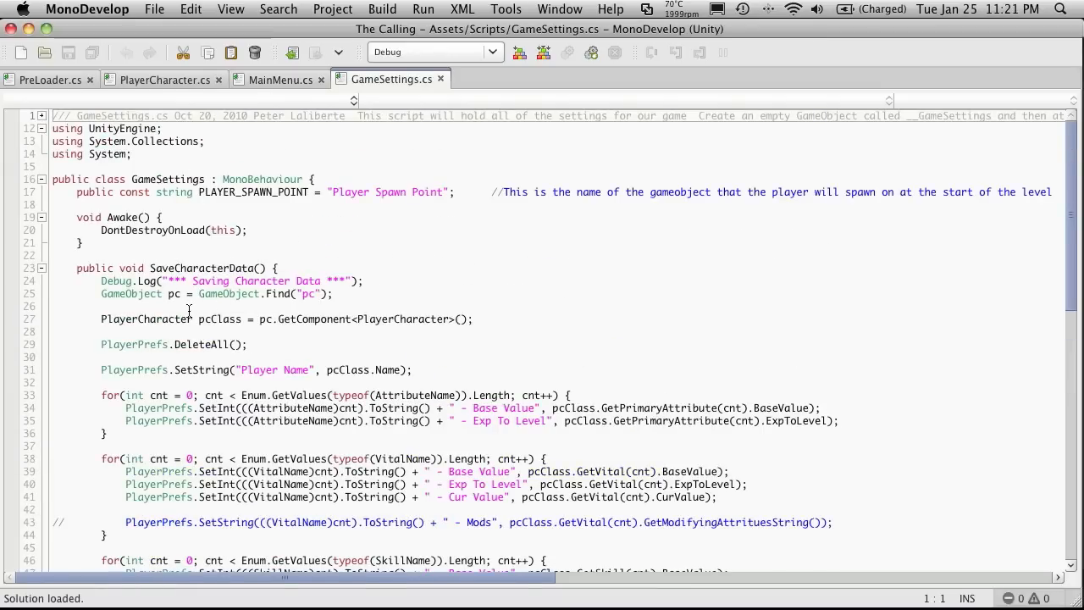
click(145, 344)
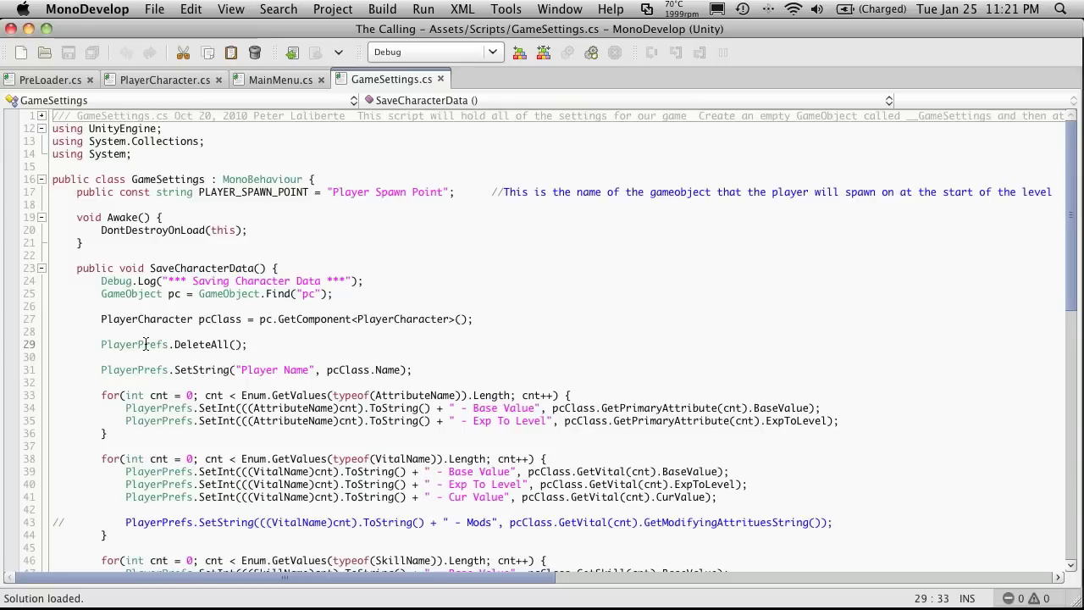
double_click(133, 344)
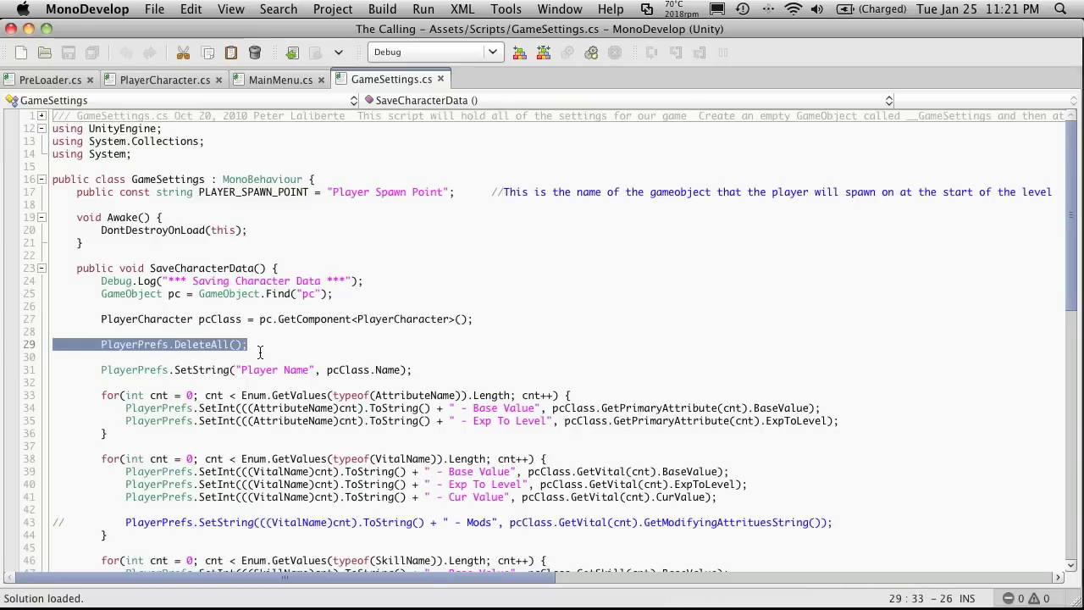
scroll(down, 3)
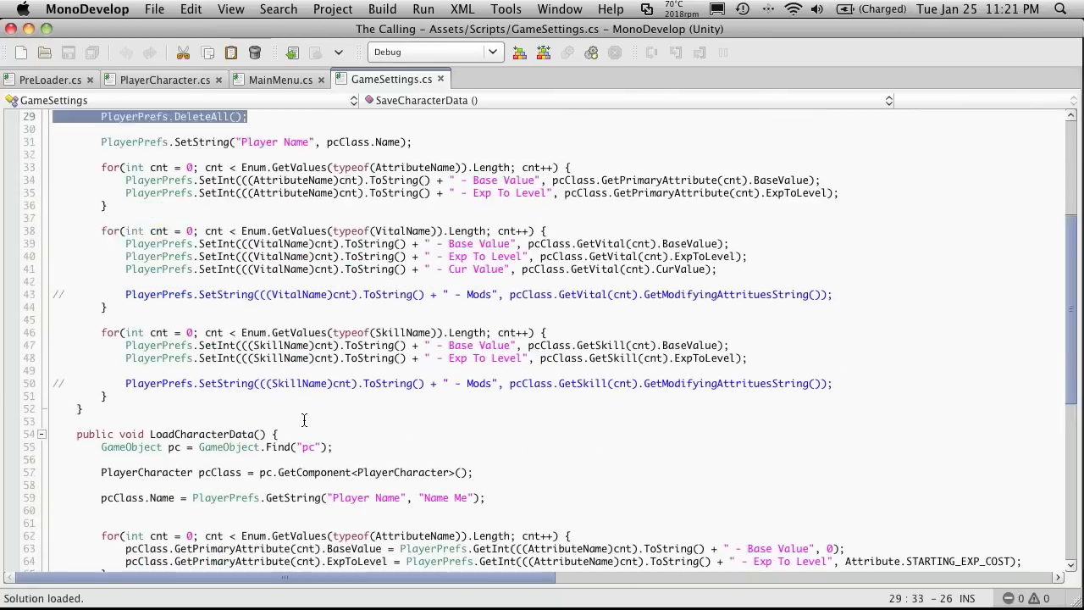
scroll(up, 3)
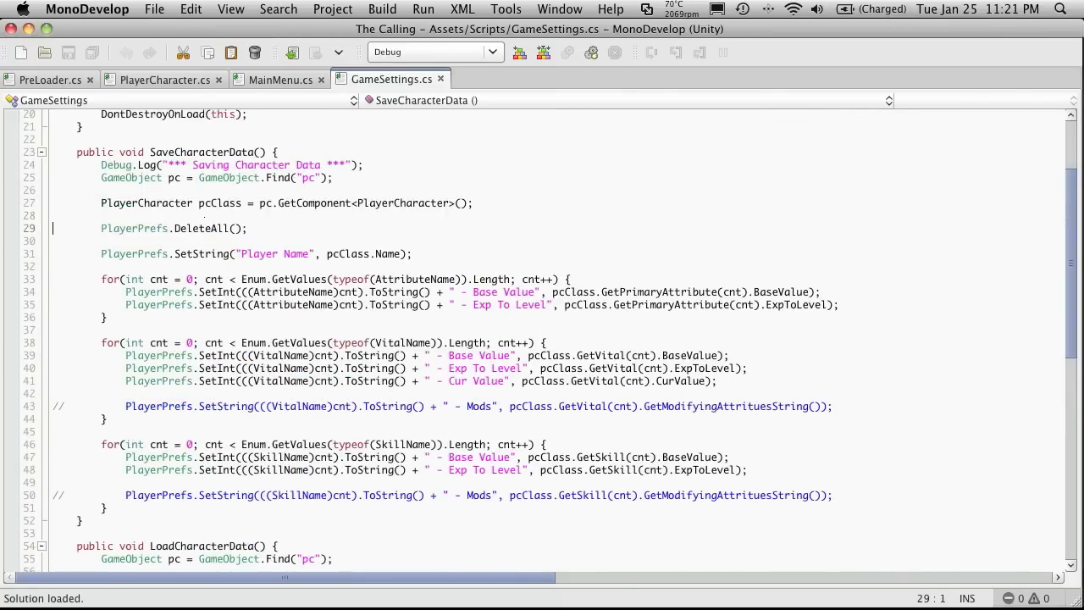
text(//)
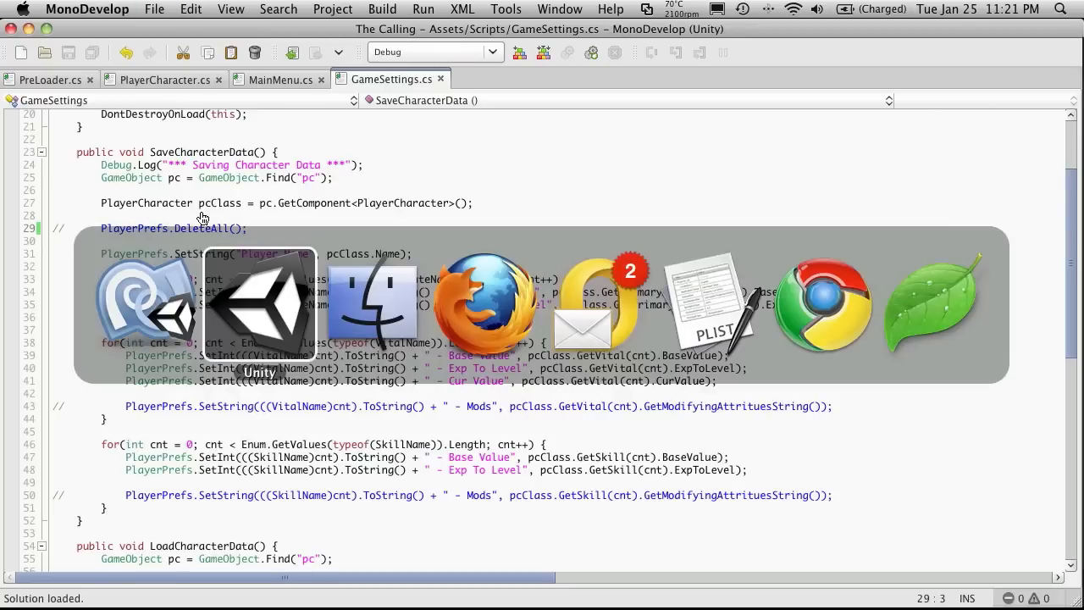
- Play the Main Menu scene in Unity and read the ver key found, version matches and no Player Name key logs
click(259, 305)
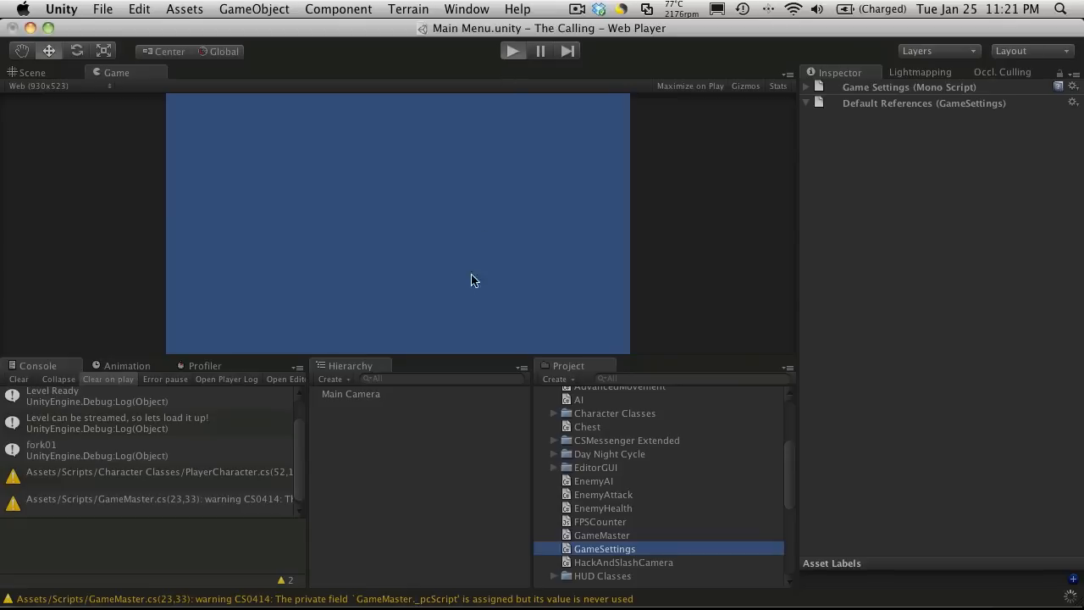
mouse_move(346, 349)
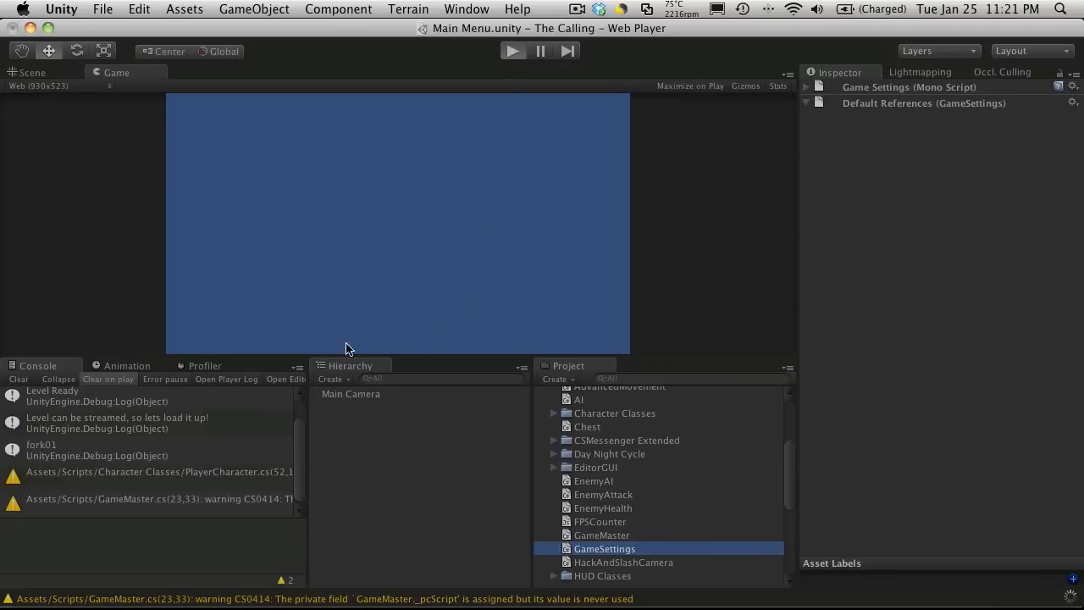
click(512, 51)
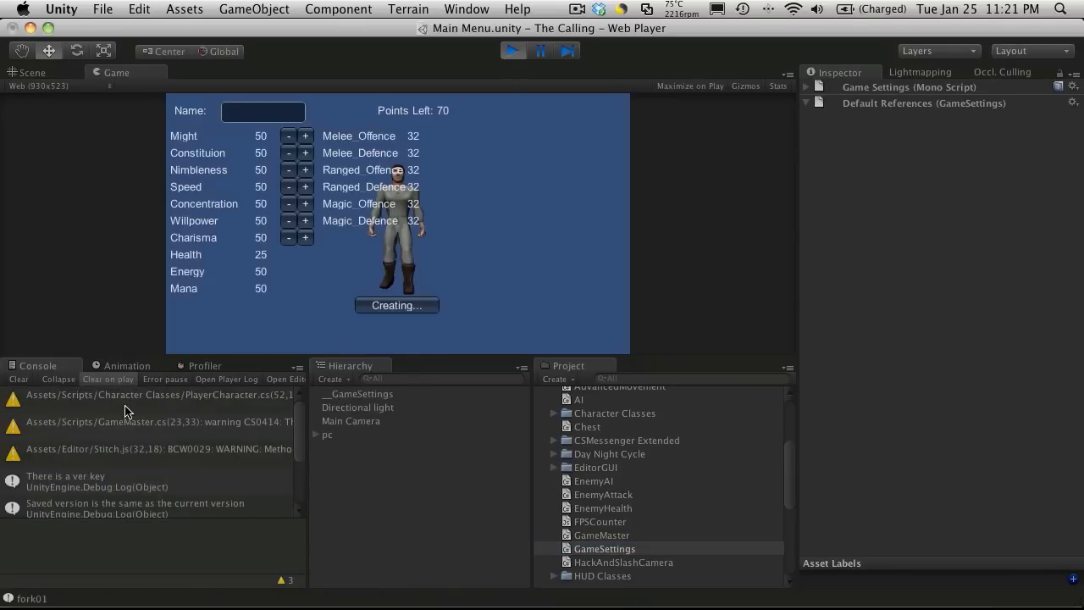
click(127, 446)
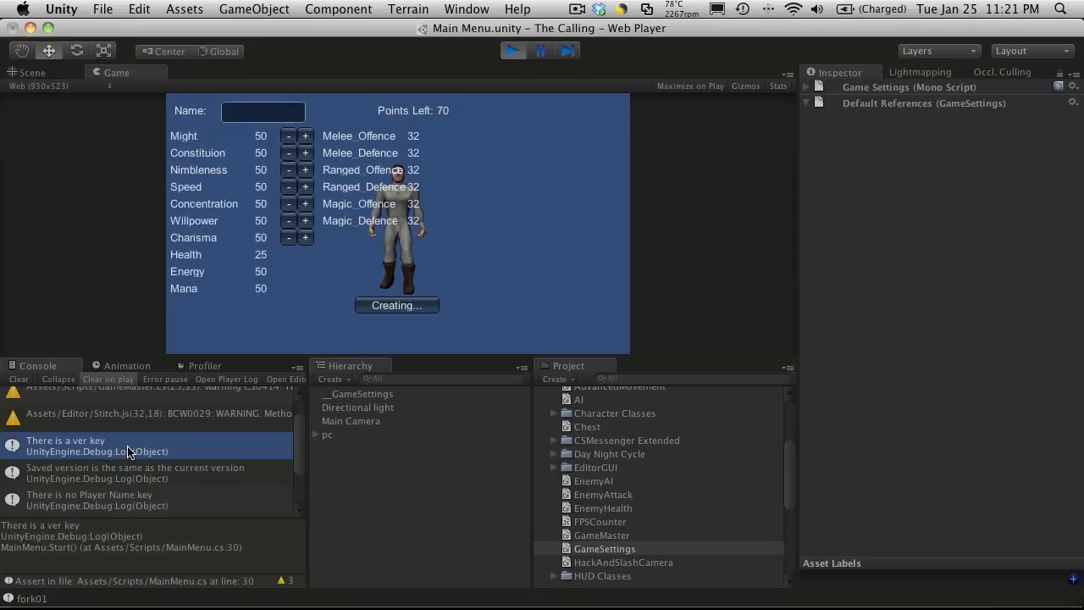
click(136, 473)
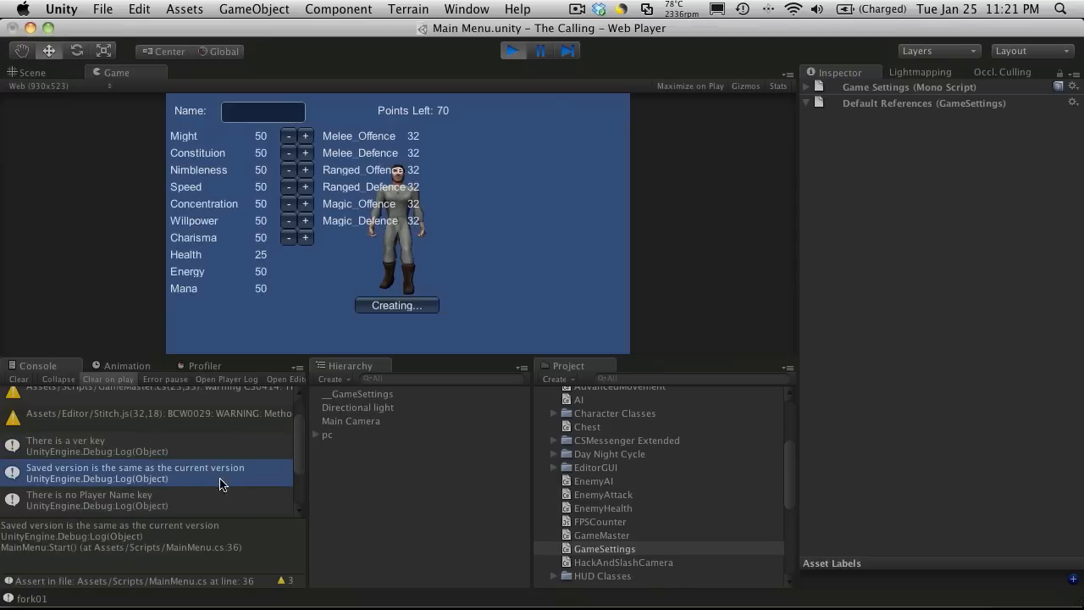
click(135, 495)
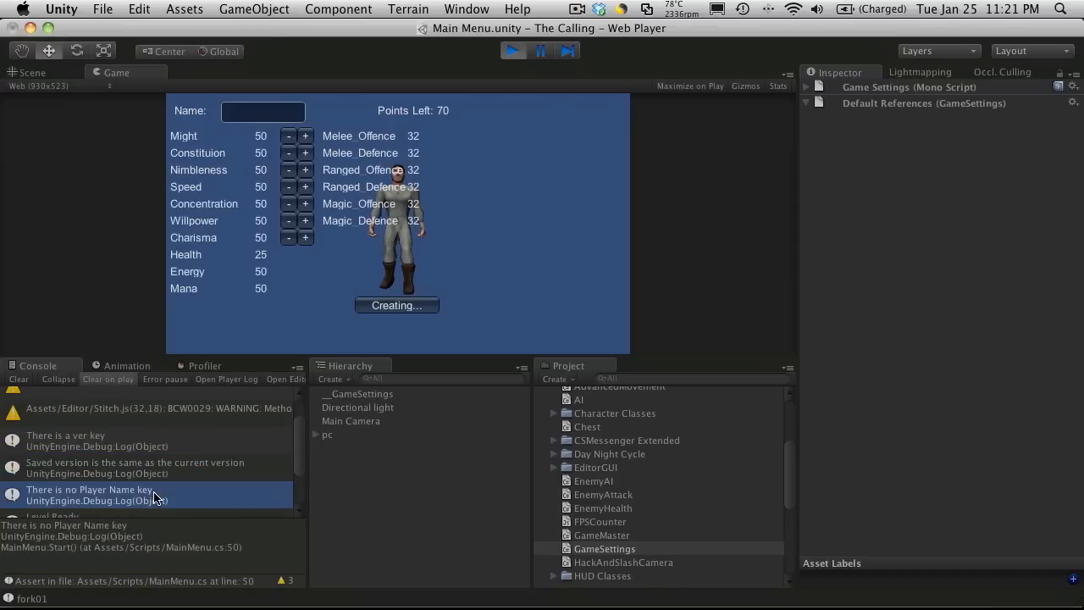
- Read the remaining console messages about level streaming and fork01
scroll(down, 3)
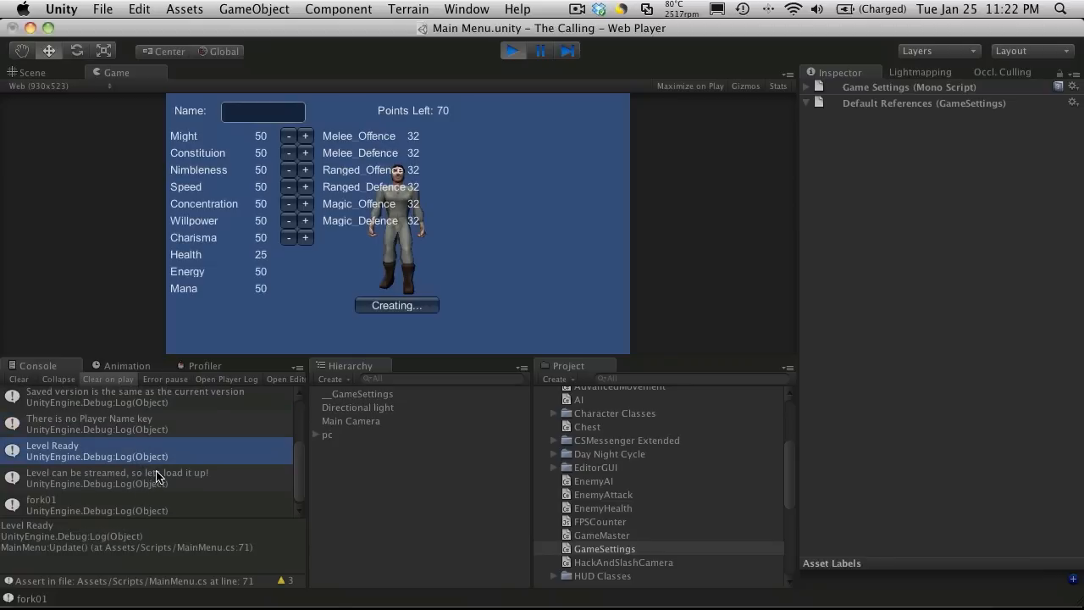
click(117, 474)
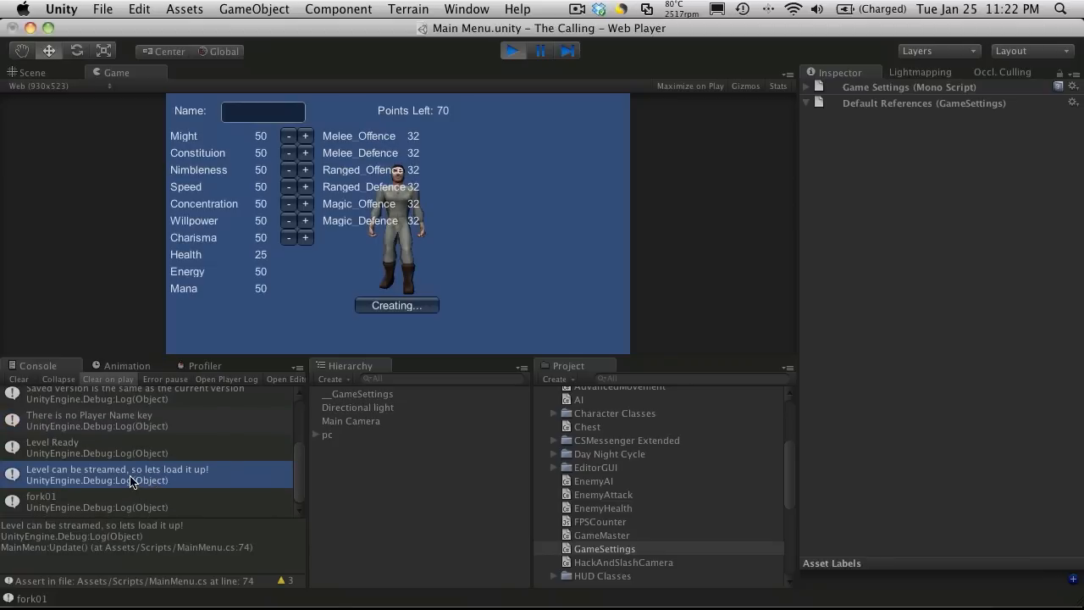
click(102, 505)
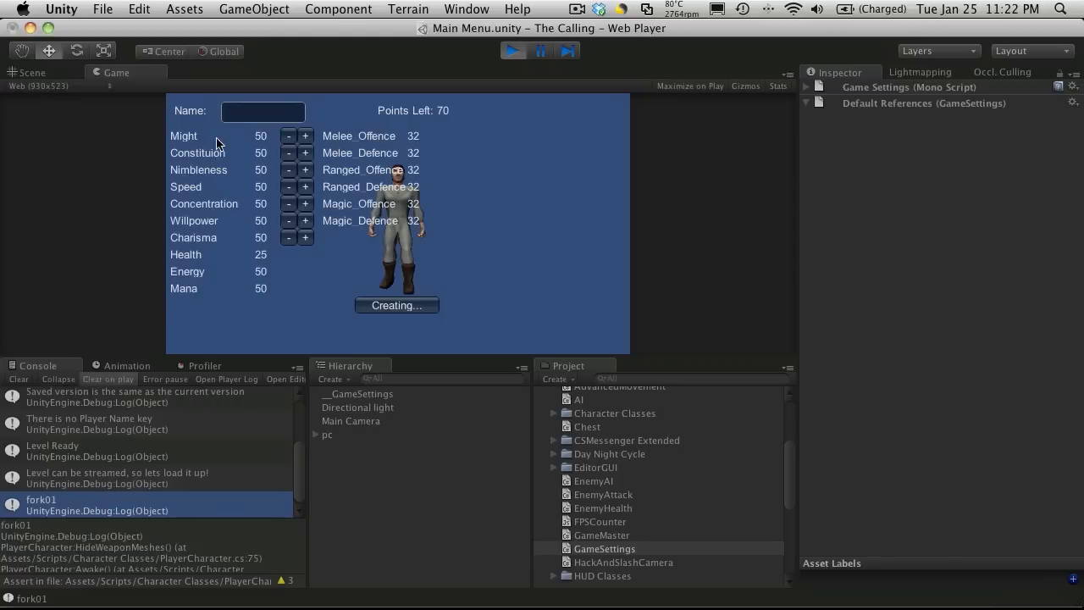
mouse_move(346, 132)
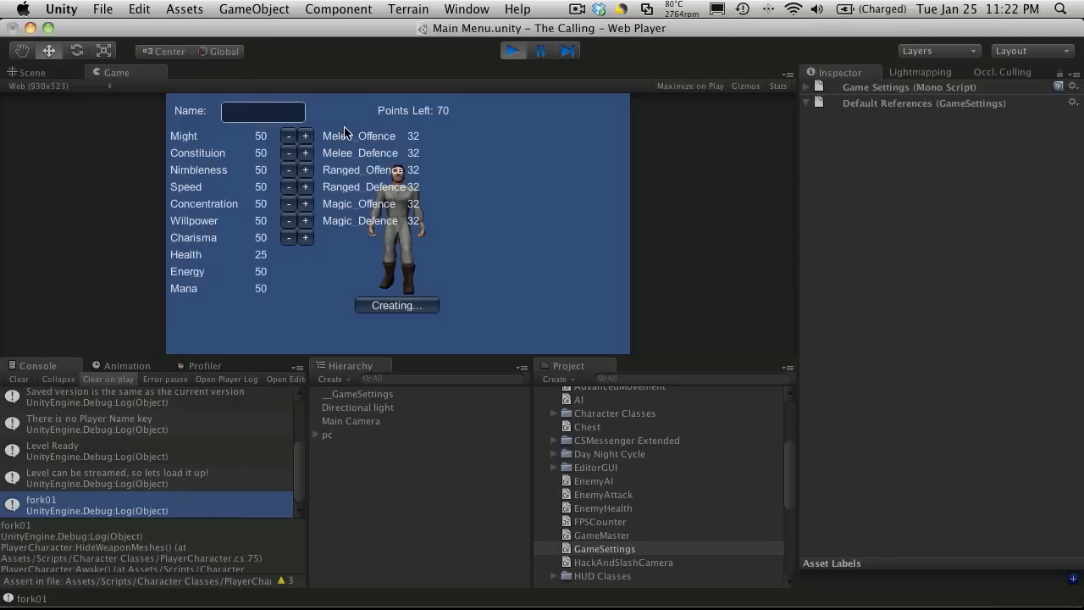
- Name the character Petey and spend every remaining point raising Constitution to 120
text(Petey)
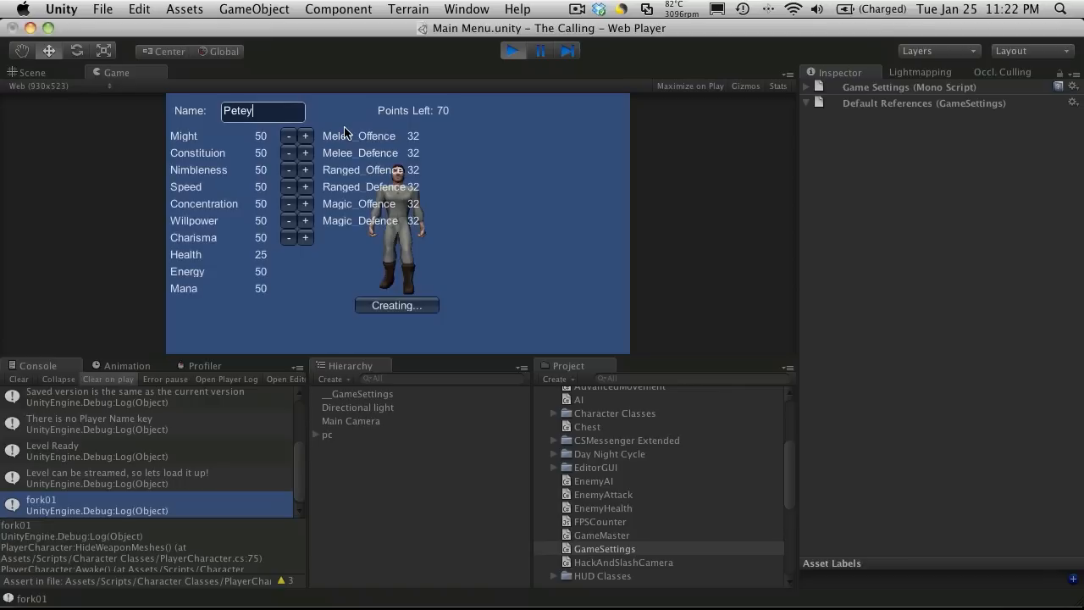
click(305, 152)
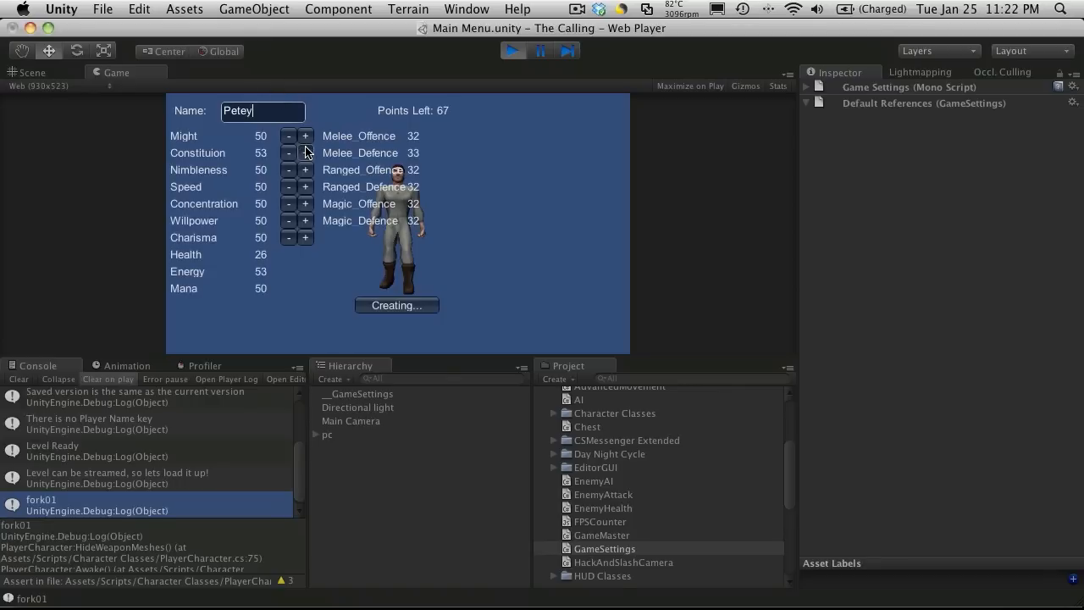
click(305, 152)
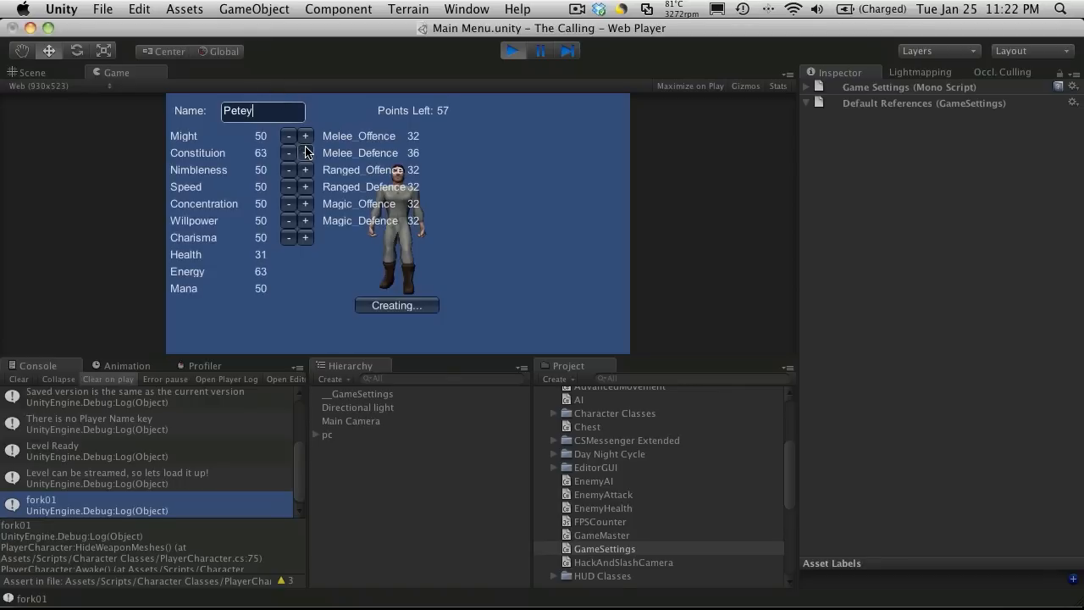
click(305, 152)
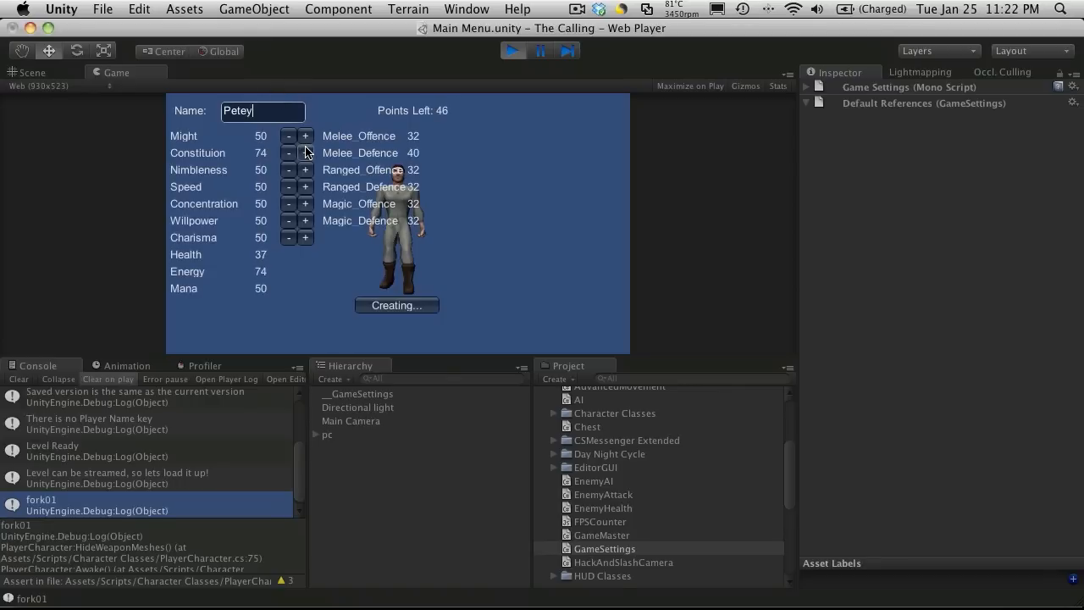
click(304, 153)
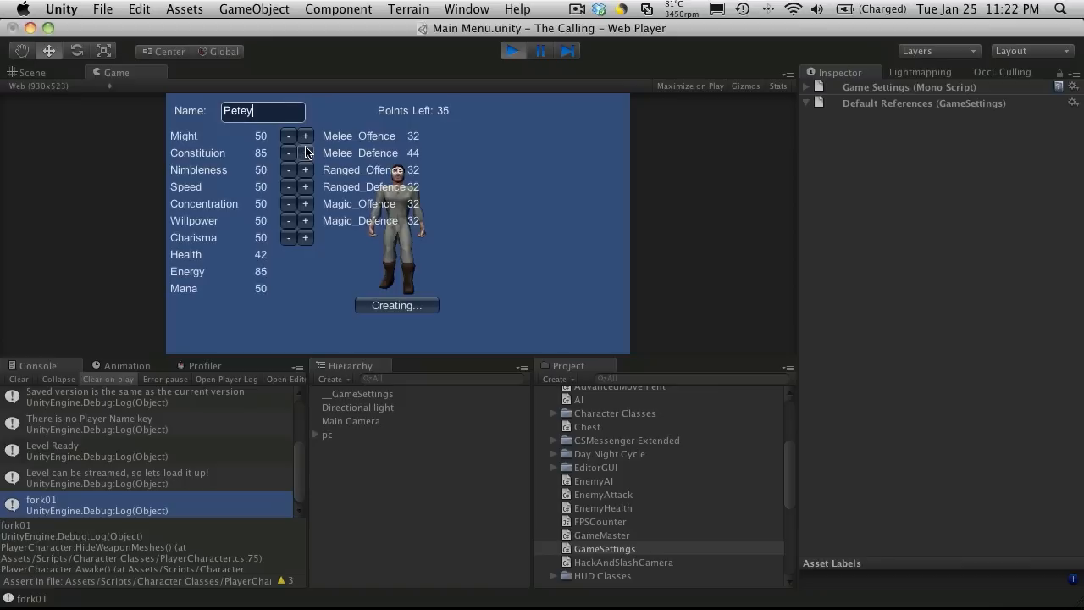
click(304, 152)
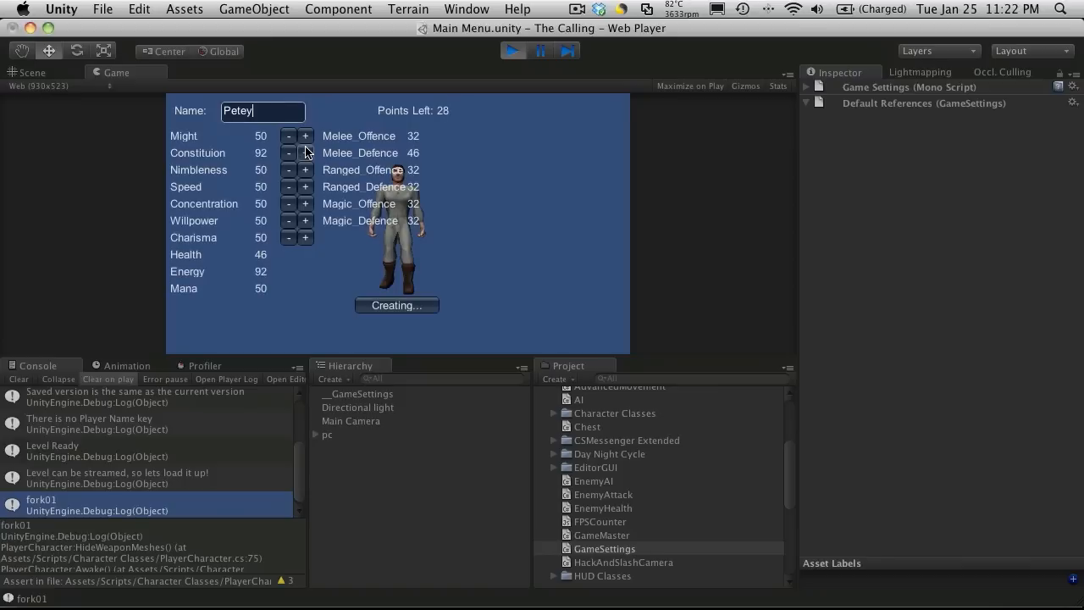
click(305, 153)
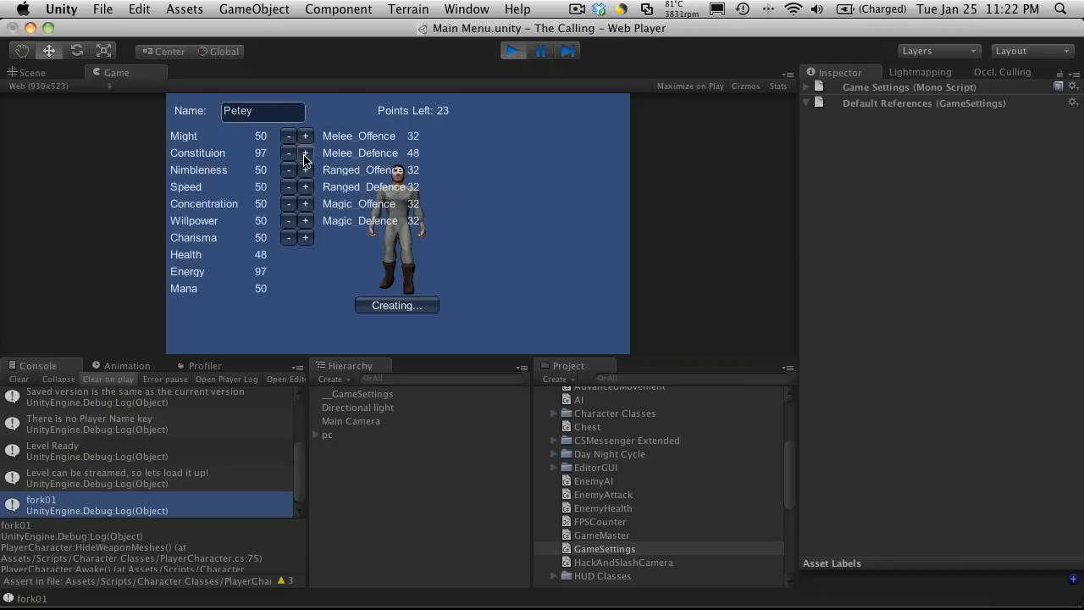
click(305, 153)
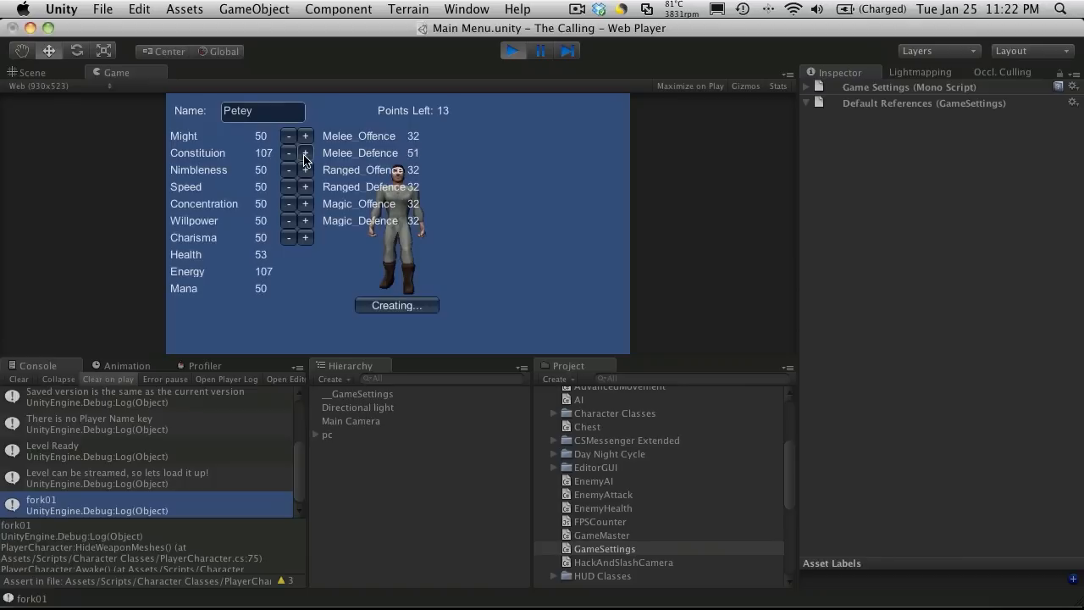
click(305, 152)
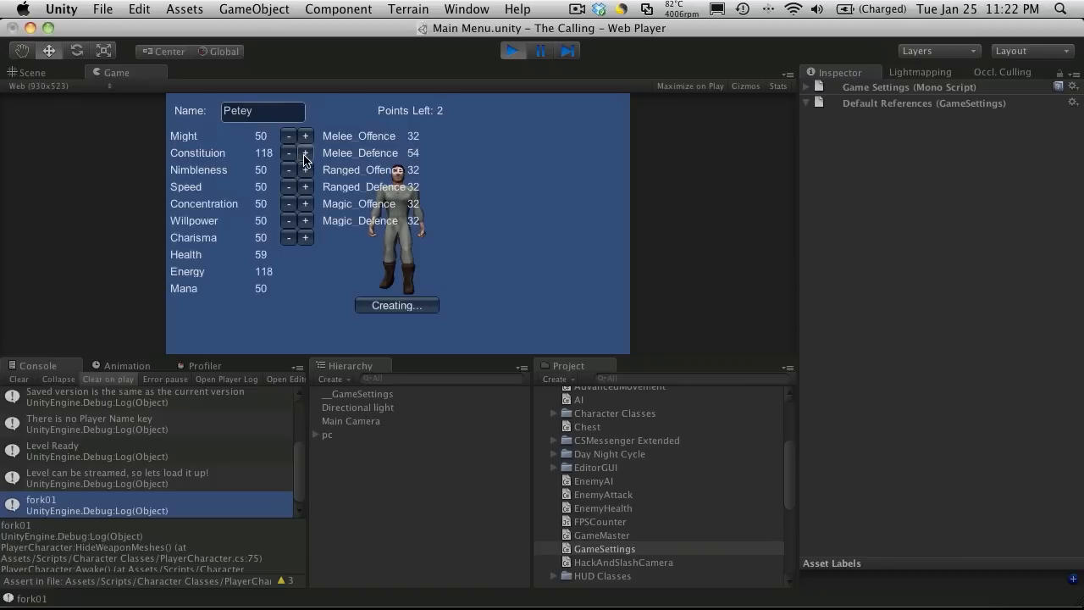
click(305, 153)
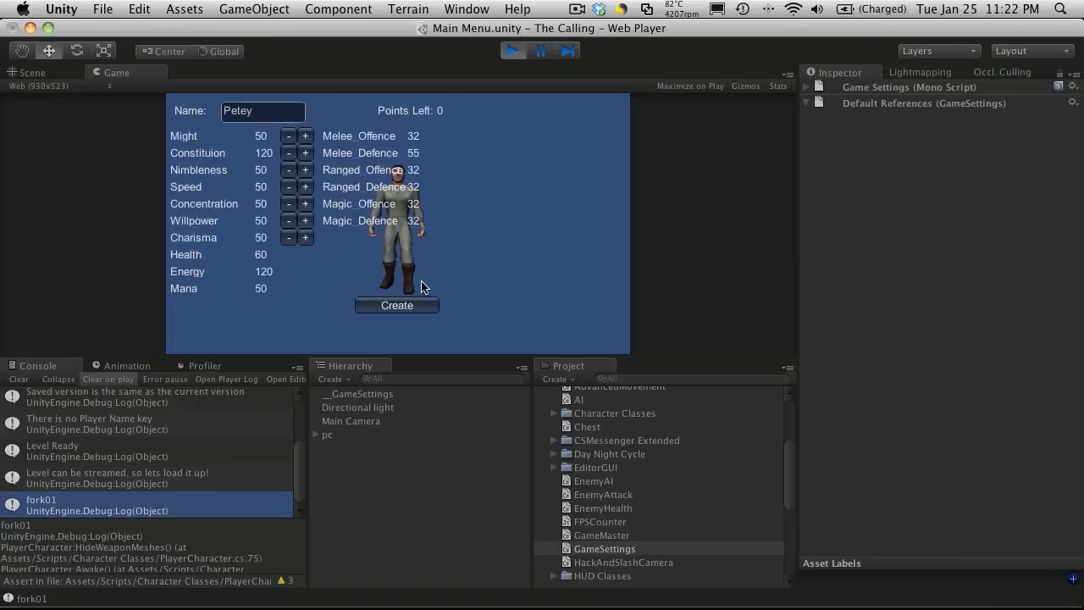
mouse_move(494, 264)
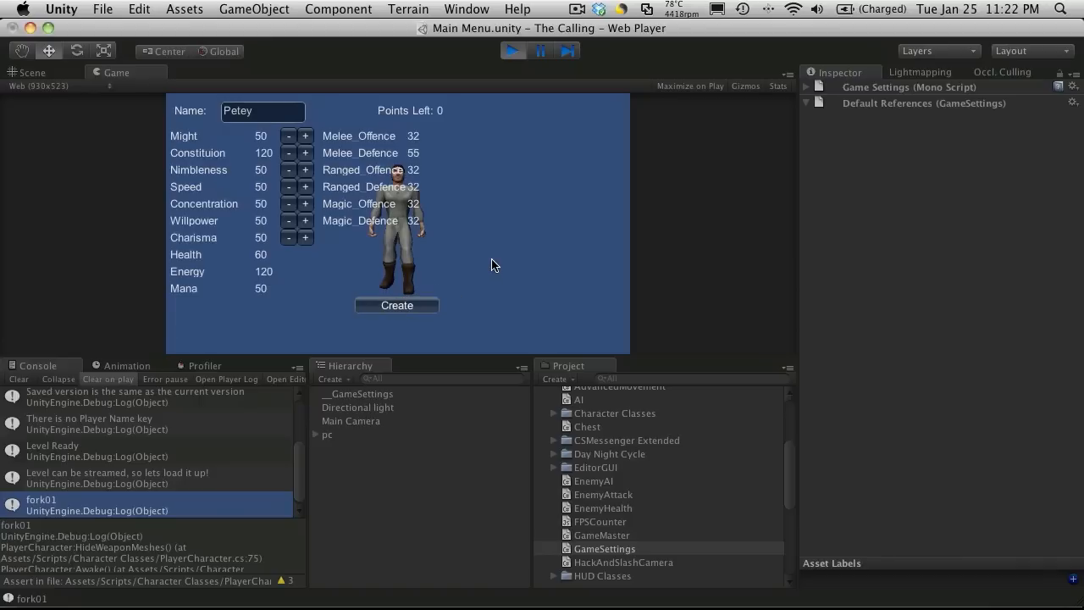
- Create Petey so the level loads, stop play, and bring Finder's Preferences folder forward
click(396, 305)
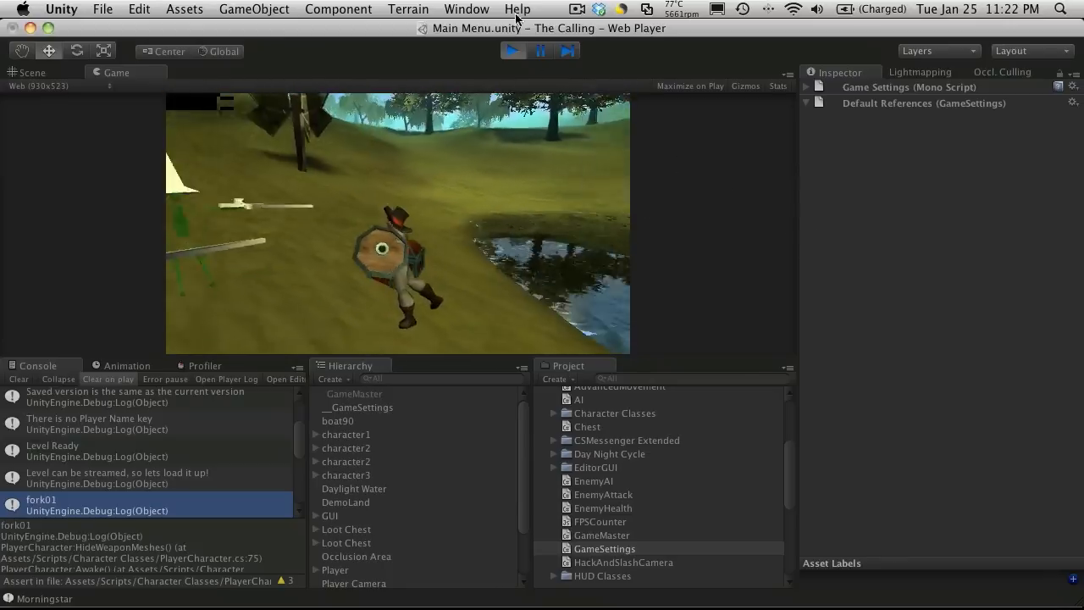
click(511, 51)
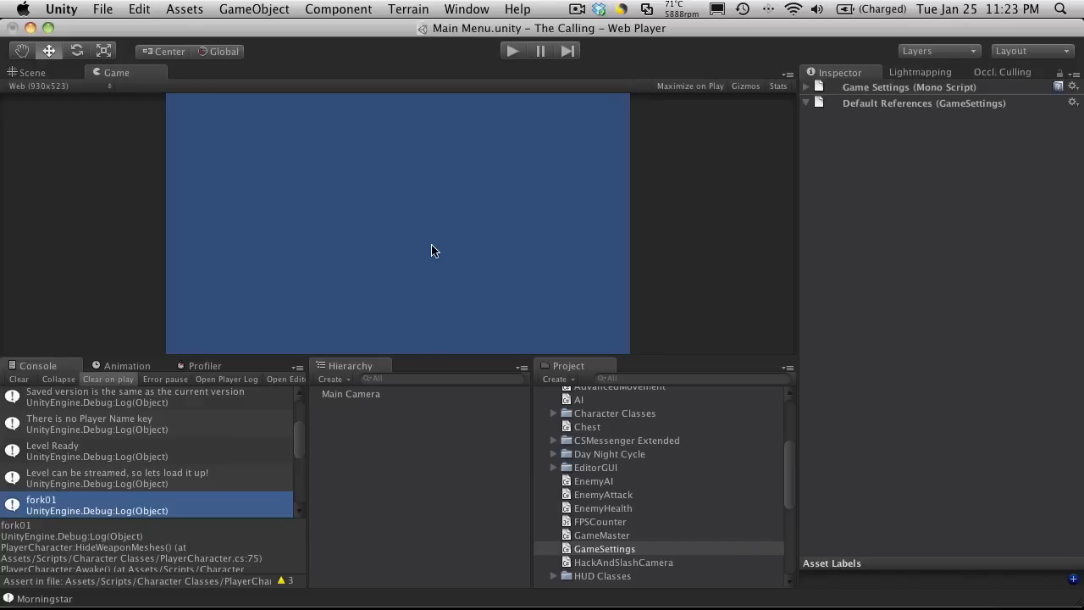
mouse_move(479, 194)
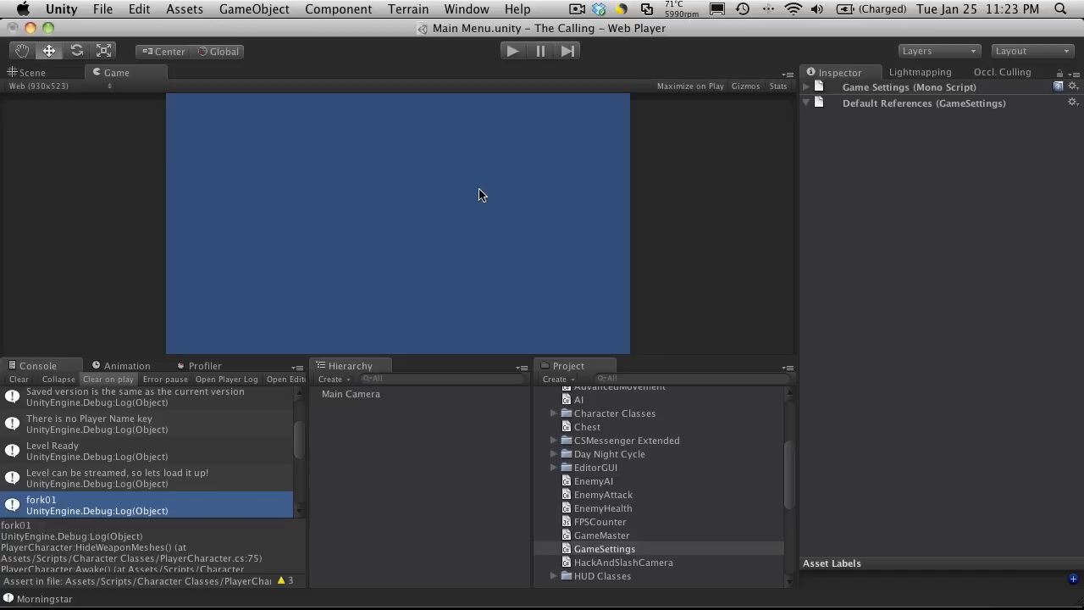
mouse_move(769, 463)
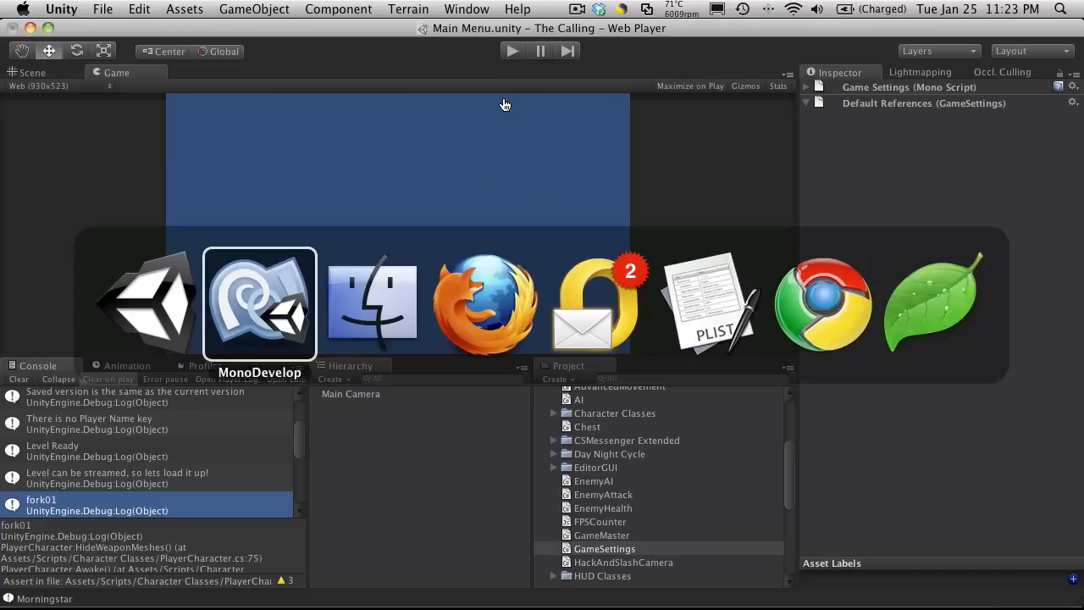
click(372, 303)
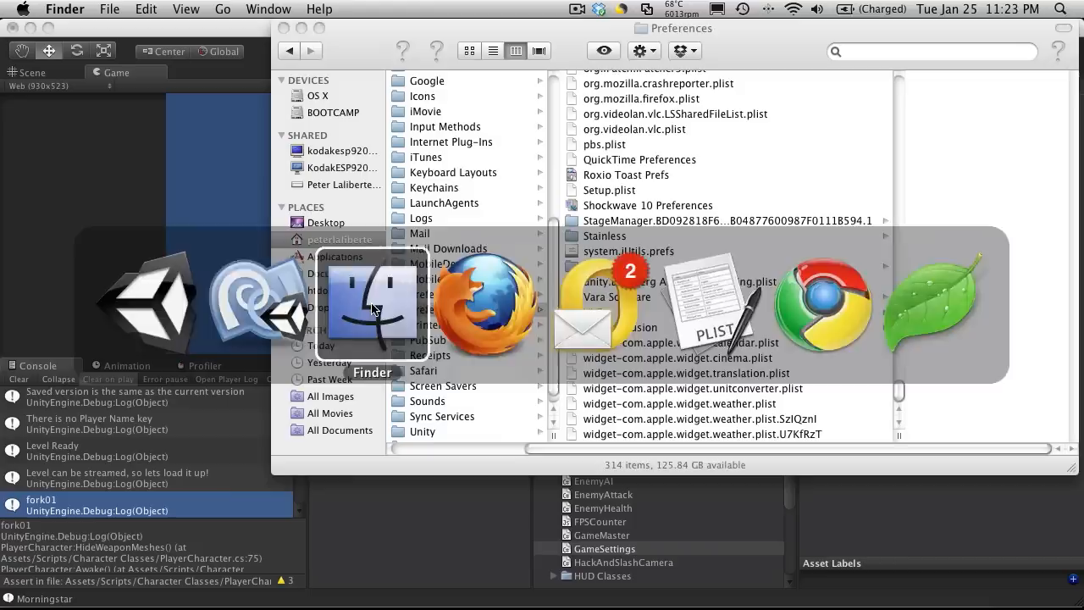
- Reopen The Calling's preferences plist and look over its saved entries
double_click(695, 281)
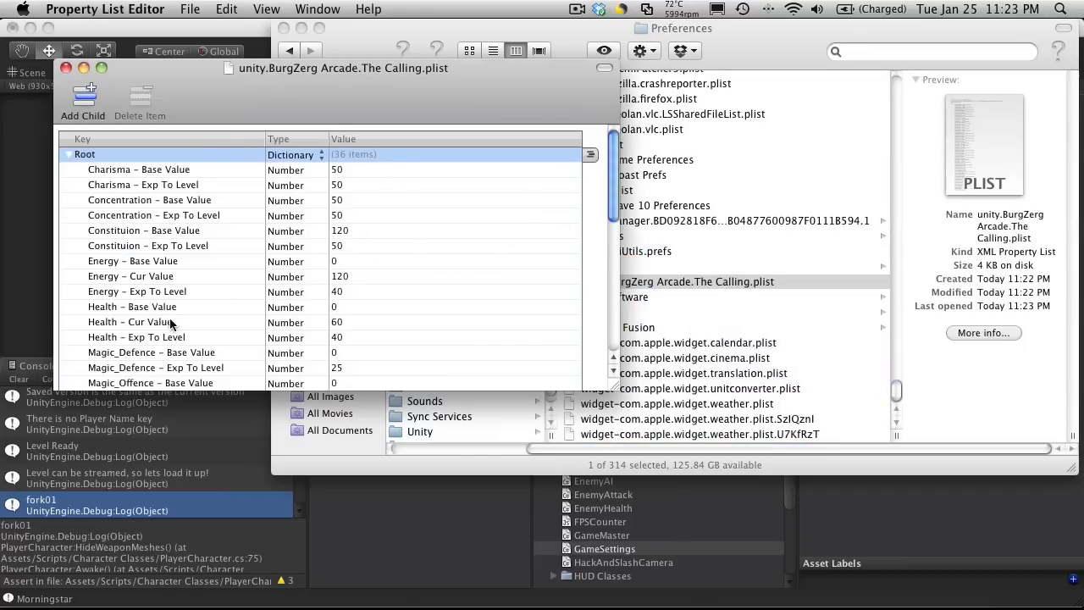
scroll(down, 3)
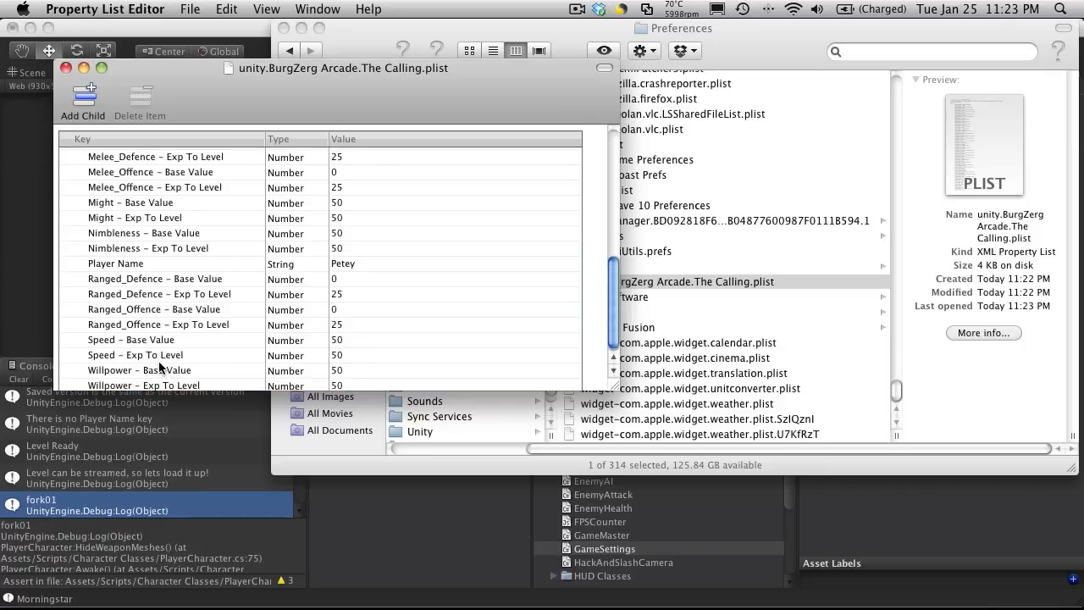
scroll(up, 3)
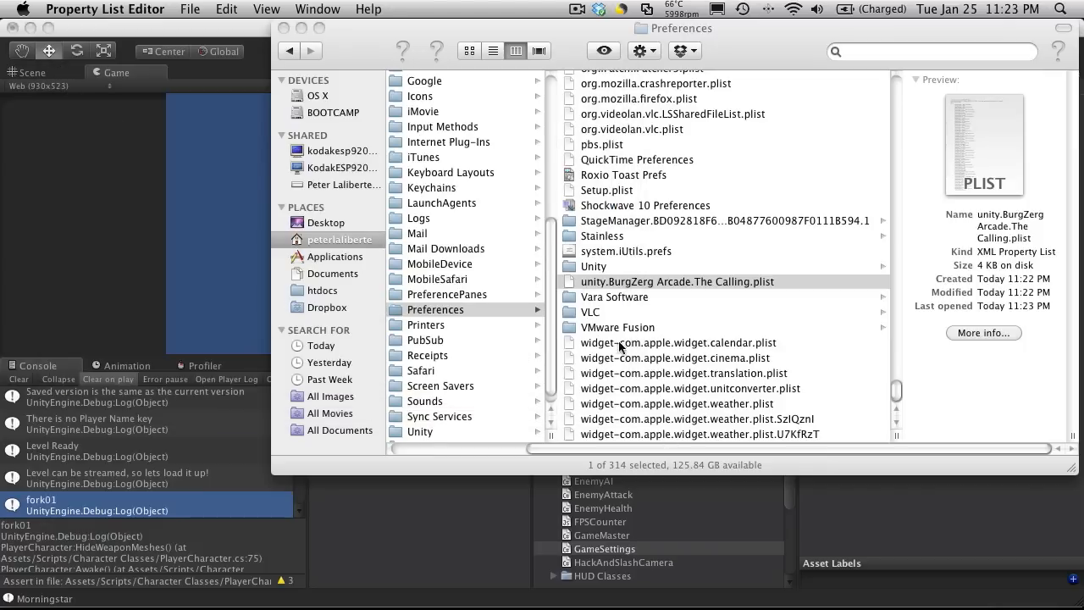
- Review the 36 saved values including Player Name Petey, then collapse the Root entry
double_click(678, 281)
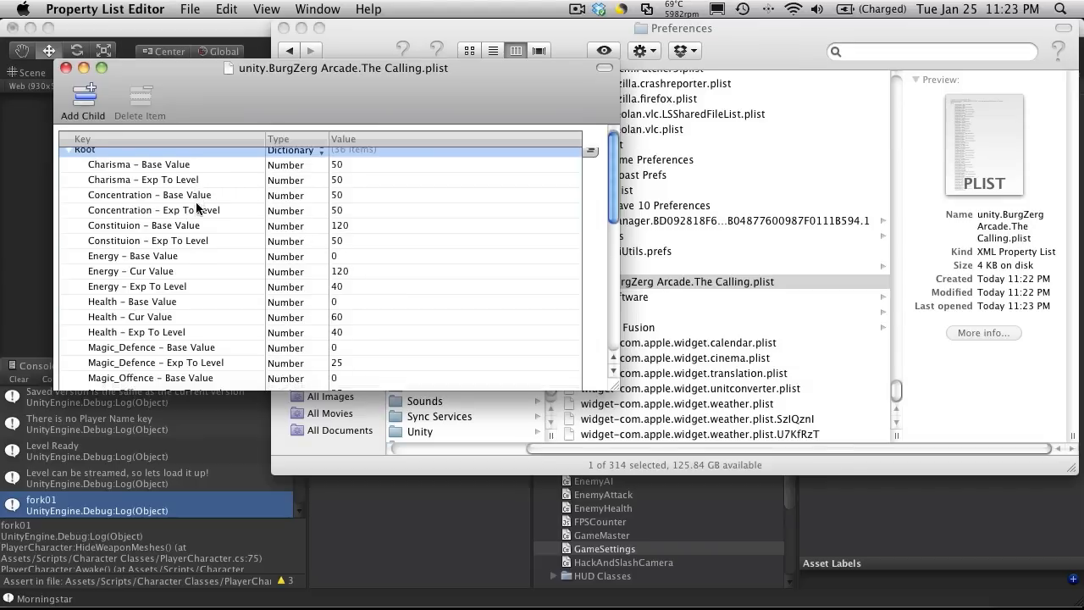
scroll(down, 3)
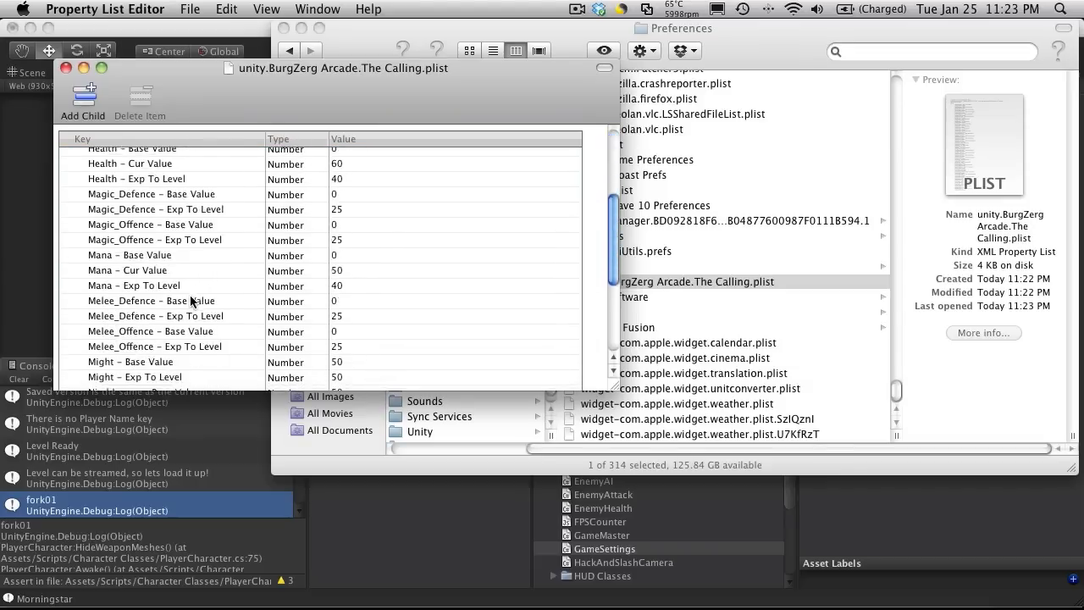
scroll(down, 3)
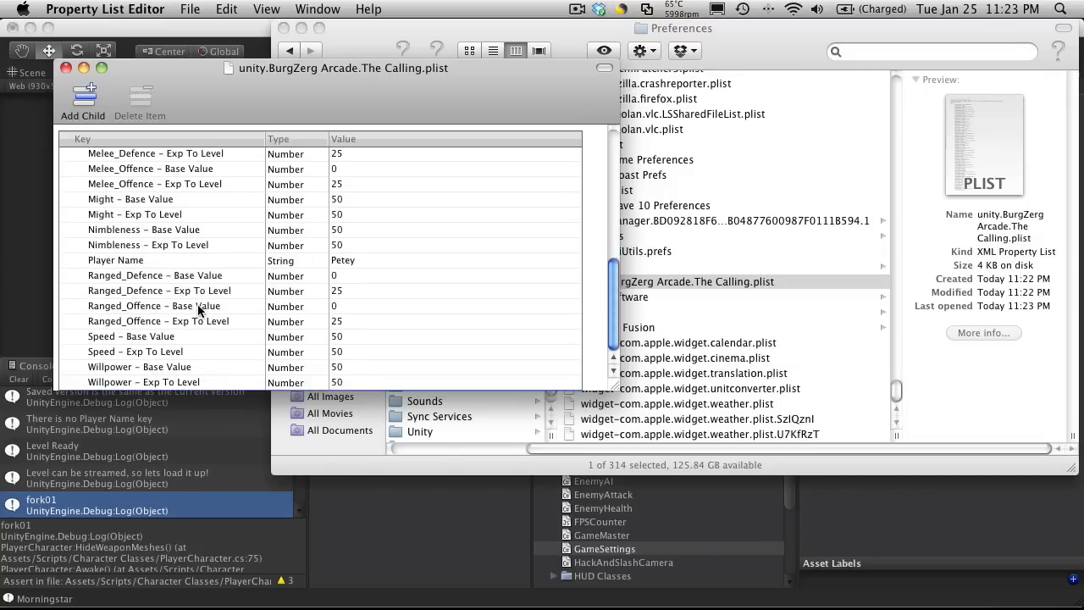
scroll(up, 3)
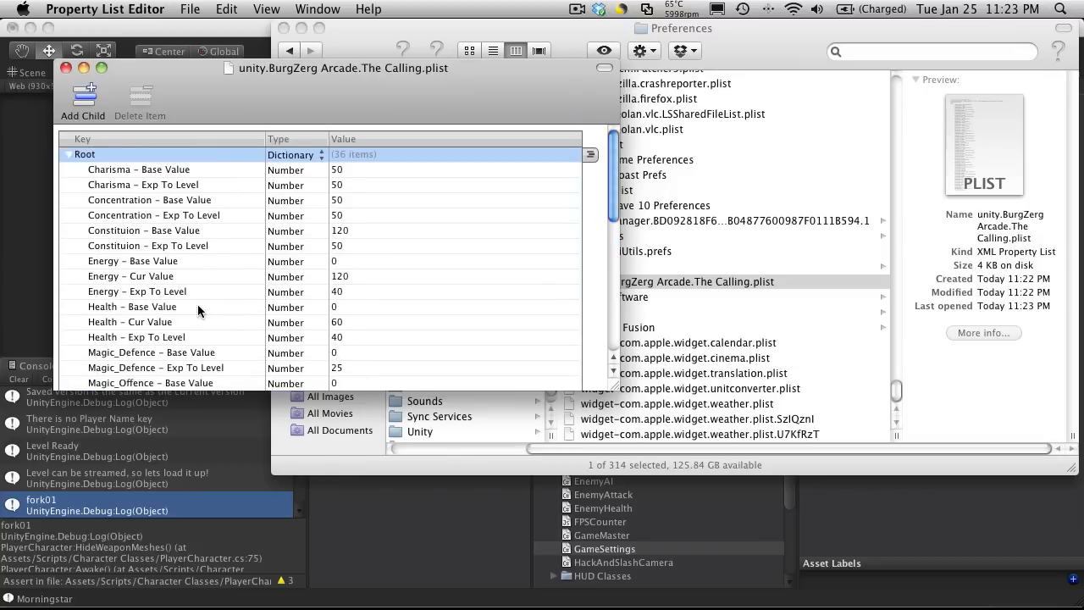
scroll(down, 3)
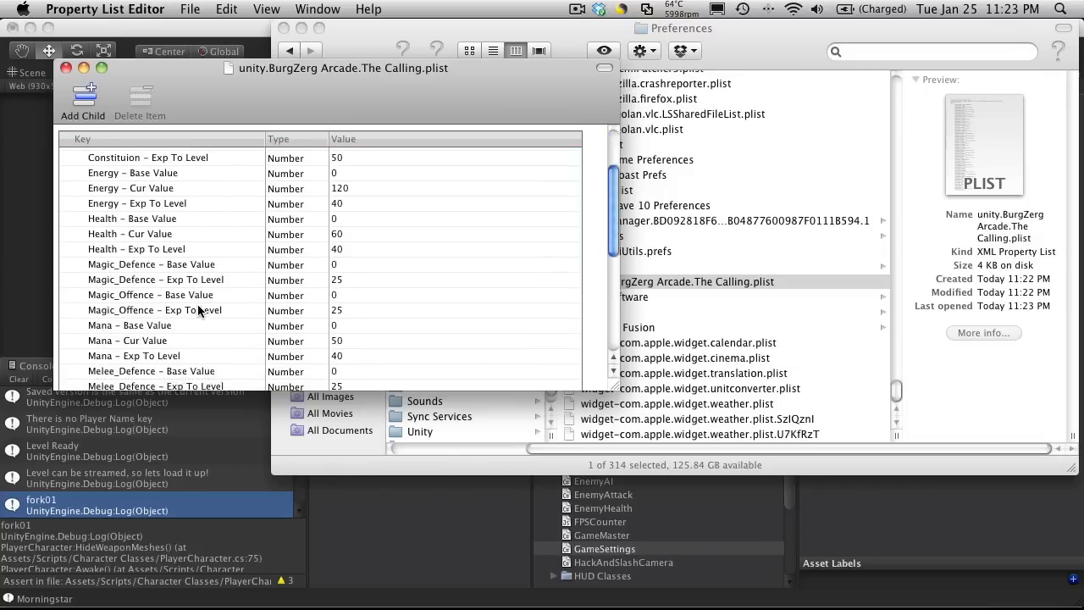
scroll(up, 3)
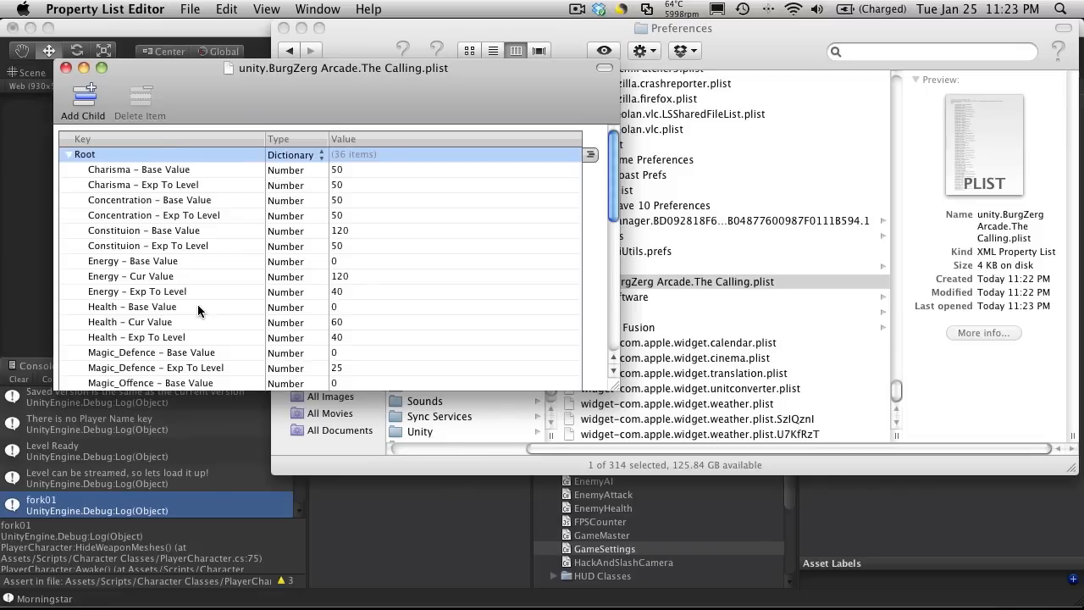
click(65, 154)
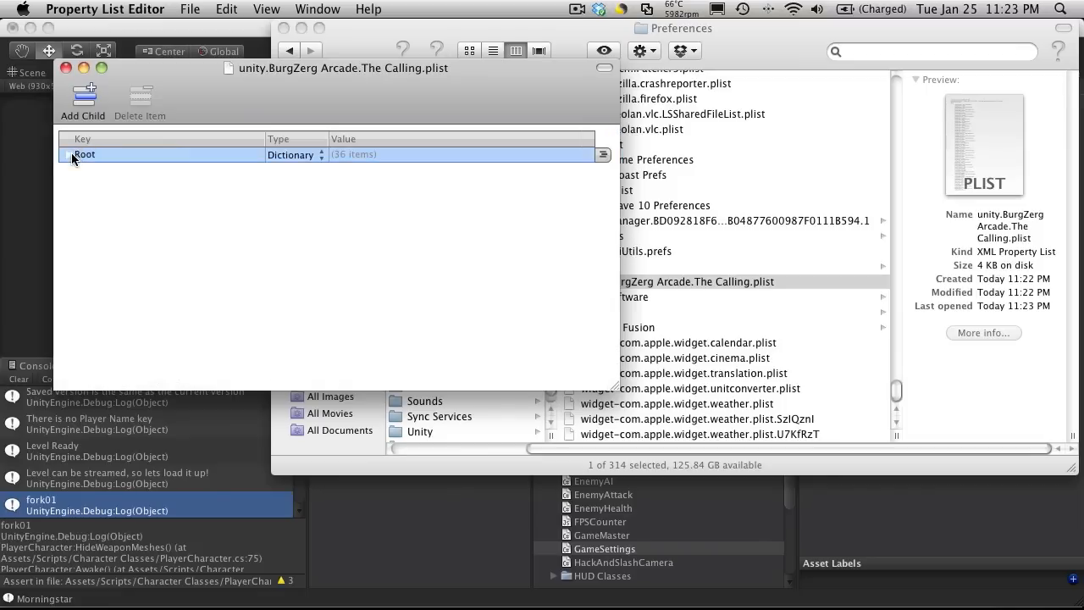
- Return to Unity, select the Main Camera to show its script settings, and clear the console
click(69, 154)
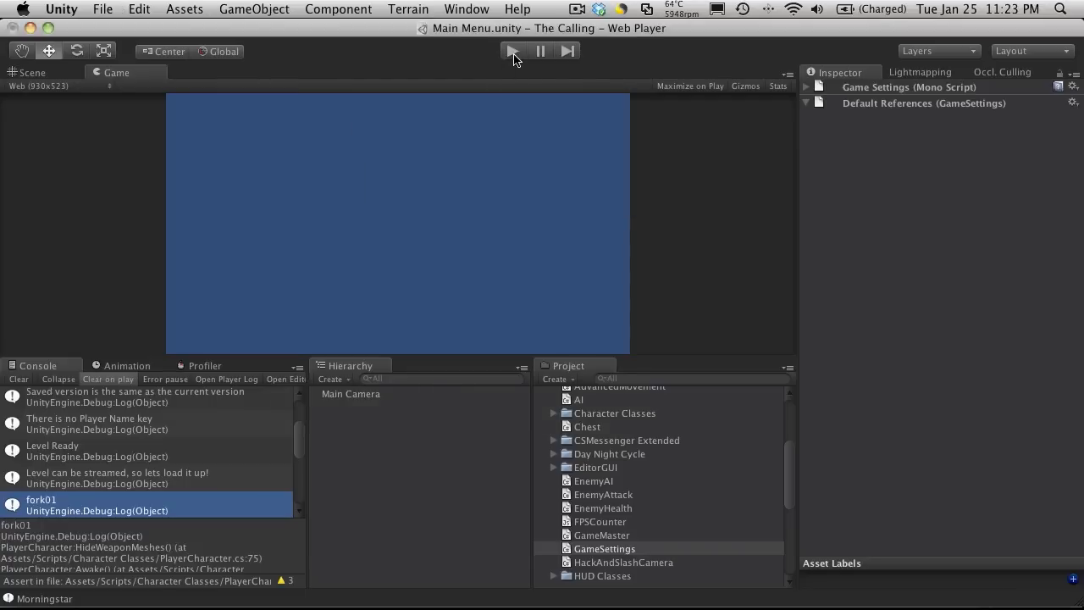
click(349, 393)
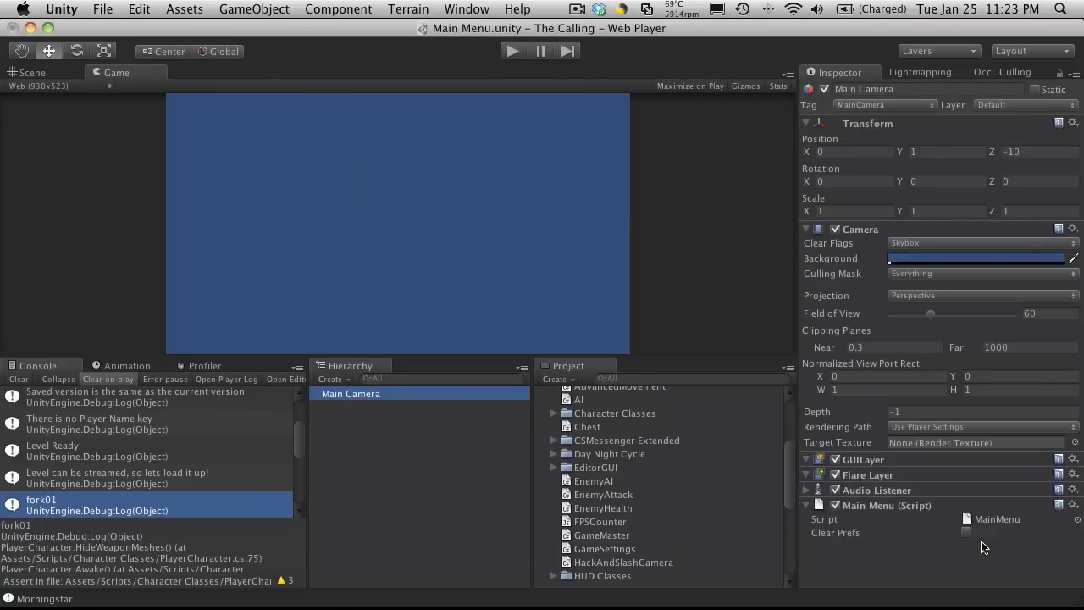
click(17, 379)
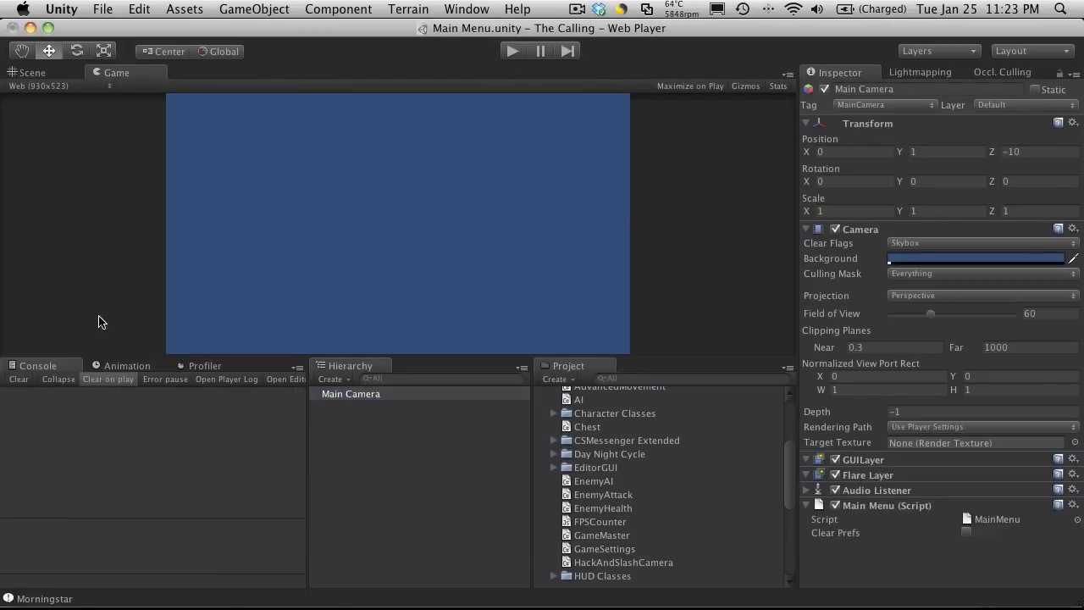
mouse_move(415, 228)
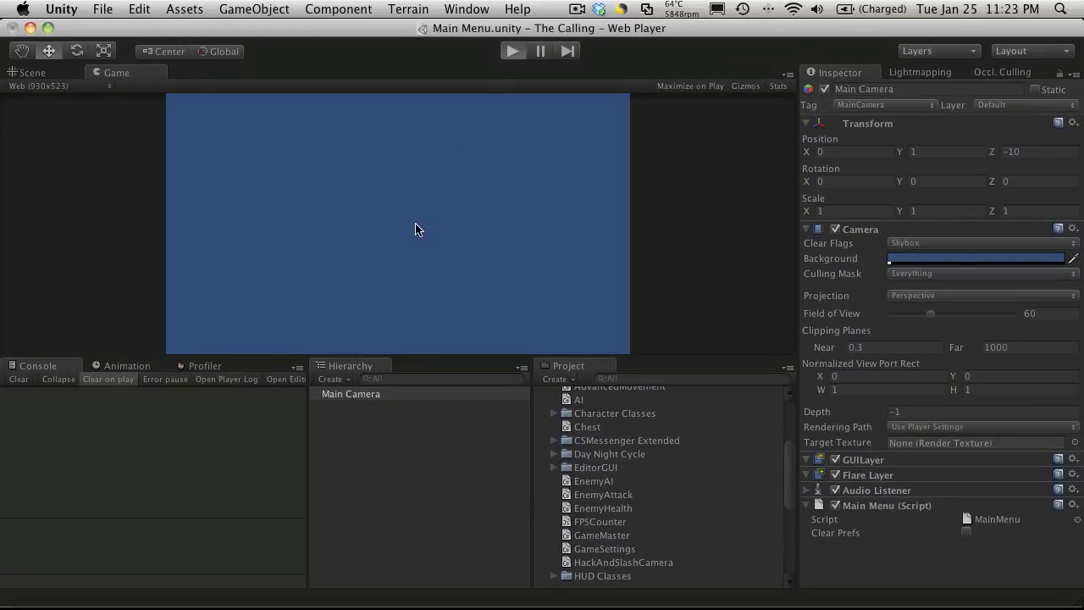
- Run the Main Menu scene and enter petey as the character's name
click(511, 51)
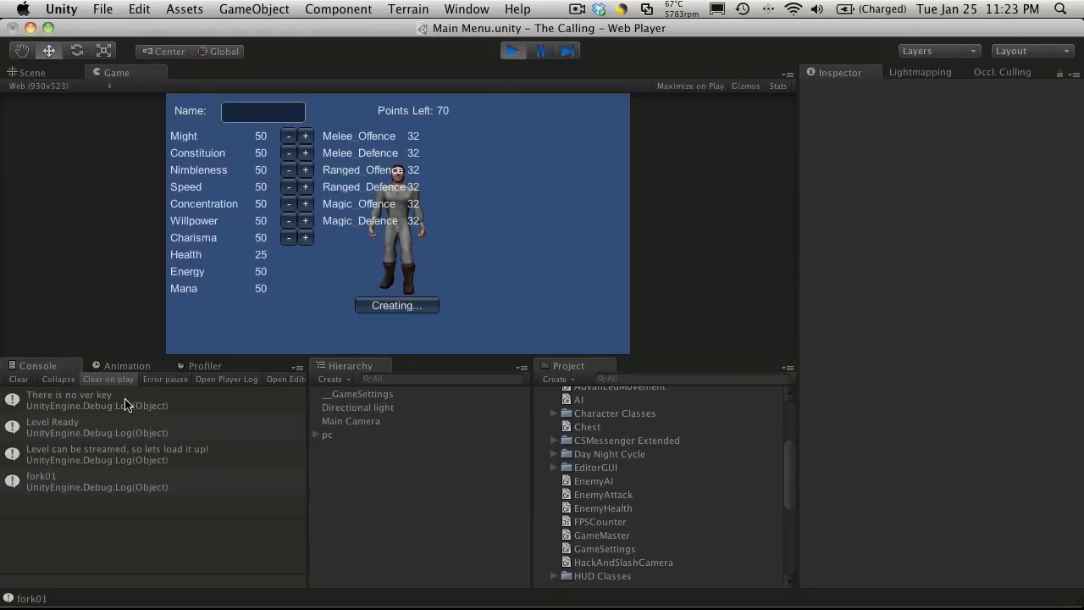
click(264, 112)
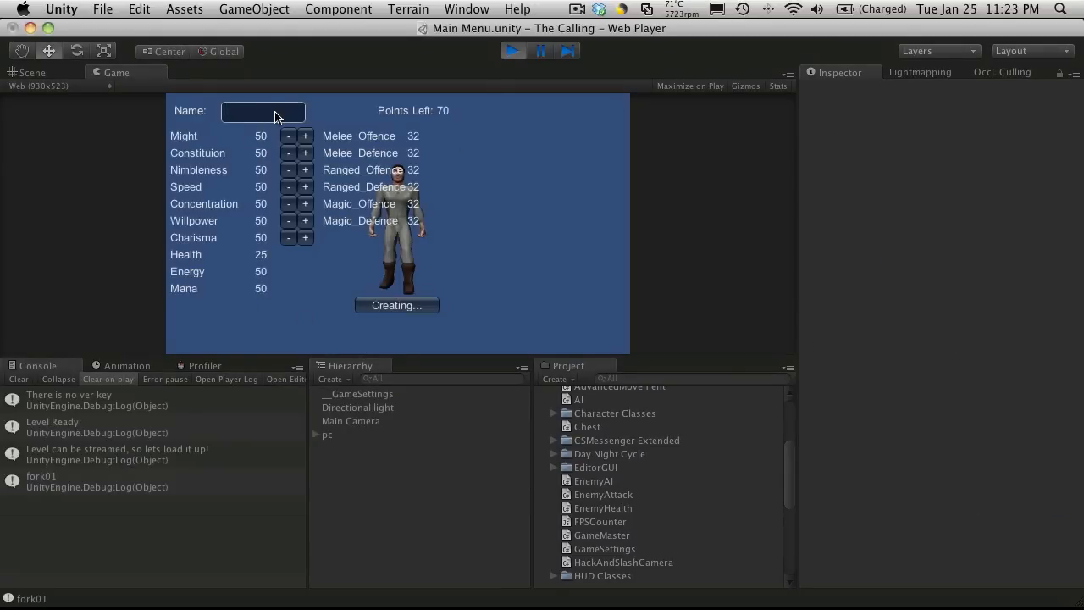
text(petey)
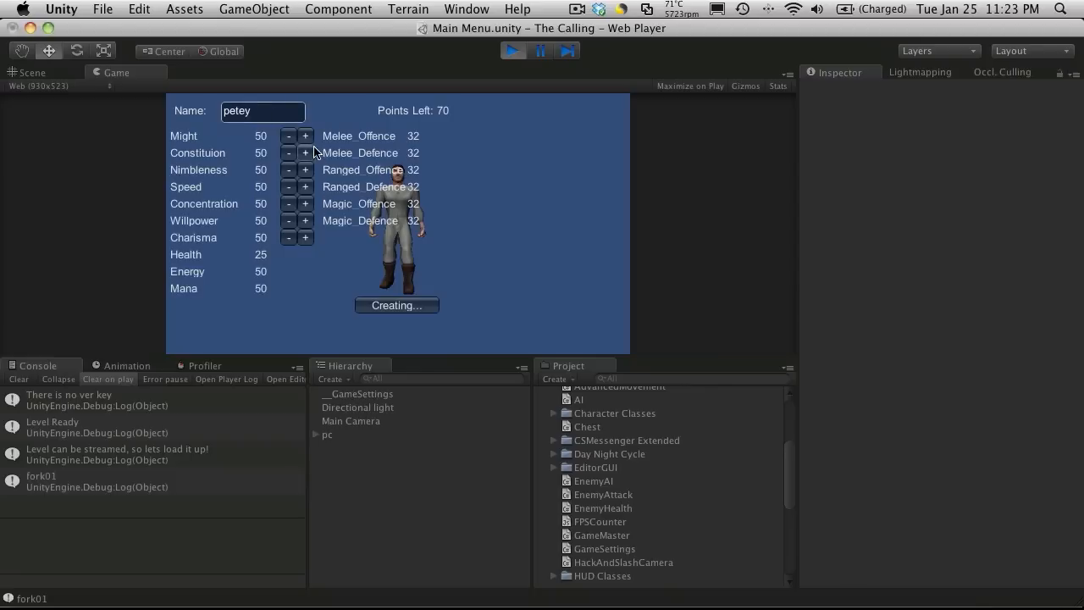
- Spend all spare points raising Constitution to 120 and create the character into the game world
click(305, 152)
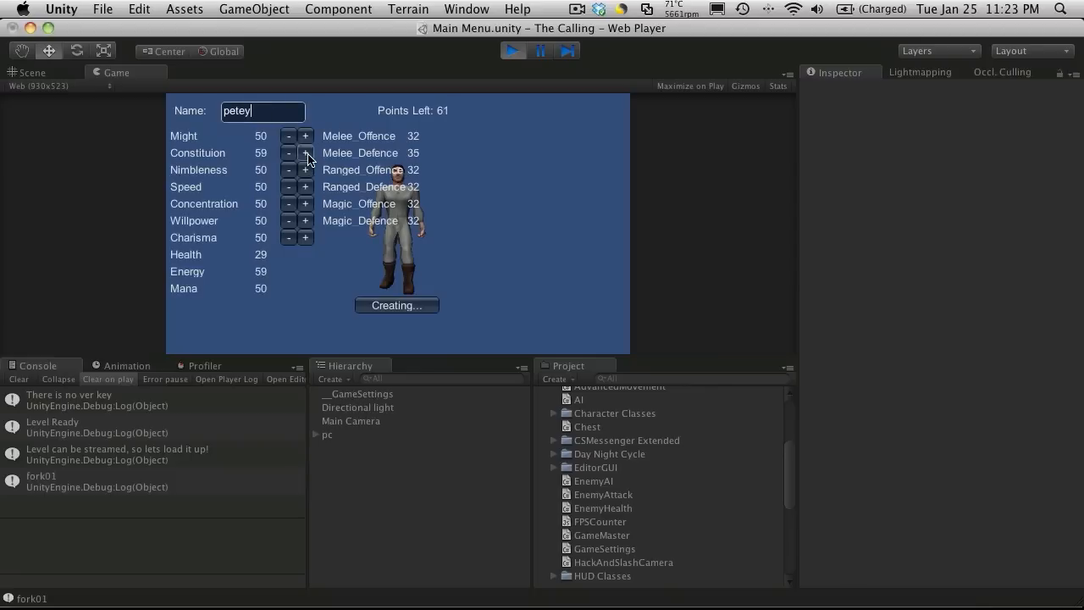
click(305, 152)
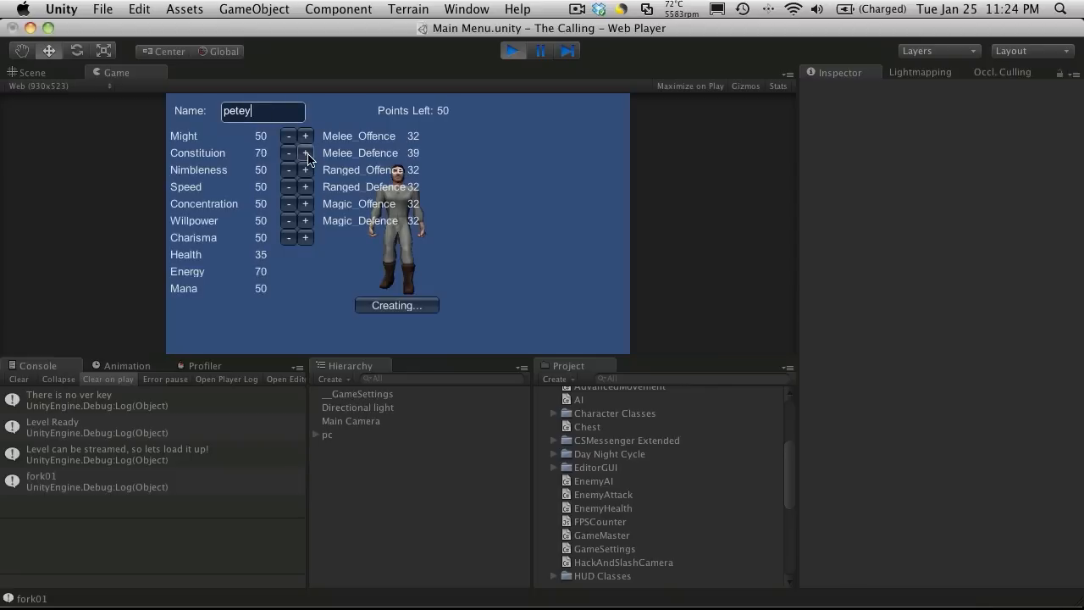
click(305, 152)
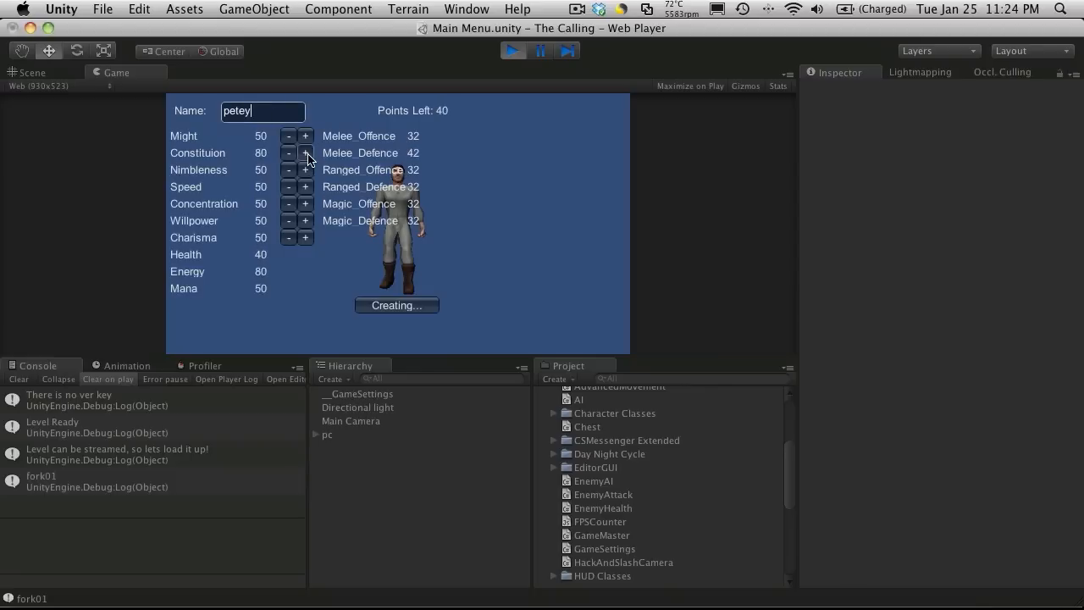
click(304, 153)
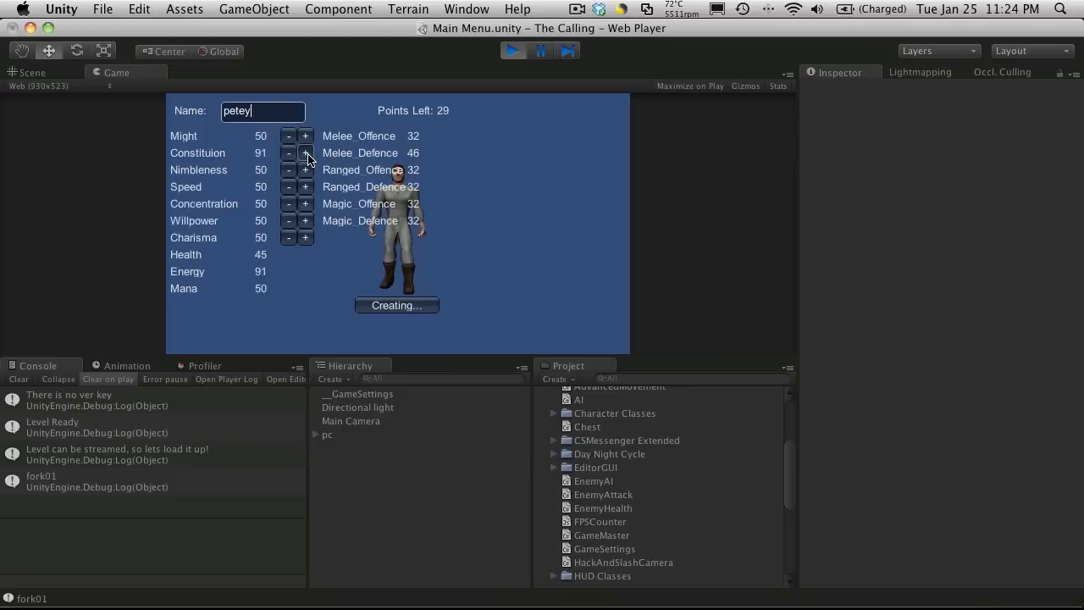
click(305, 153)
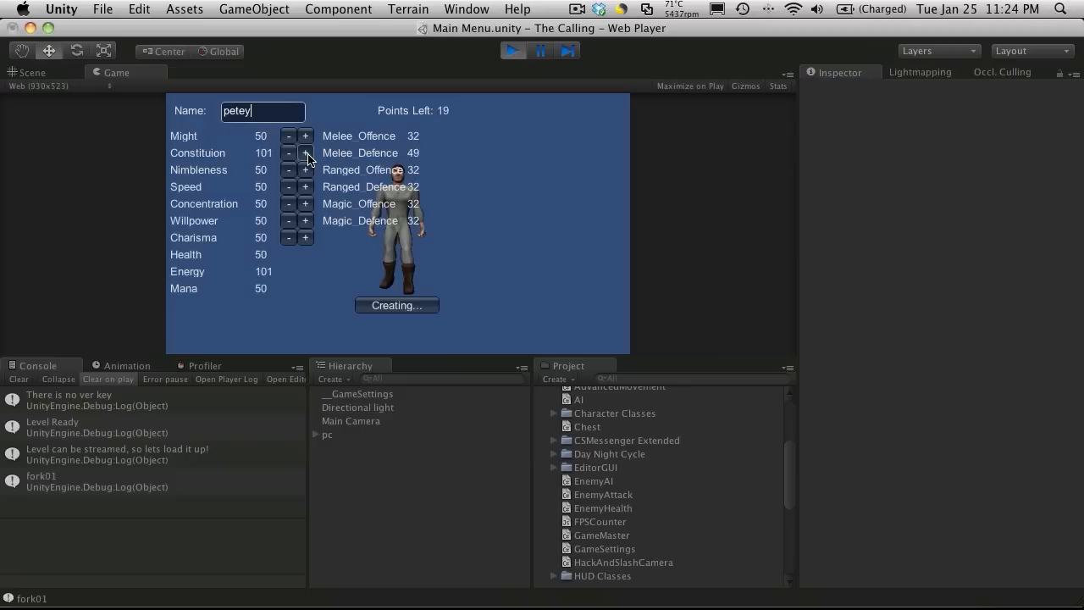
click(305, 153)
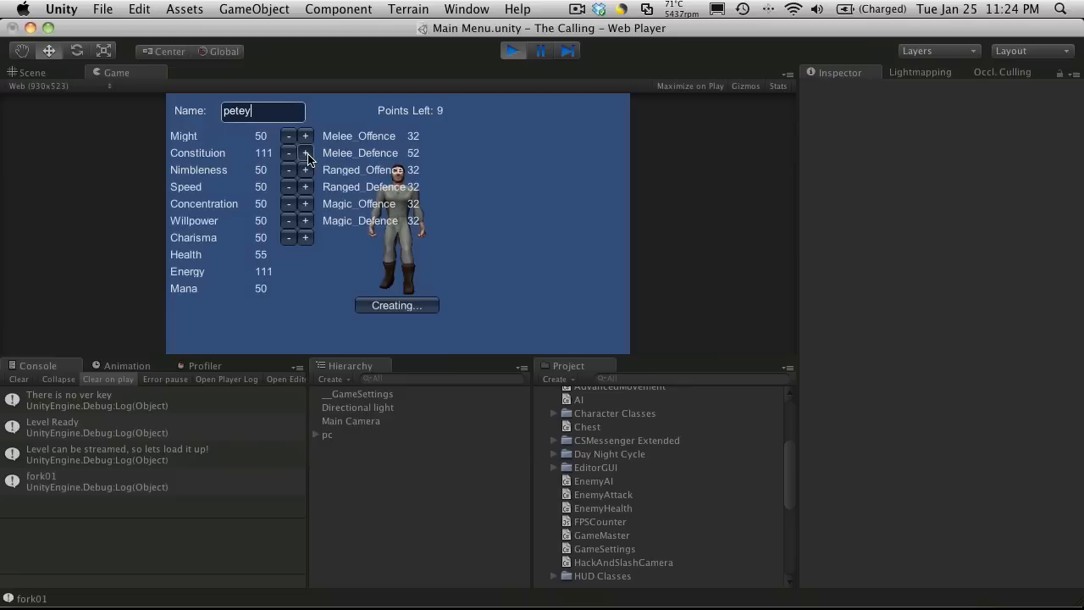
click(305, 153)
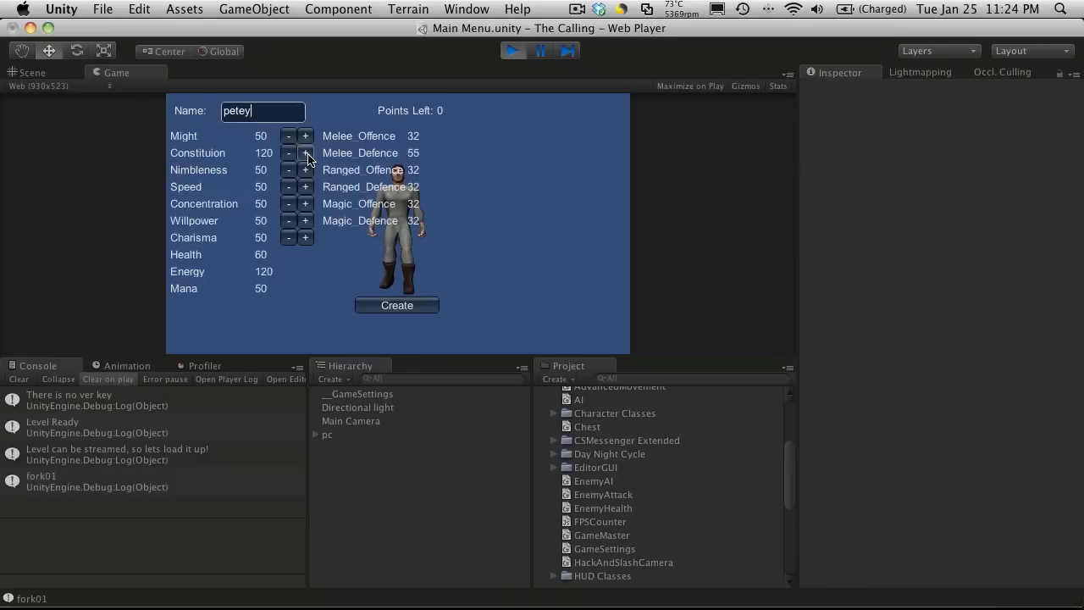
mouse_move(408, 207)
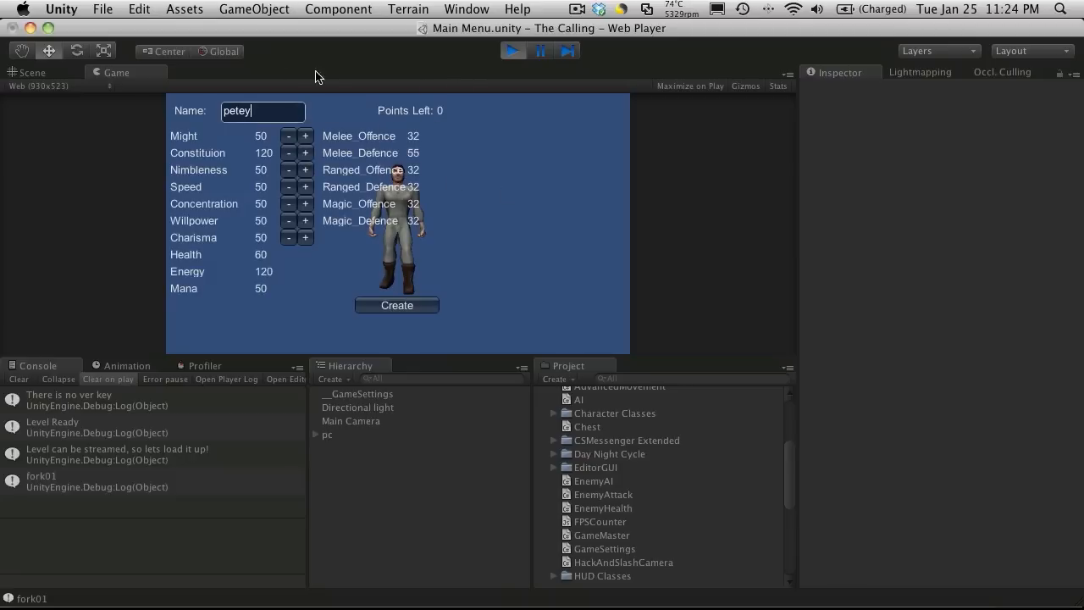
mouse_move(423, 146)
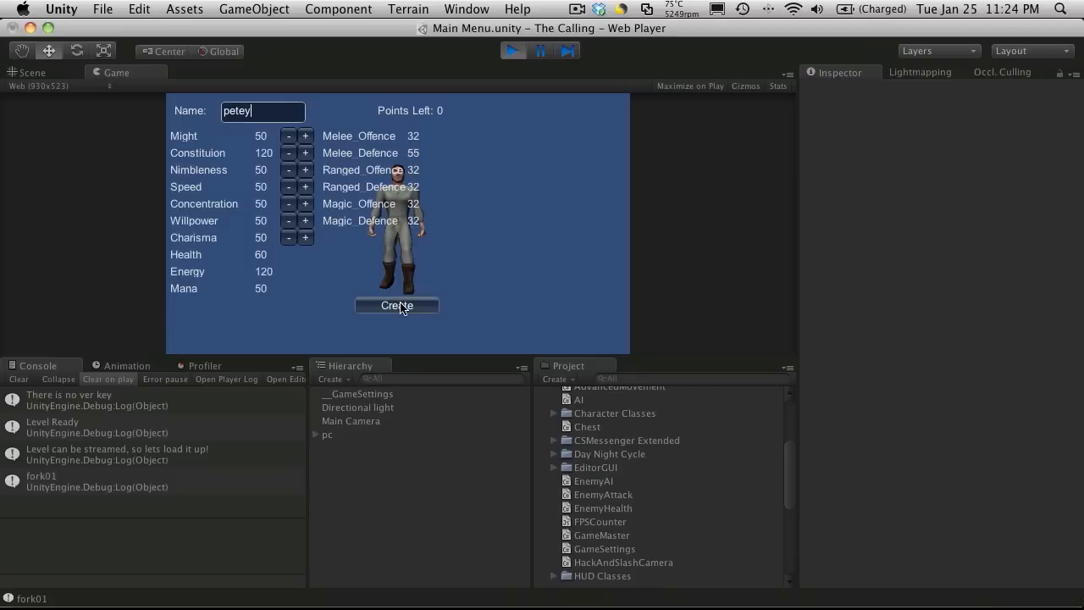
click(396, 305)
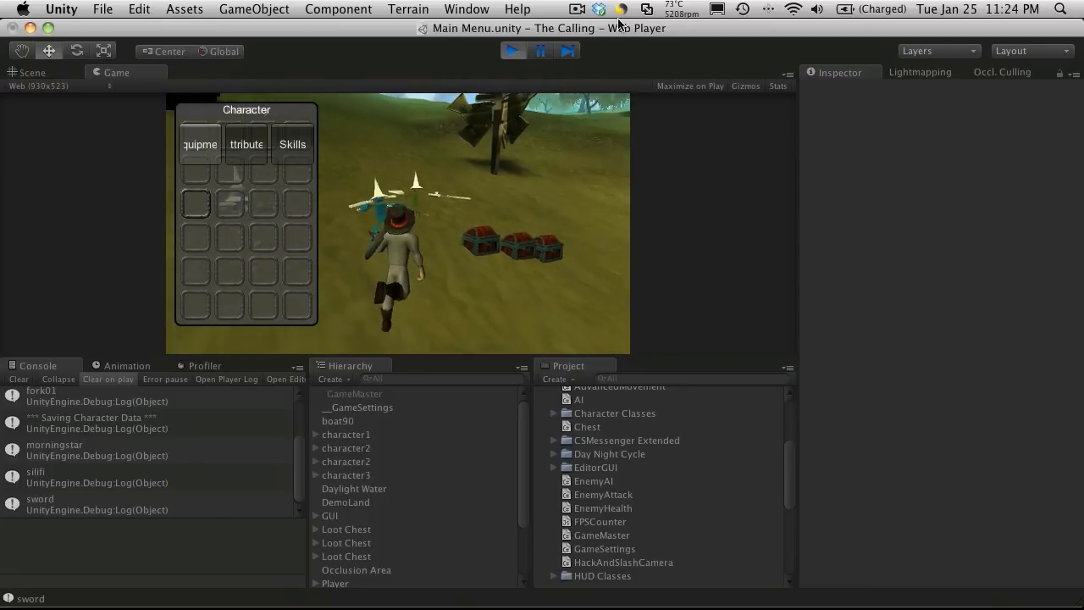
- Stop play, reopen the plist to confirm 37 entries with ver 0.1, then return to Unity
click(513, 50)
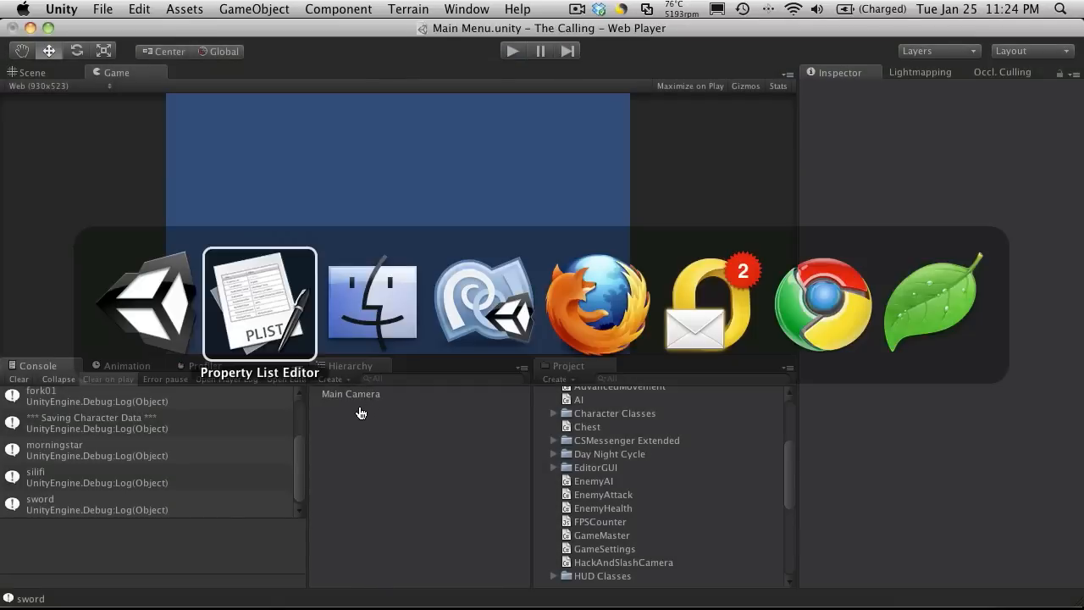
click(371, 301)
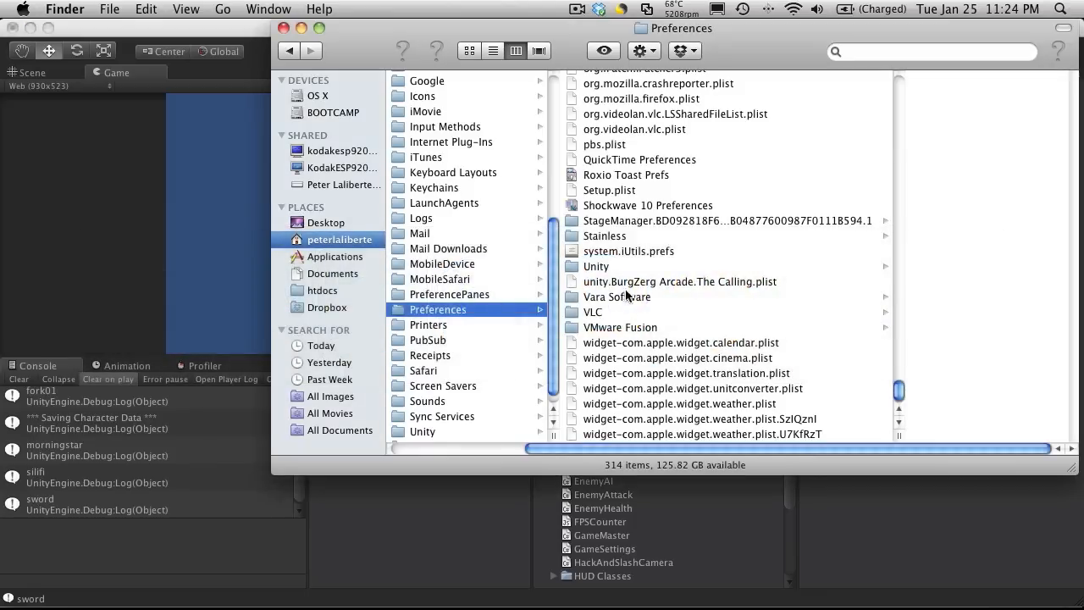
double_click(679, 282)
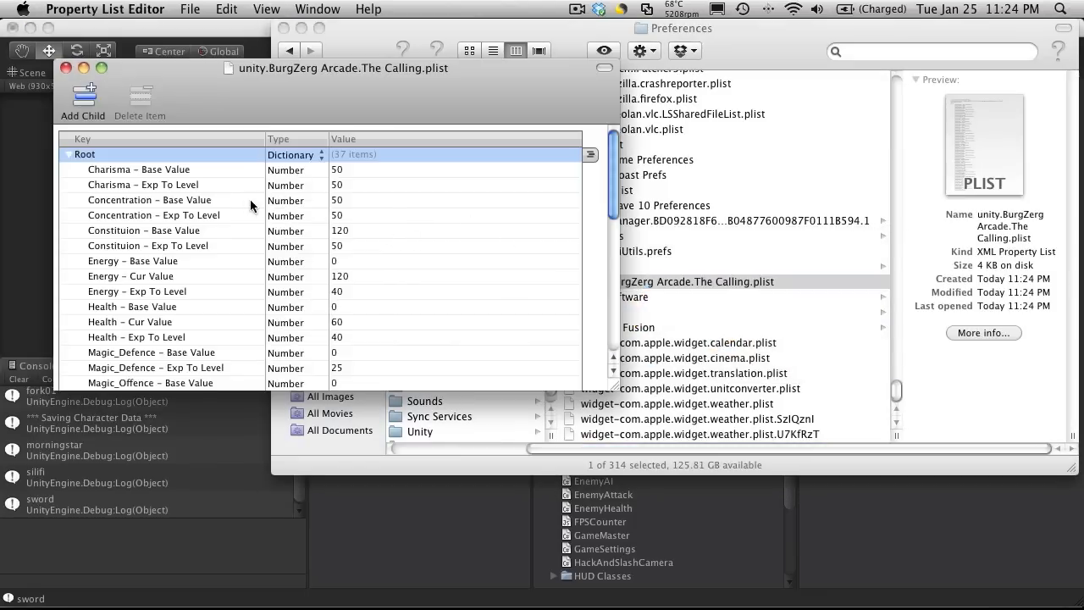
scroll(down, 3)
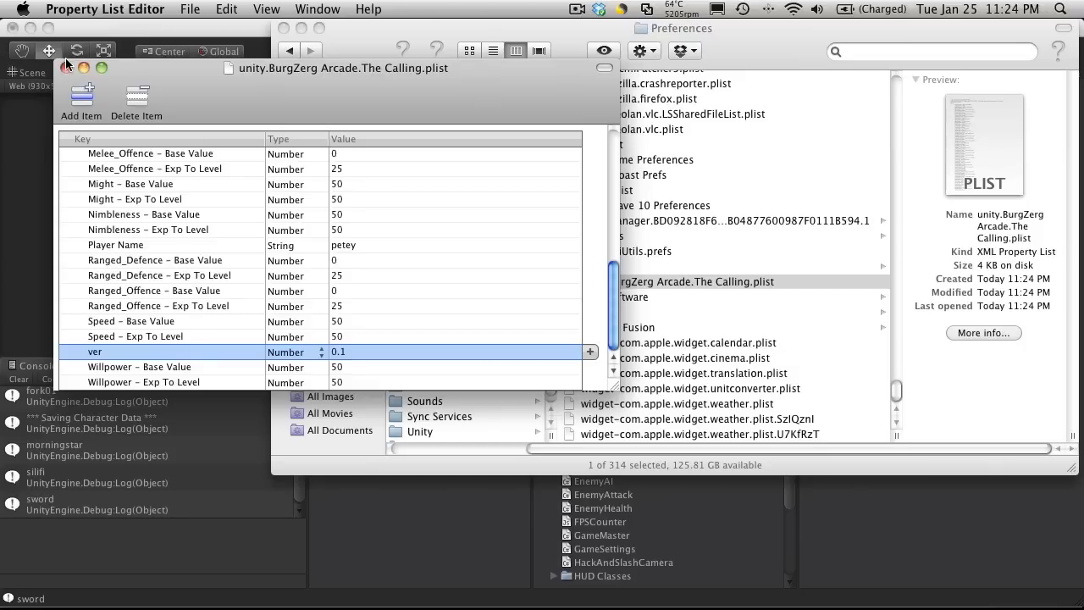
click(512, 51)
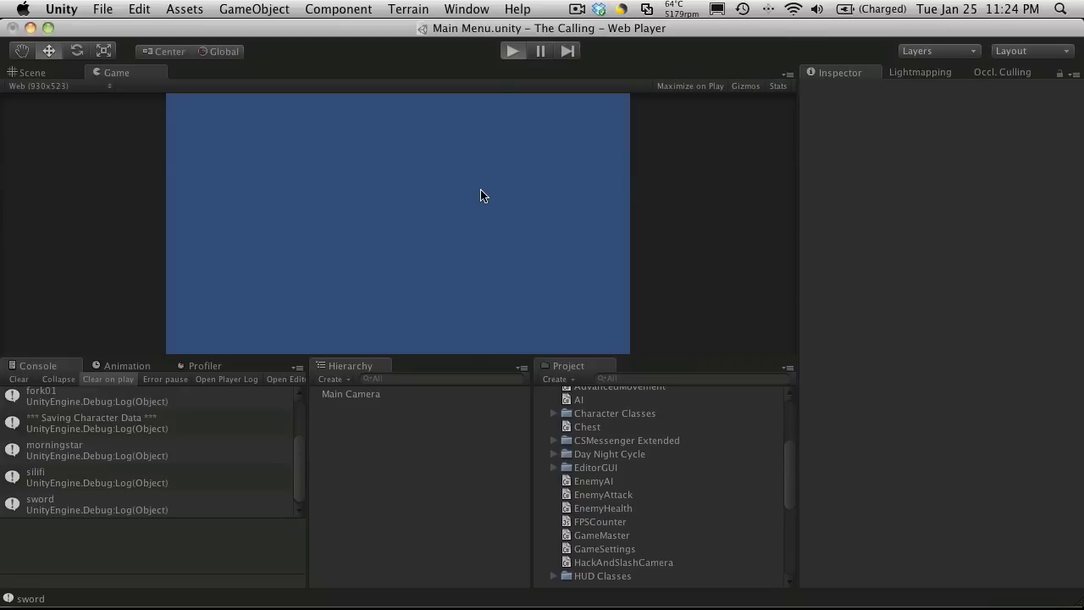
- Replay the Main Menu so it loads straight into the game world, then stop play
click(511, 50)
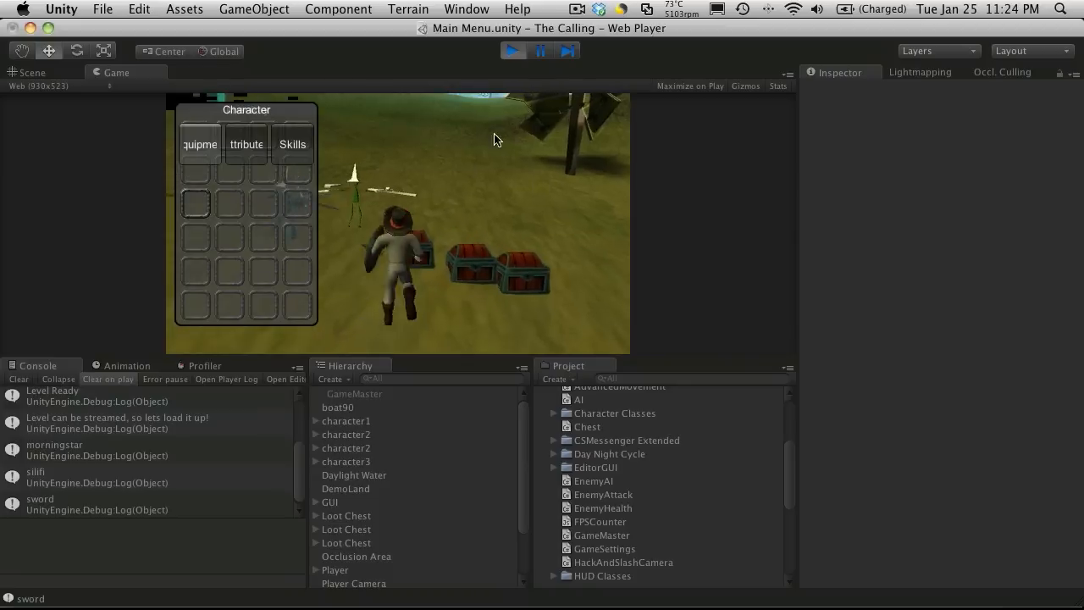
click(511, 51)
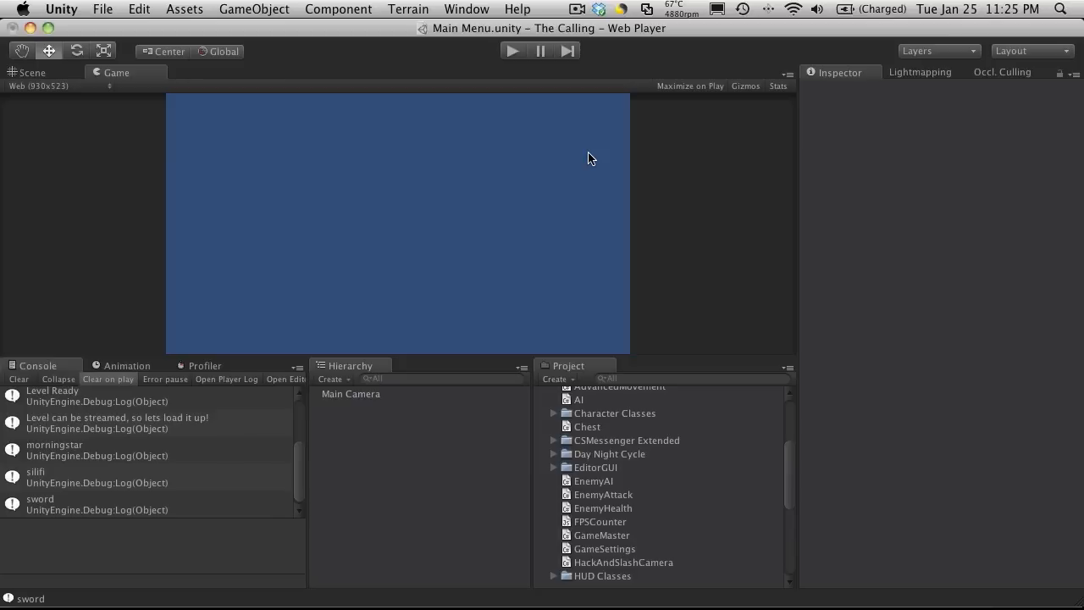
mouse_move(769, 164)
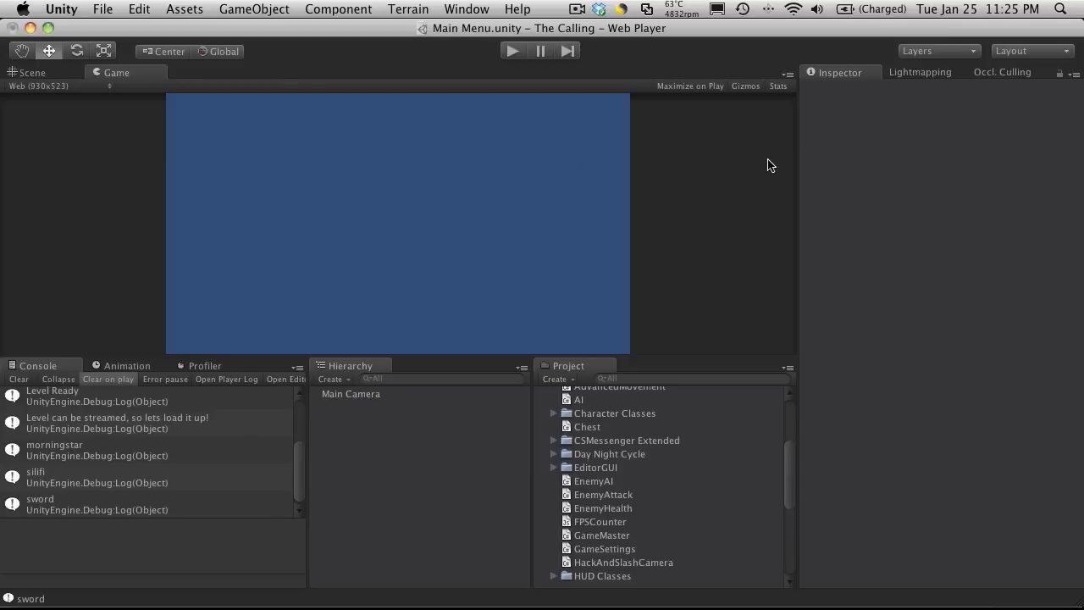
mouse_move(511, 81)
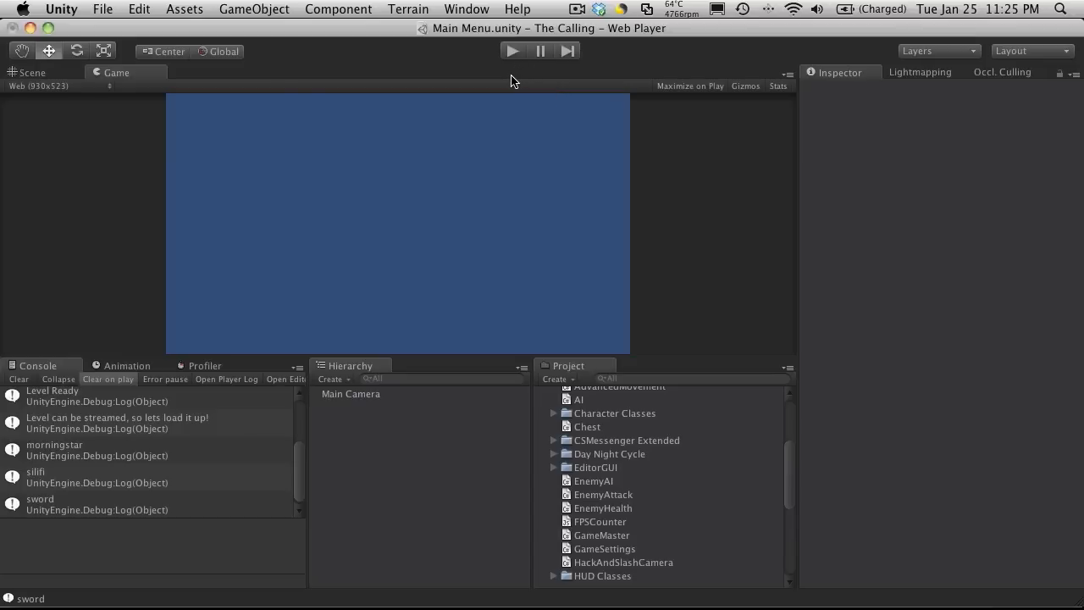
mouse_move(596, 339)
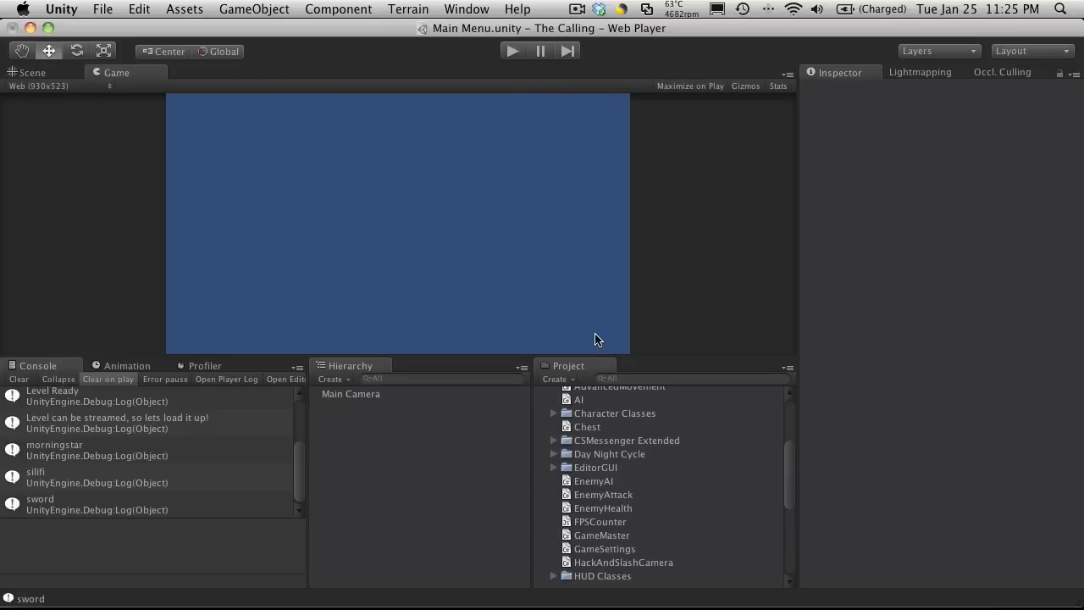
mouse_move(617, 288)
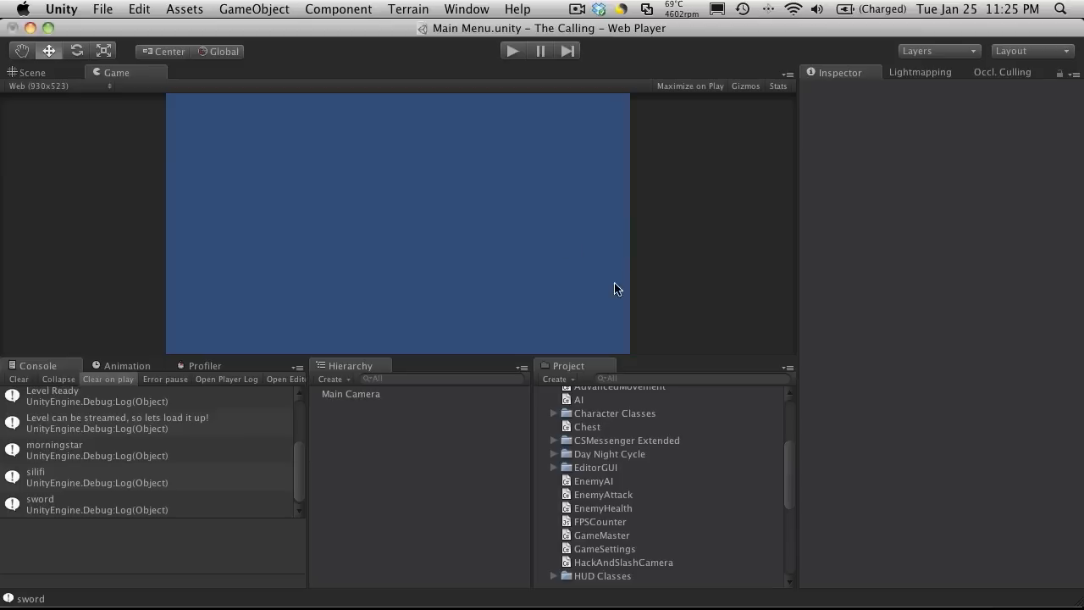
- Replay the Main Menu twice to confirm it loads straight into the game world with the saved character
click(349, 393)
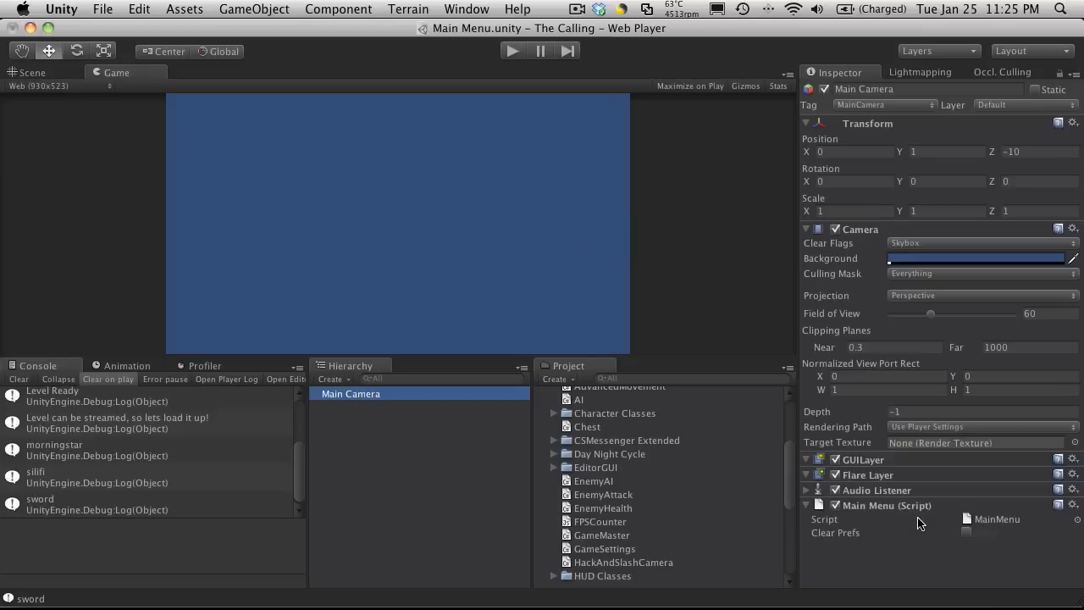
mouse_move(518, 278)
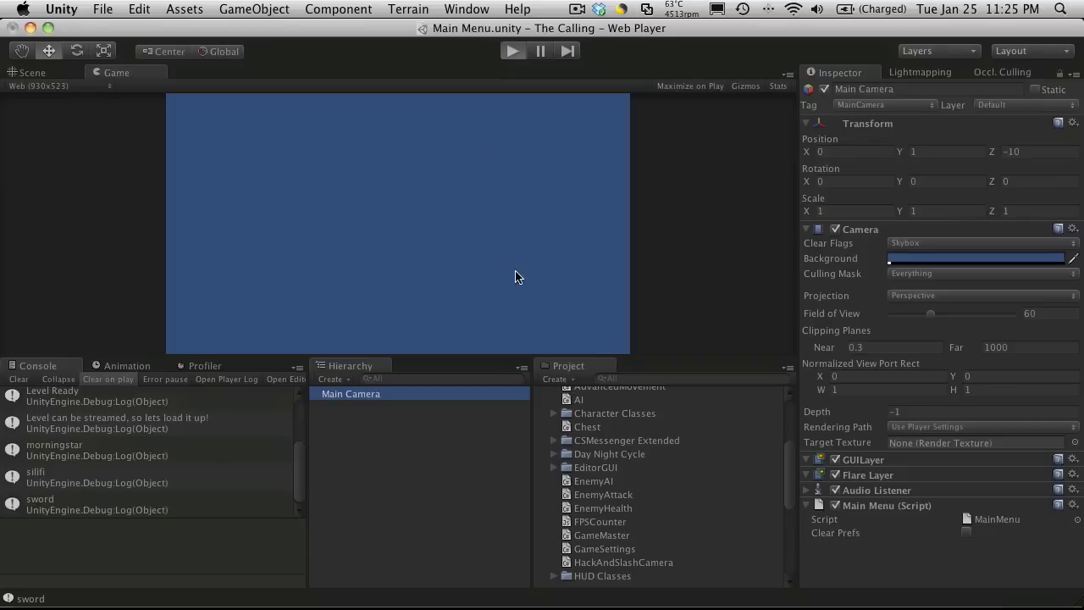
click(511, 50)
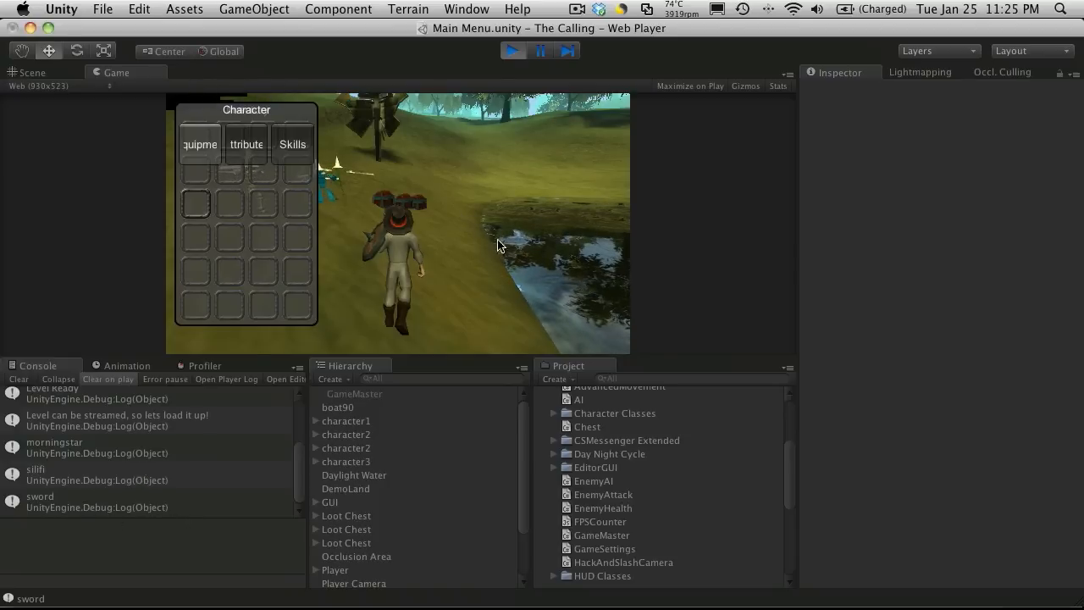
click(539, 51)
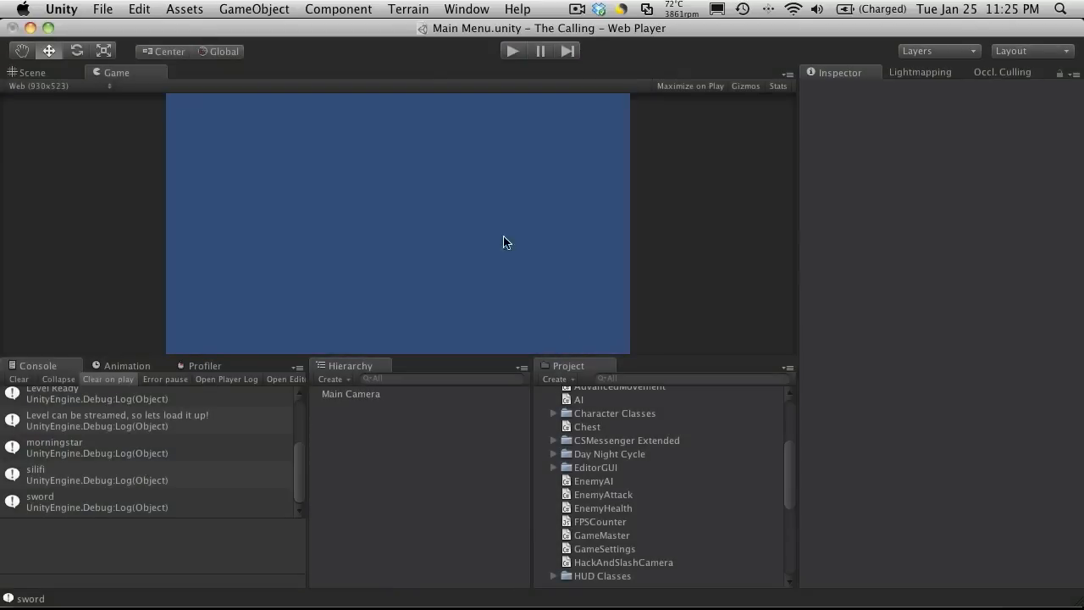
mouse_move(230, 477)
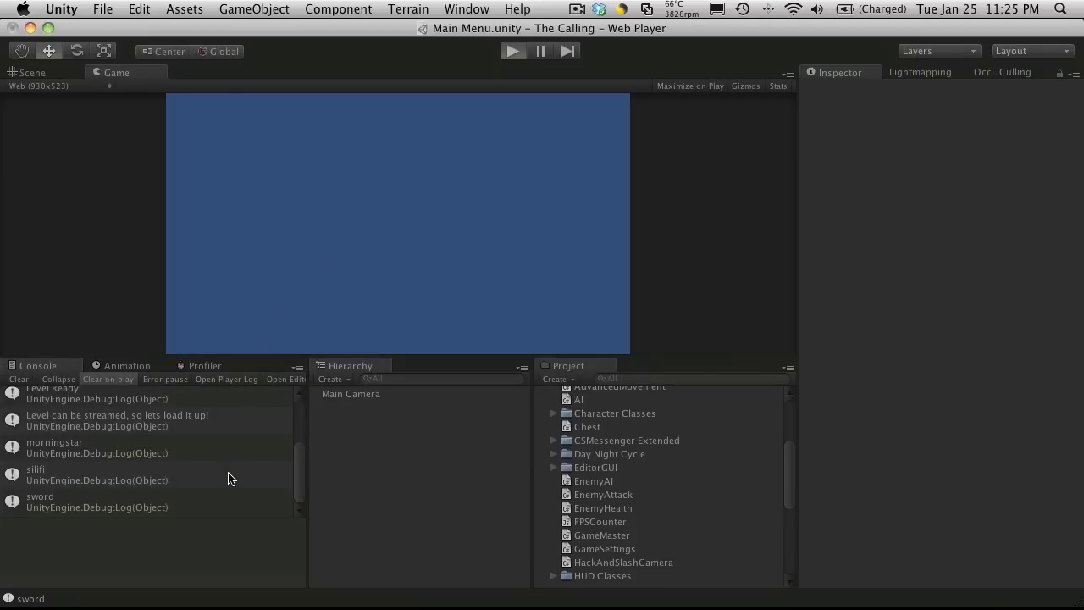
click(512, 51)
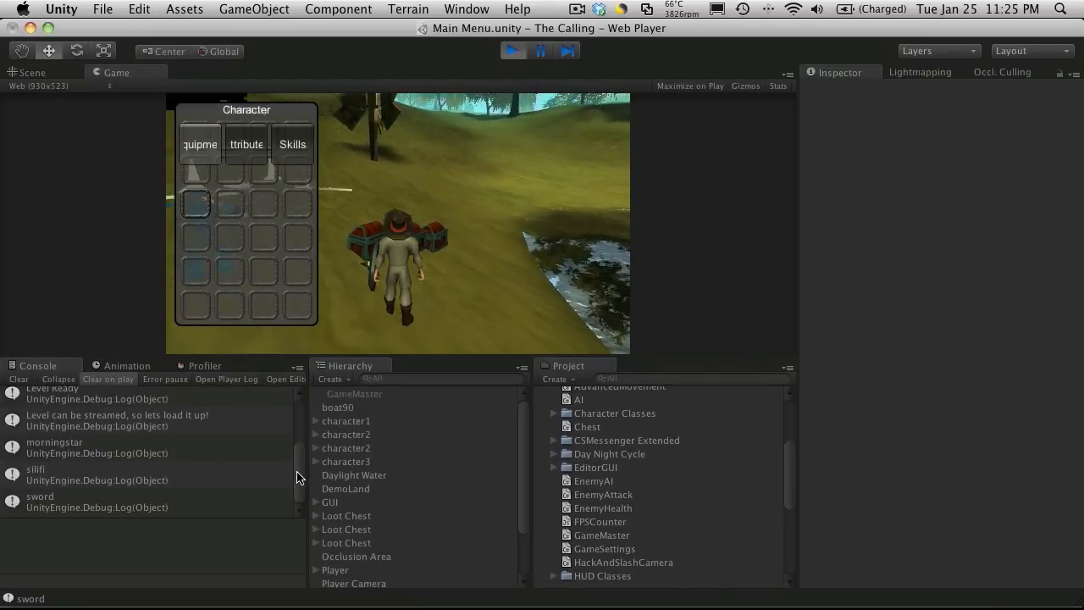
click(511, 51)
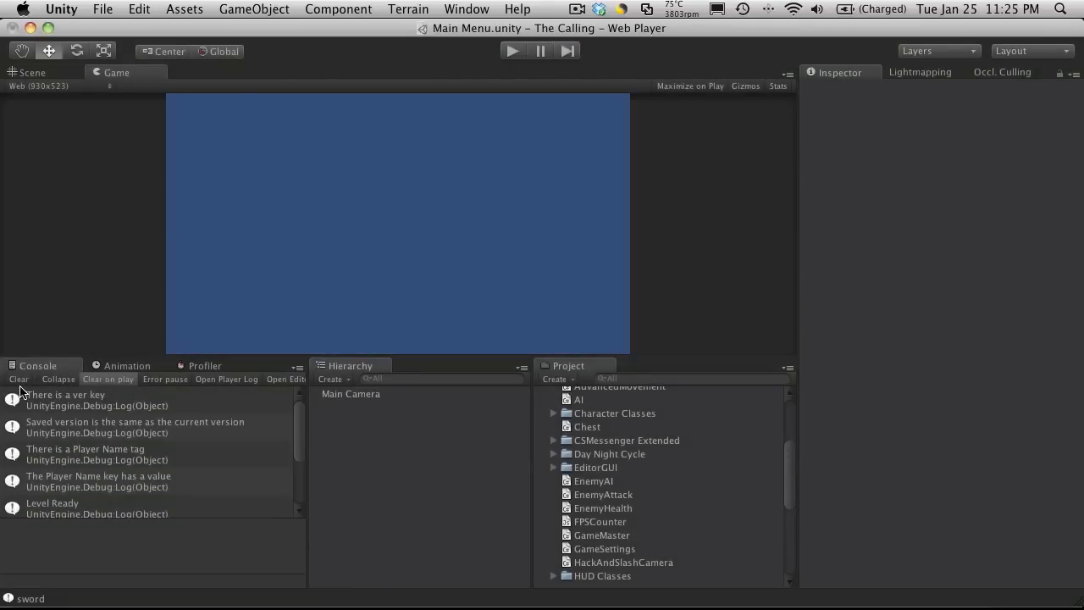
- Clear the console and enable Clear Prefs on the Main Camera's Main Menu script
click(17, 380)
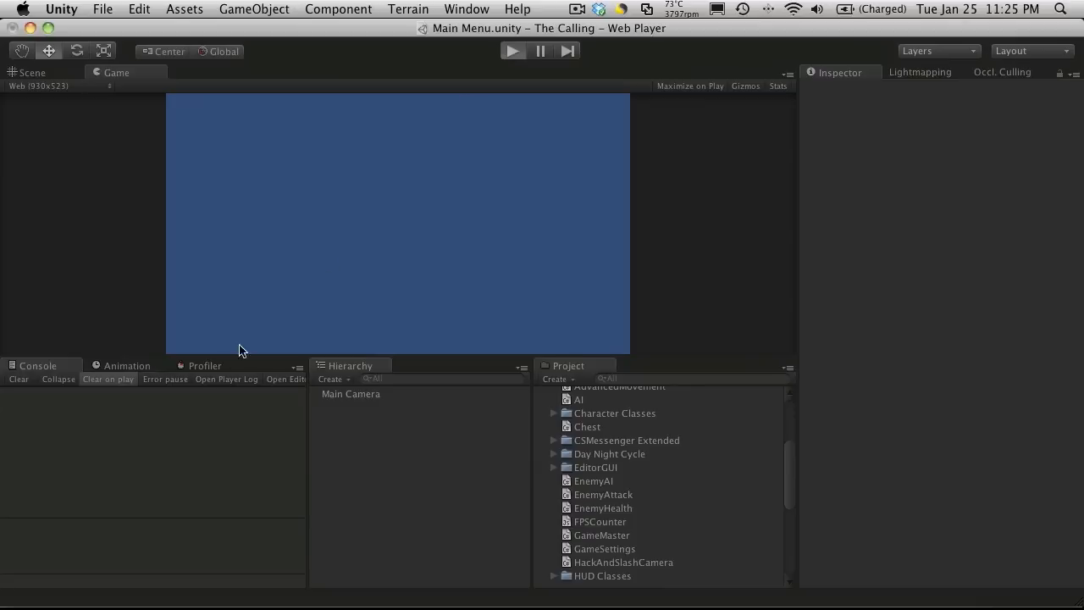
click(511, 51)
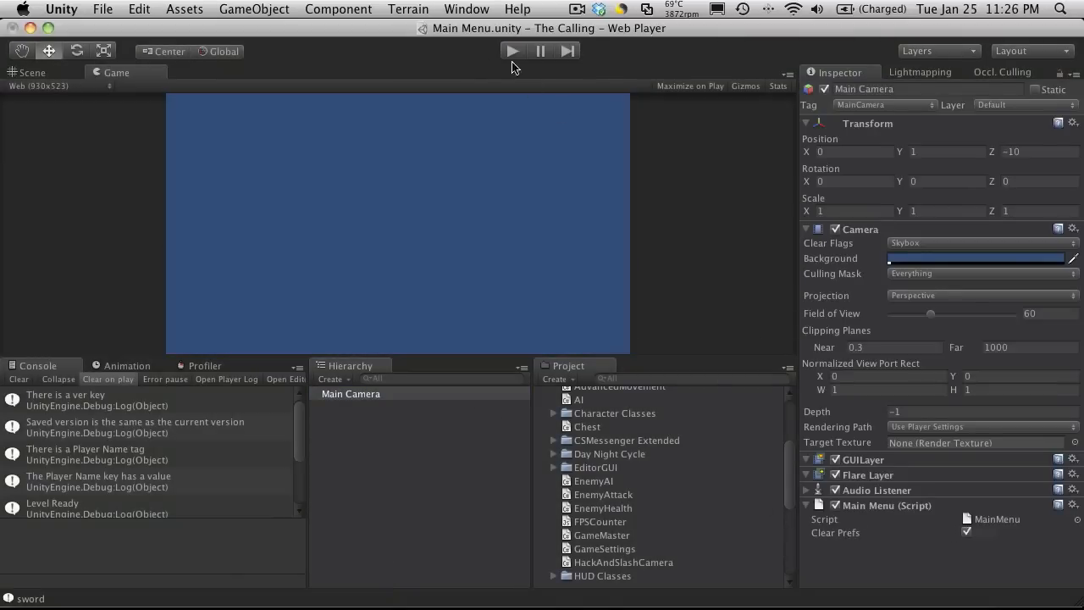
- Run the game with preferences cleared and enter Petey as the character name
click(511, 51)
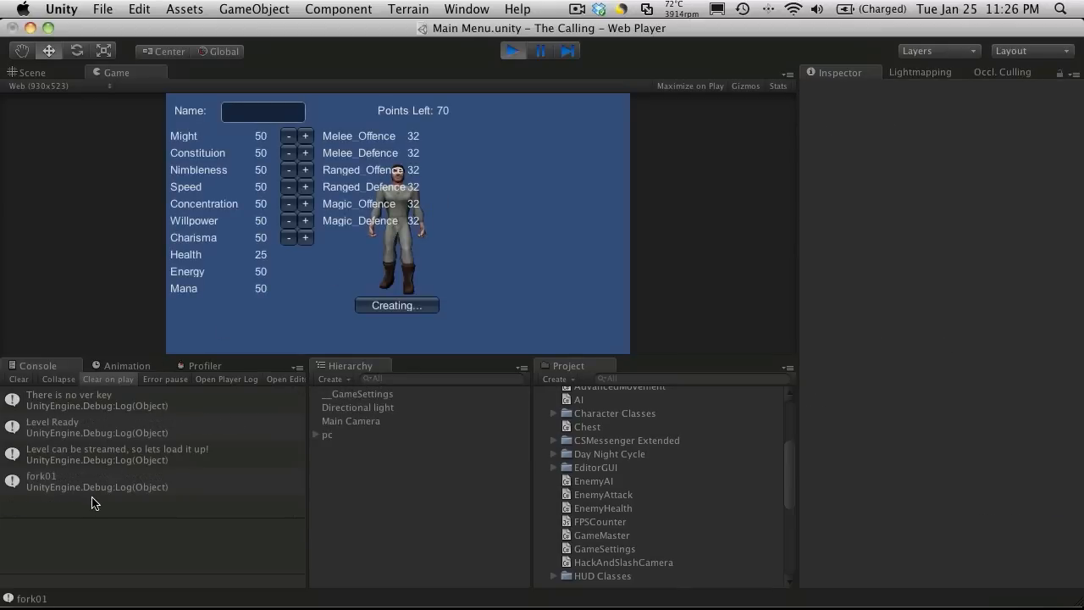
click(263, 112)
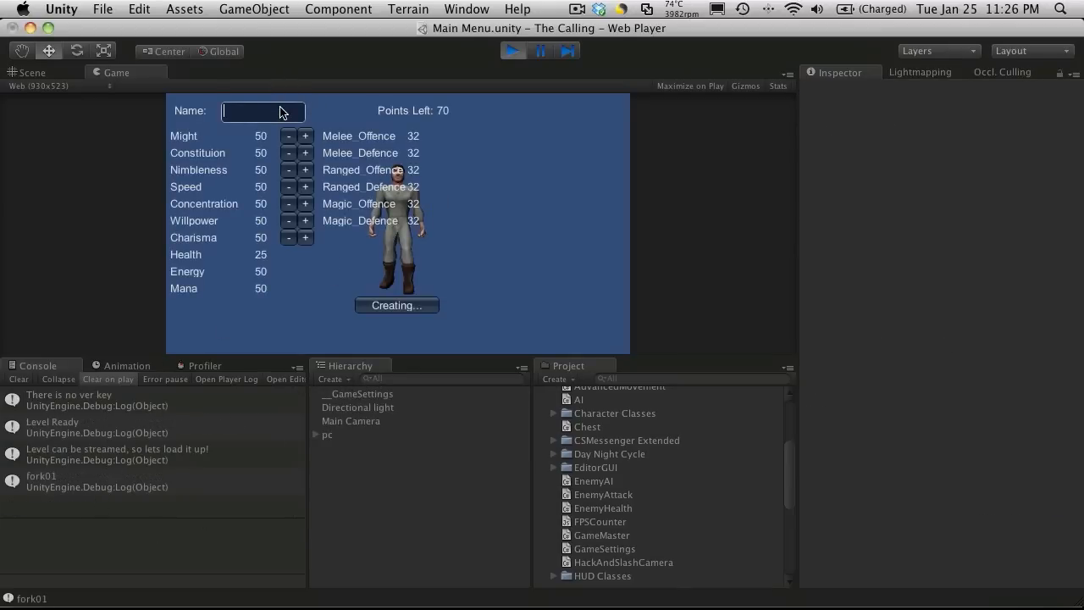
text(Petey)
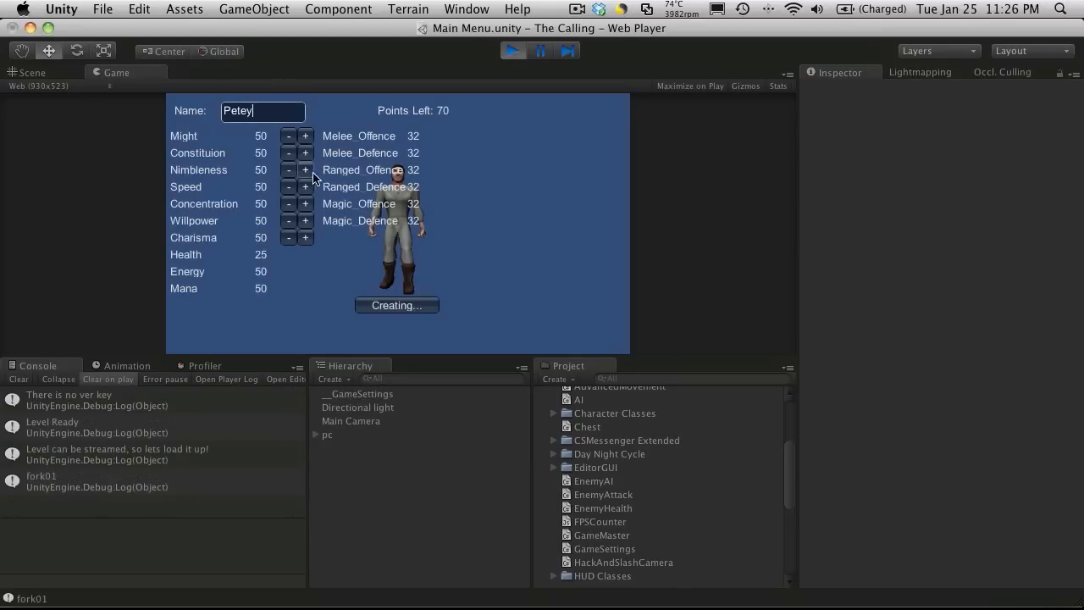
- Raise Constitution to 120 with all spare points, create the character, then stop play once the world loads
click(305, 152)
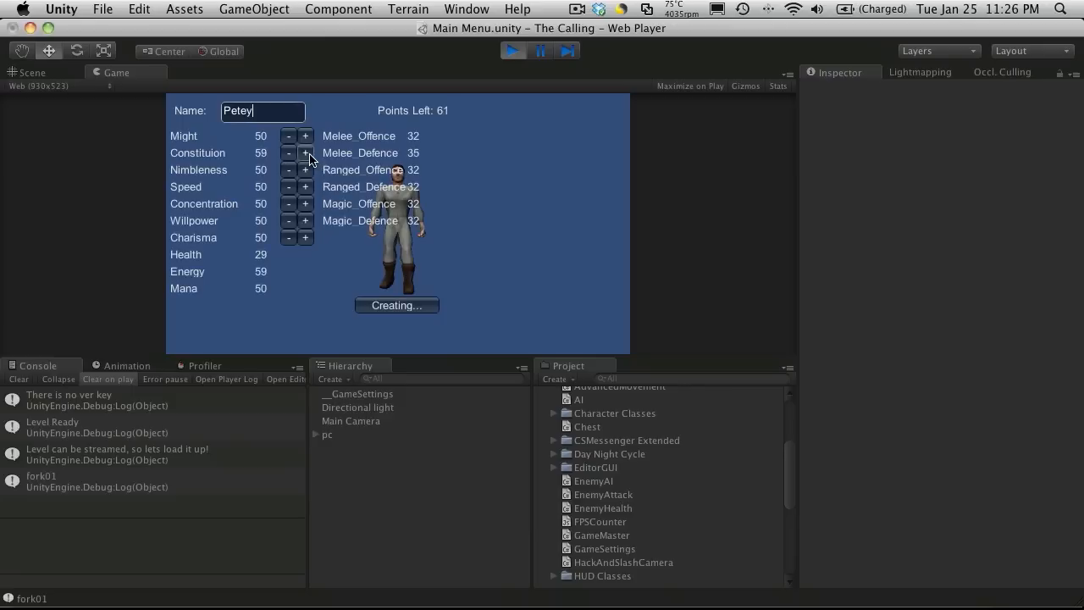
click(305, 152)
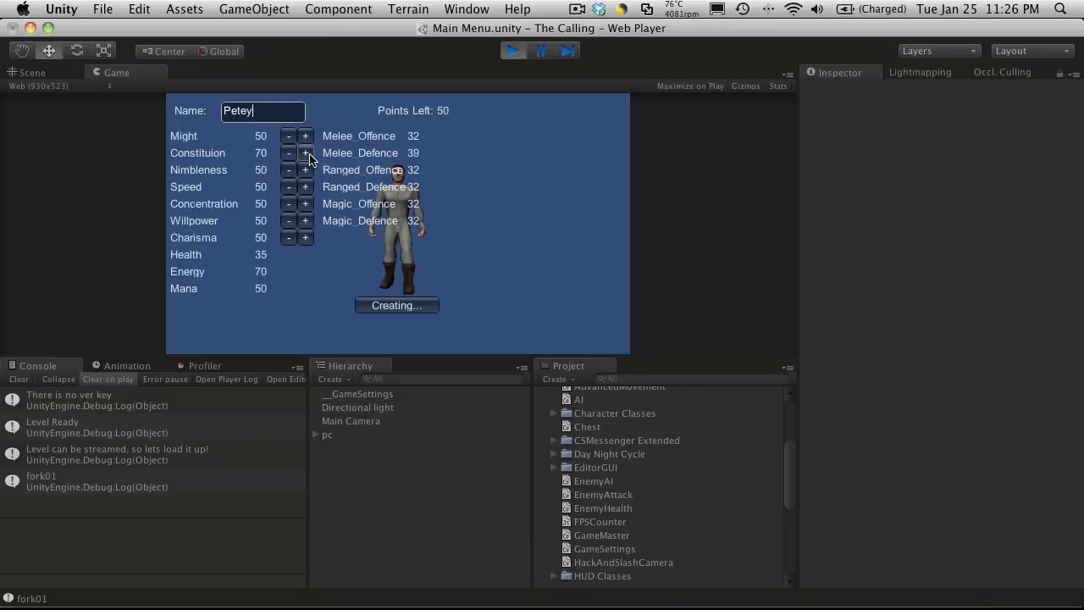
click(305, 152)
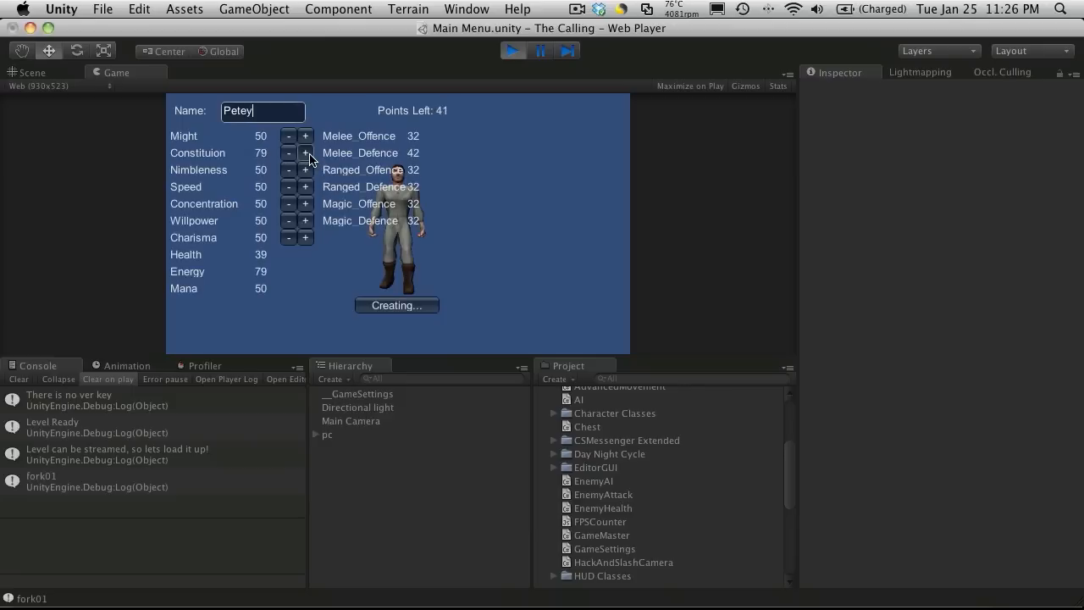
click(305, 153)
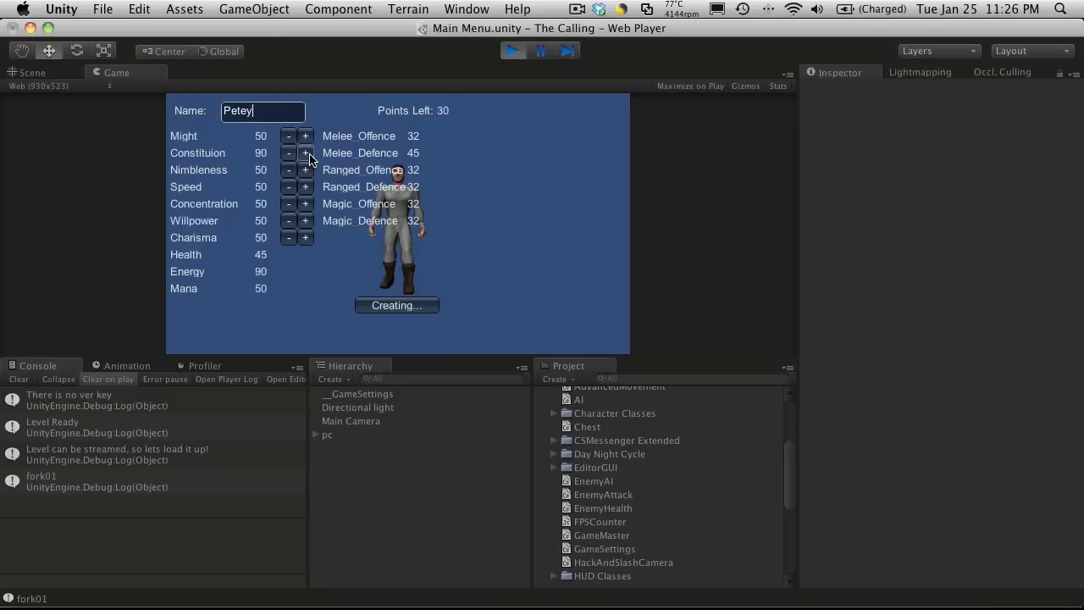
click(305, 153)
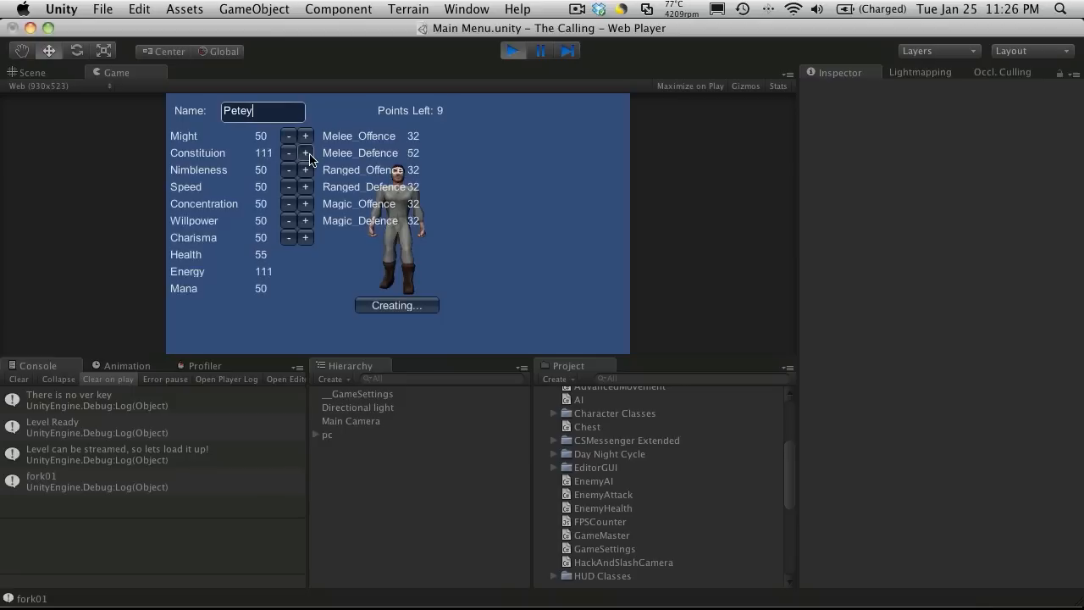
click(305, 152)
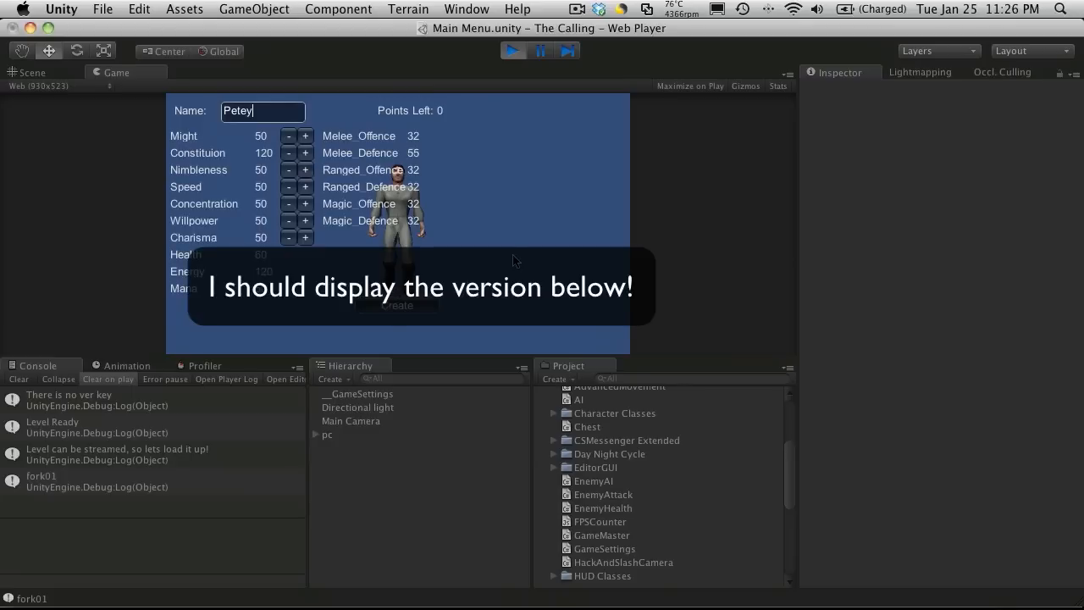
click(396, 305)
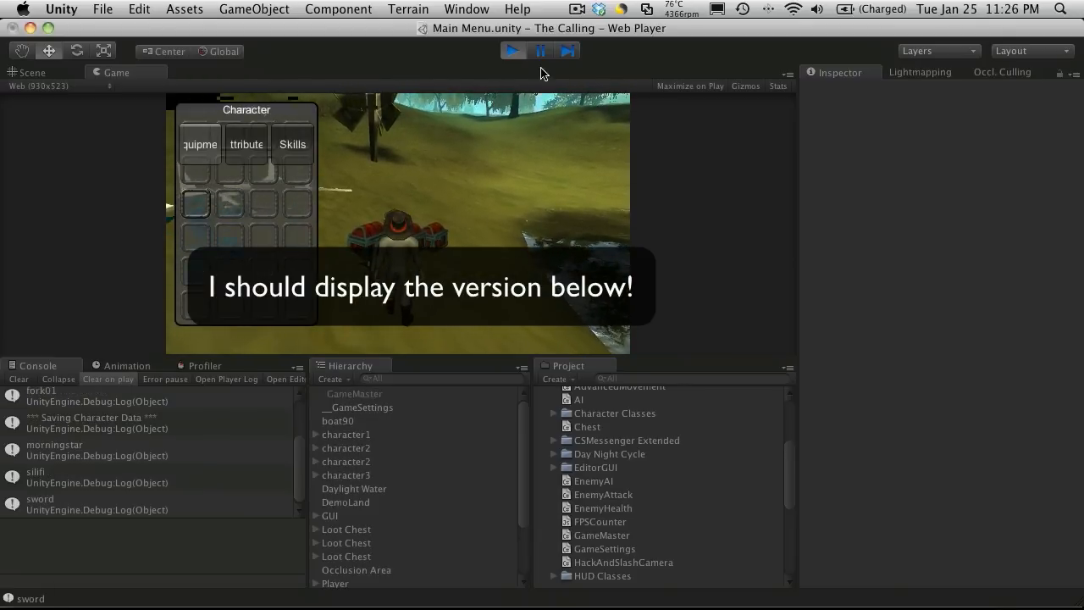
click(511, 51)
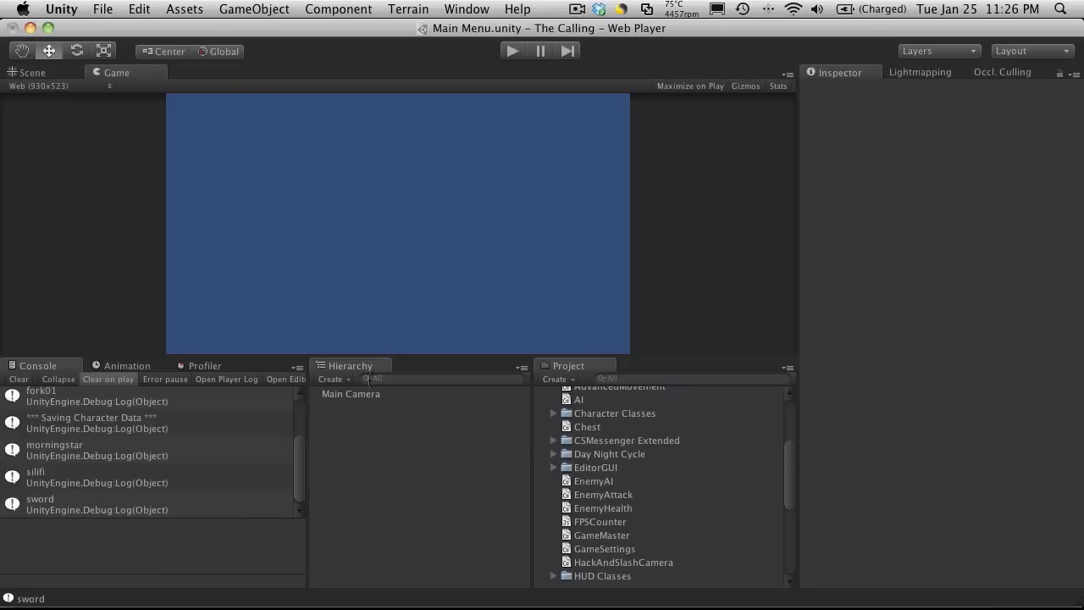
- Untick Clear Prefs on the Main Menu script and replay so the saved character loads straight in
click(350, 393)
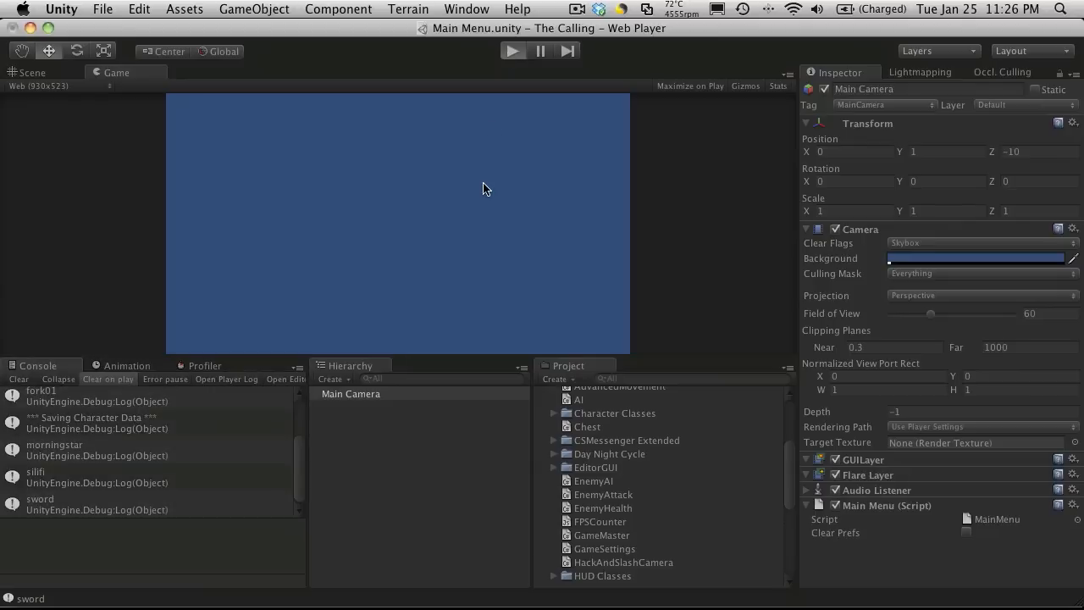
click(512, 51)
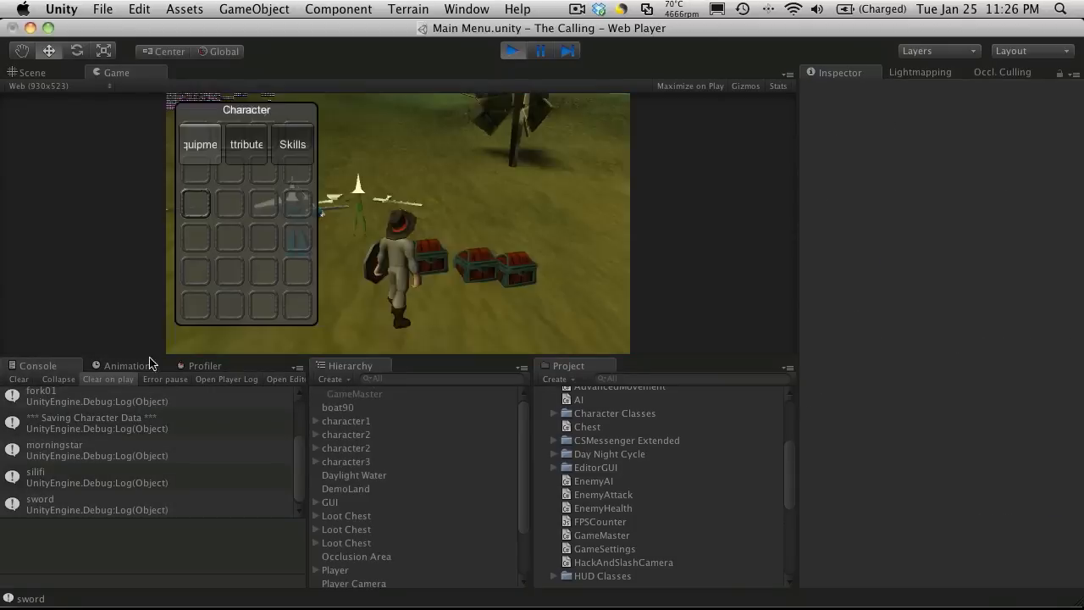